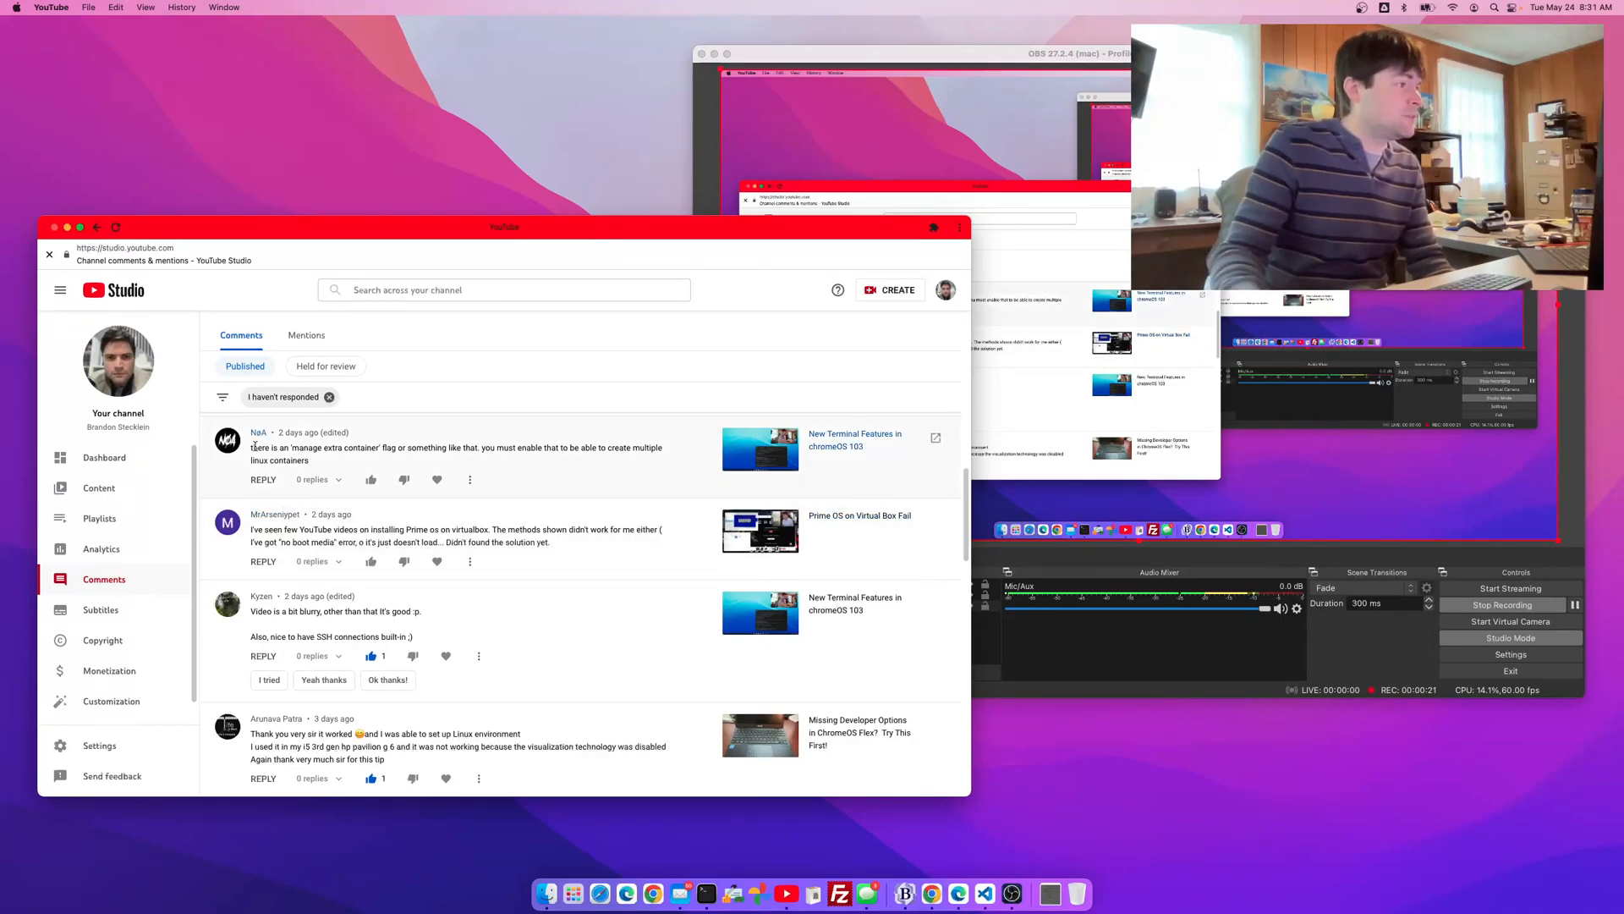
# - Go to chrome://flags and search for 'container' to find the Crostini flag
pyautogui.moveTo(252, 447); pyautogui.dragTo(308, 461)
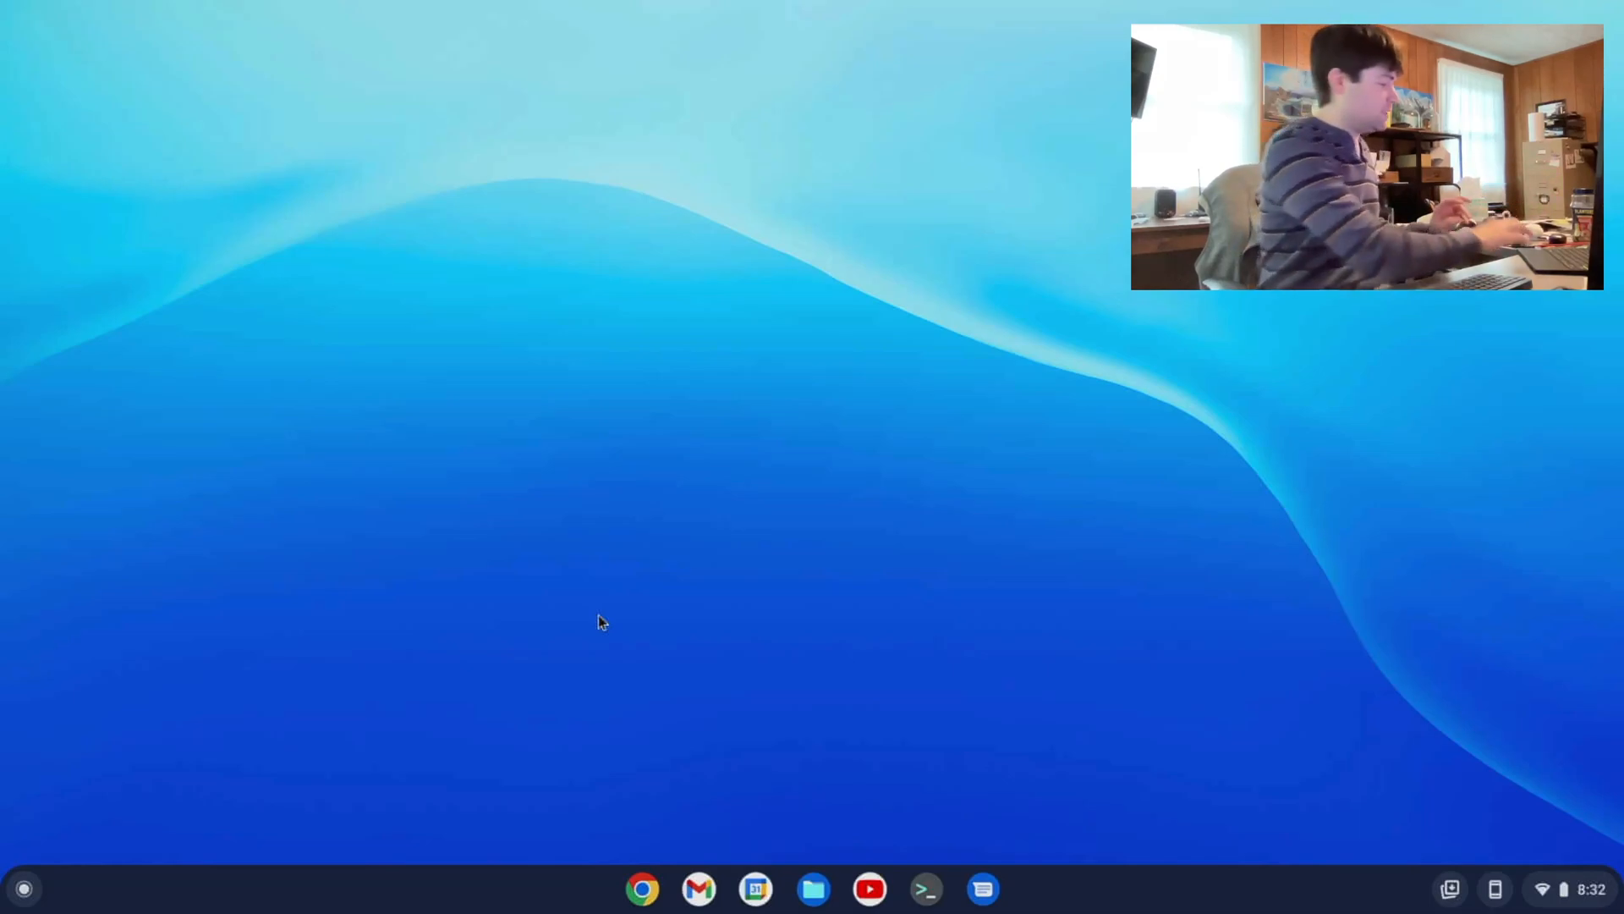
pyautogui.moveTo(557, 819)
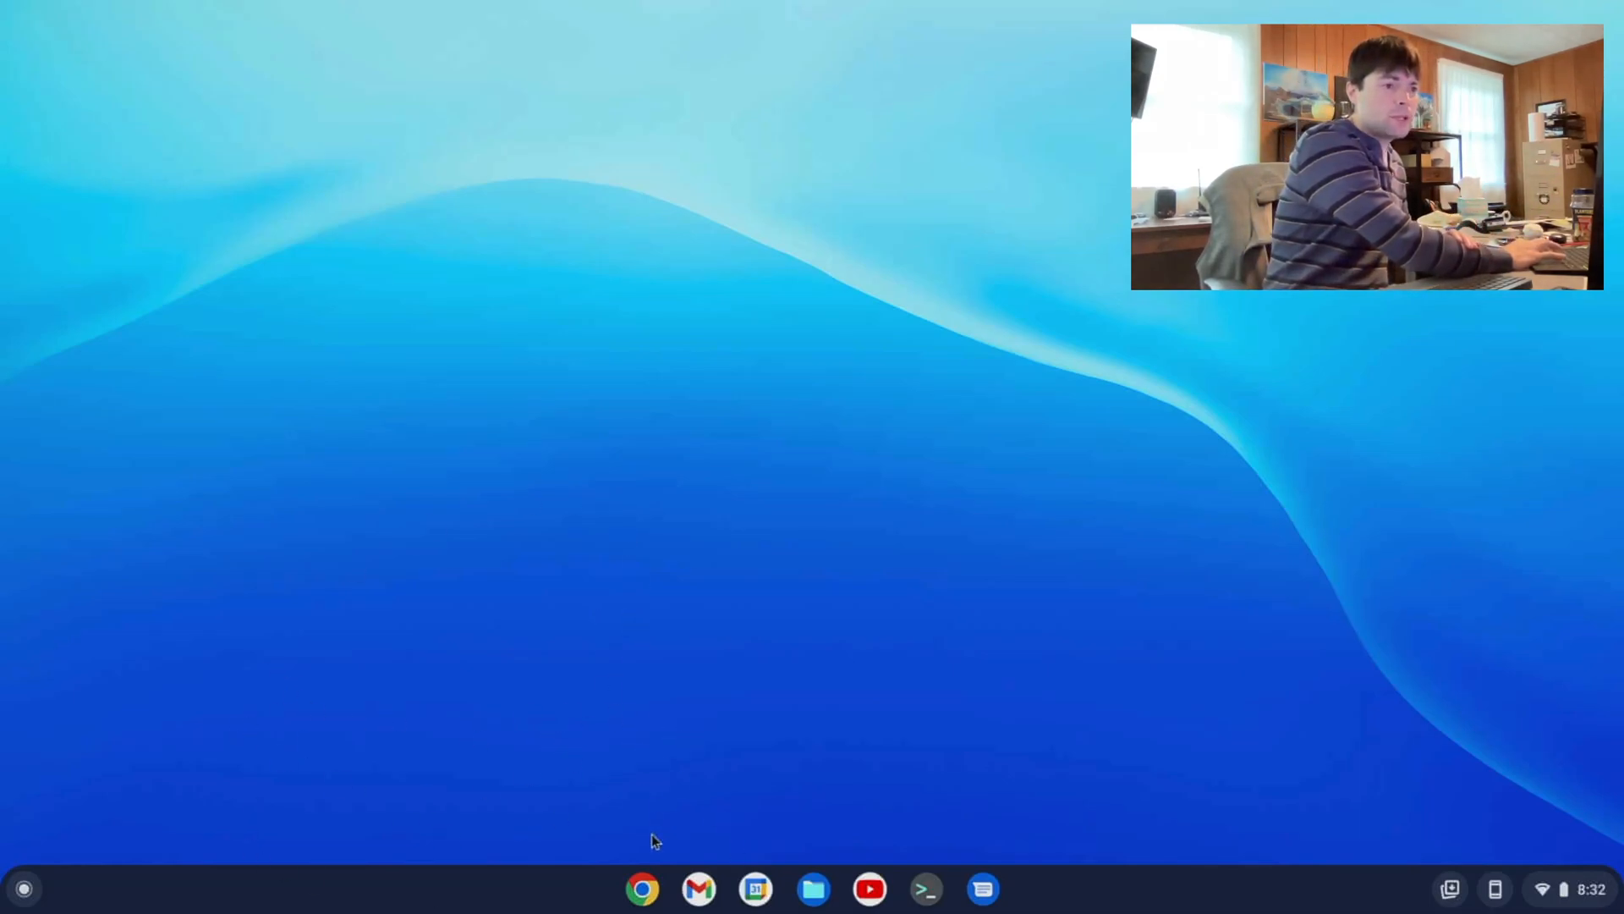
pyautogui.click(643, 889)
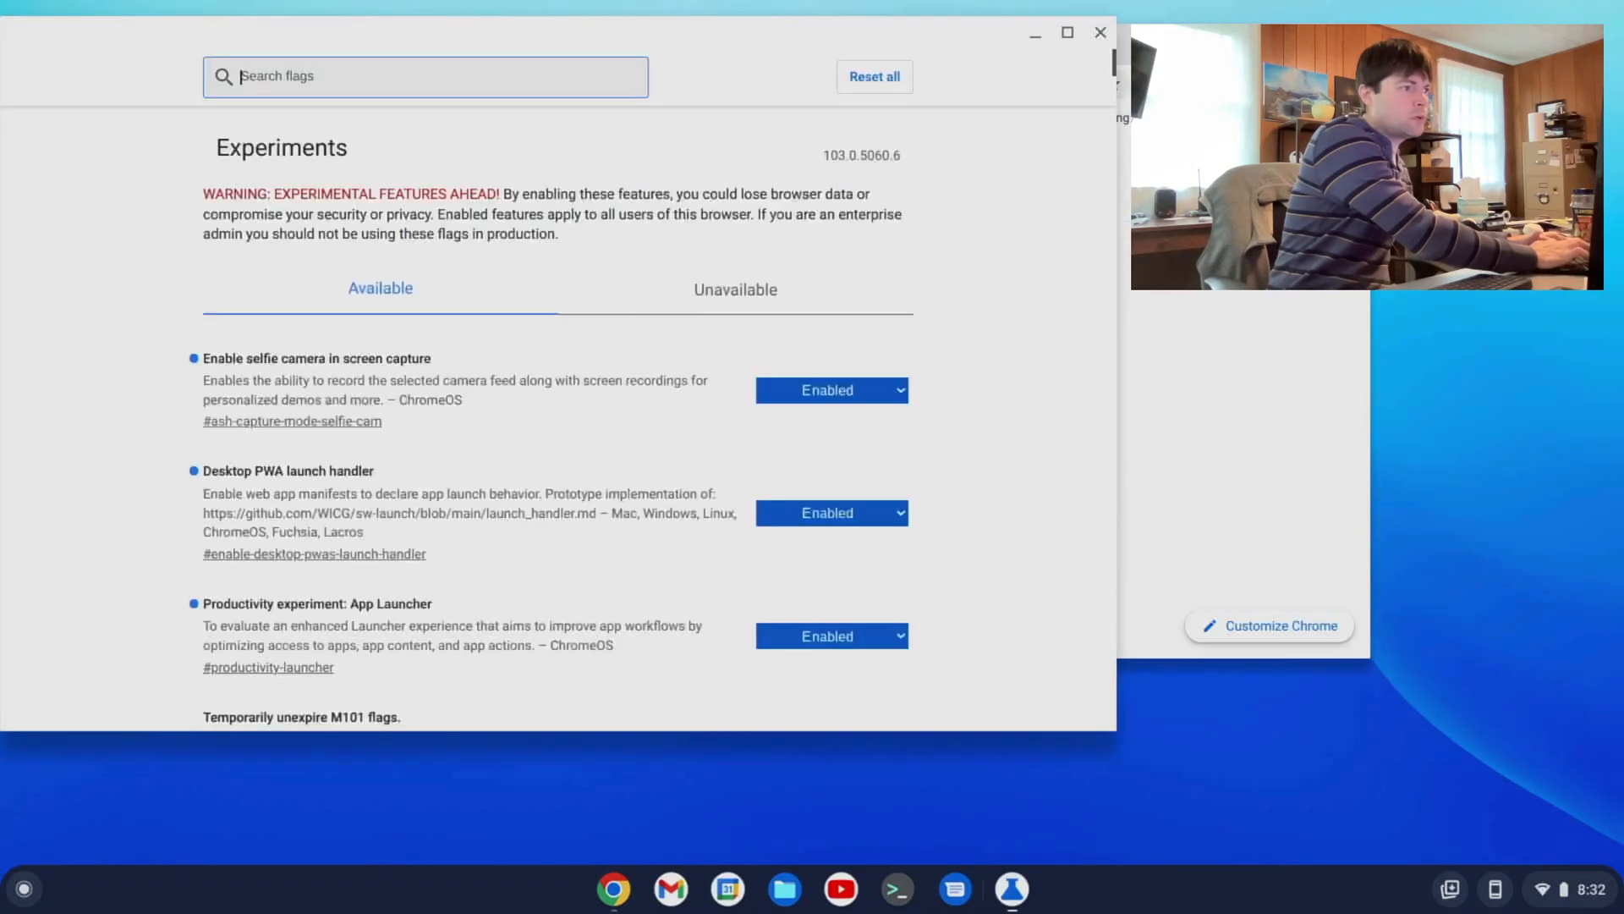
pyautogui.write('d')
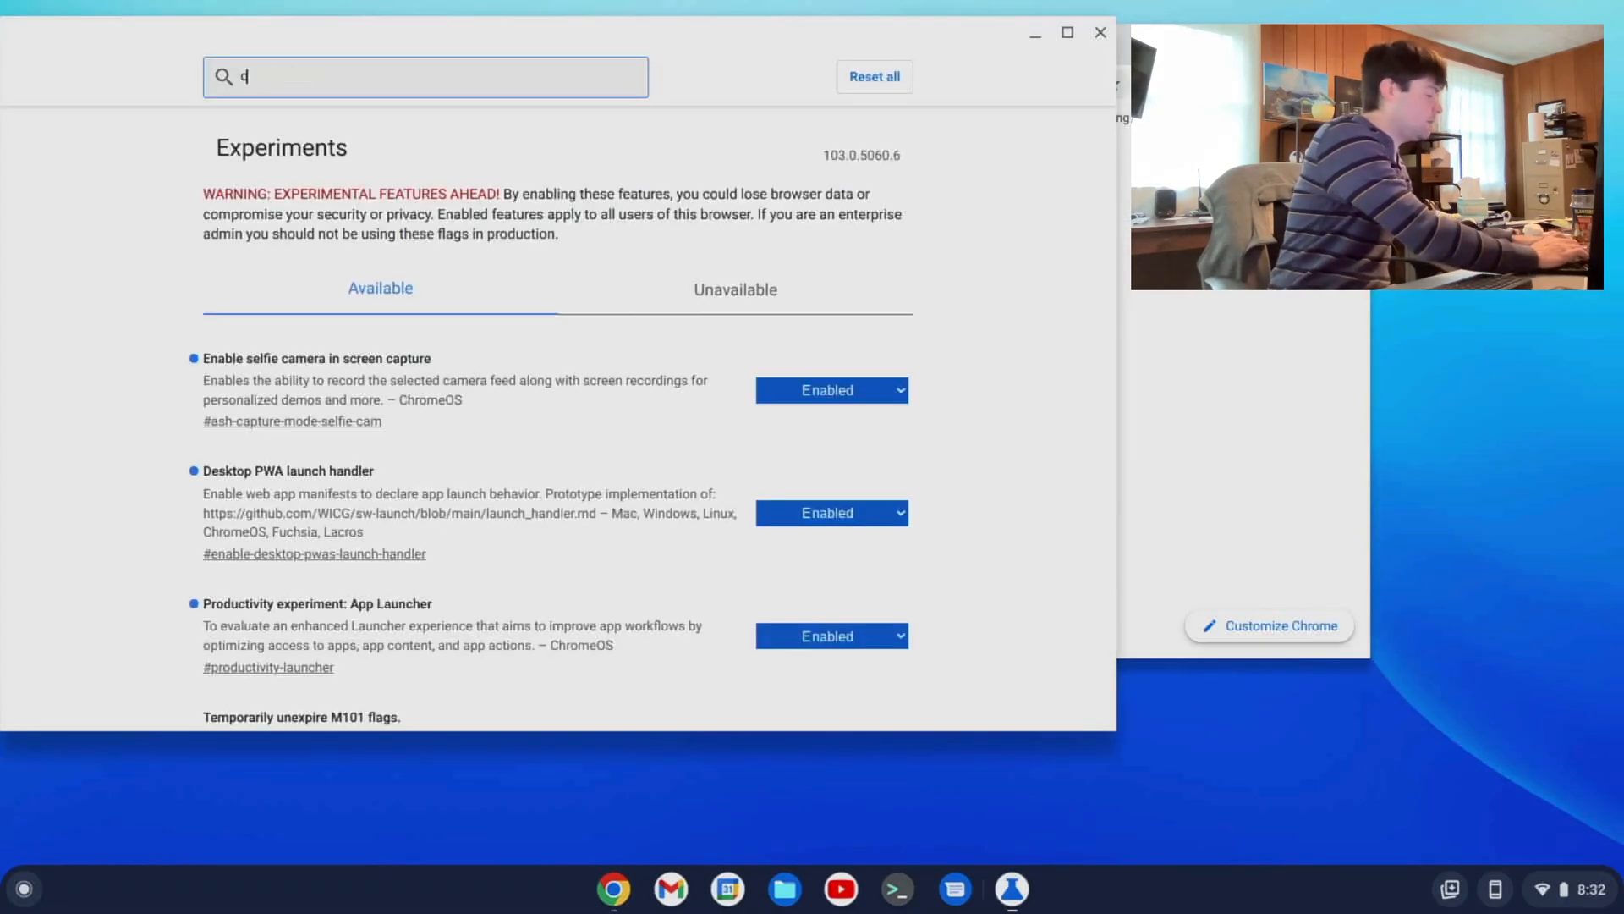
pyautogui.write('ontainer')
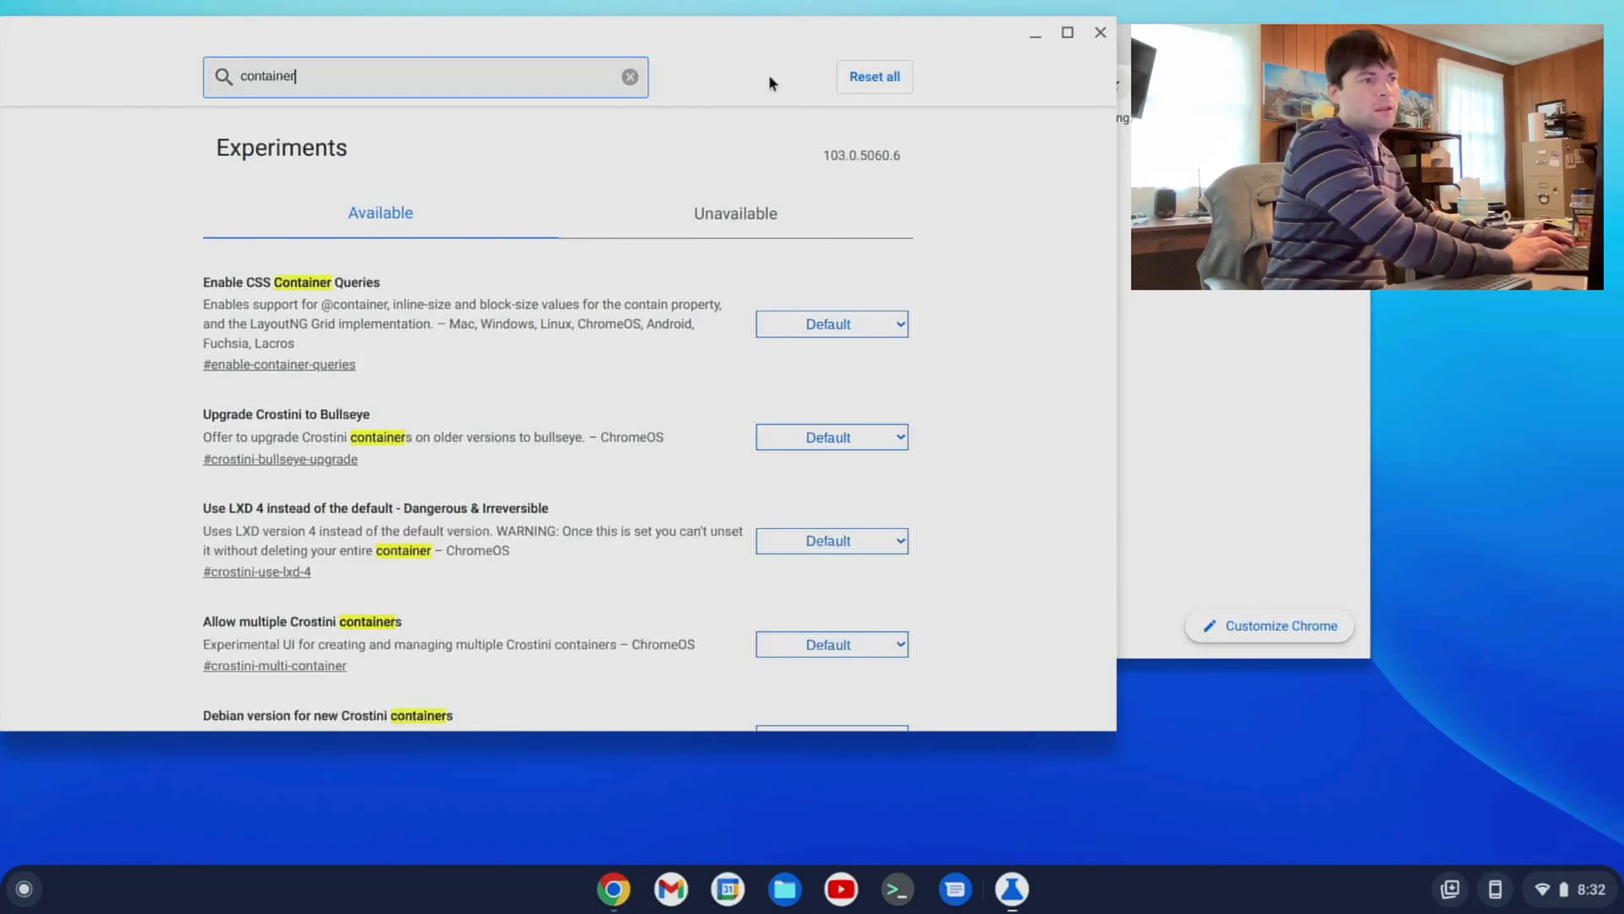
pyautogui.scroll(-3)
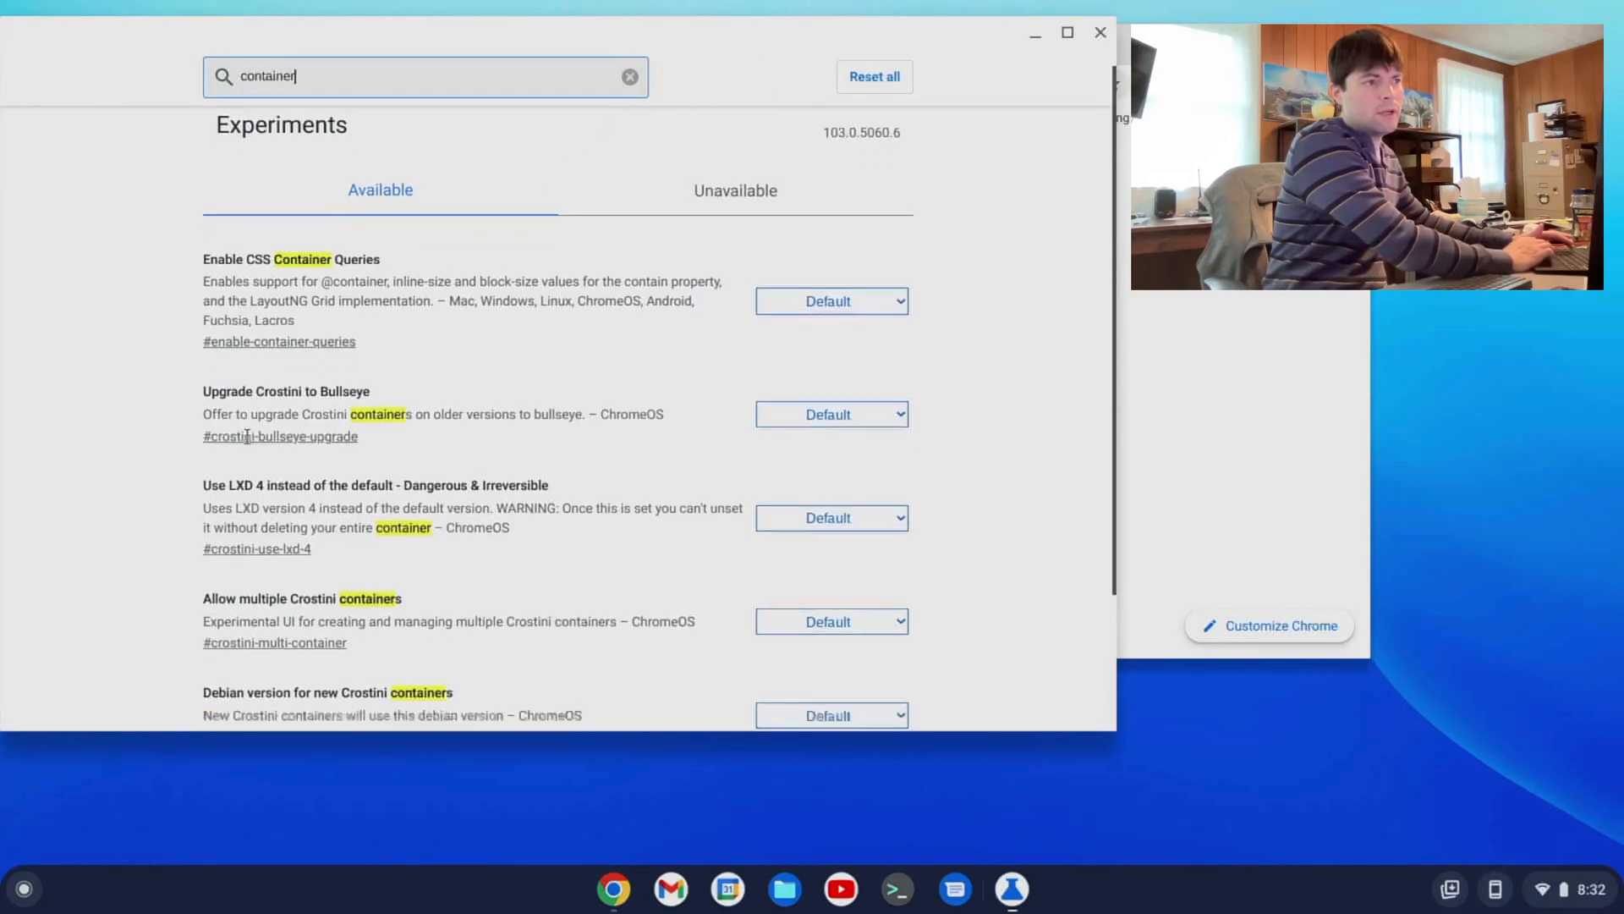
pyautogui.scroll(-3)
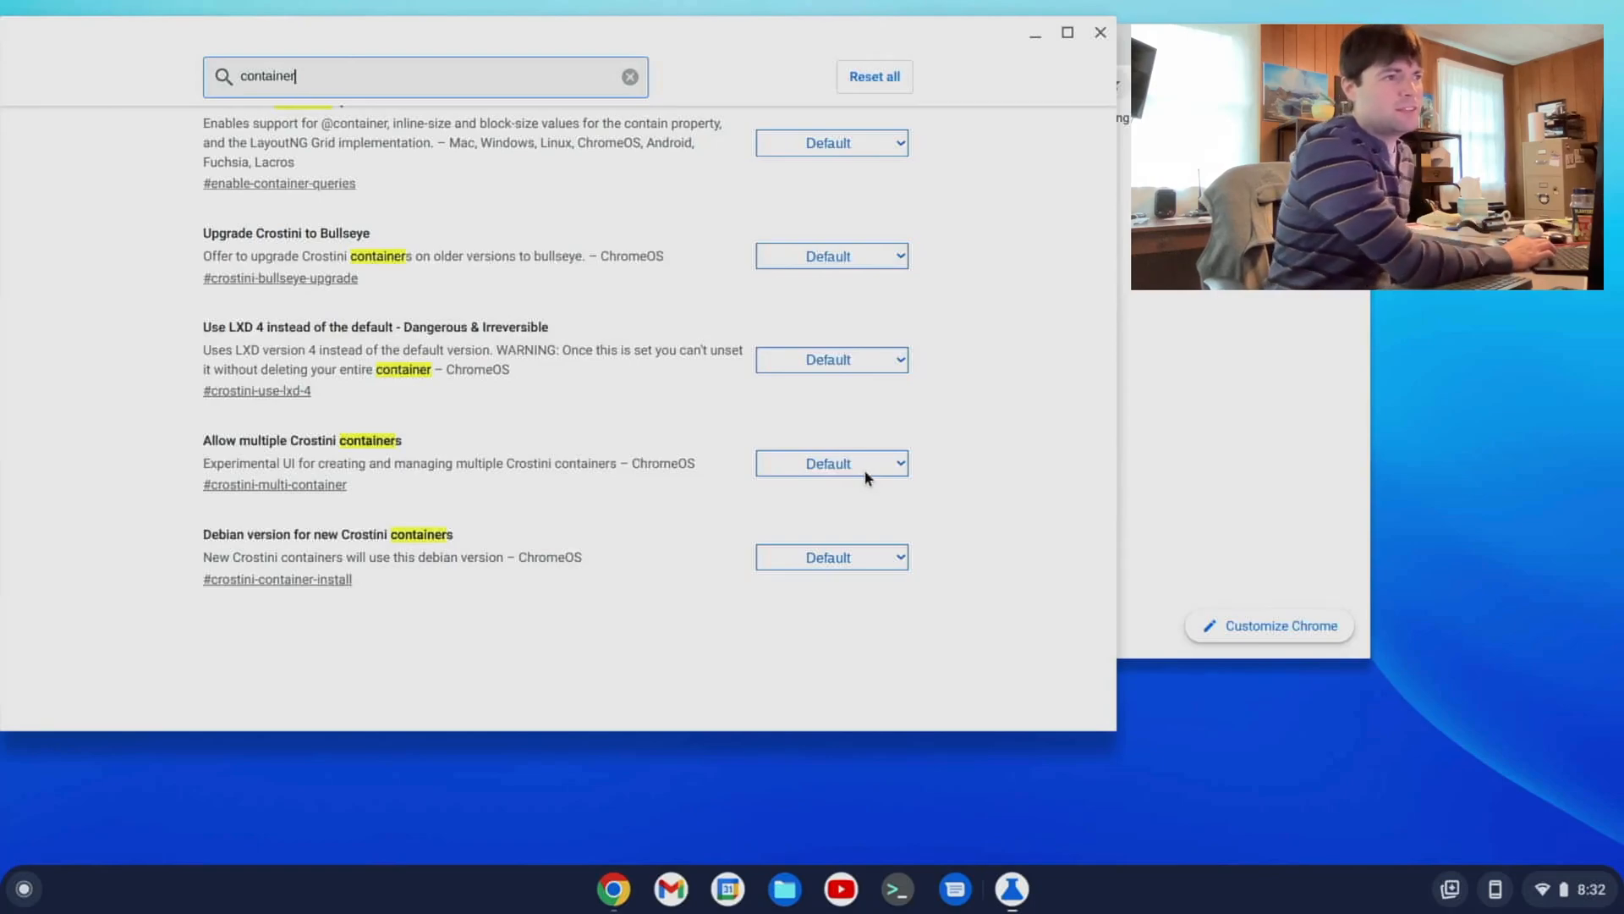
# - Set 'Allow multiple Crostini containers' to Enabled
pyautogui.click(831, 463)
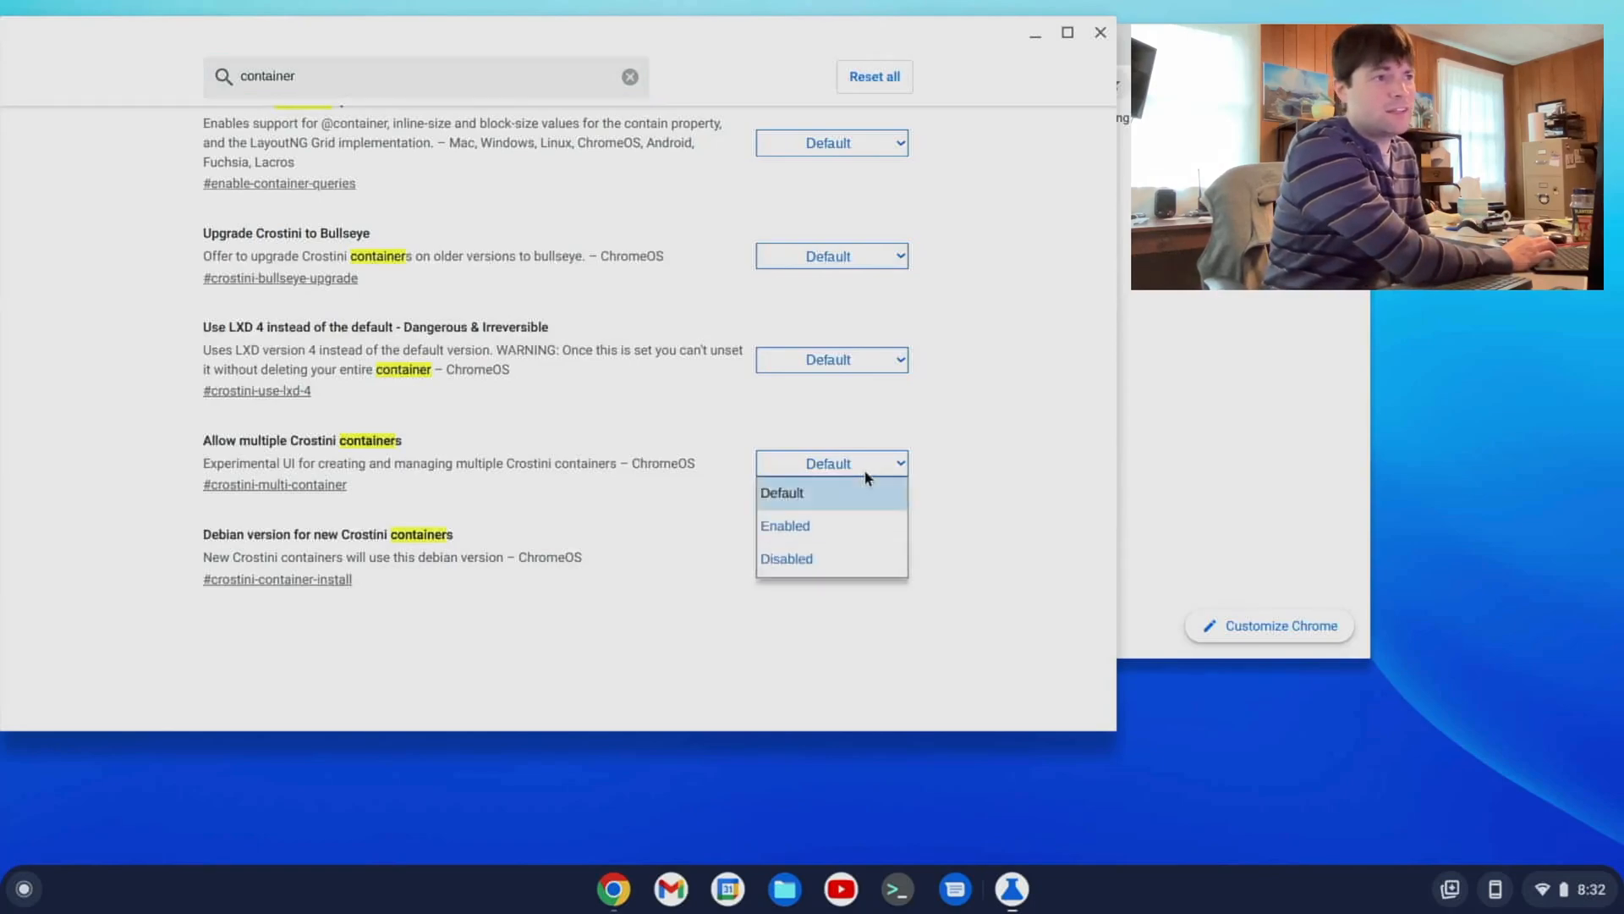
pyautogui.moveTo(797, 538)
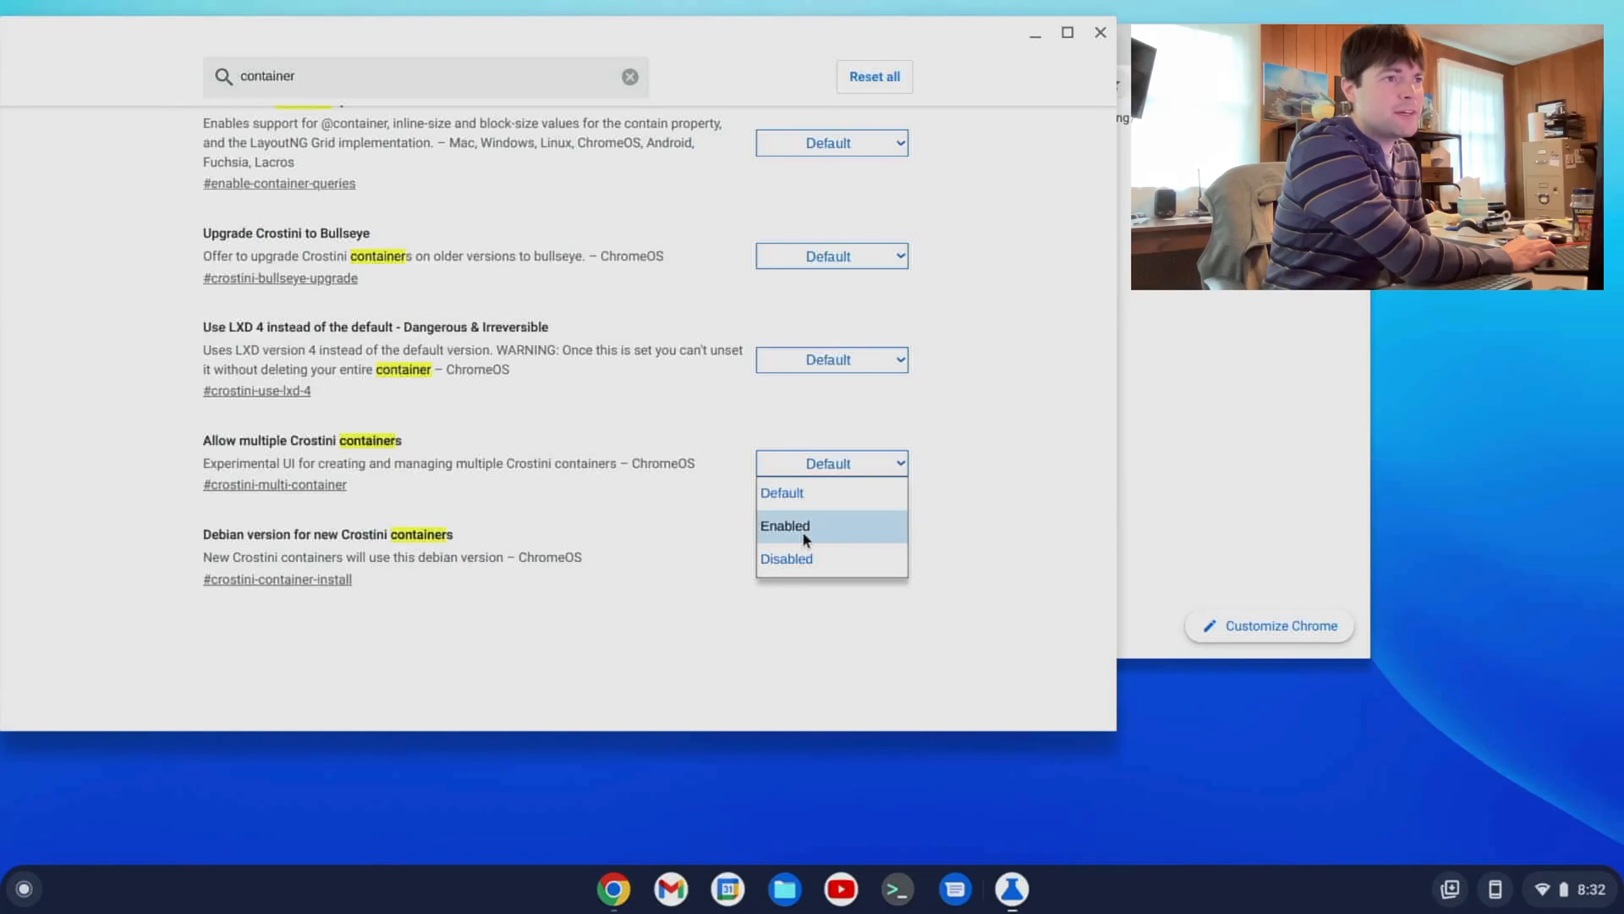
pyautogui.click(785, 525)
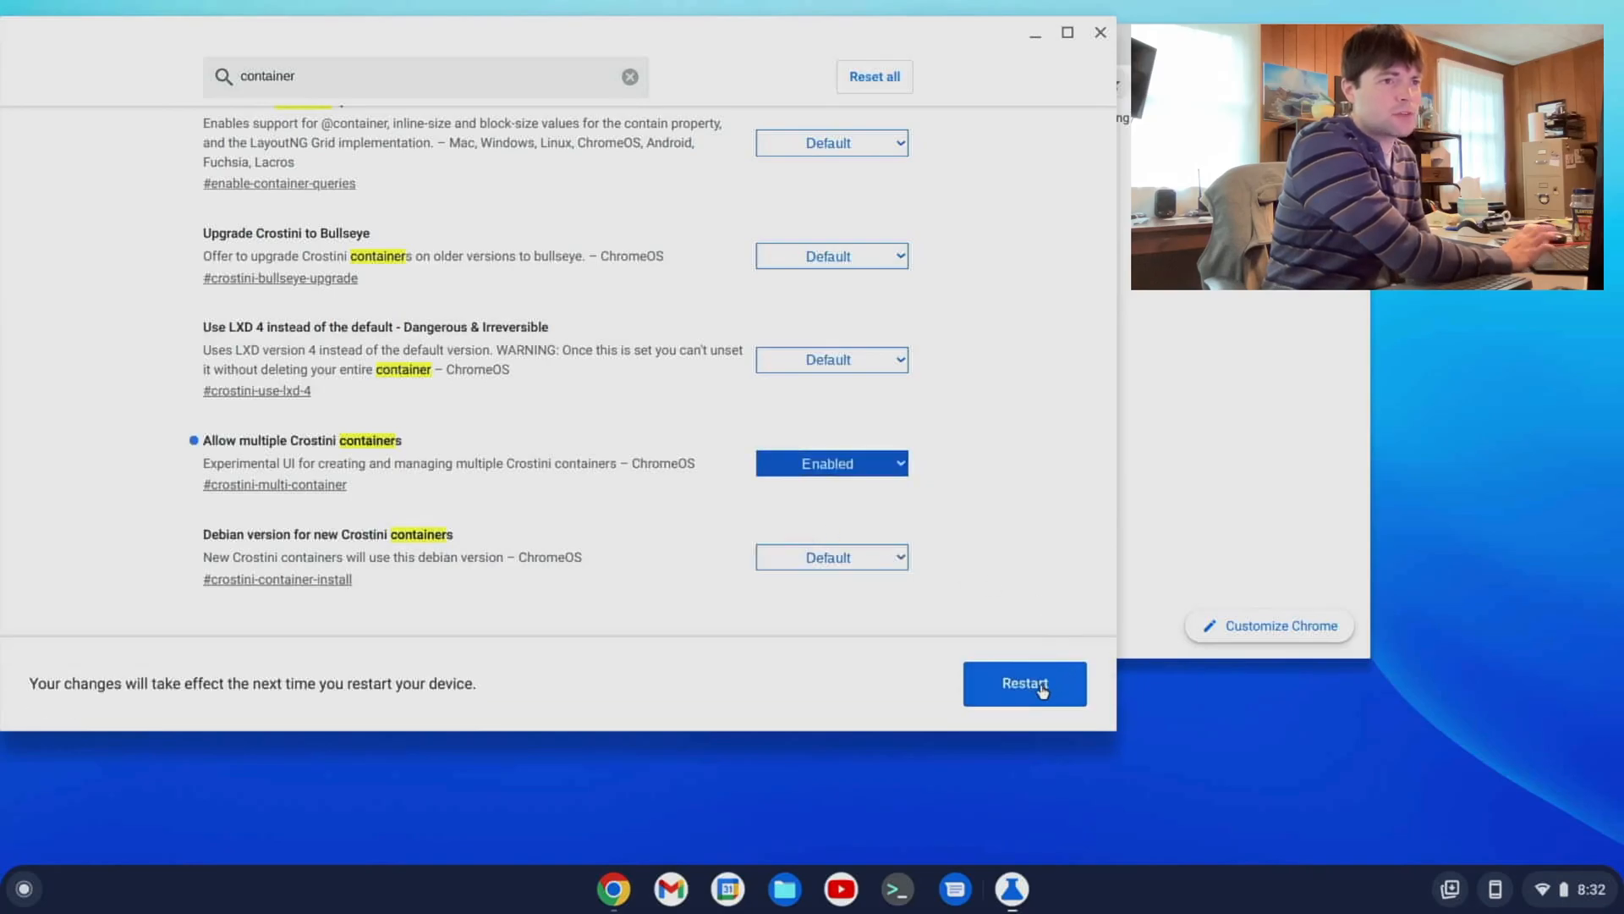
# - Restart the device, then launch Terminal showing the penguin container and SSH connection
pyautogui.click(1023, 684)
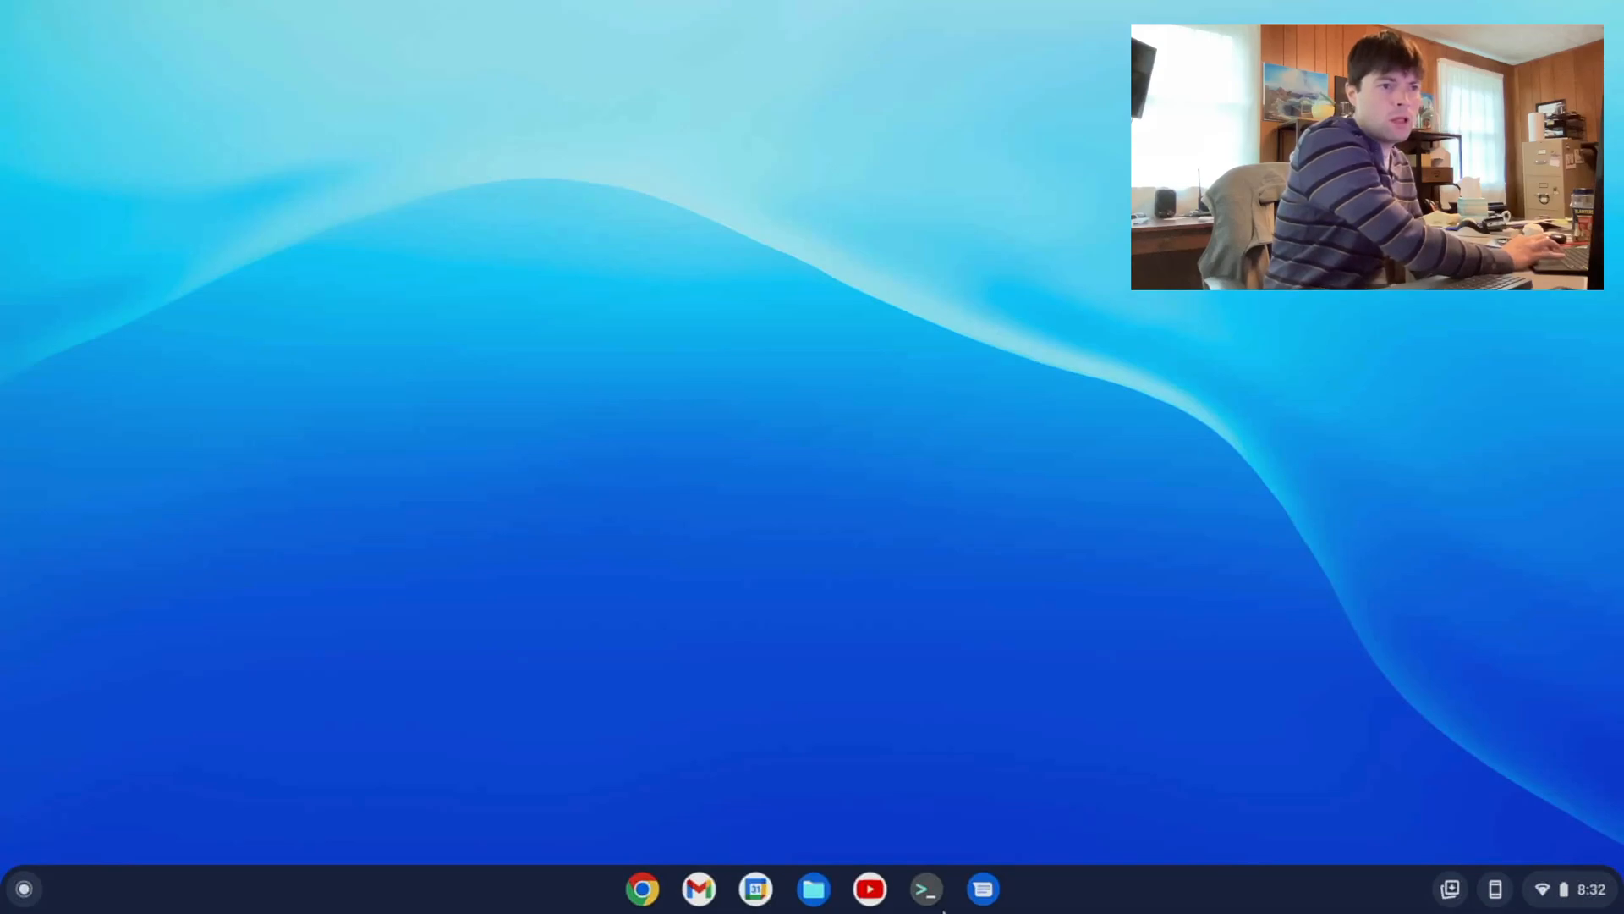
pyautogui.click(925, 888)
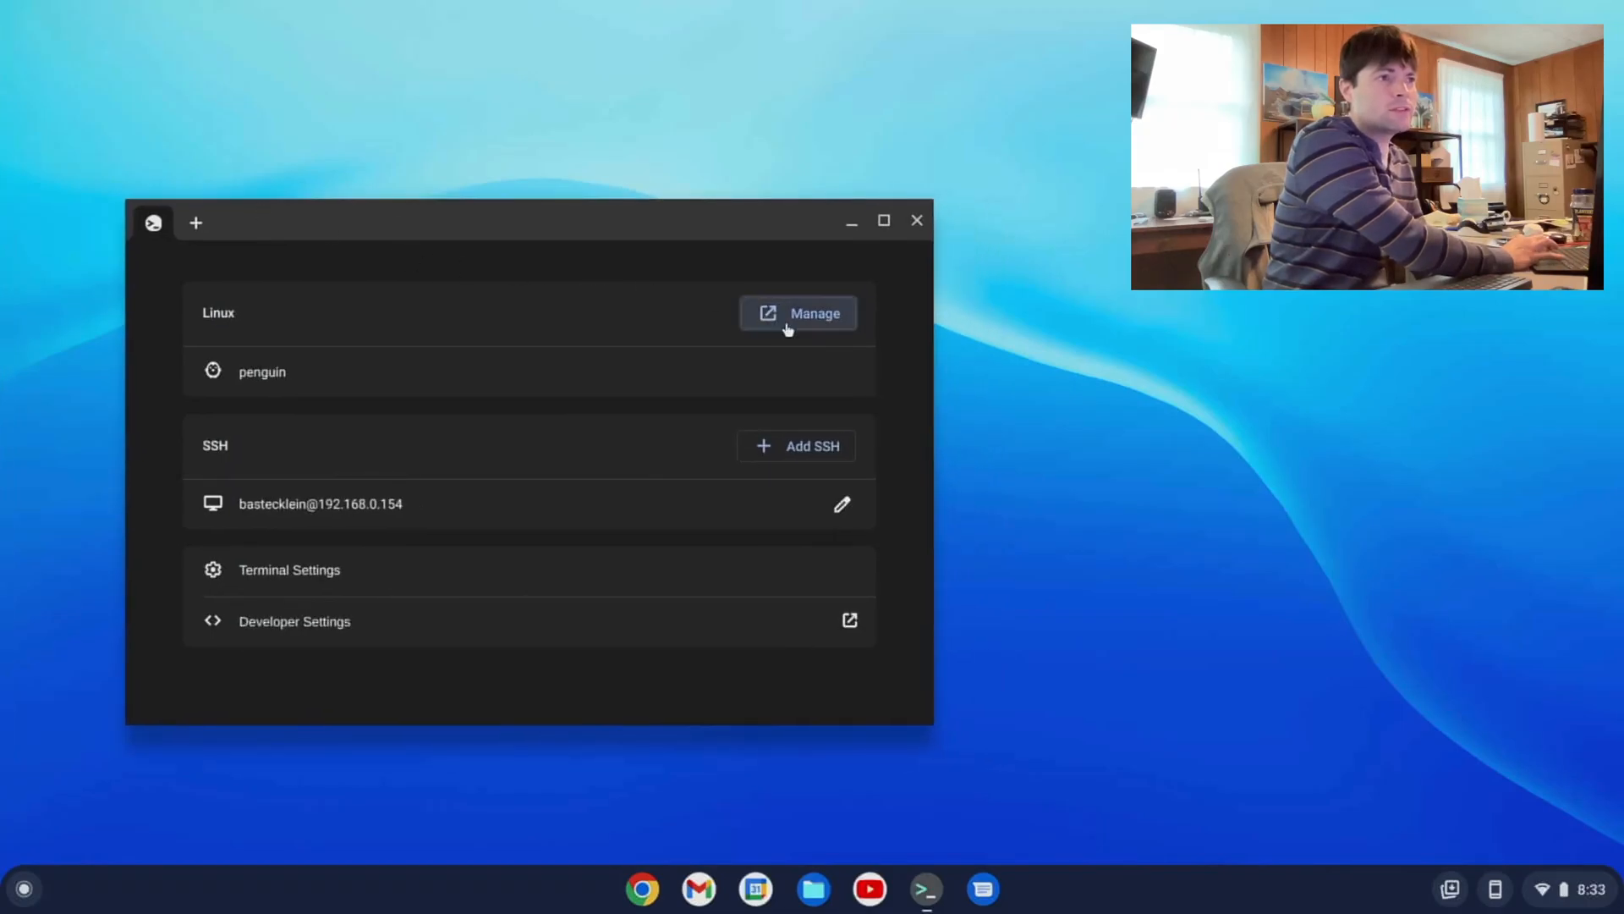
# - Navigate from Terminal's Manage link through Linux development environment to Manage extra containers
pyautogui.click(797, 313)
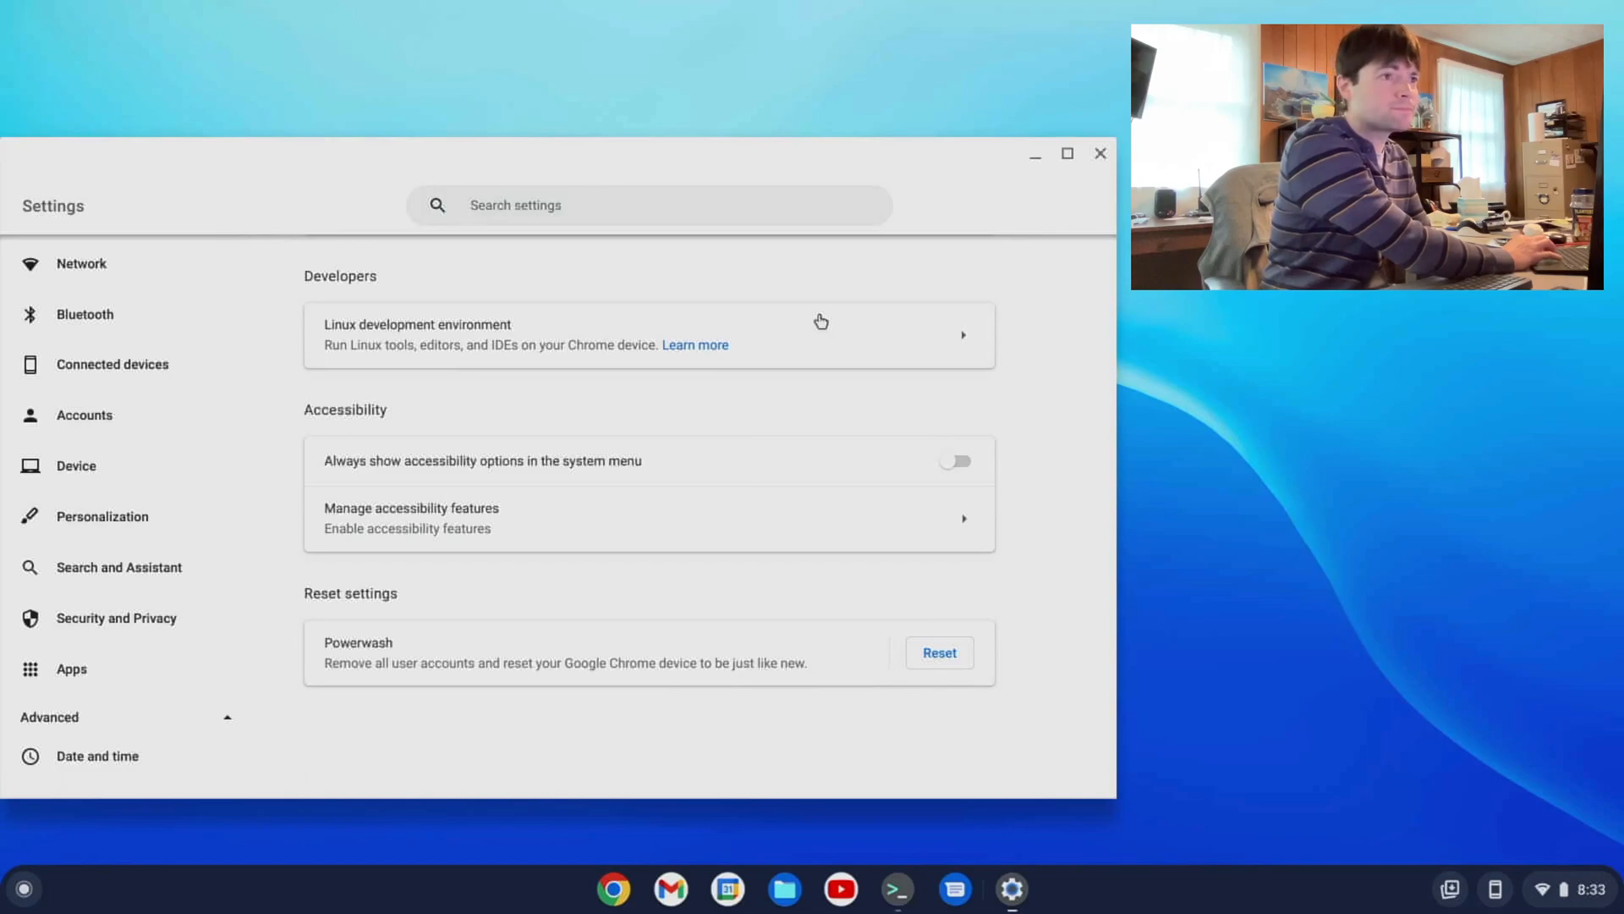
pyautogui.click(650, 333)
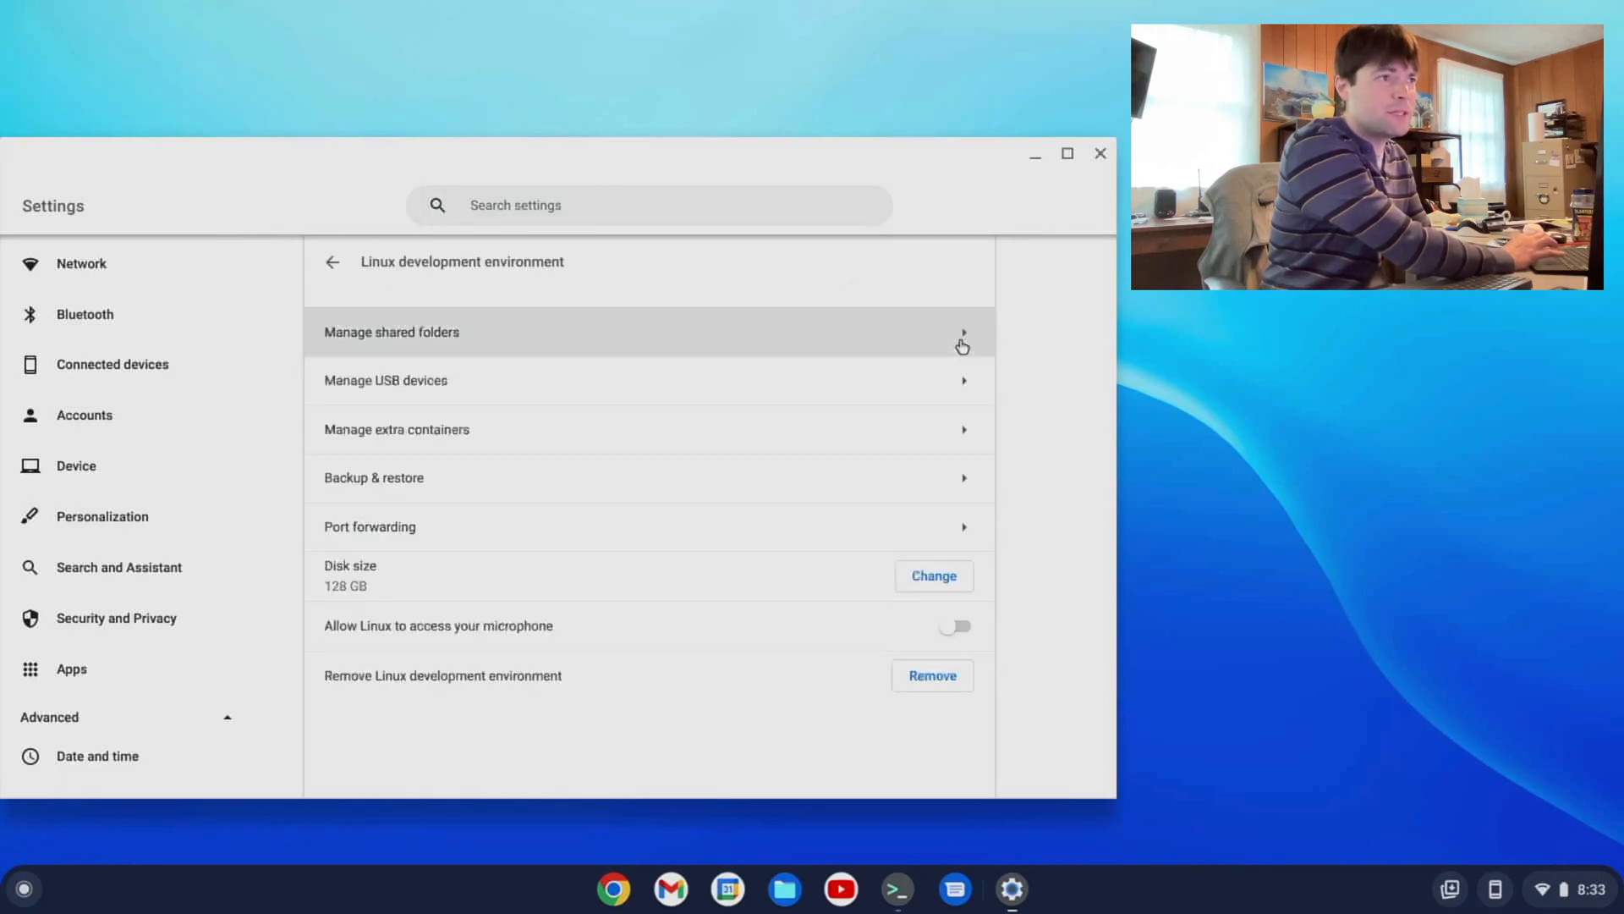
pyautogui.moveTo(944, 426)
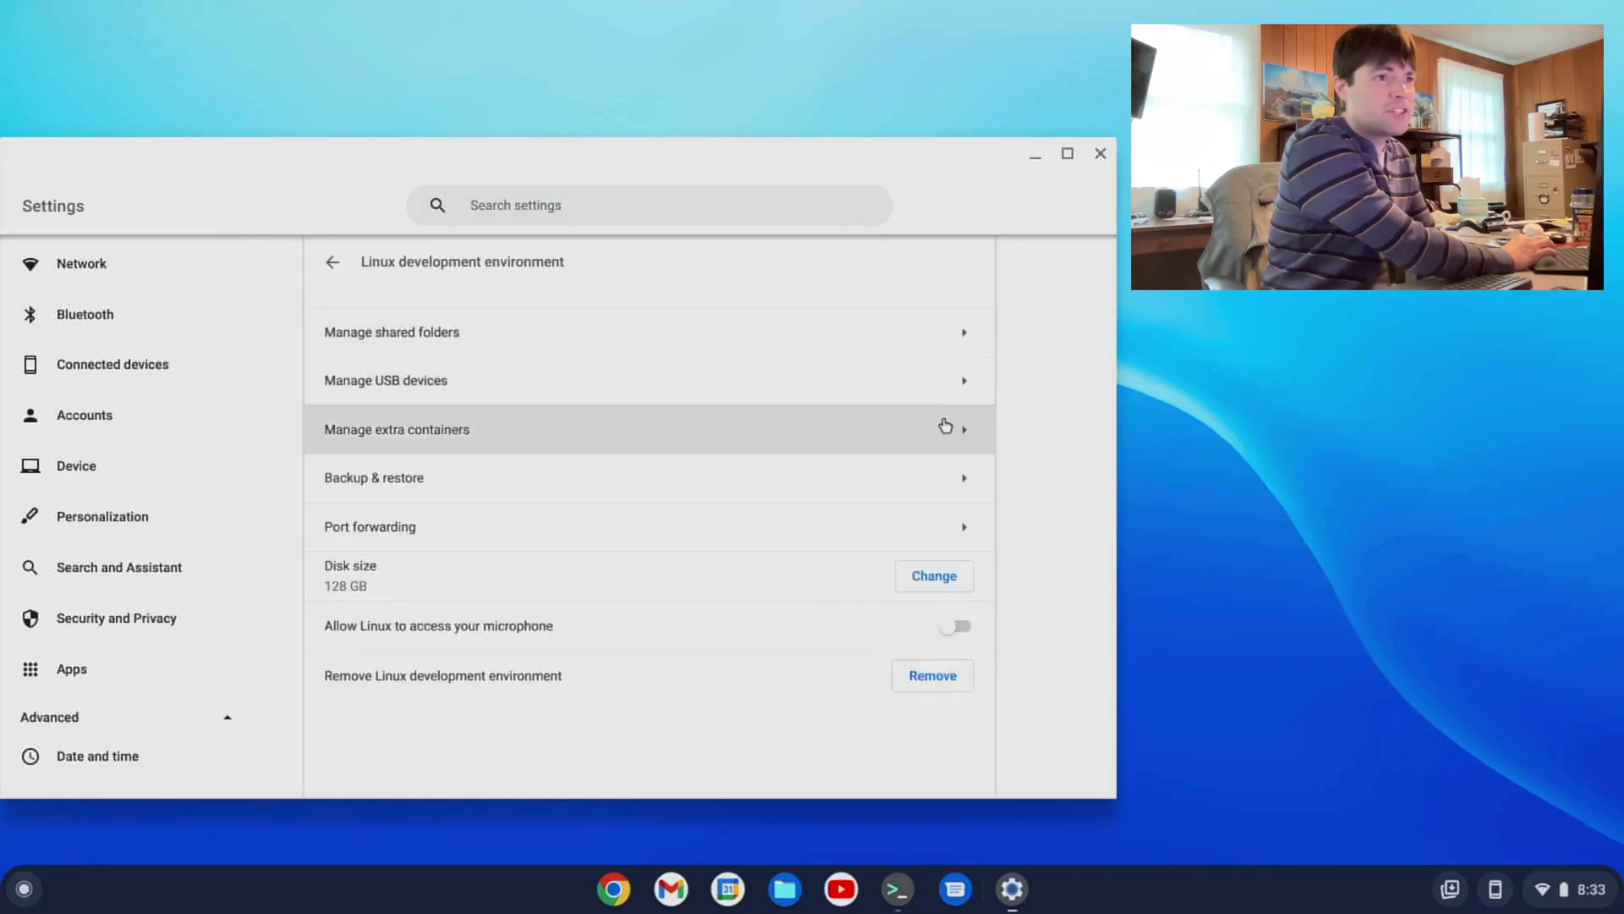
pyautogui.click(396, 428)
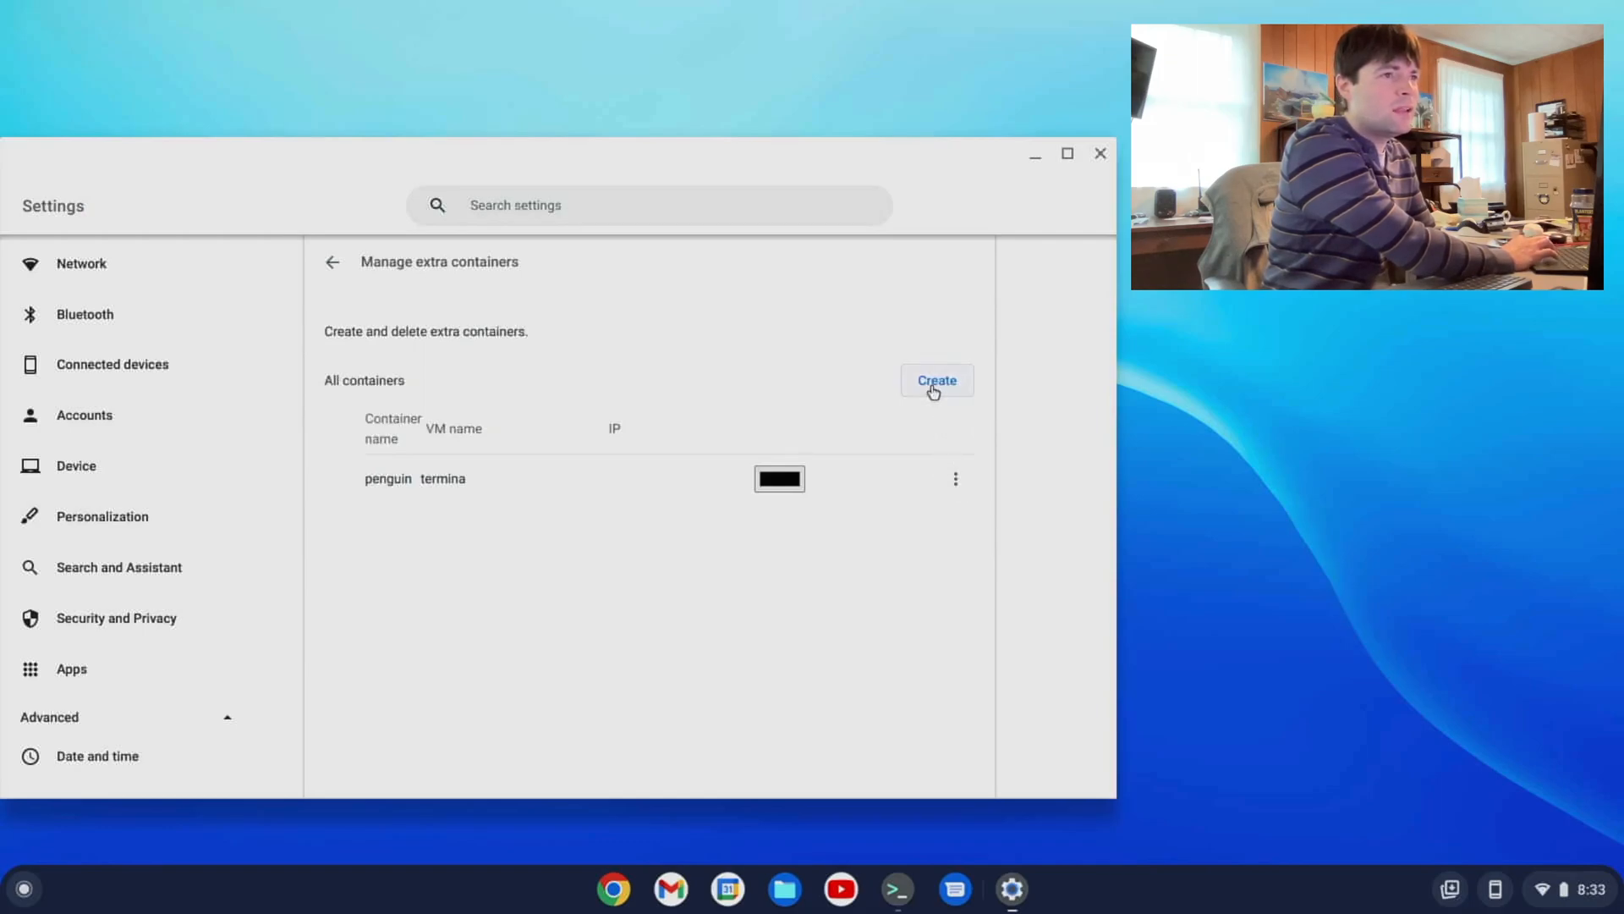
# - Draft a container named 'test', view Advanced options, then cancel the dialog
pyautogui.click(934, 380)
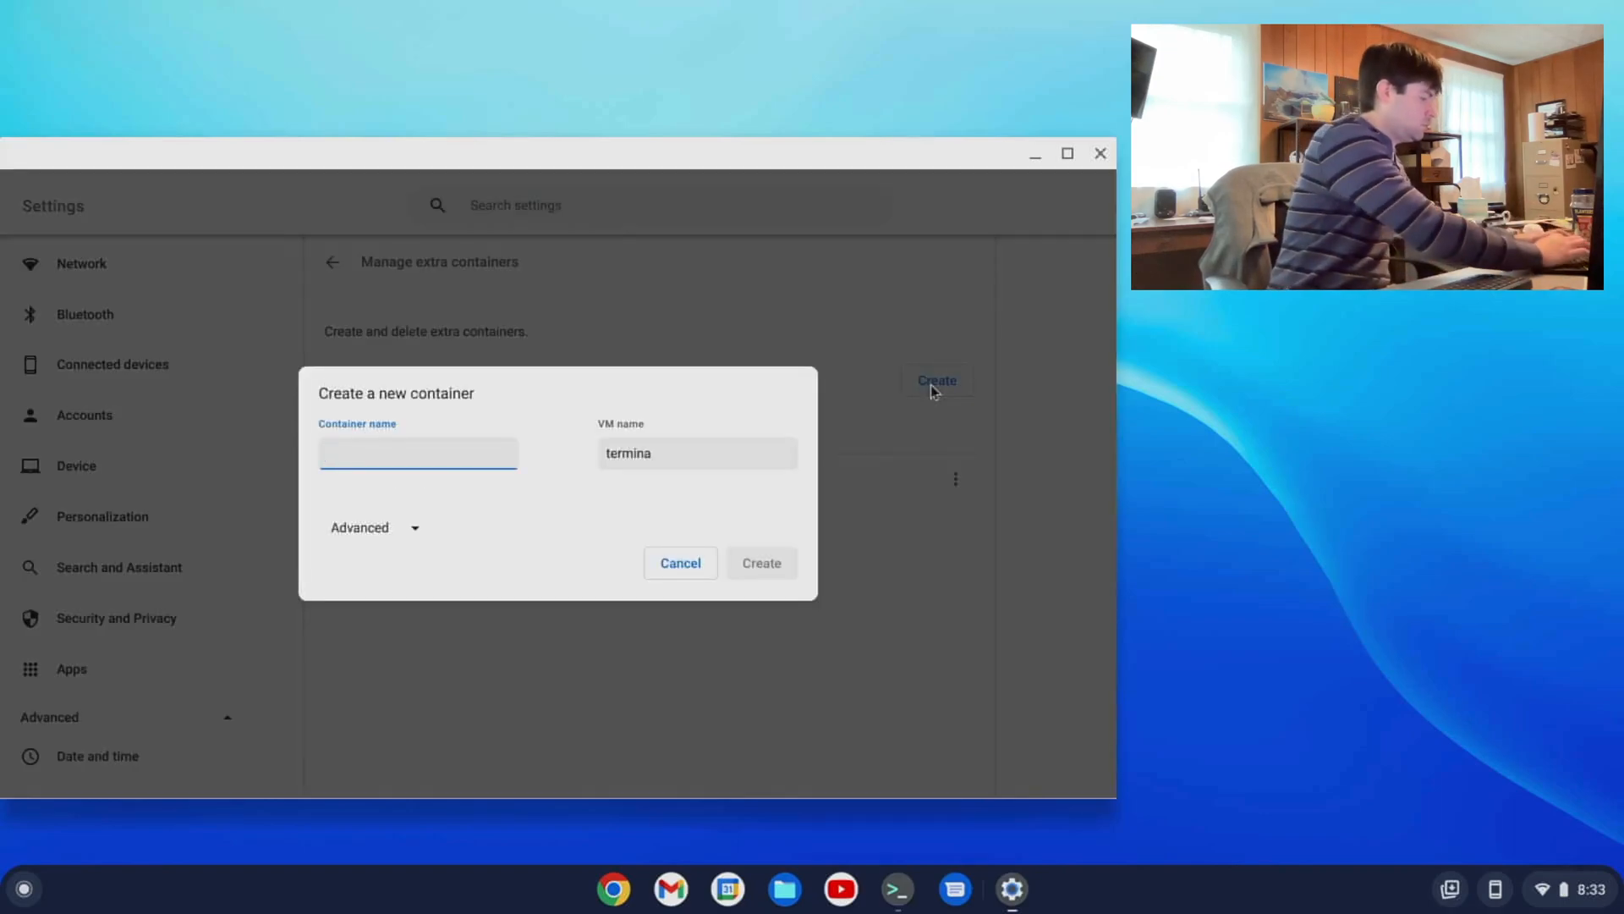
pyautogui.write('test')
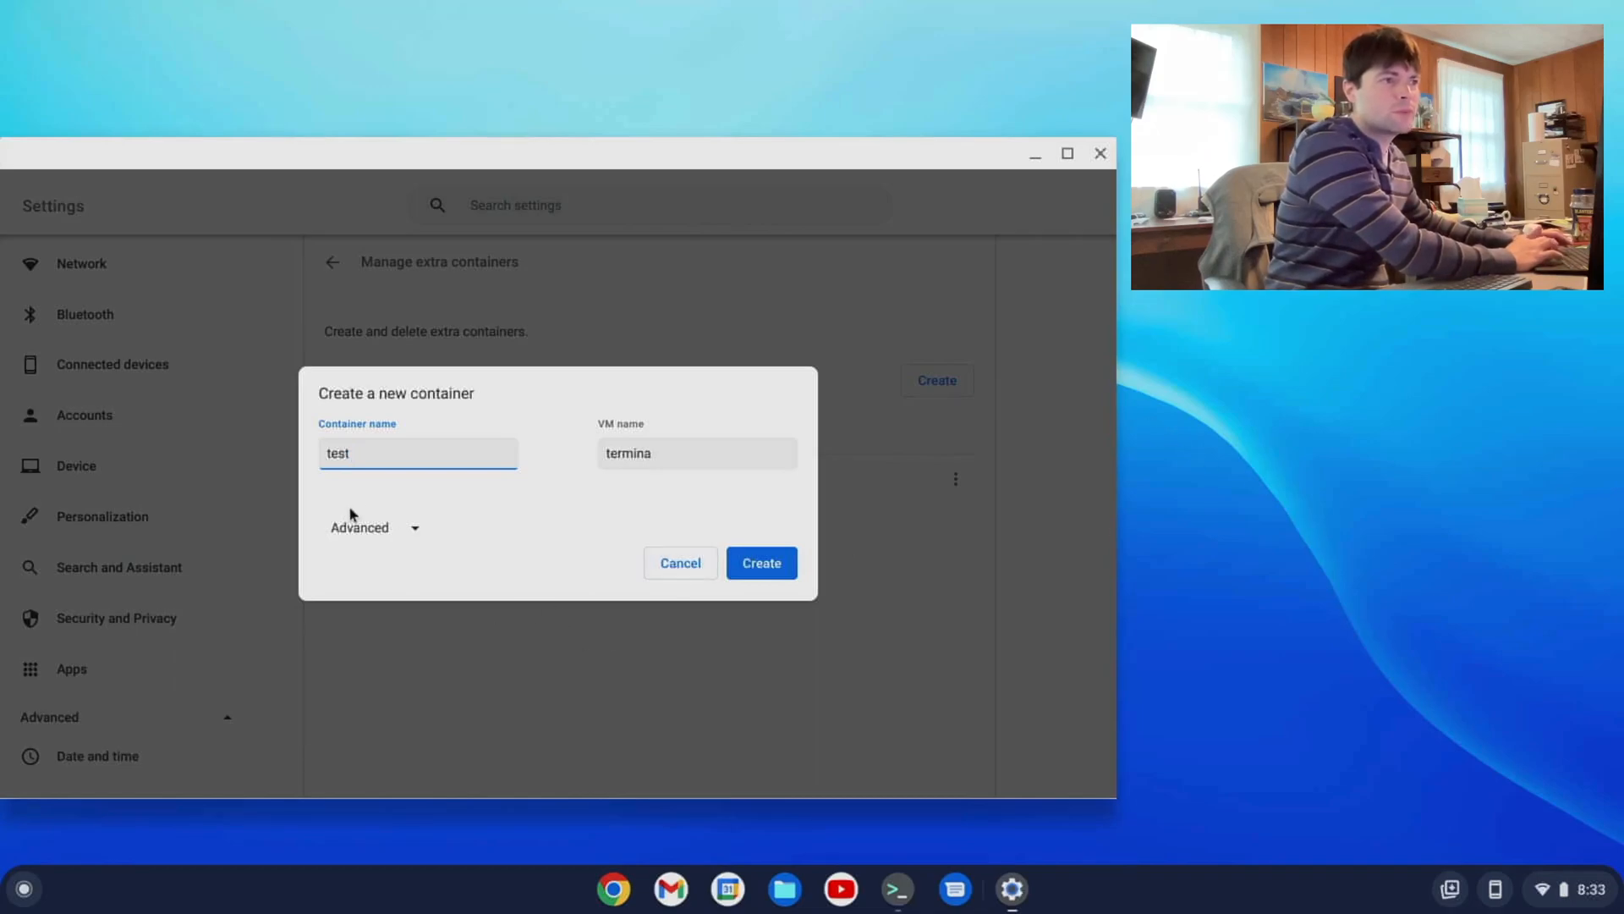
pyautogui.click(376, 527)
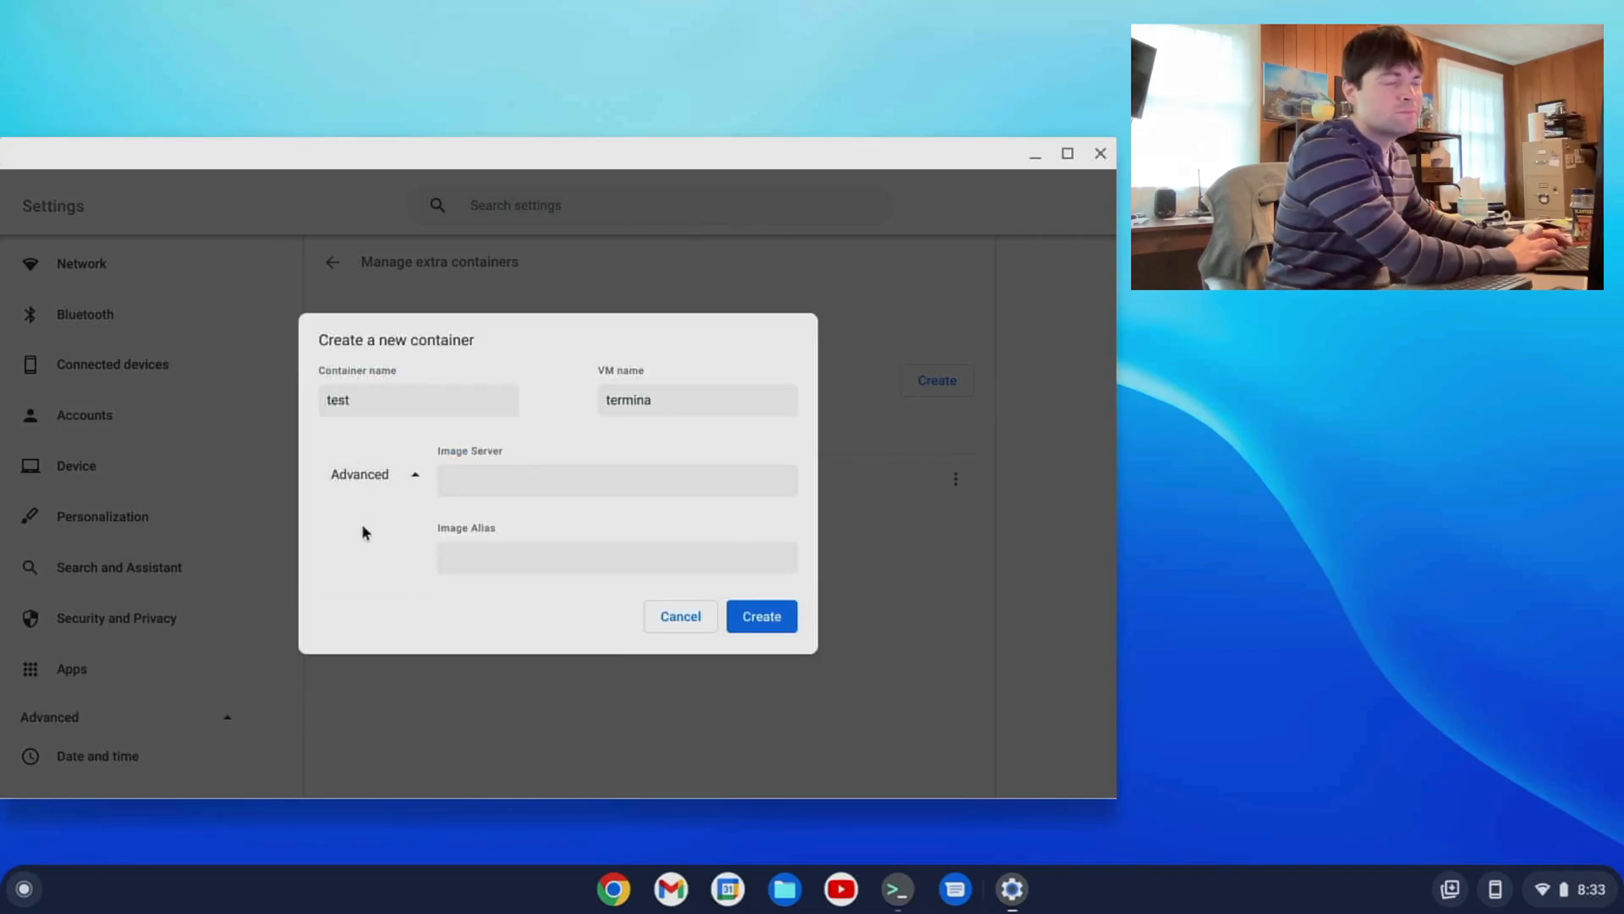
pyautogui.moveTo(624, 446)
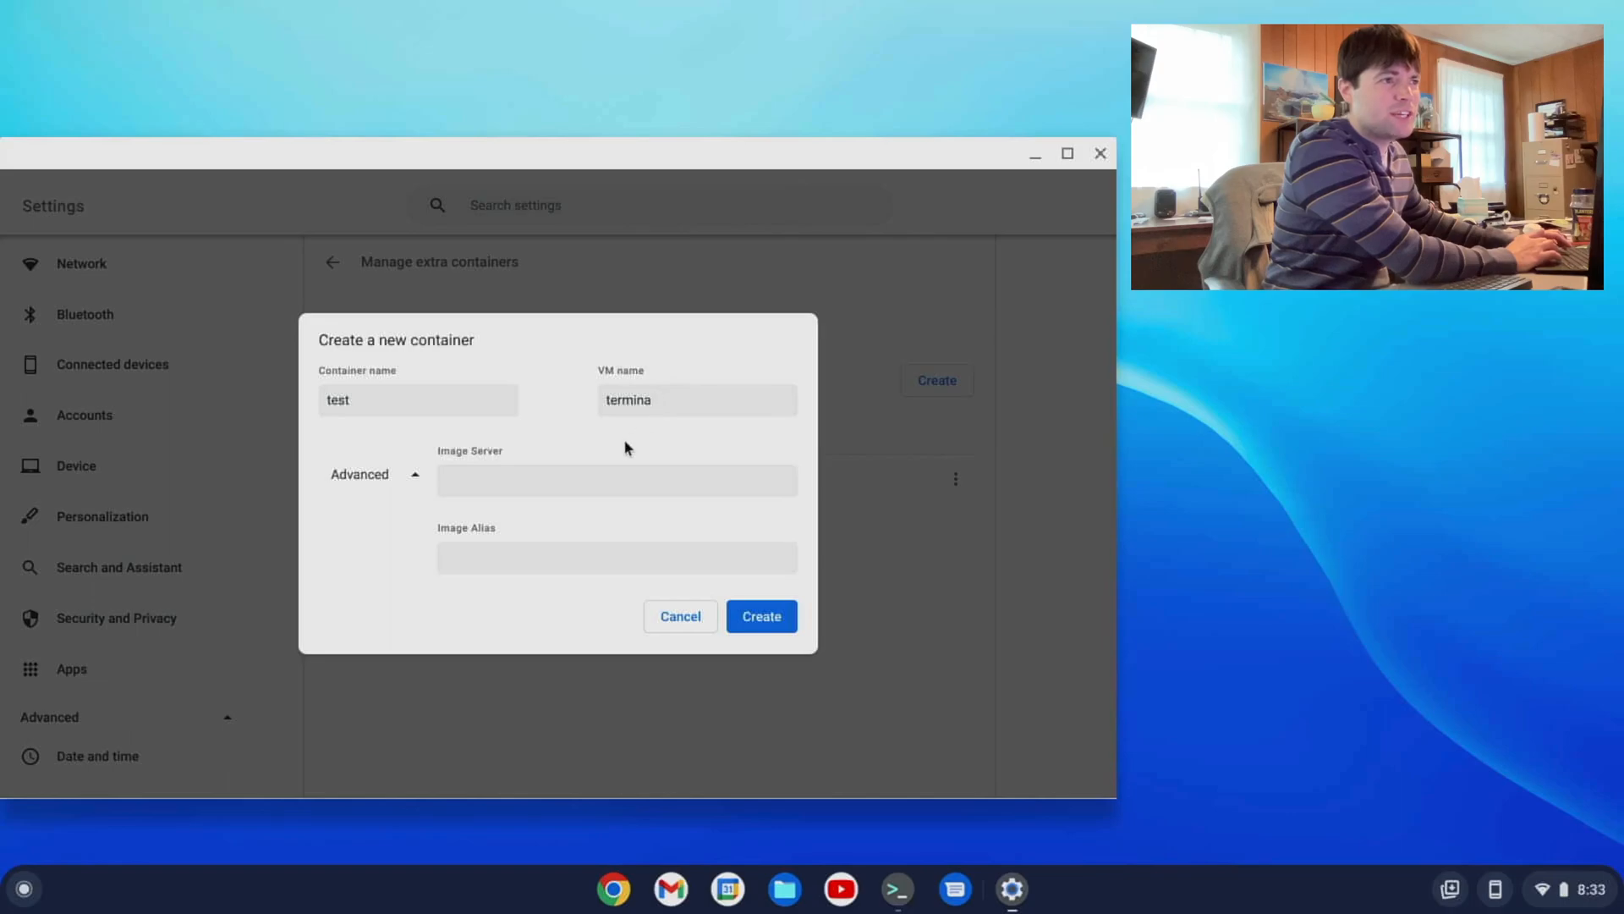
pyautogui.moveTo(596, 522)
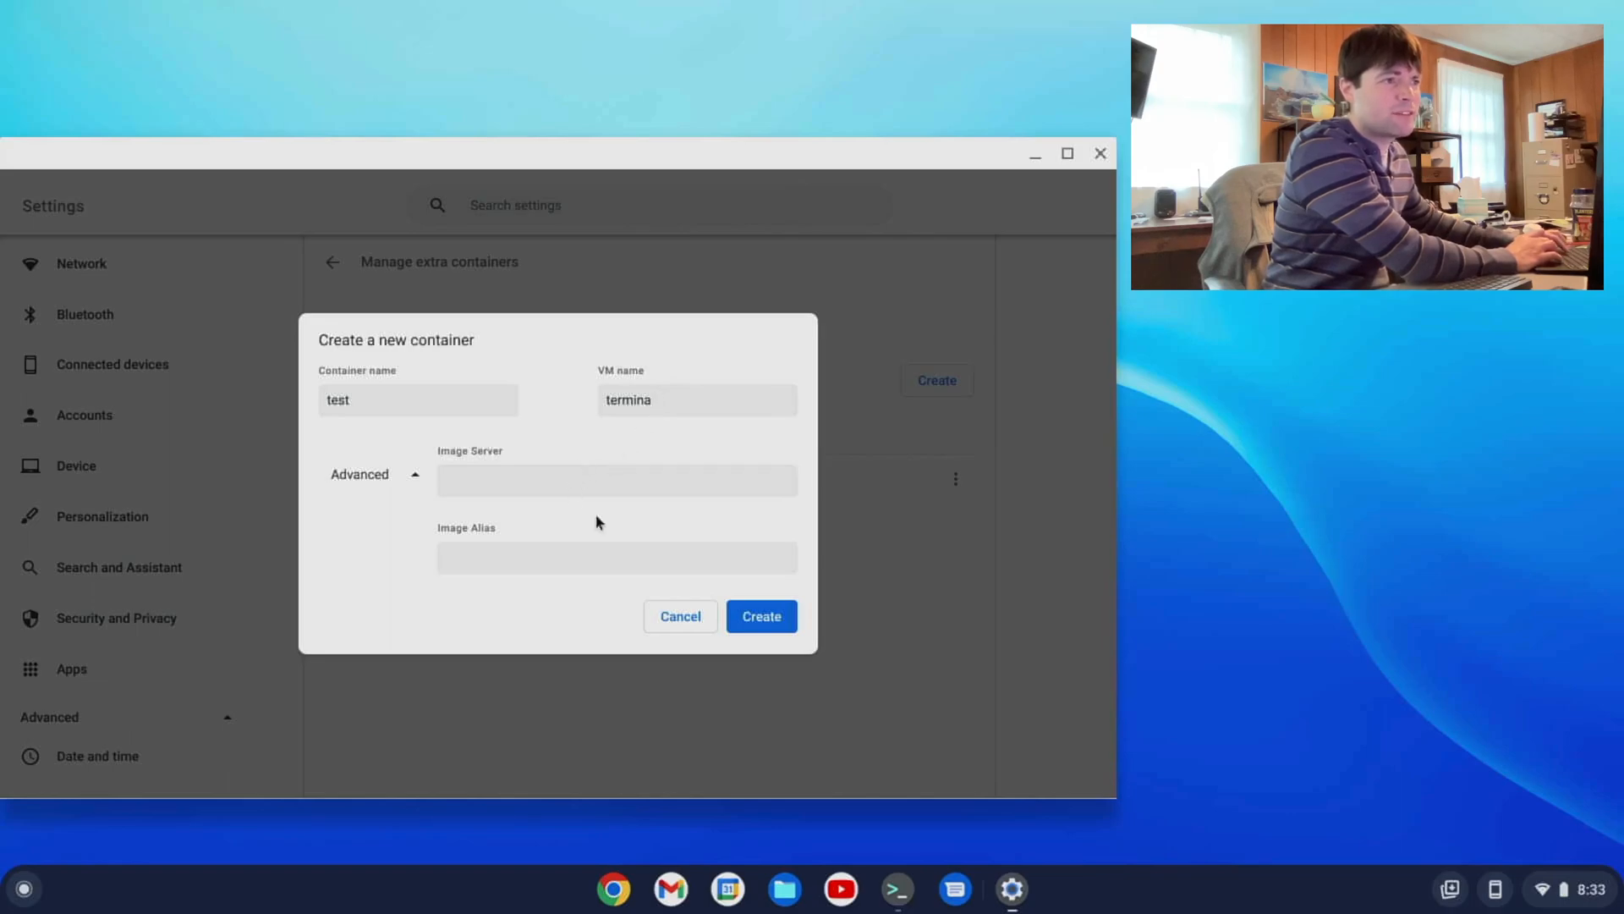
pyautogui.click(760, 616)
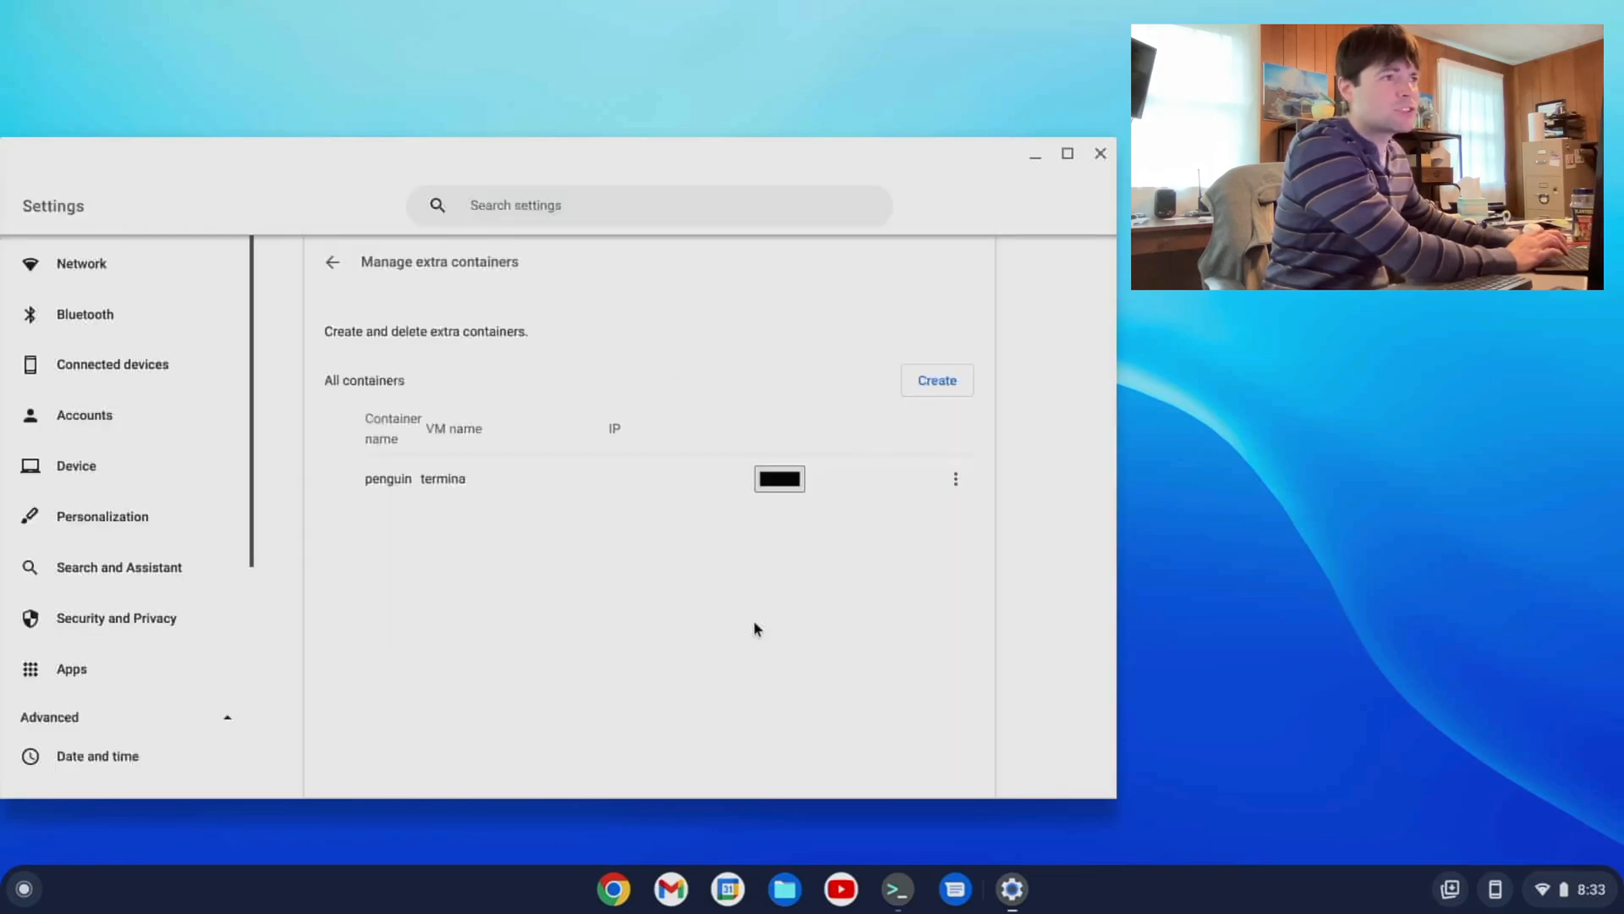
pyautogui.moveTo(819, 502)
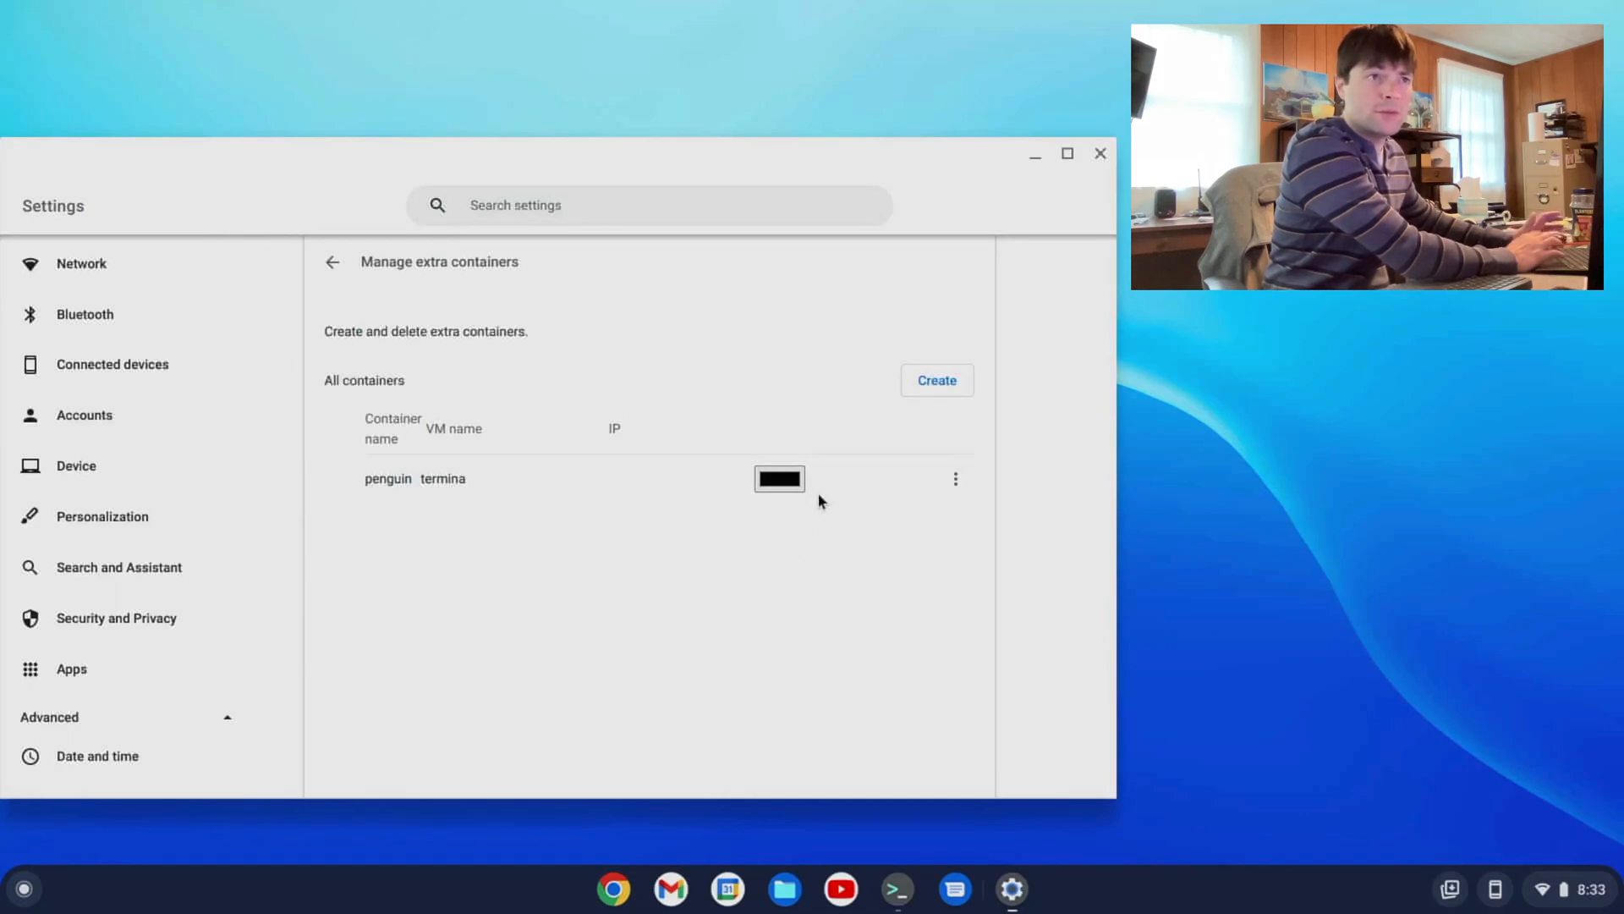
pyautogui.moveTo(276, 240)
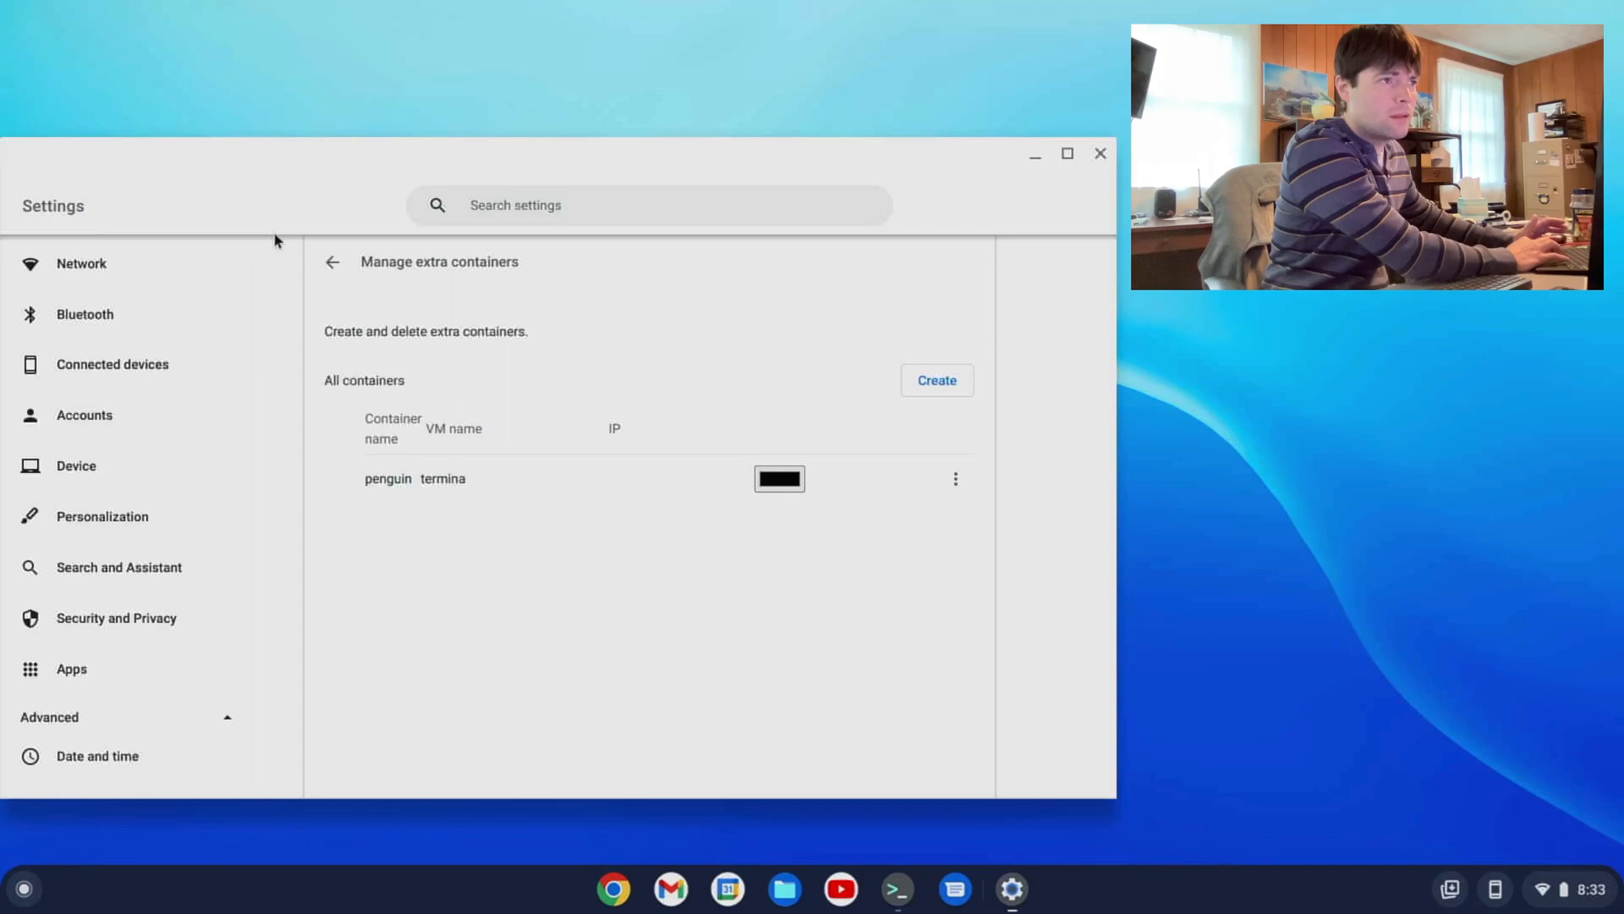
# - Go back to the Linux development environment settings page
pyautogui.click(331, 261)
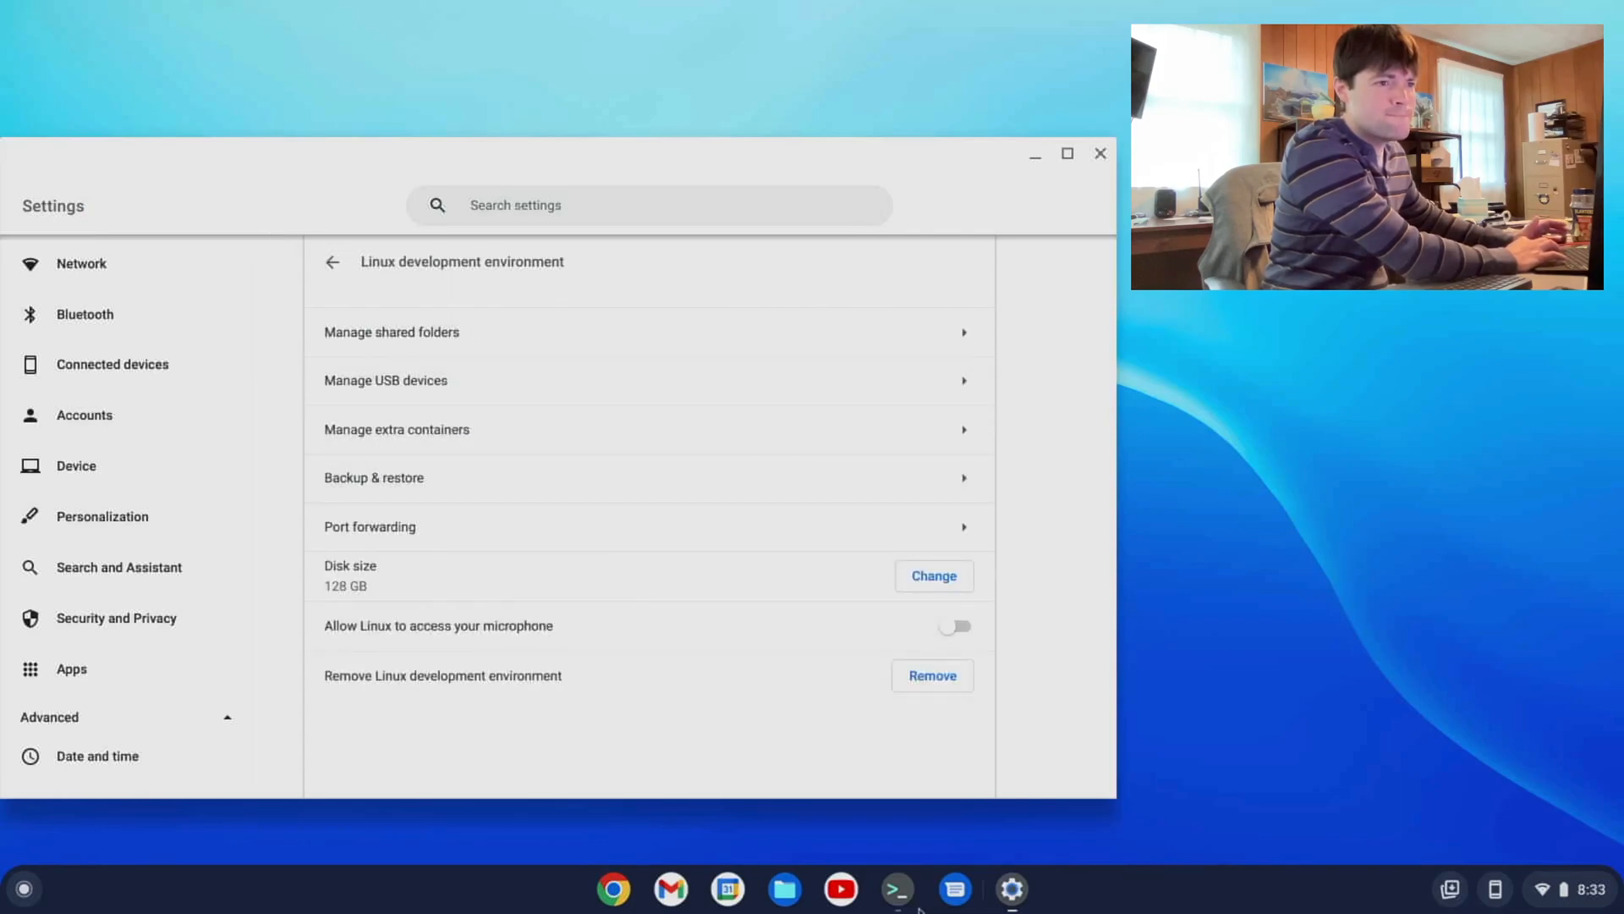
pyautogui.click(896, 888)
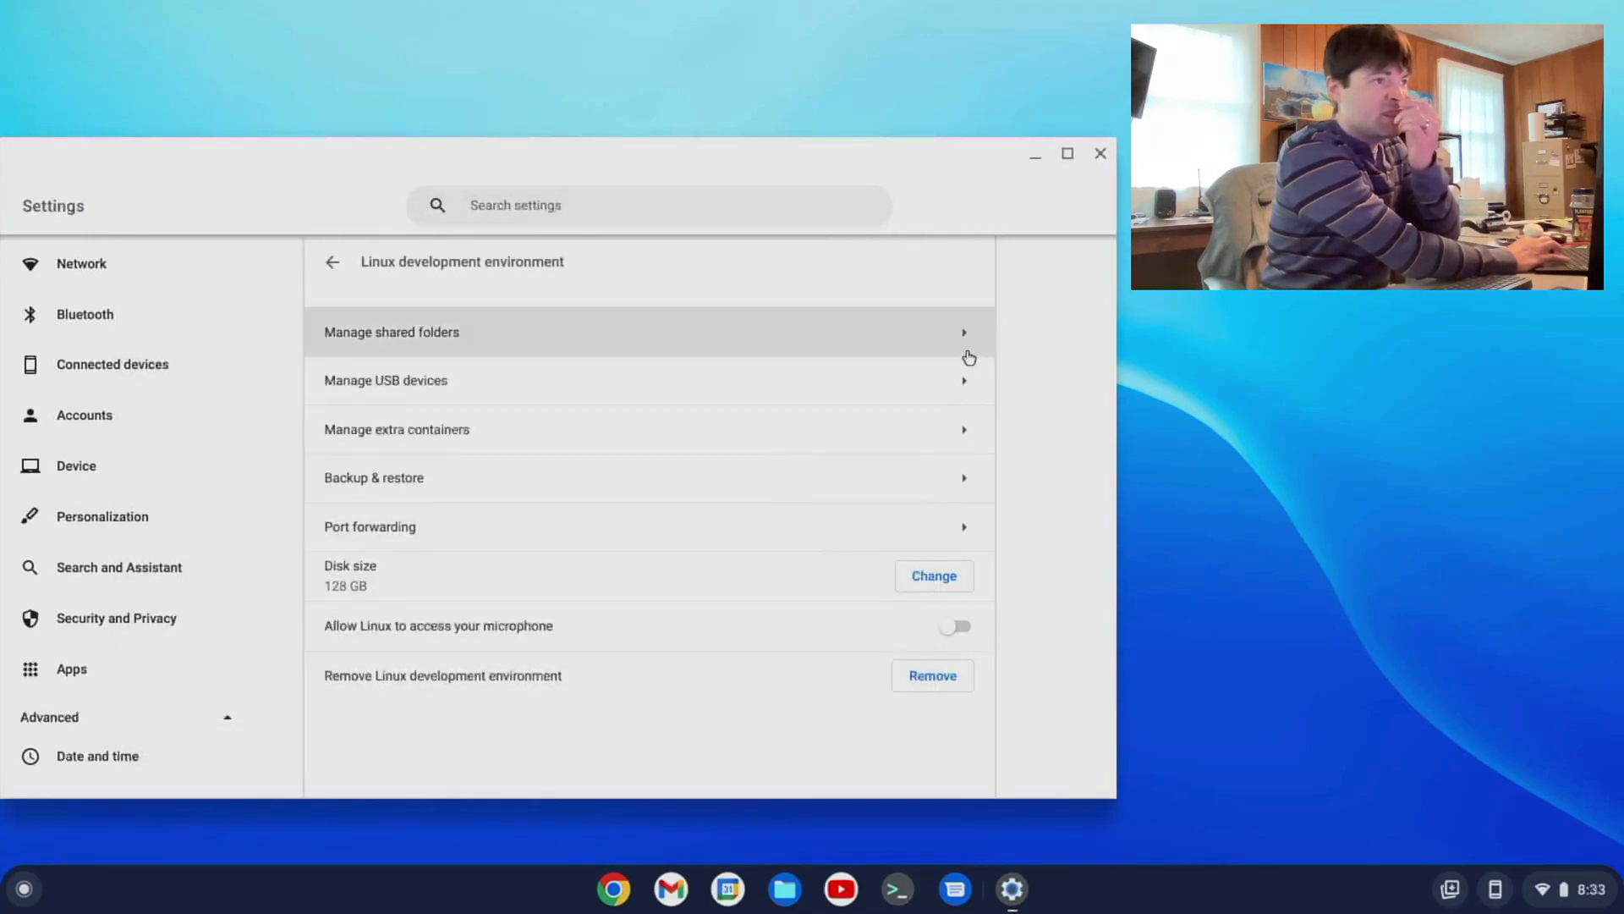
# - Create a new container named dgdfgdfg on the default termina VM
pyautogui.click(396, 428)
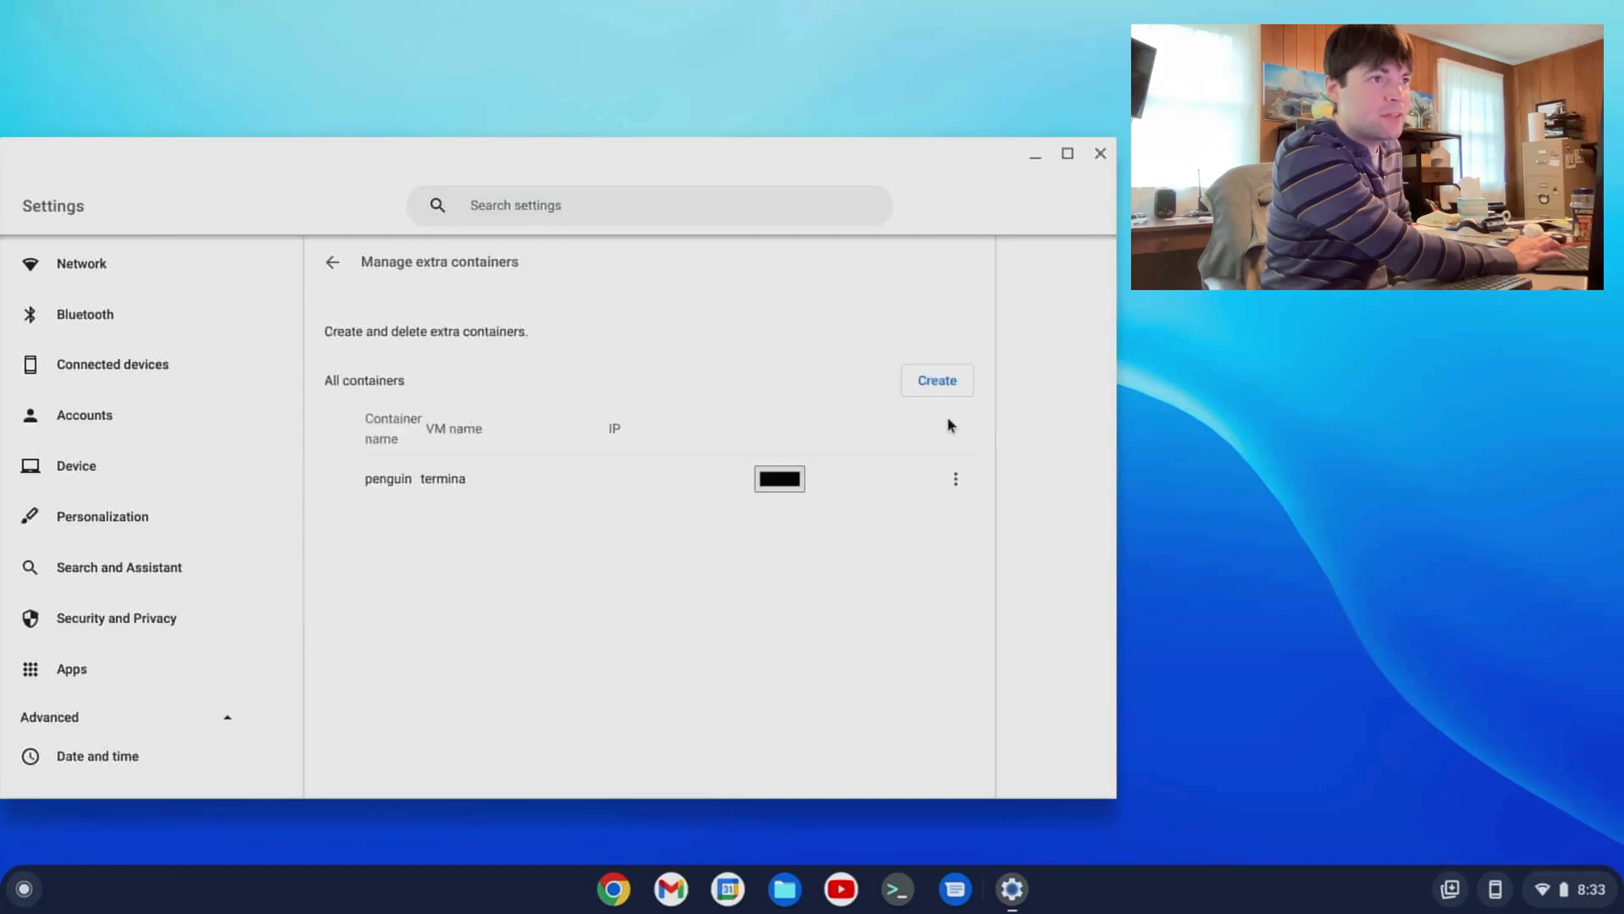
pyautogui.click(936, 380)
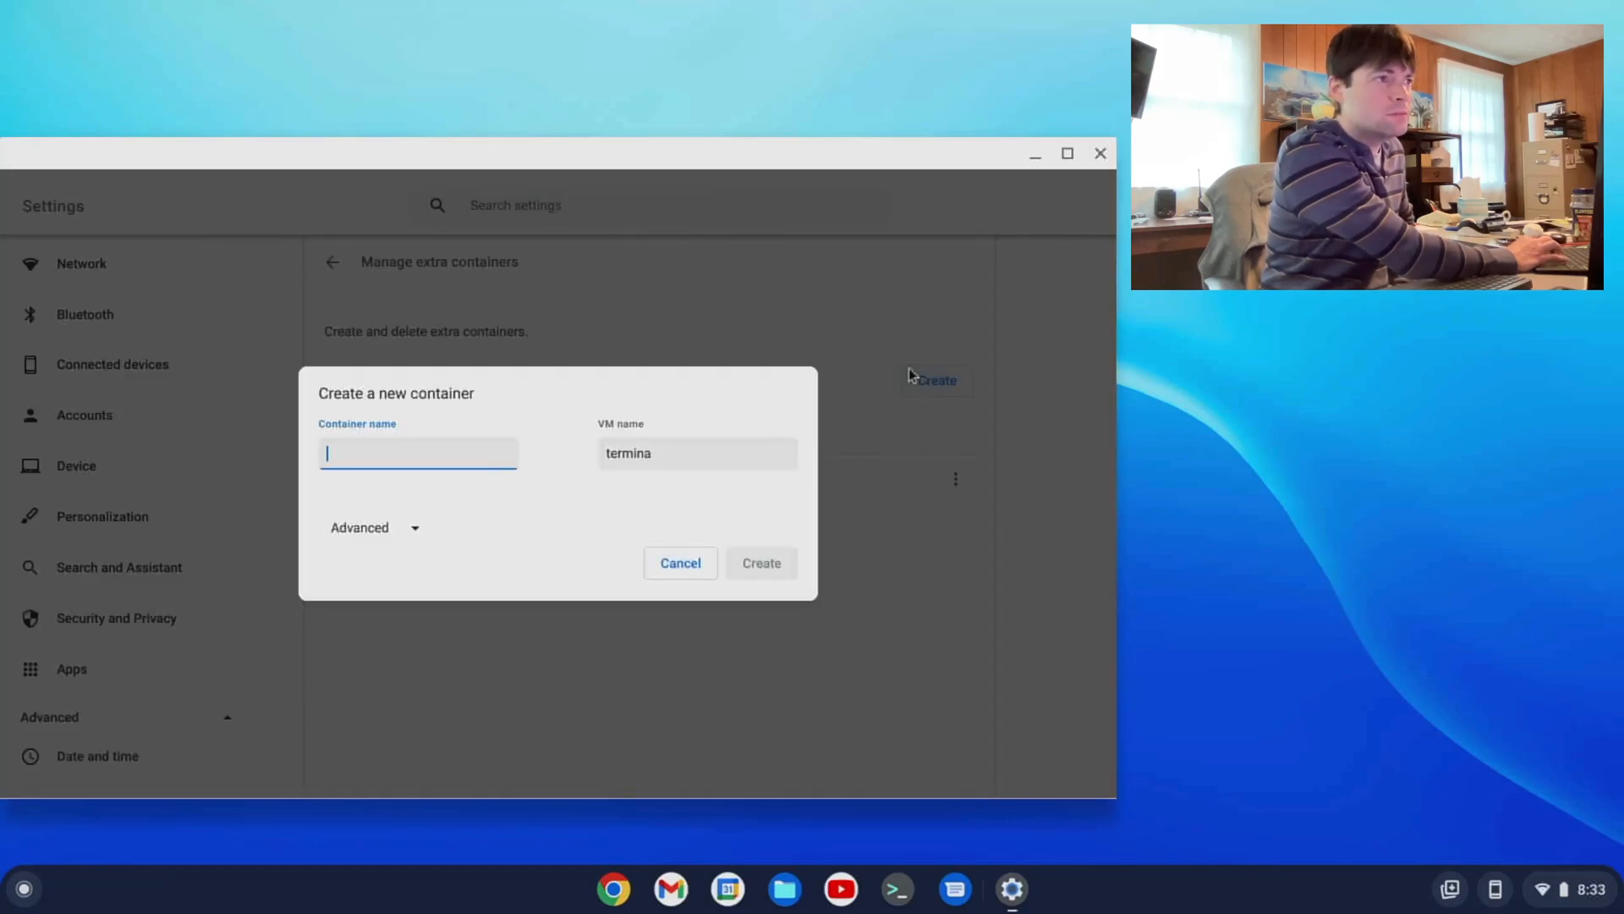
pyautogui.write('dgdfgdfg')
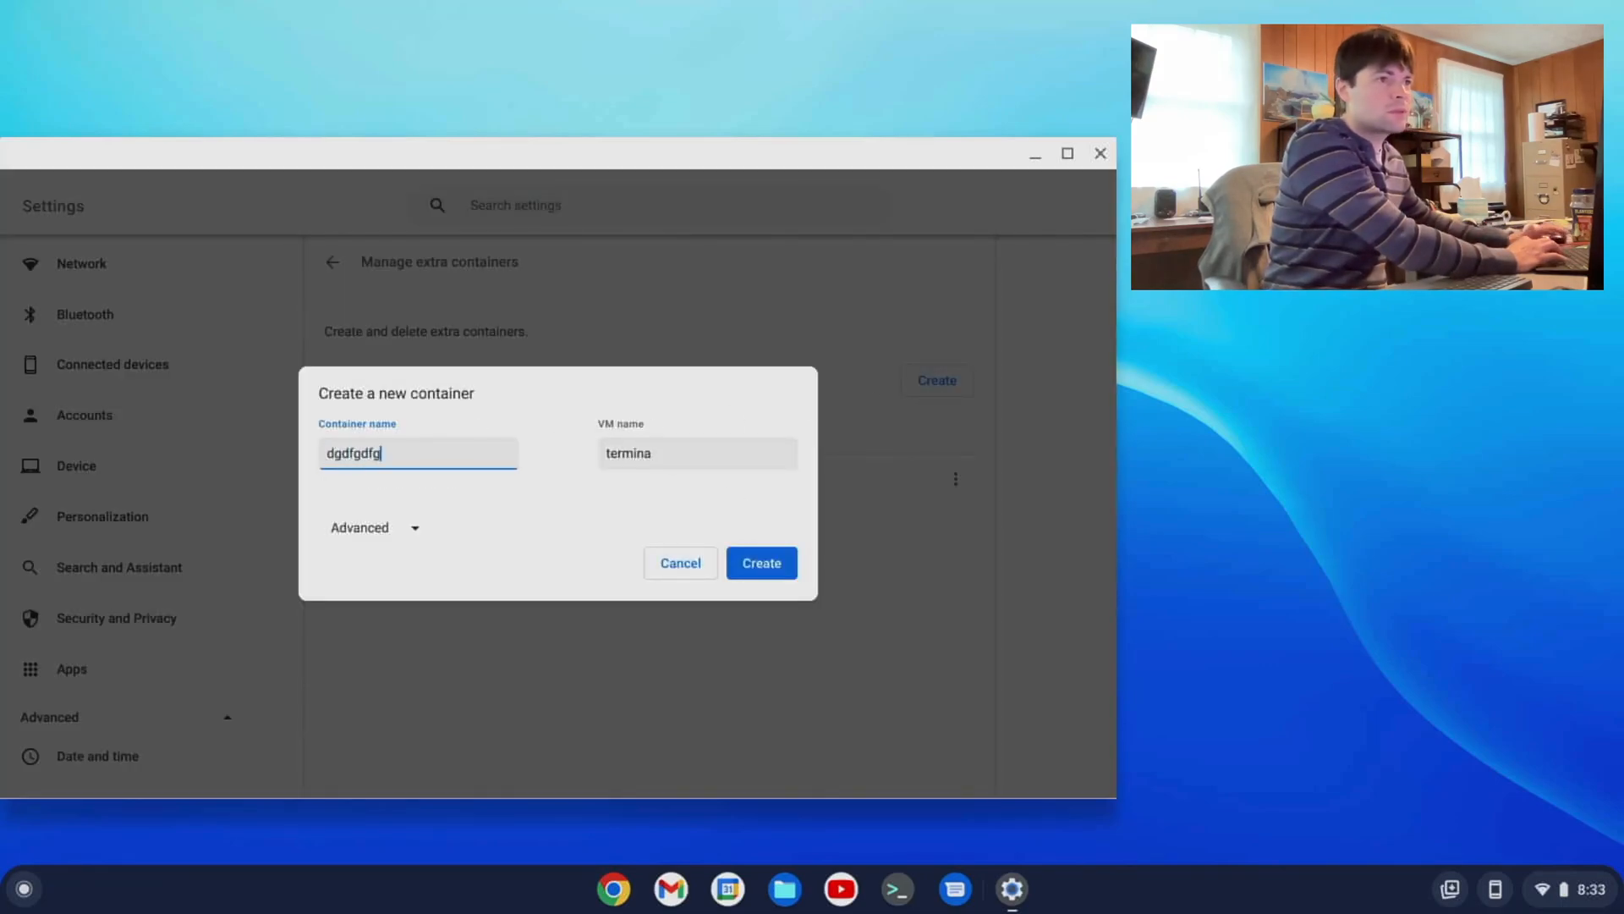
pyautogui.click(760, 562)
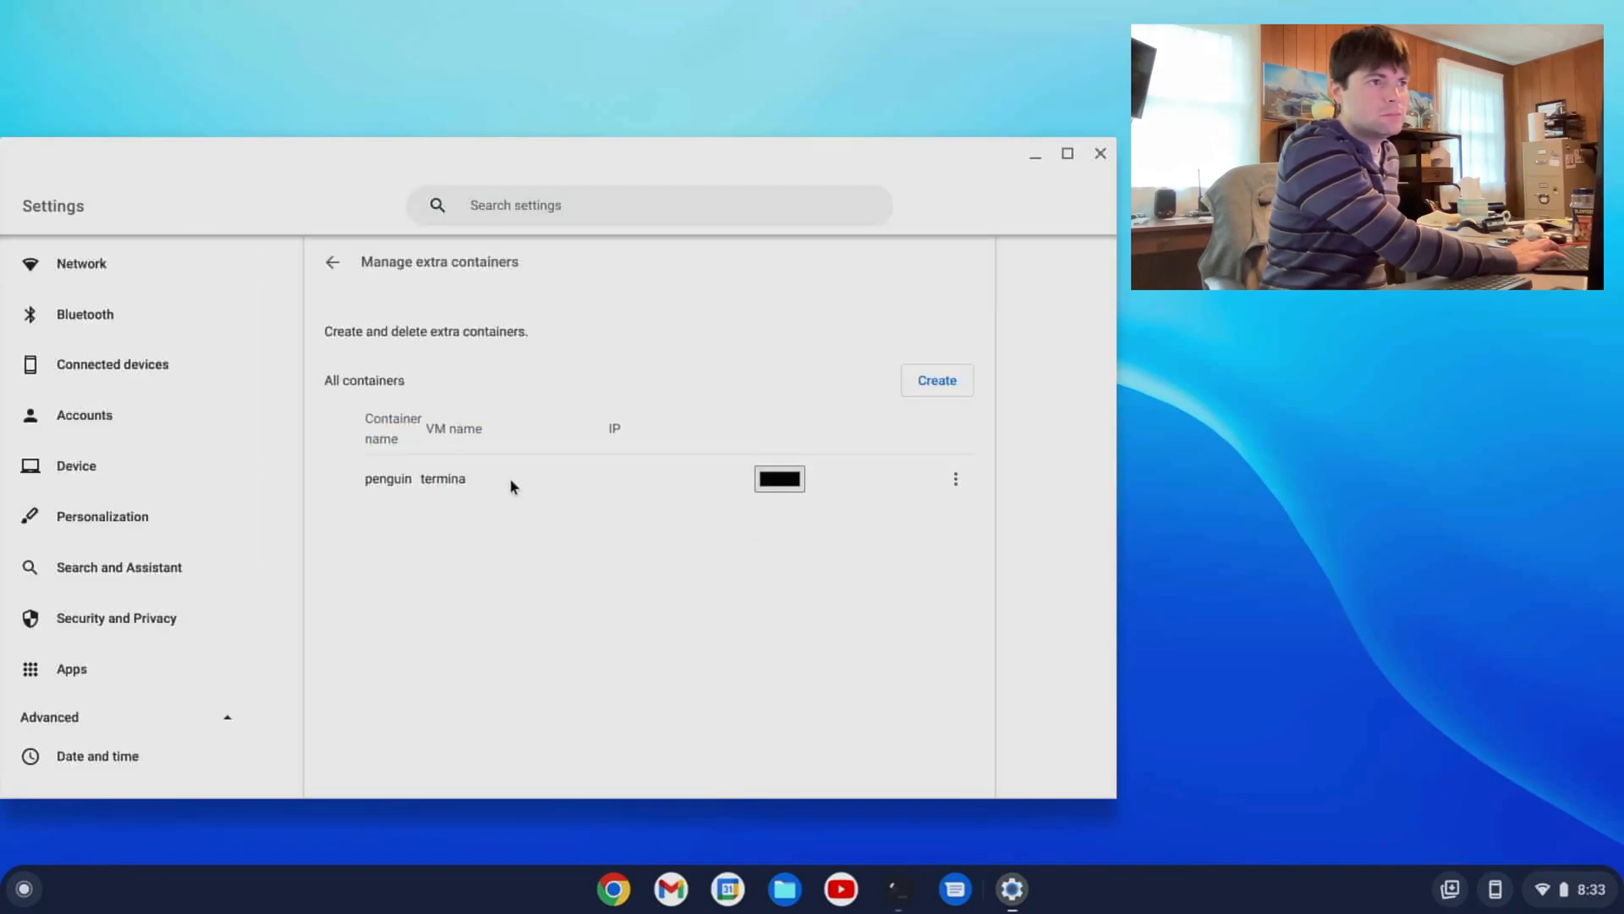
# - Create a second container named dgdfgd on a VM named terminafff
pyautogui.click(934, 381)
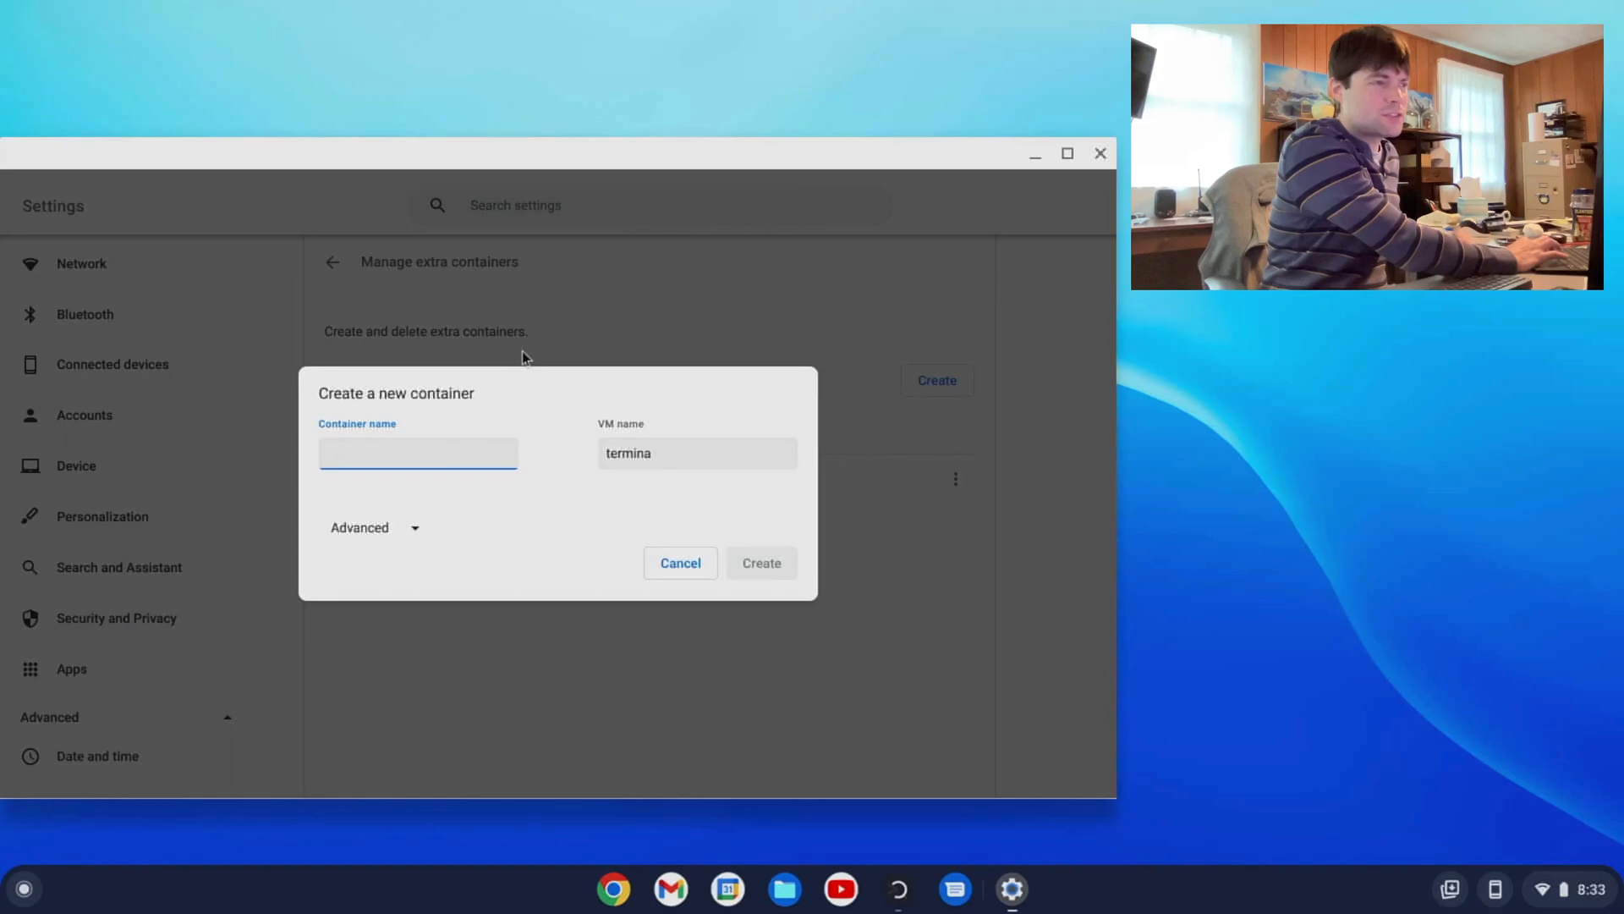
pyautogui.write('dgdfgd')
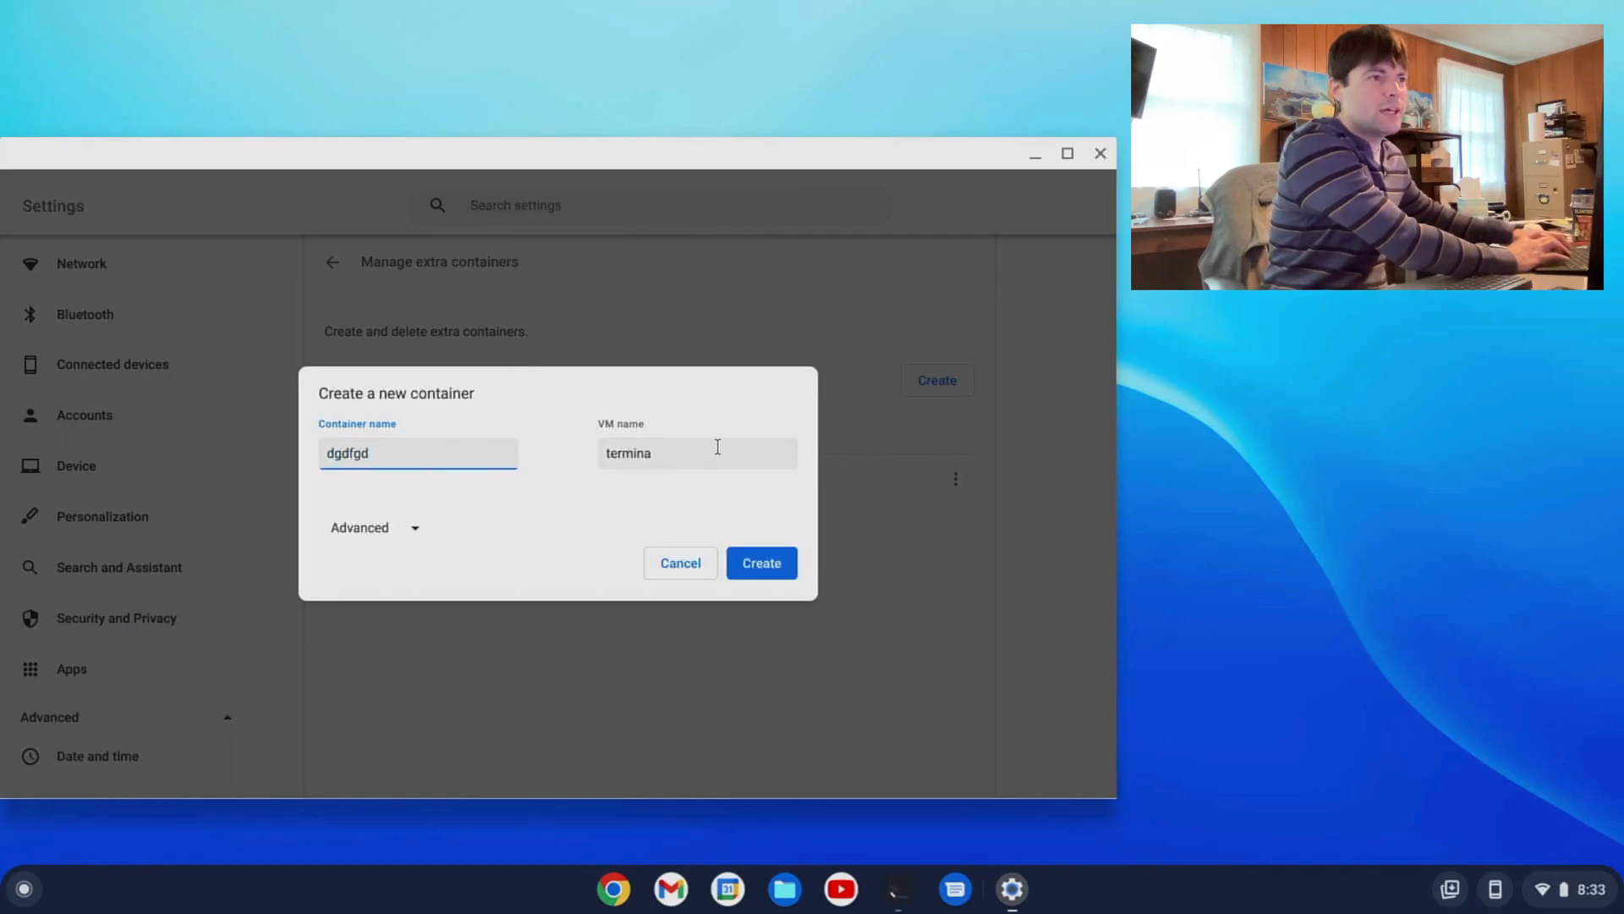
pyautogui.write('fff')
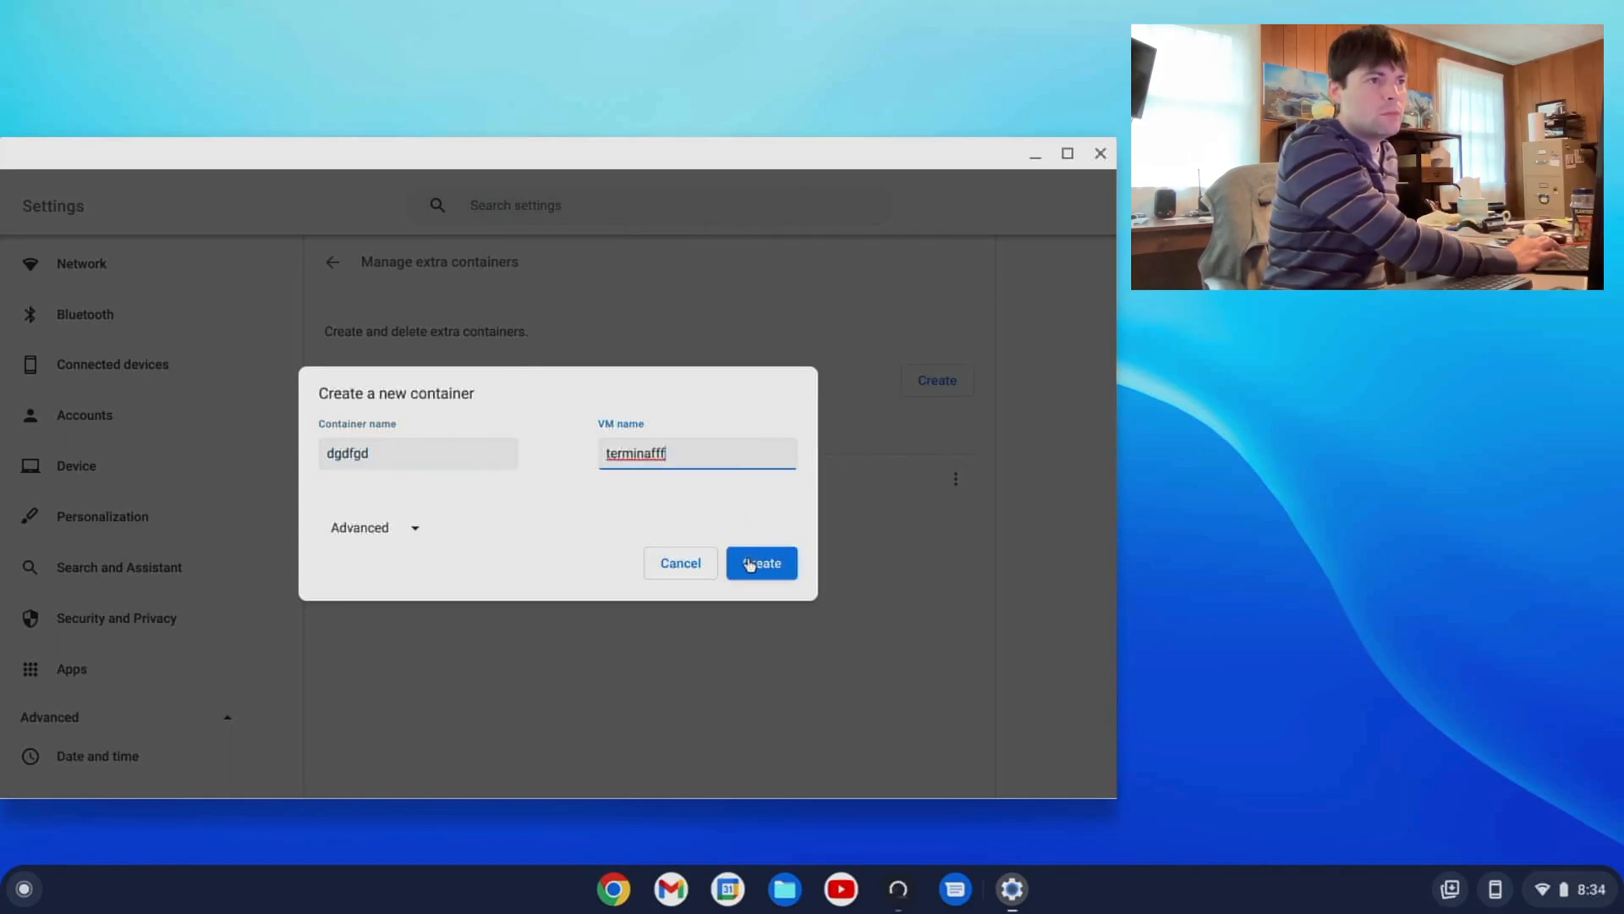
pyautogui.click(760, 562)
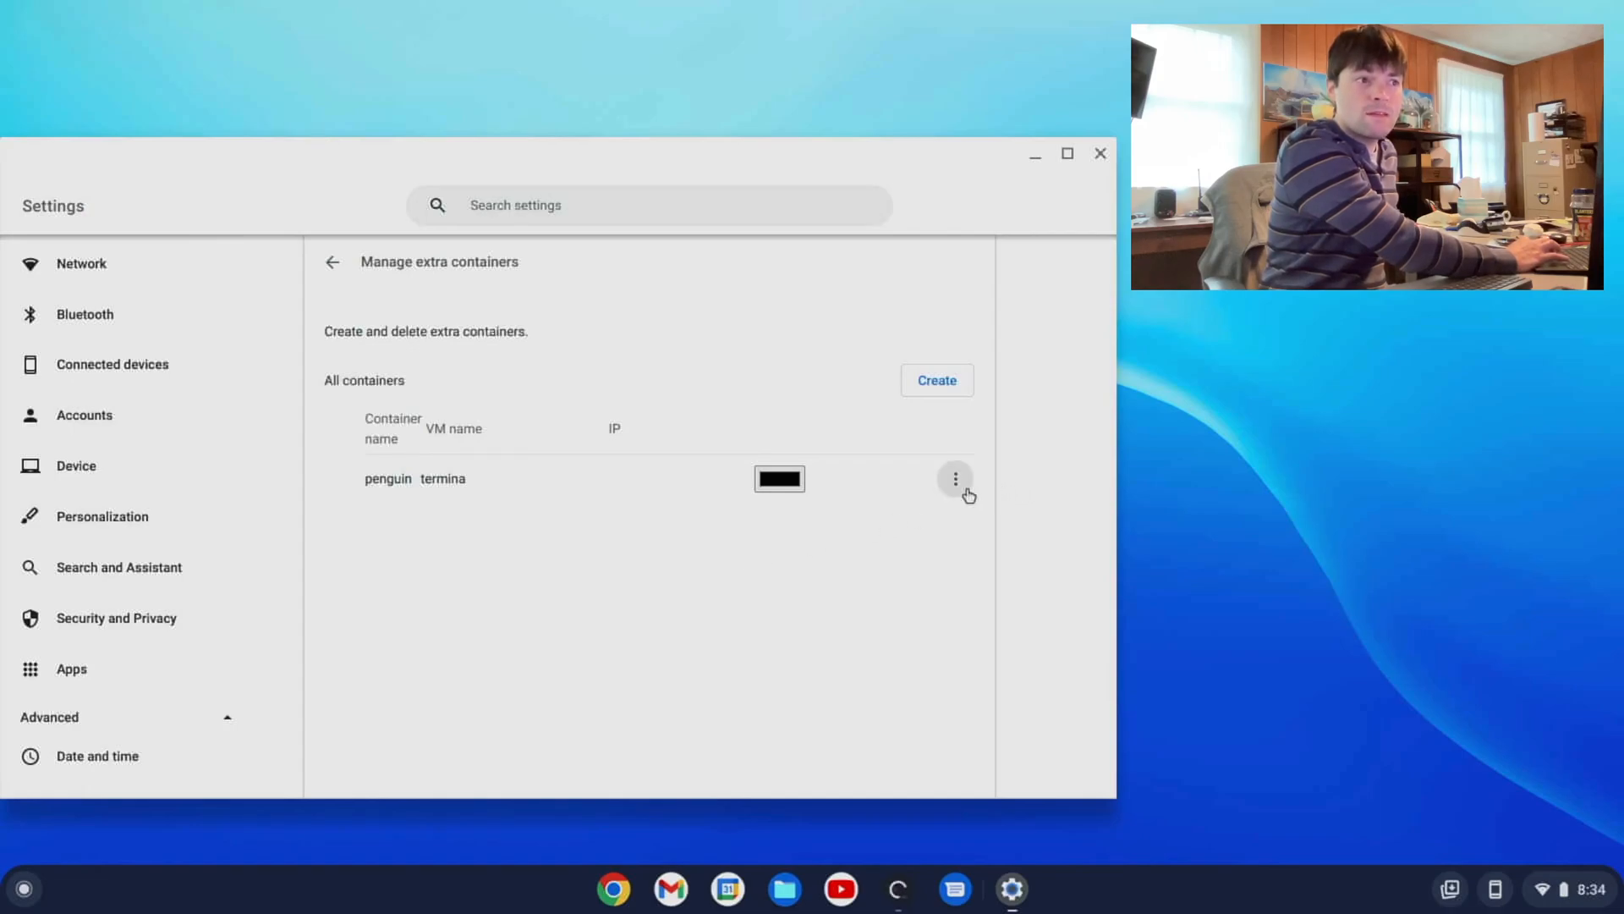
pyautogui.click(955, 477)
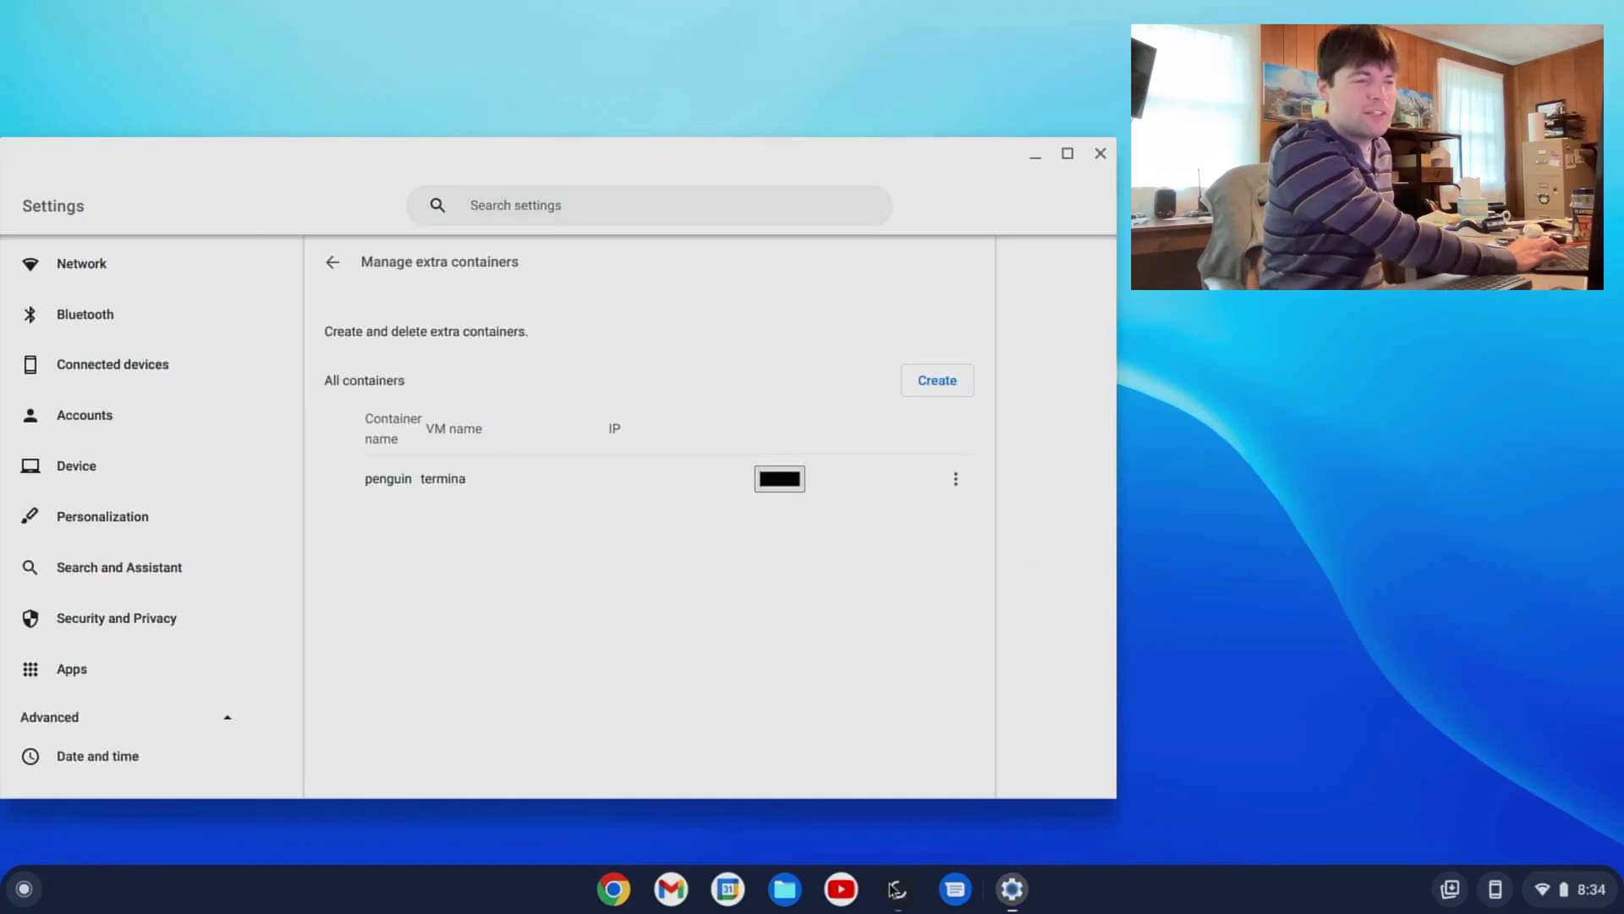
pyautogui.moveTo(895, 888)
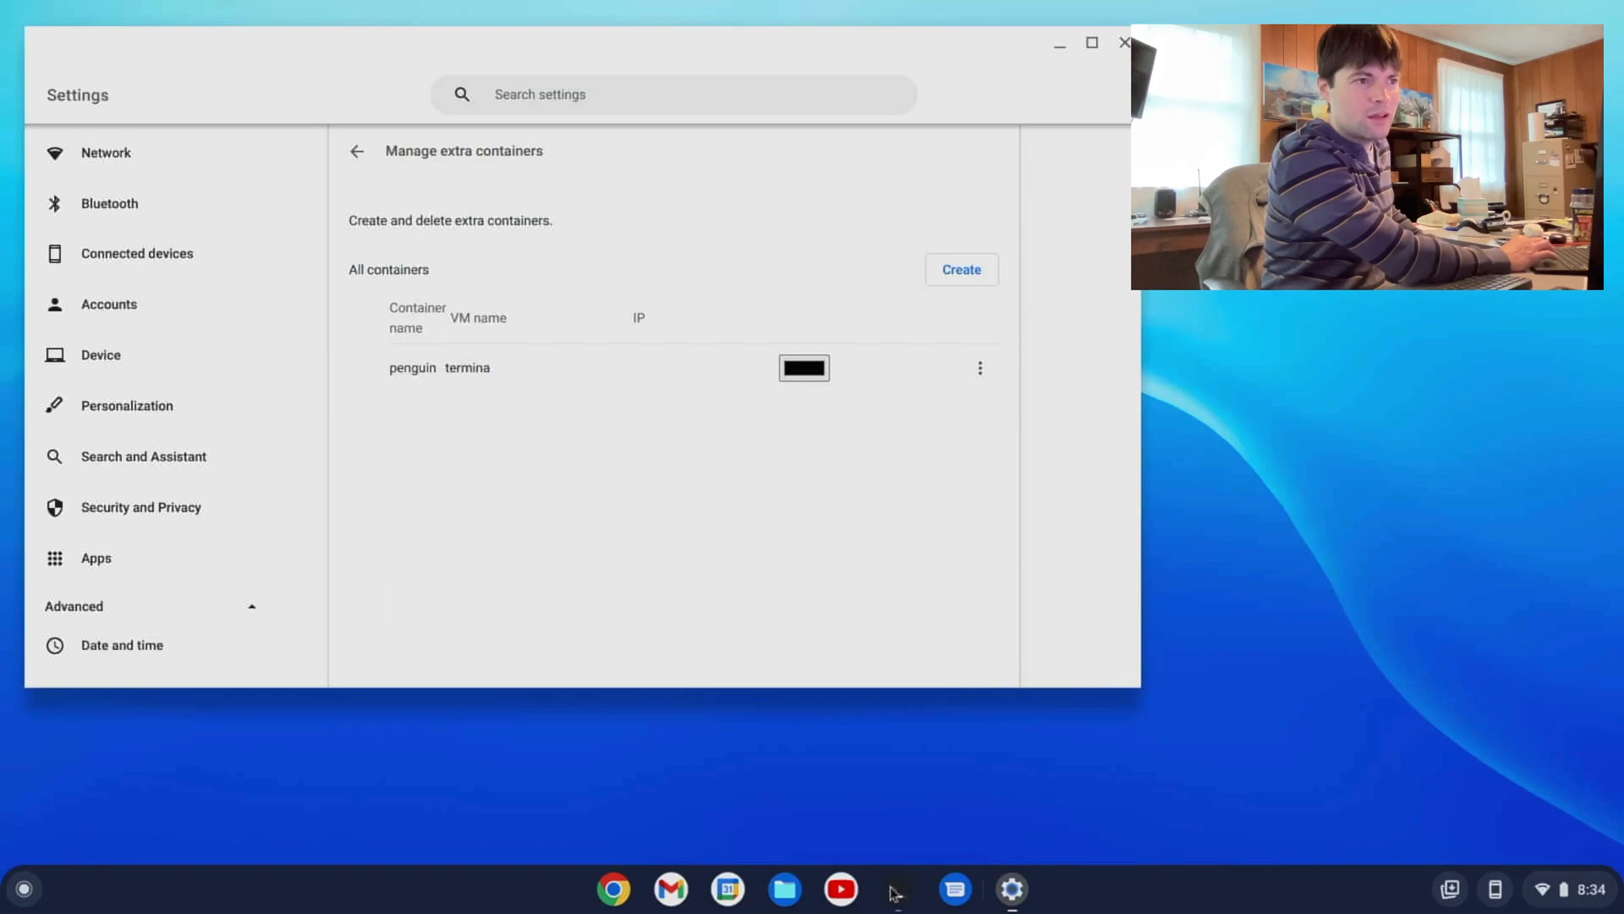
pyautogui.moveTo(995, 823)
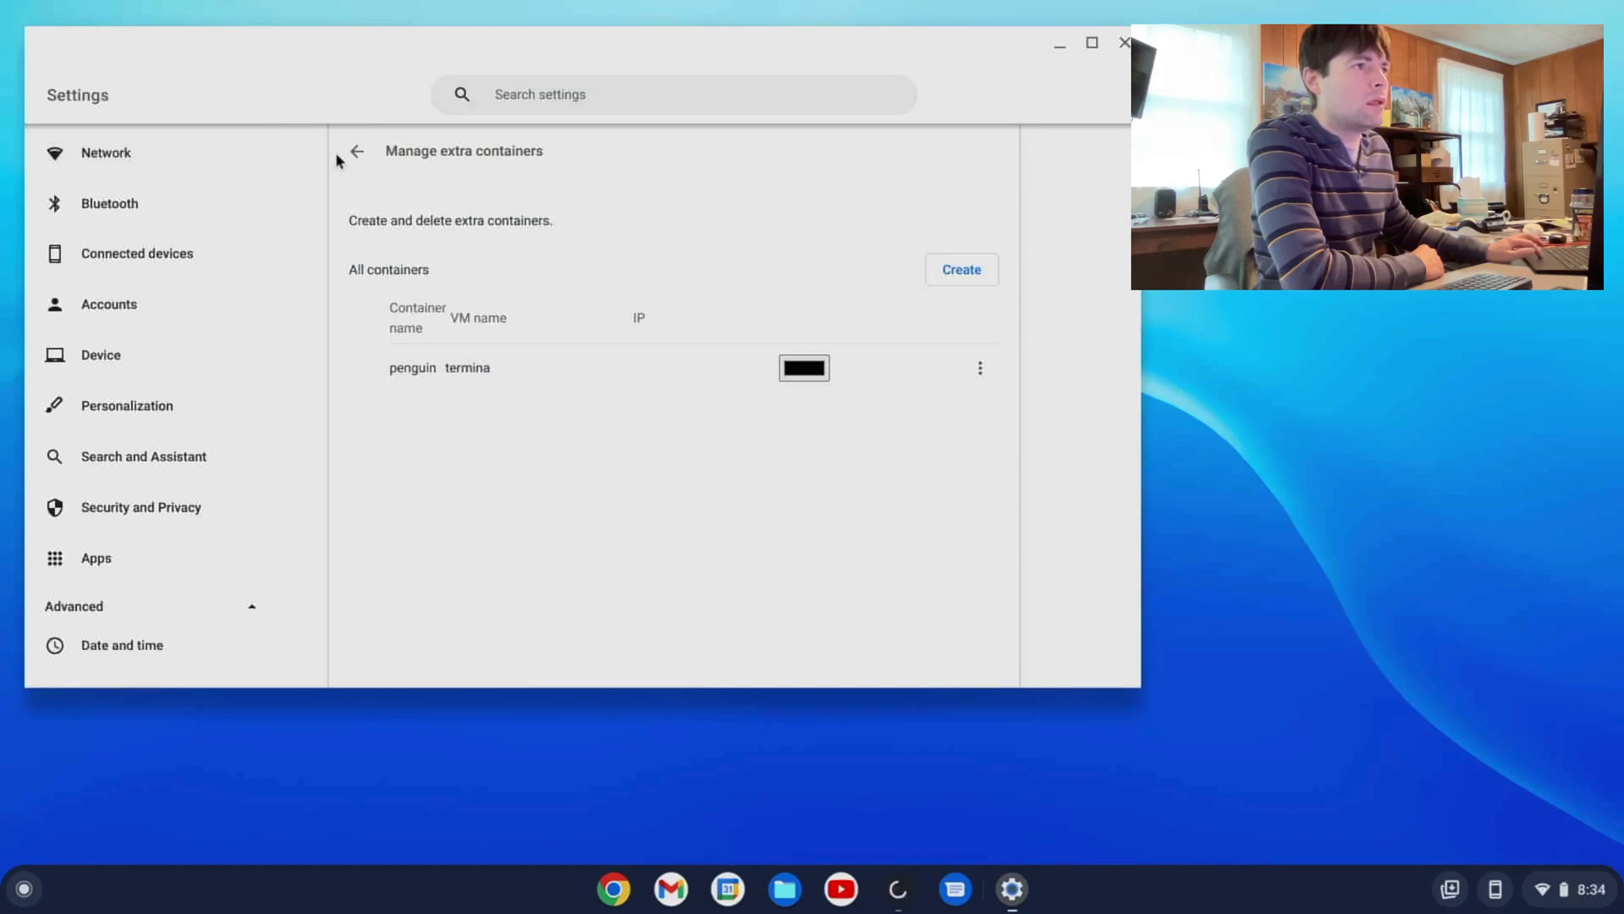
# - Go back from Manage extra containers to the Linux development environment page
pyautogui.click(357, 151)
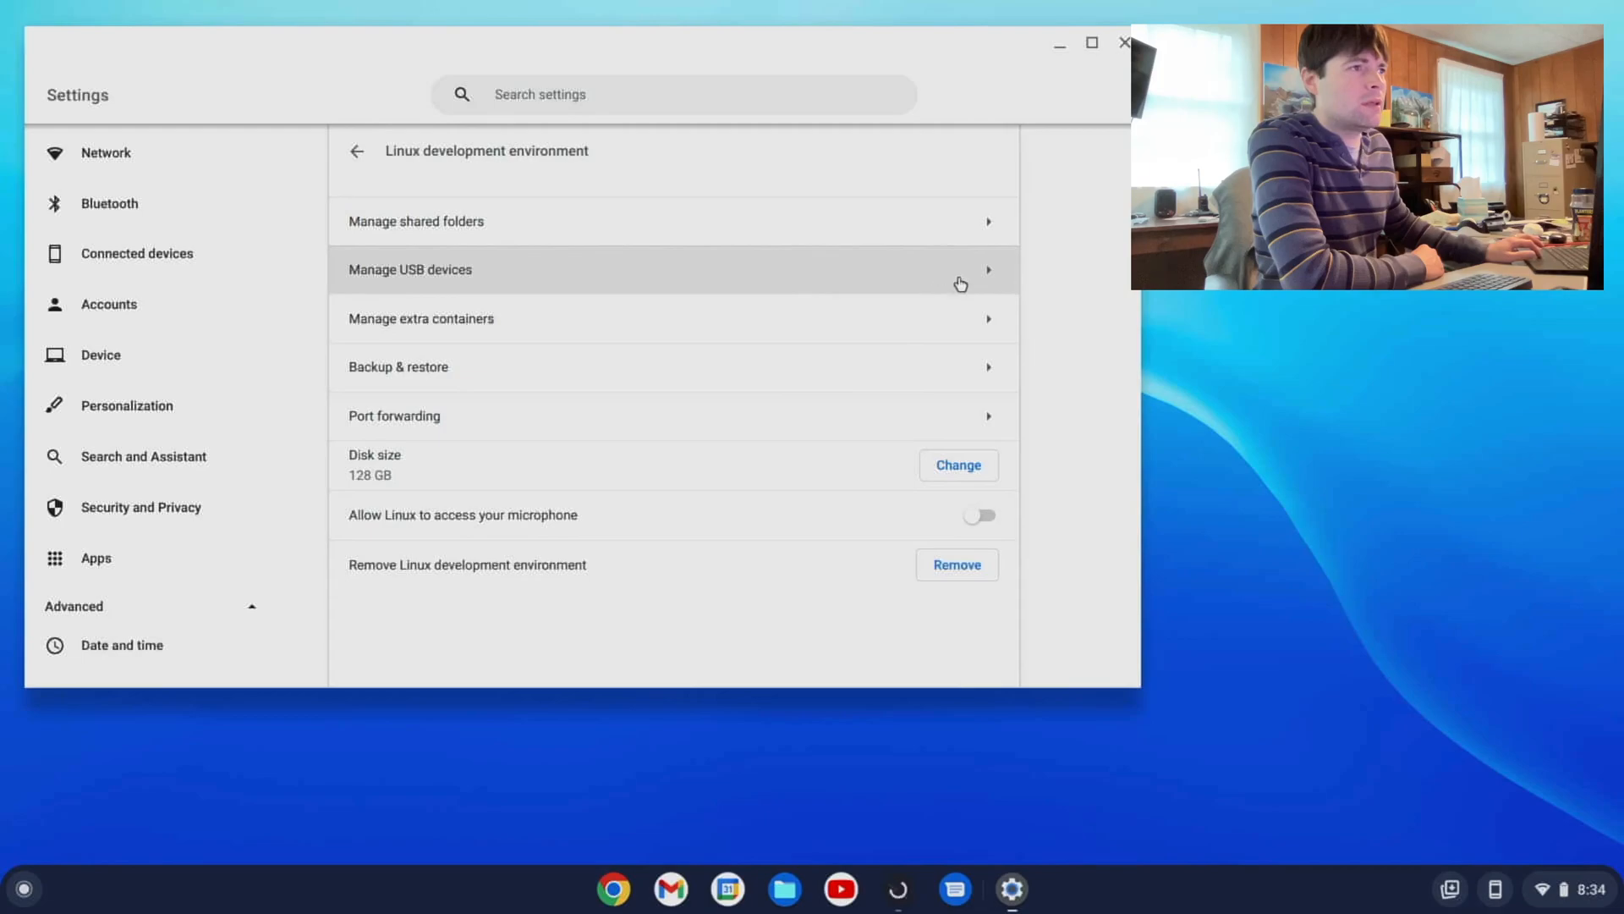
pyautogui.moveTo(986, 316)
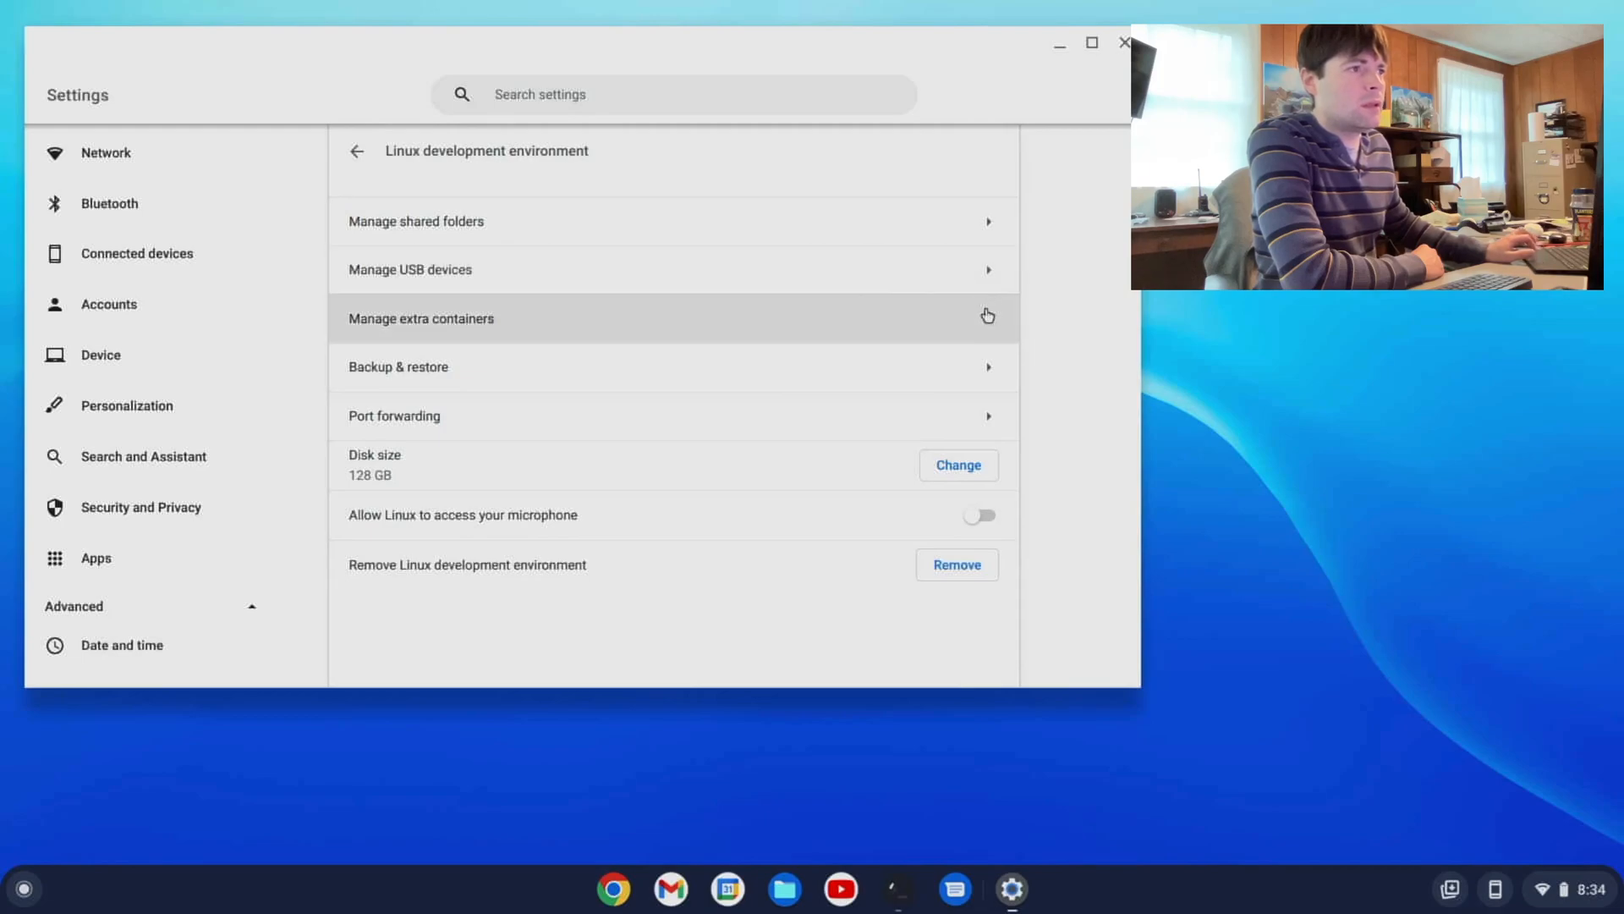
# - Reopen Manage extra containers and set the penguin container's colour to red
pyautogui.click(422, 318)
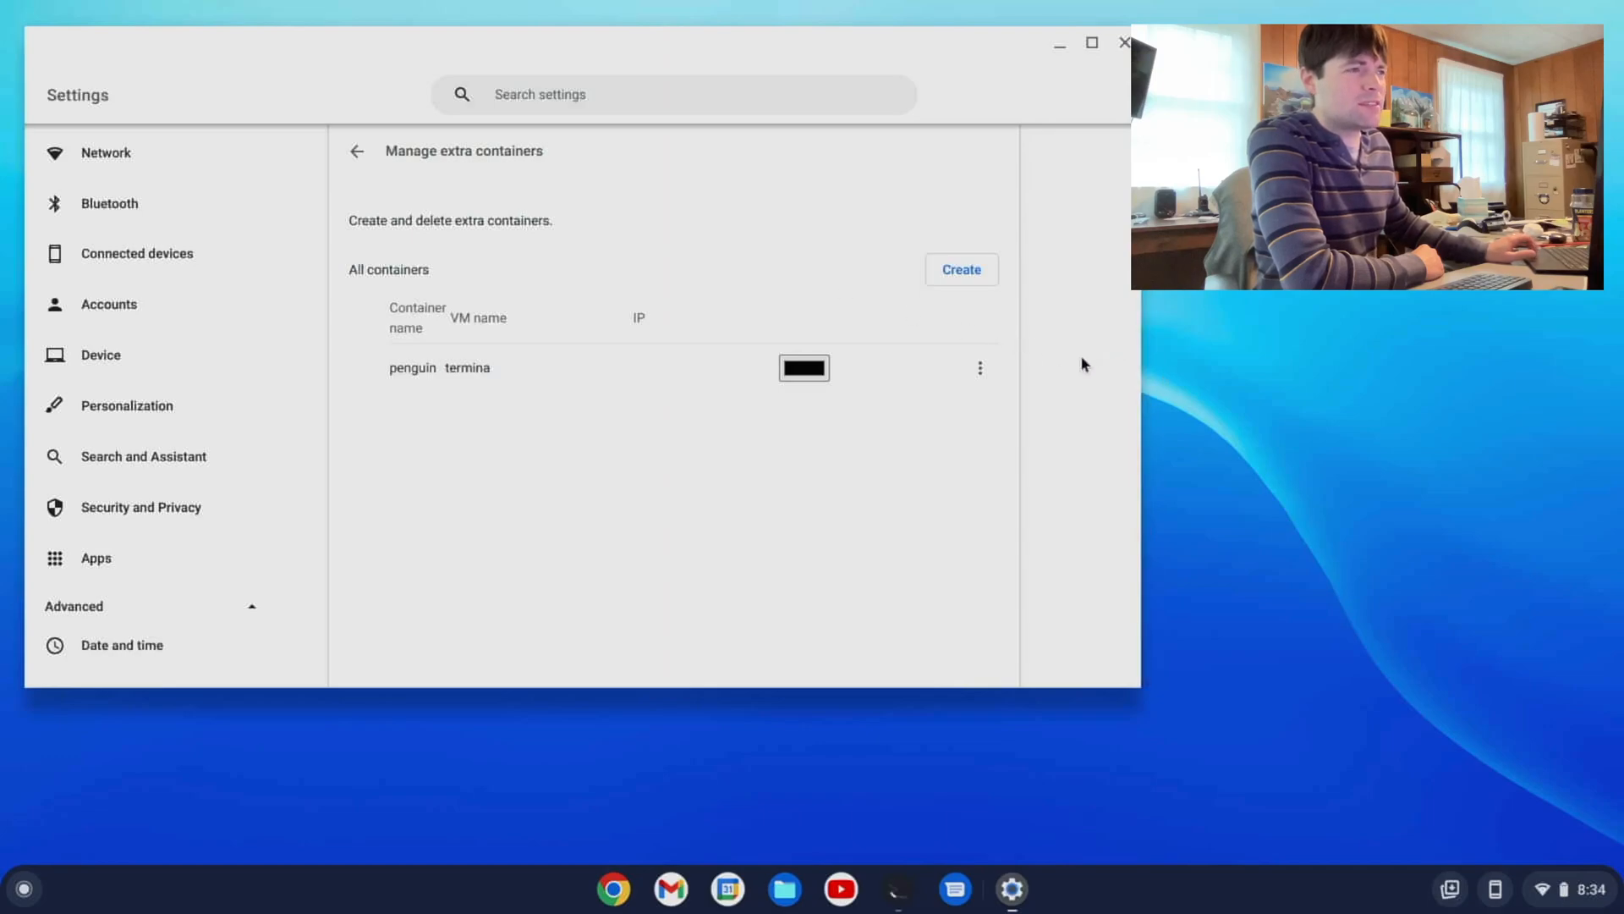
pyautogui.click(980, 367)
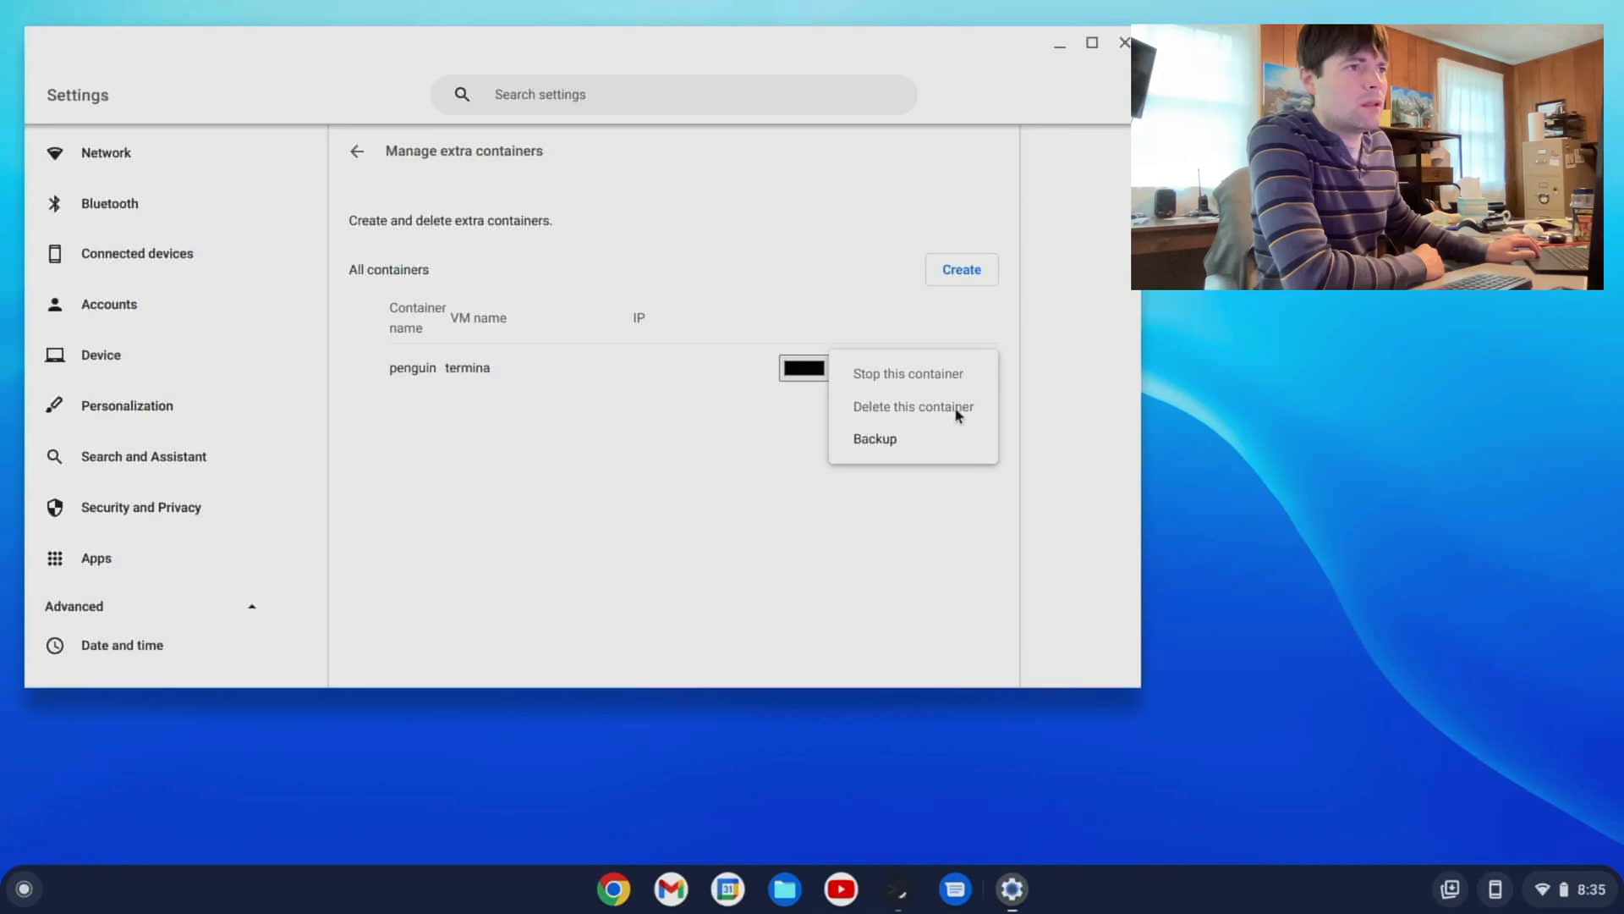
pyautogui.click(781, 278)
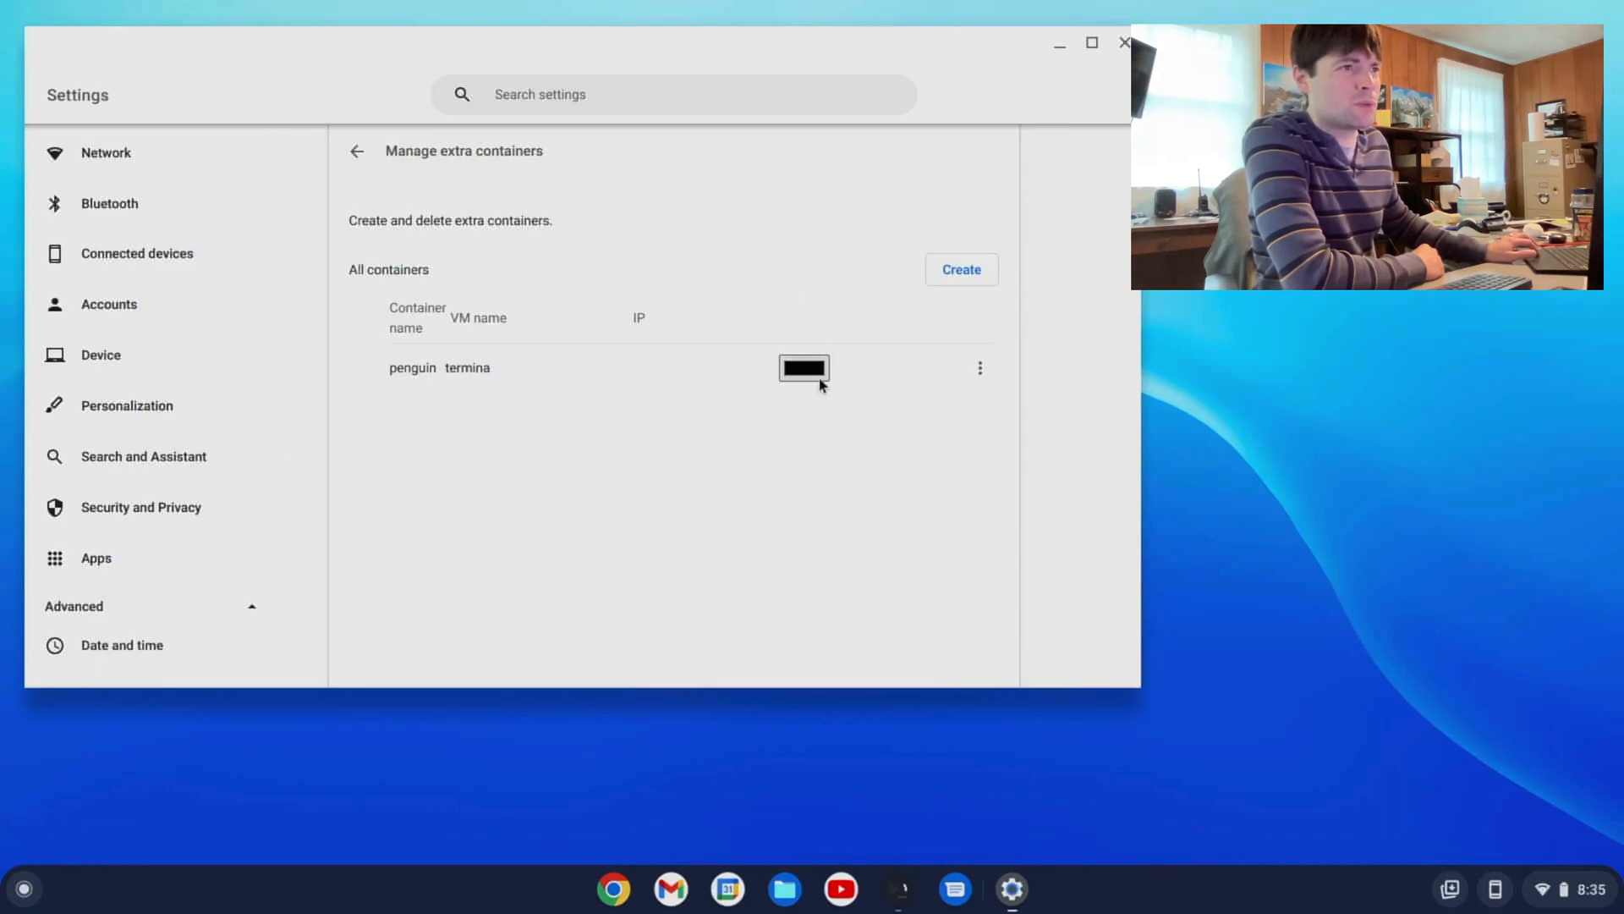
pyautogui.click(804, 367)
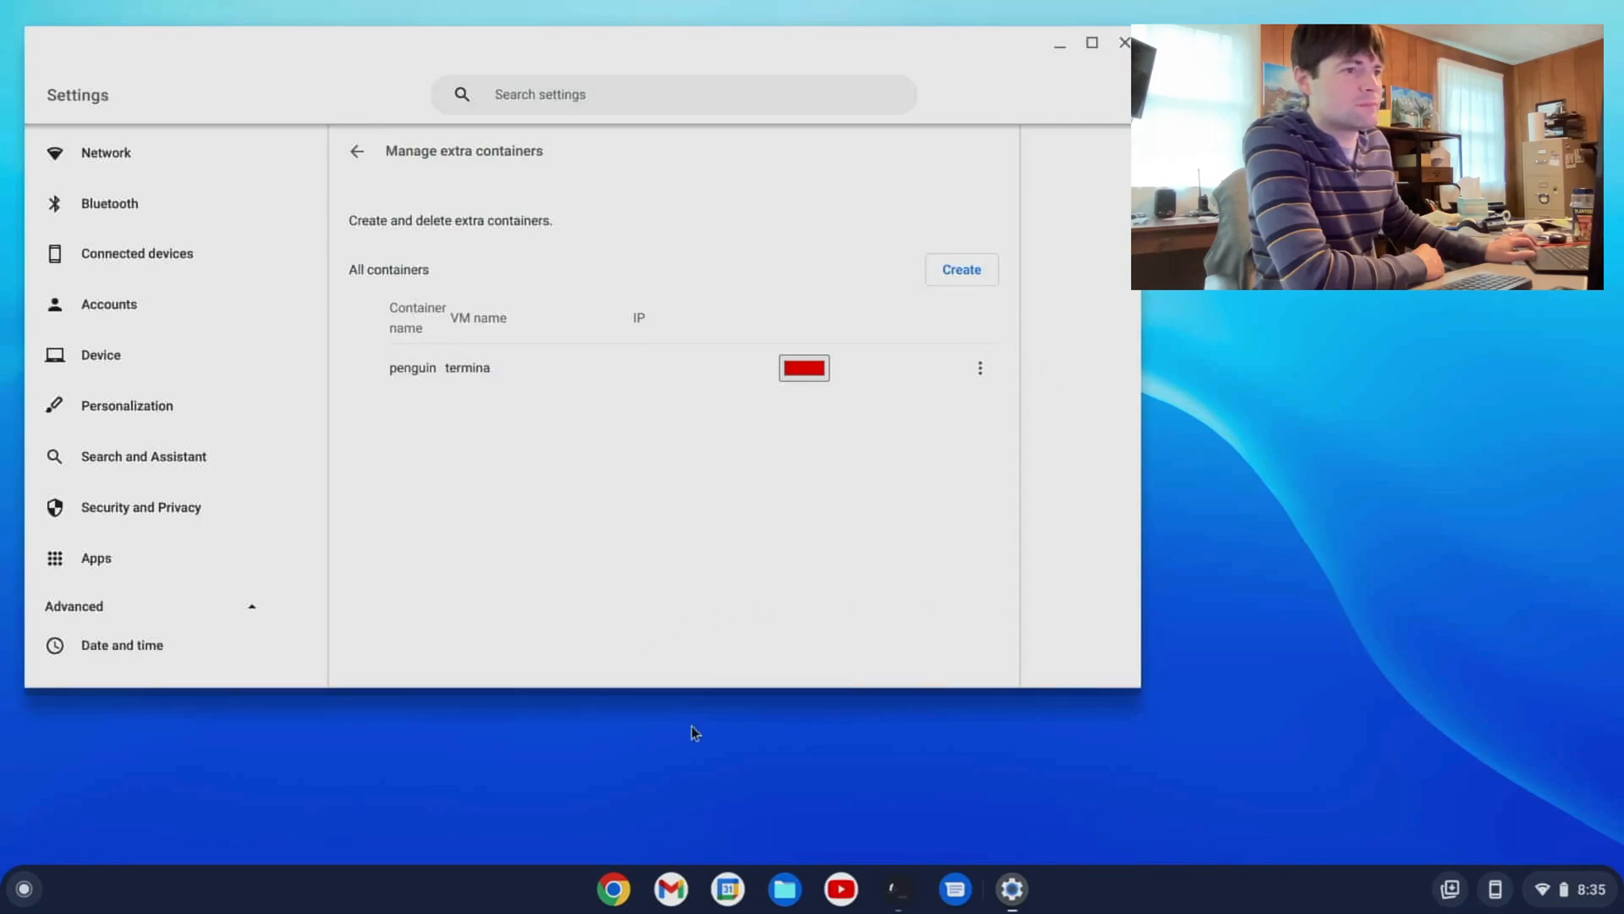
pyautogui.moveTo(896, 892)
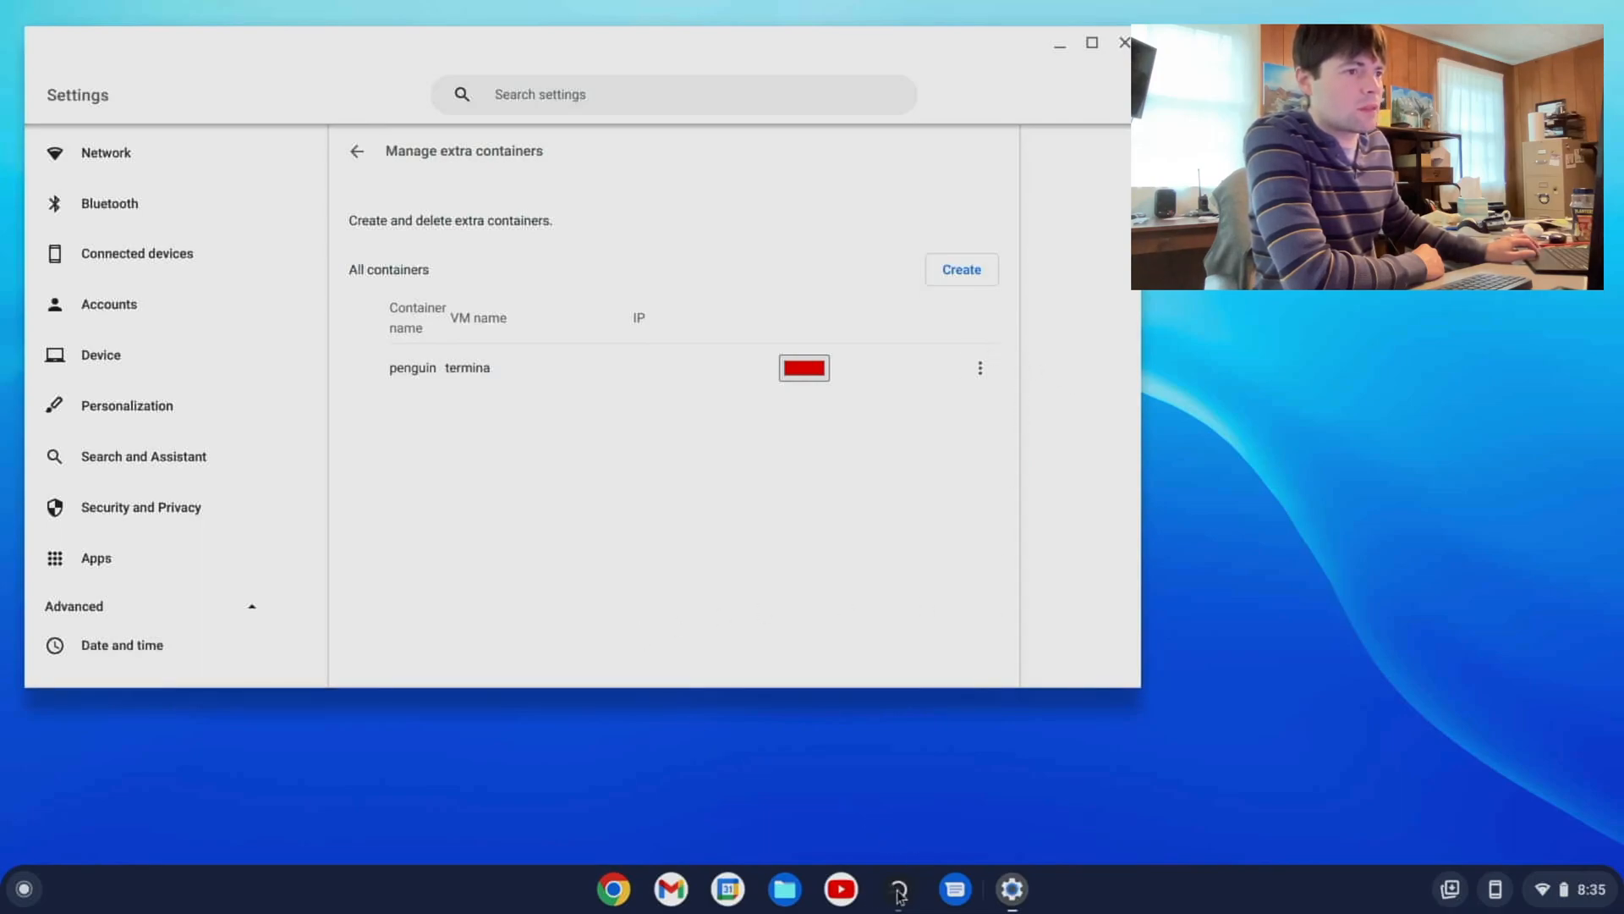
# - Set the newly listed dgdfgdfg container's colour to blue
pyautogui.rightClick(896, 889)
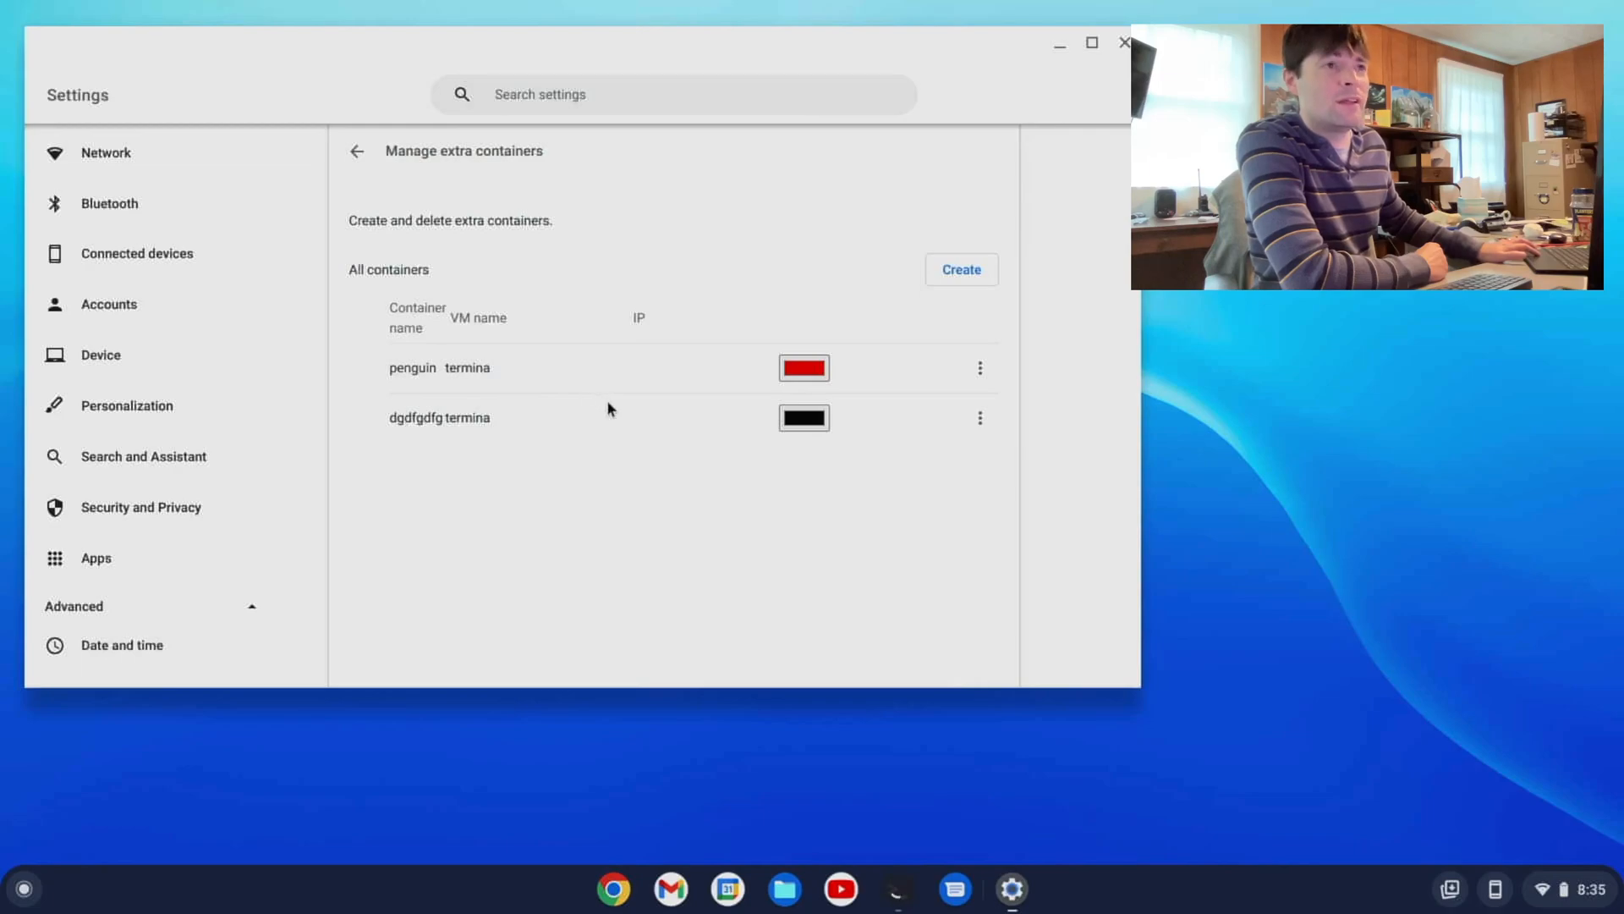
pyautogui.moveTo(860, 509)
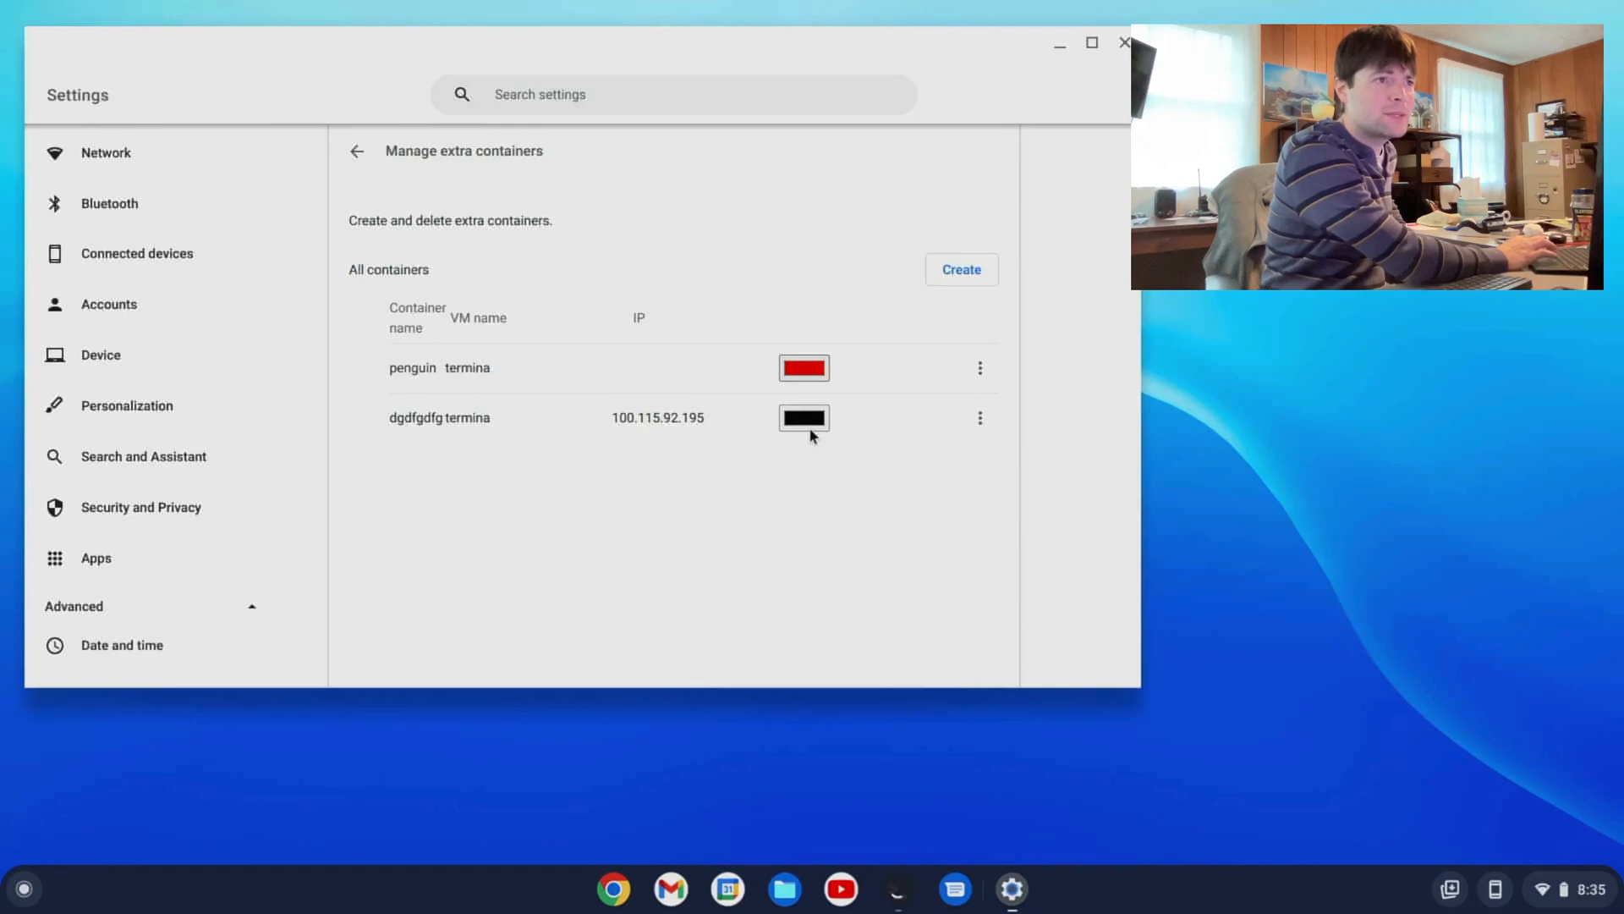
pyautogui.click(803, 418)
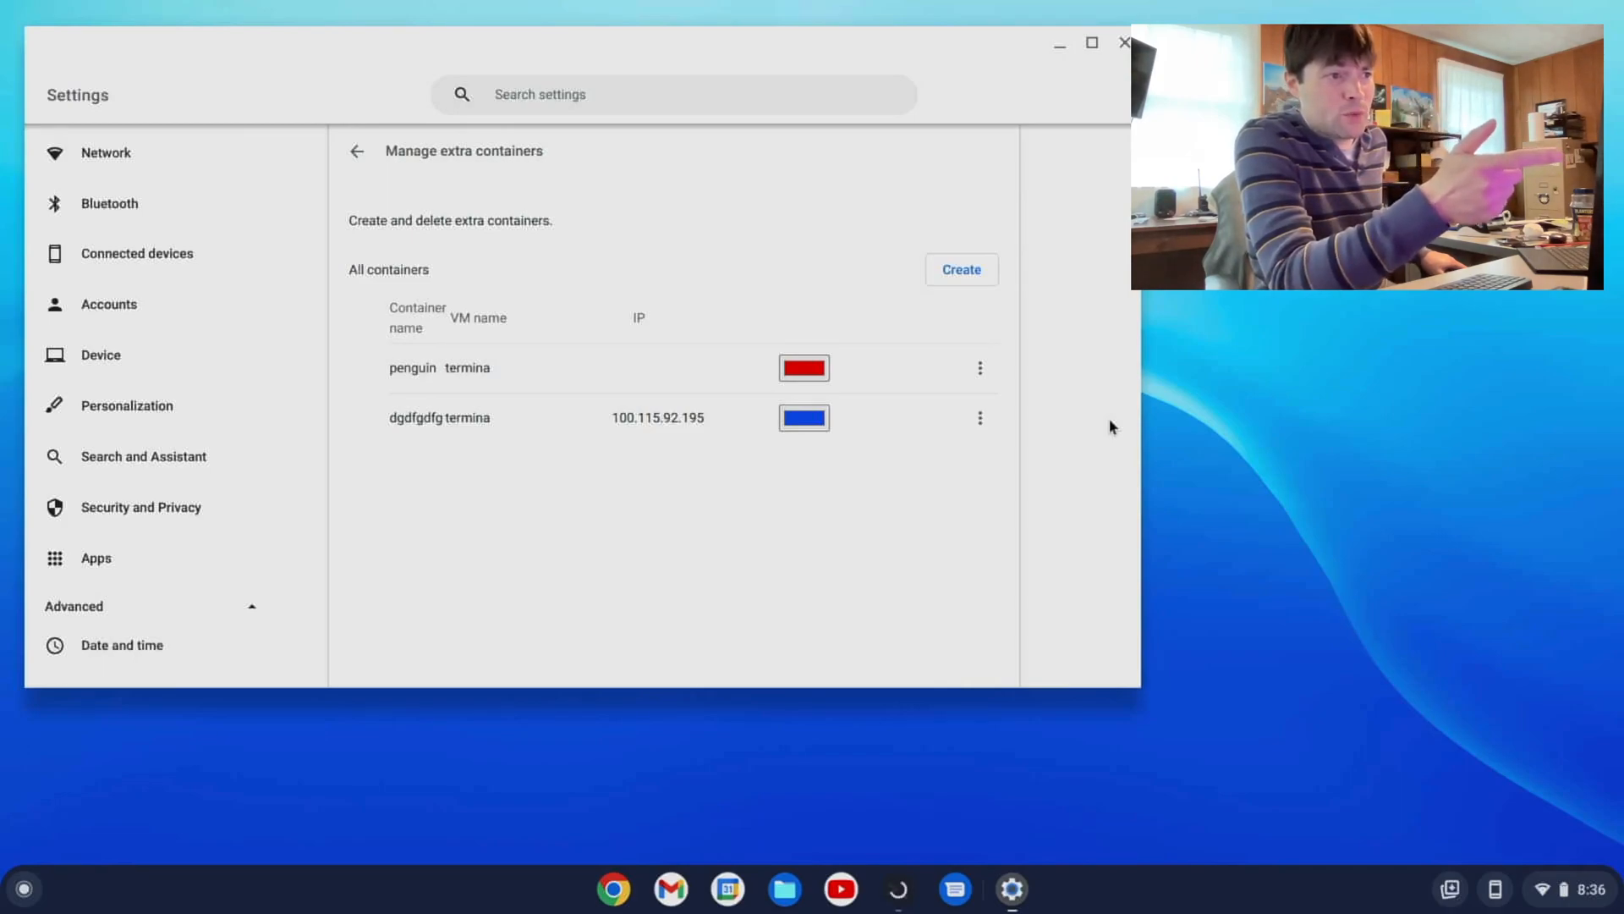
pyautogui.moveTo(726, 653)
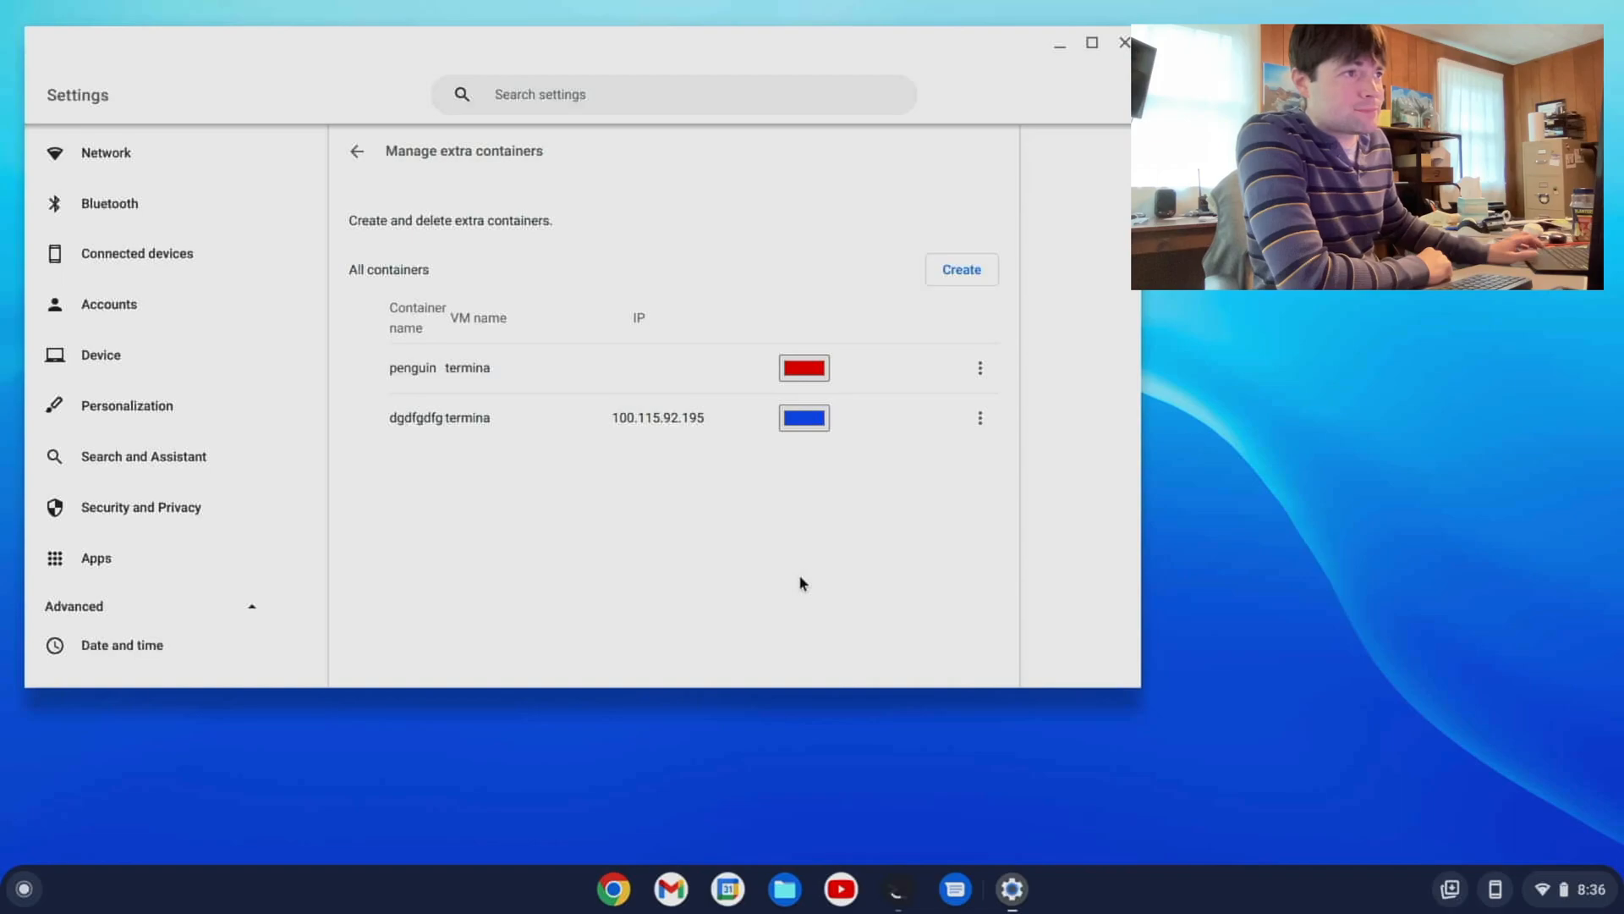
# - Set the dgdfgd container on terminafff to a green colour
pyautogui.click(958, 269)
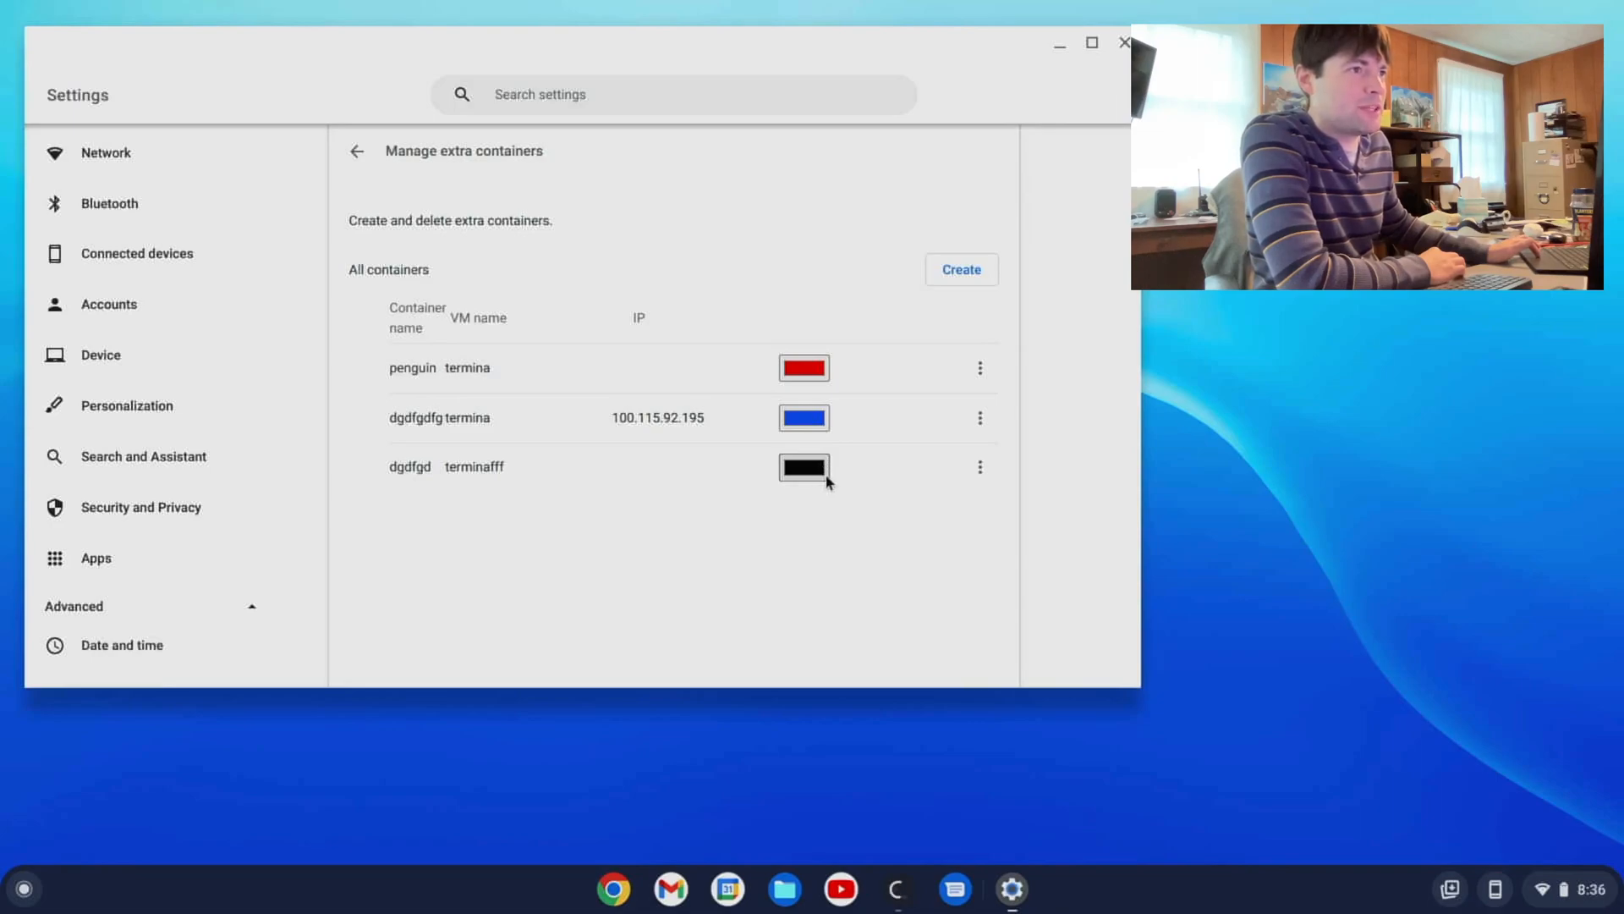
pyautogui.click(803, 467)
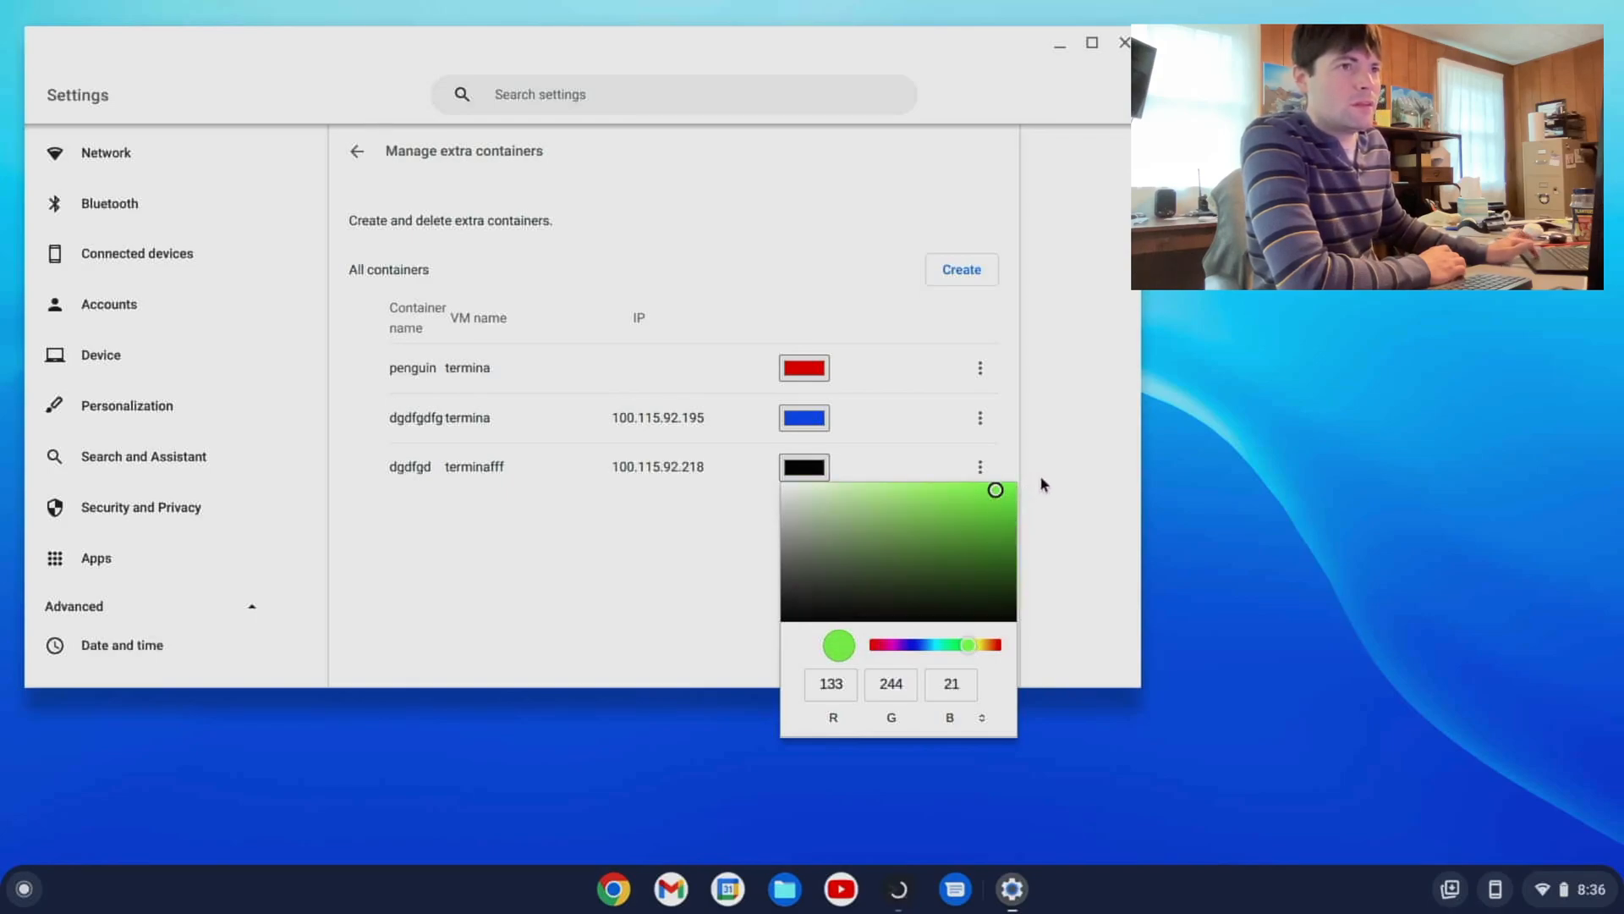
pyautogui.click(875, 506)
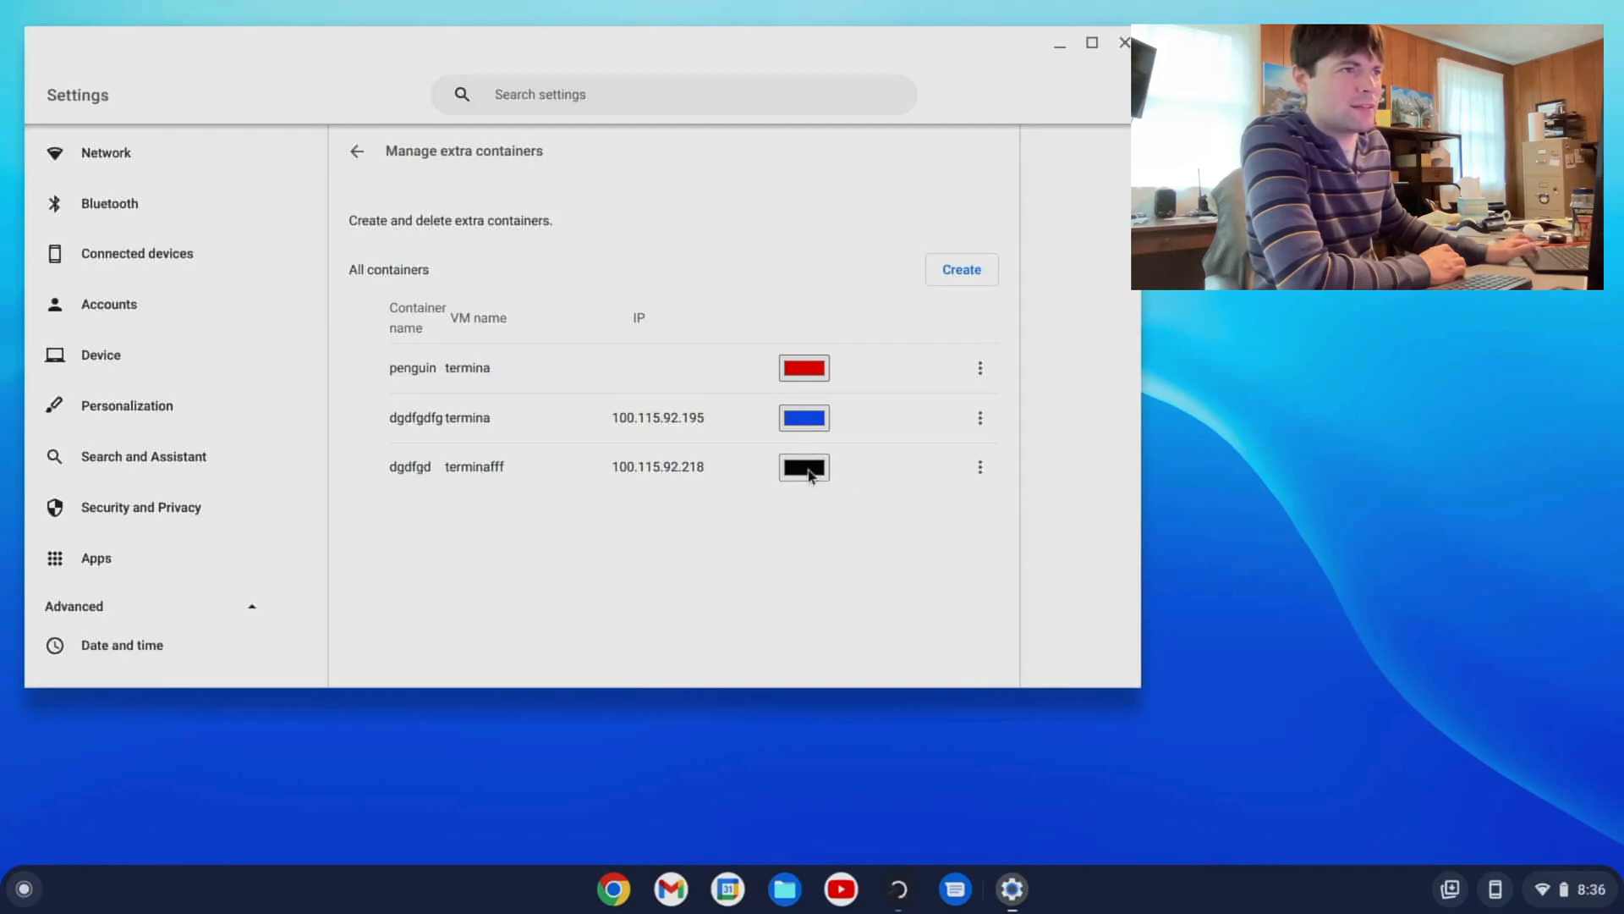
pyautogui.click(802, 467)
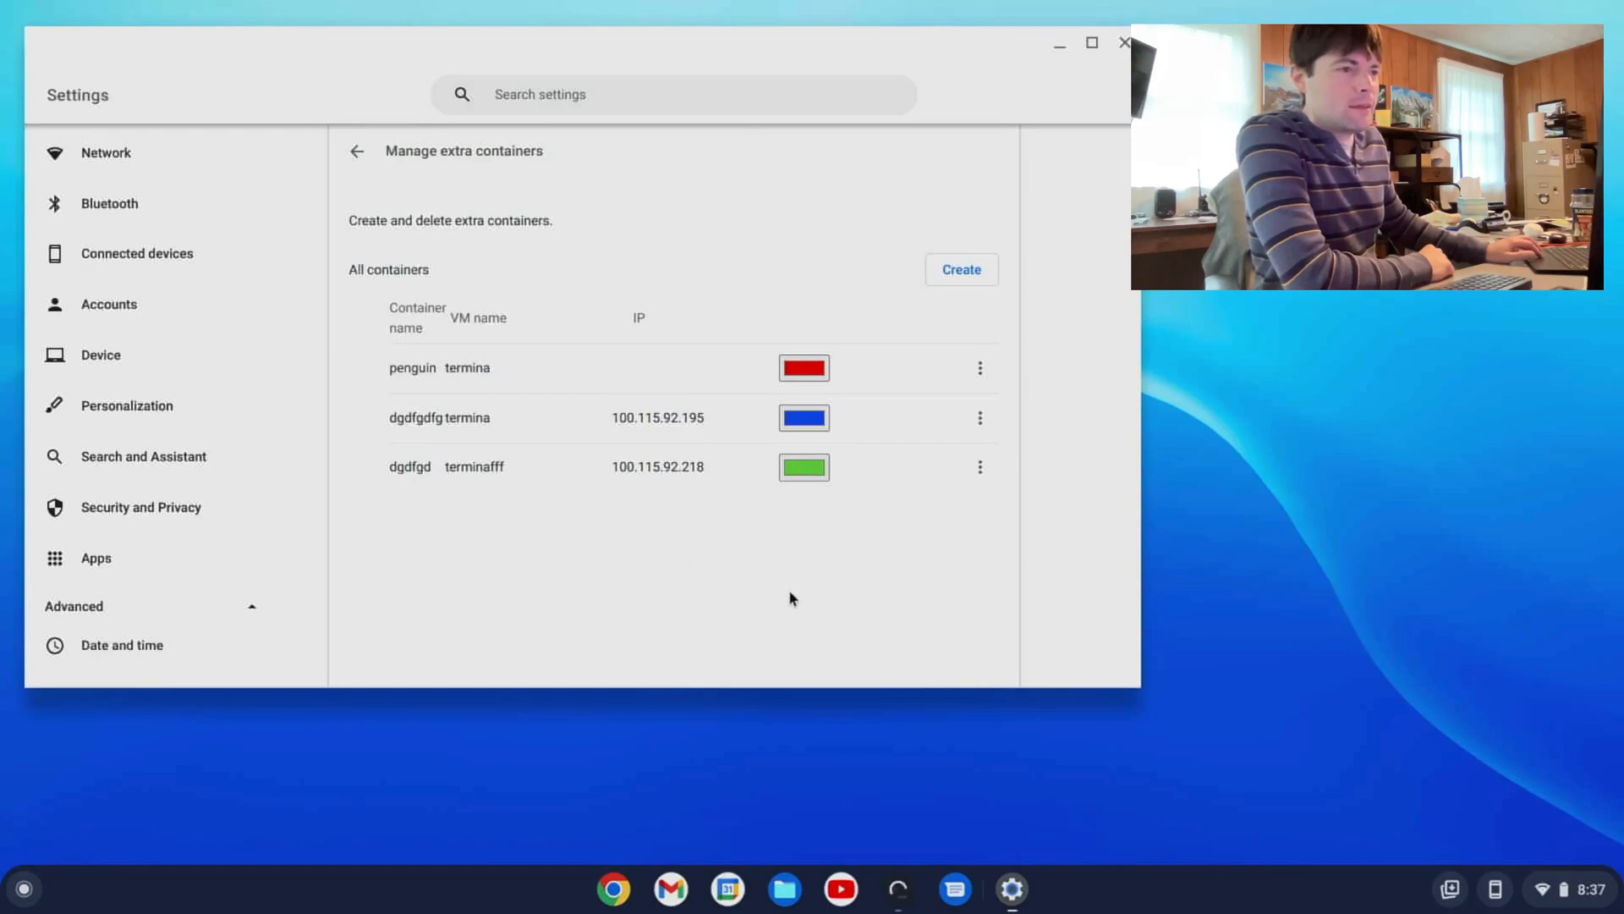
pyautogui.moveTo(870, 826)
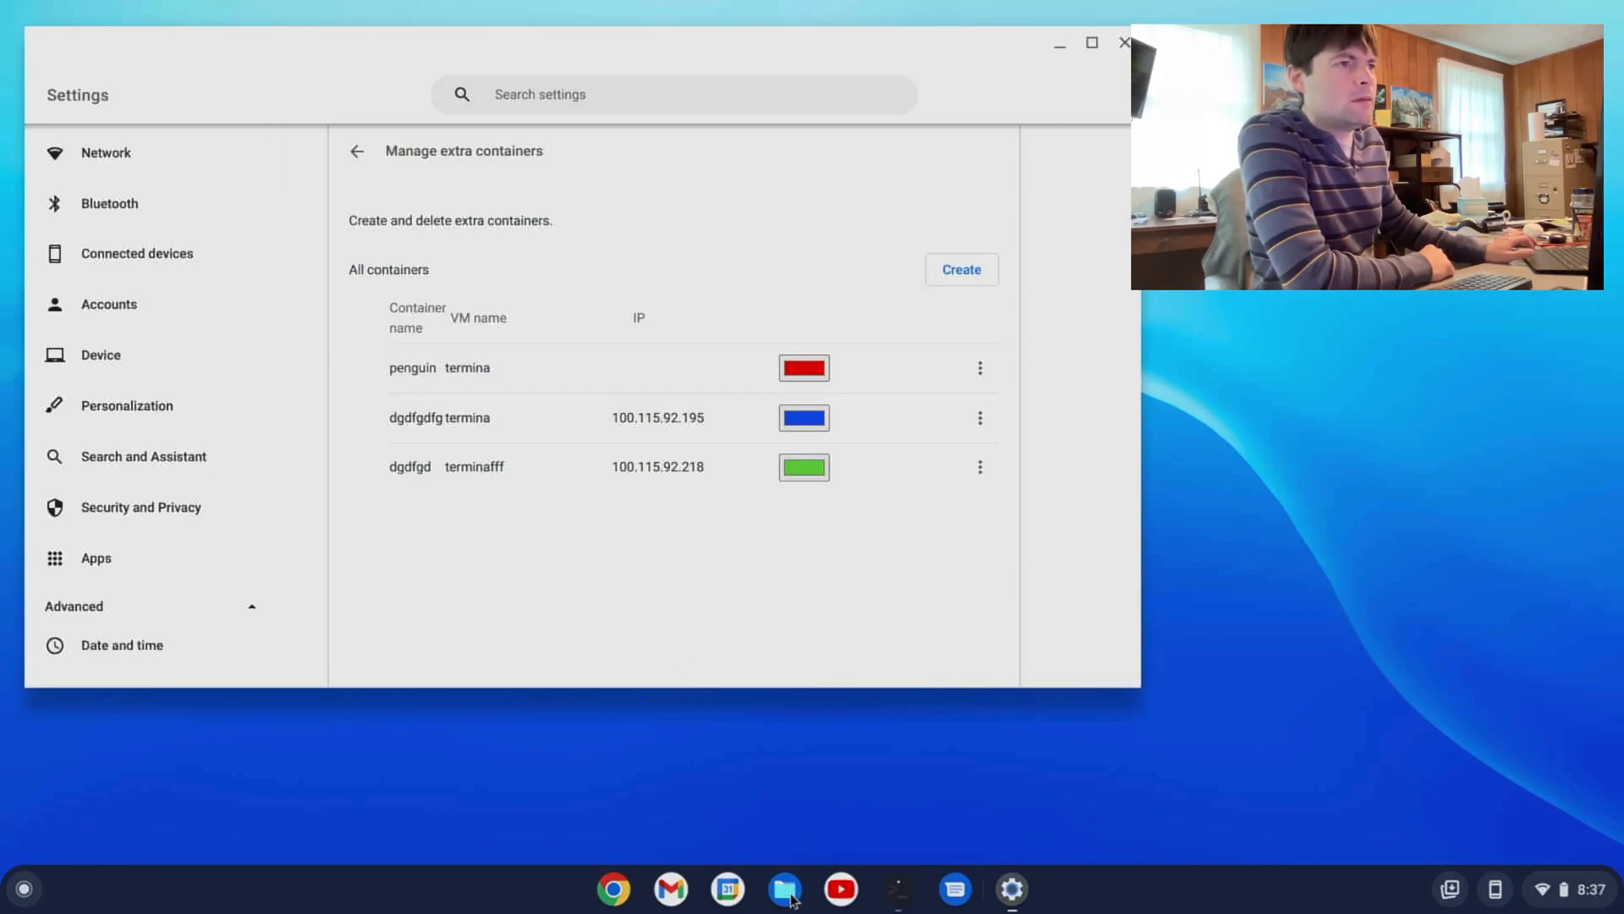
# - Browse to the Linux files folder in Files, then close the Files window
pyautogui.click(784, 888)
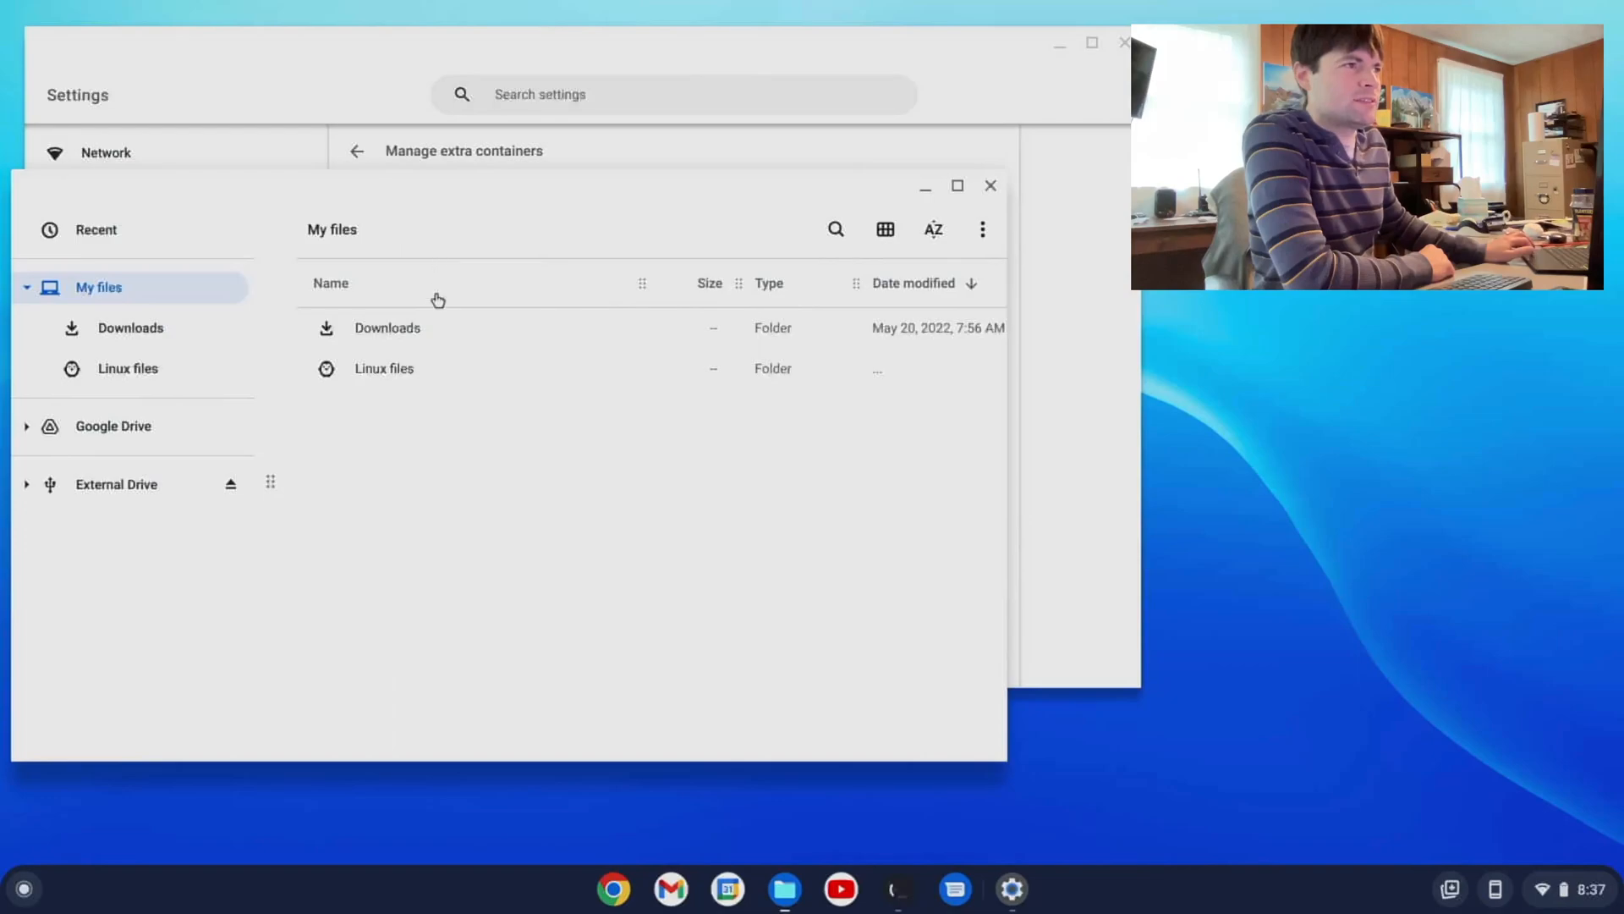
pyautogui.click(384, 367)
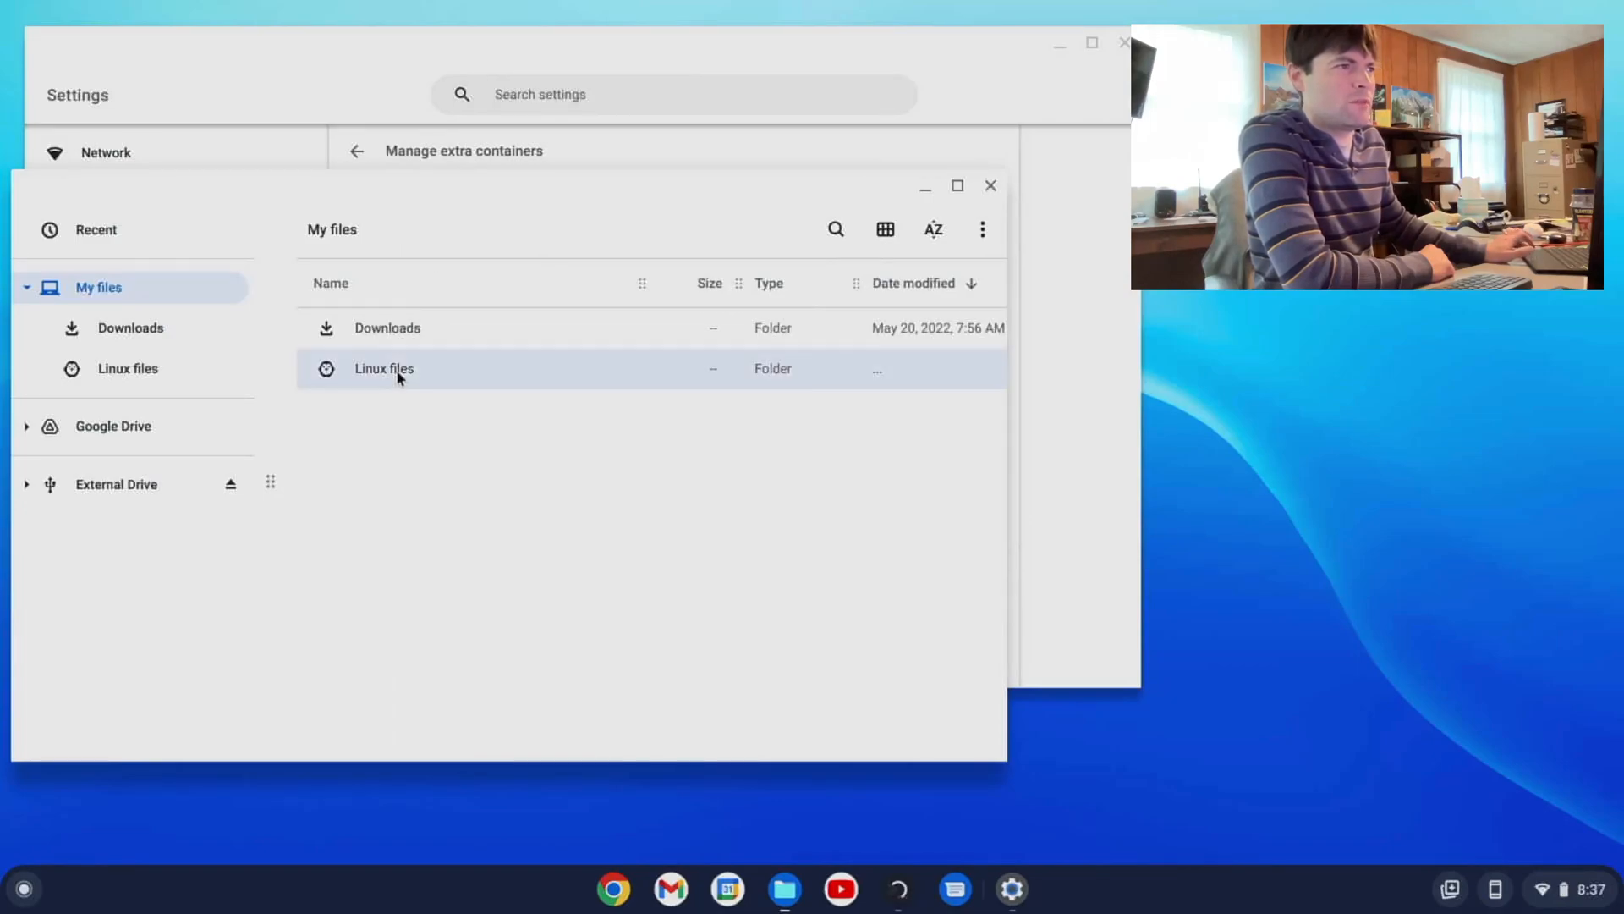
pyautogui.doubleClick(384, 367)
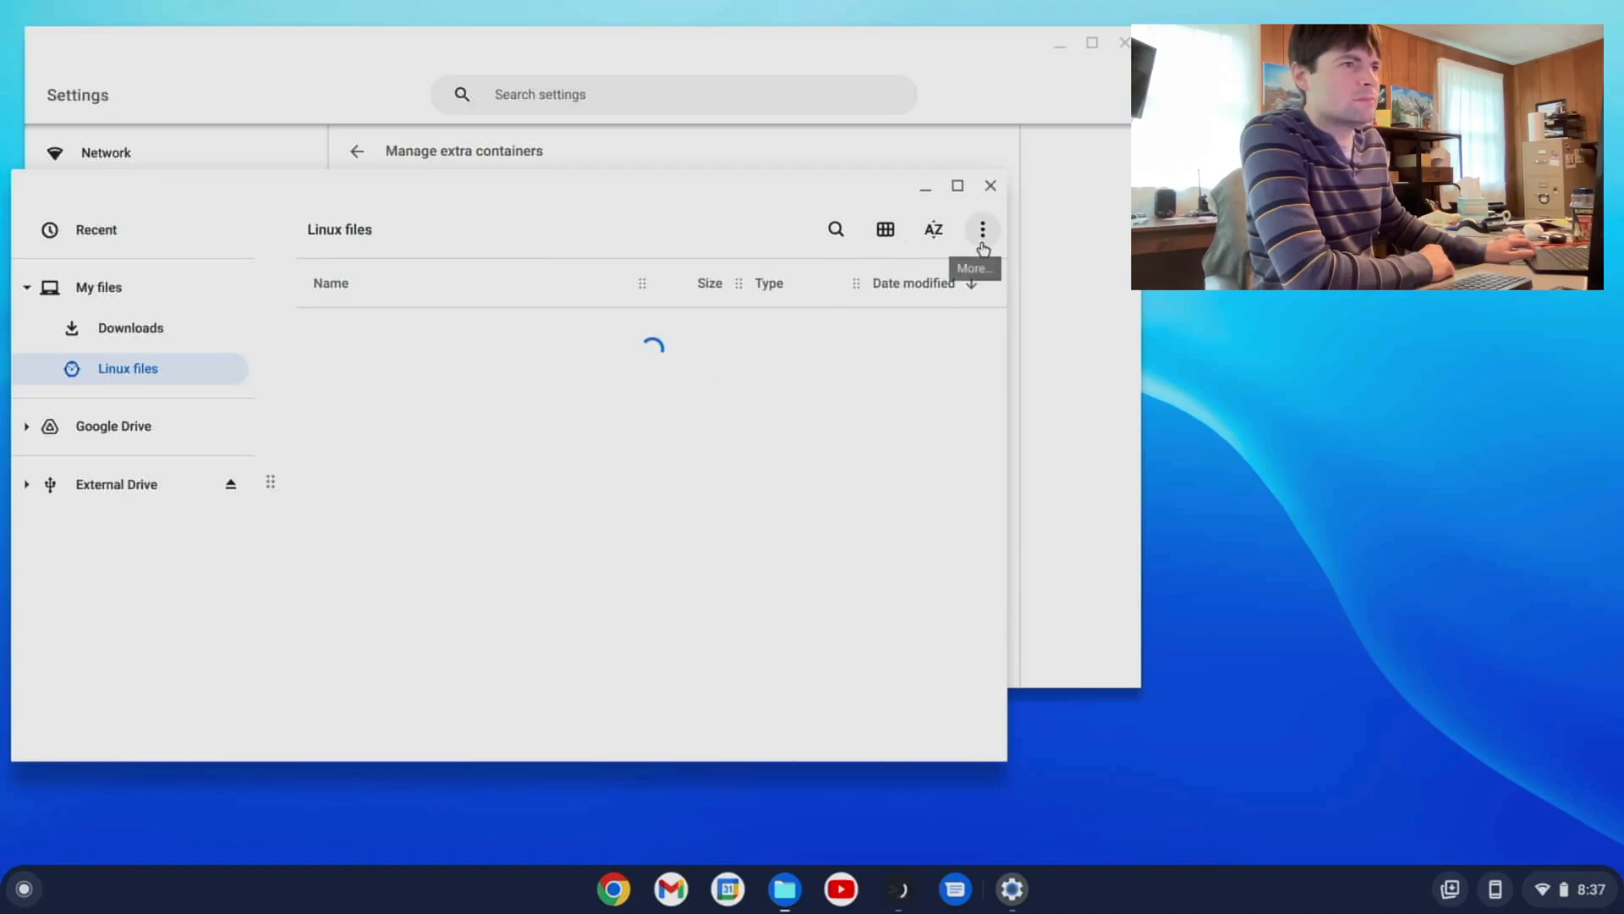
pyautogui.click(982, 228)
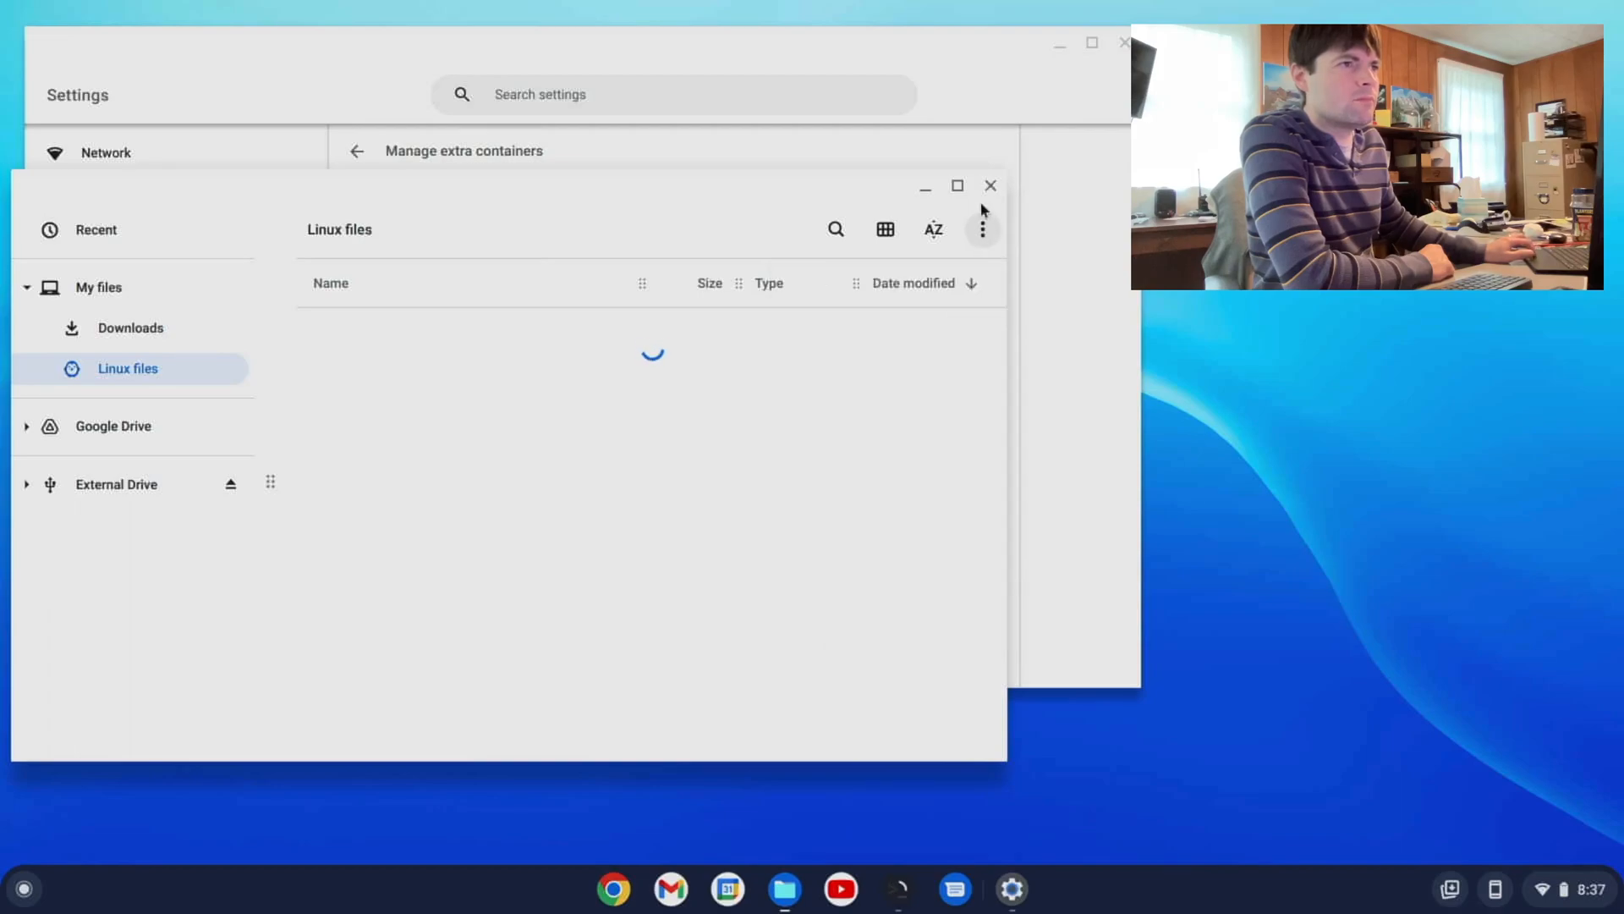
pyautogui.moveTo(990, 186)
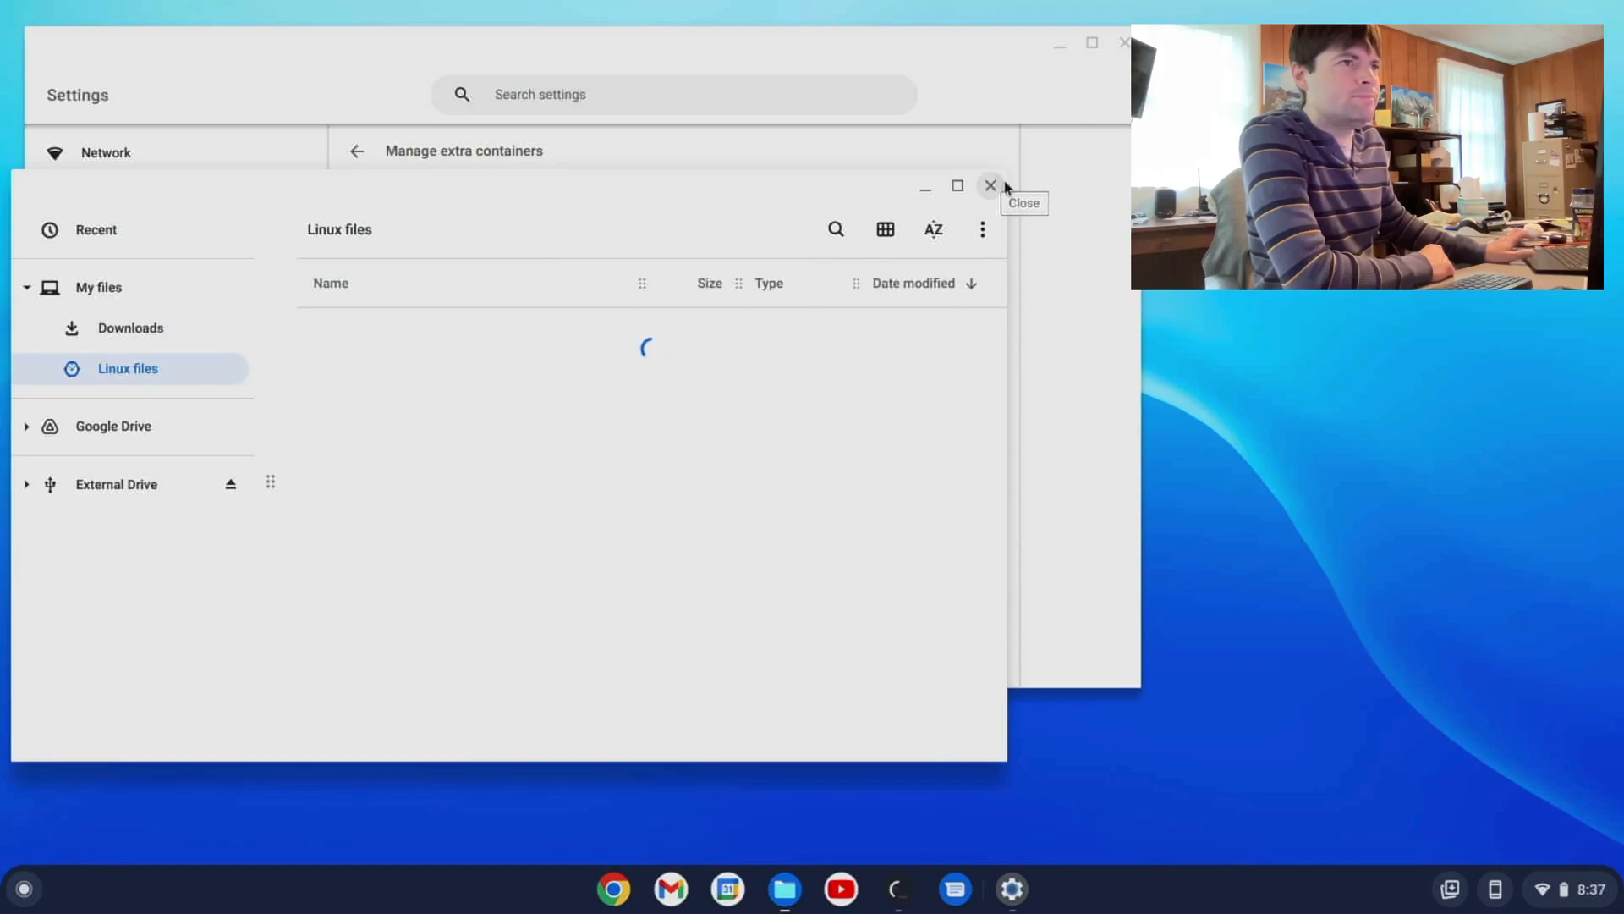
pyautogui.click(990, 186)
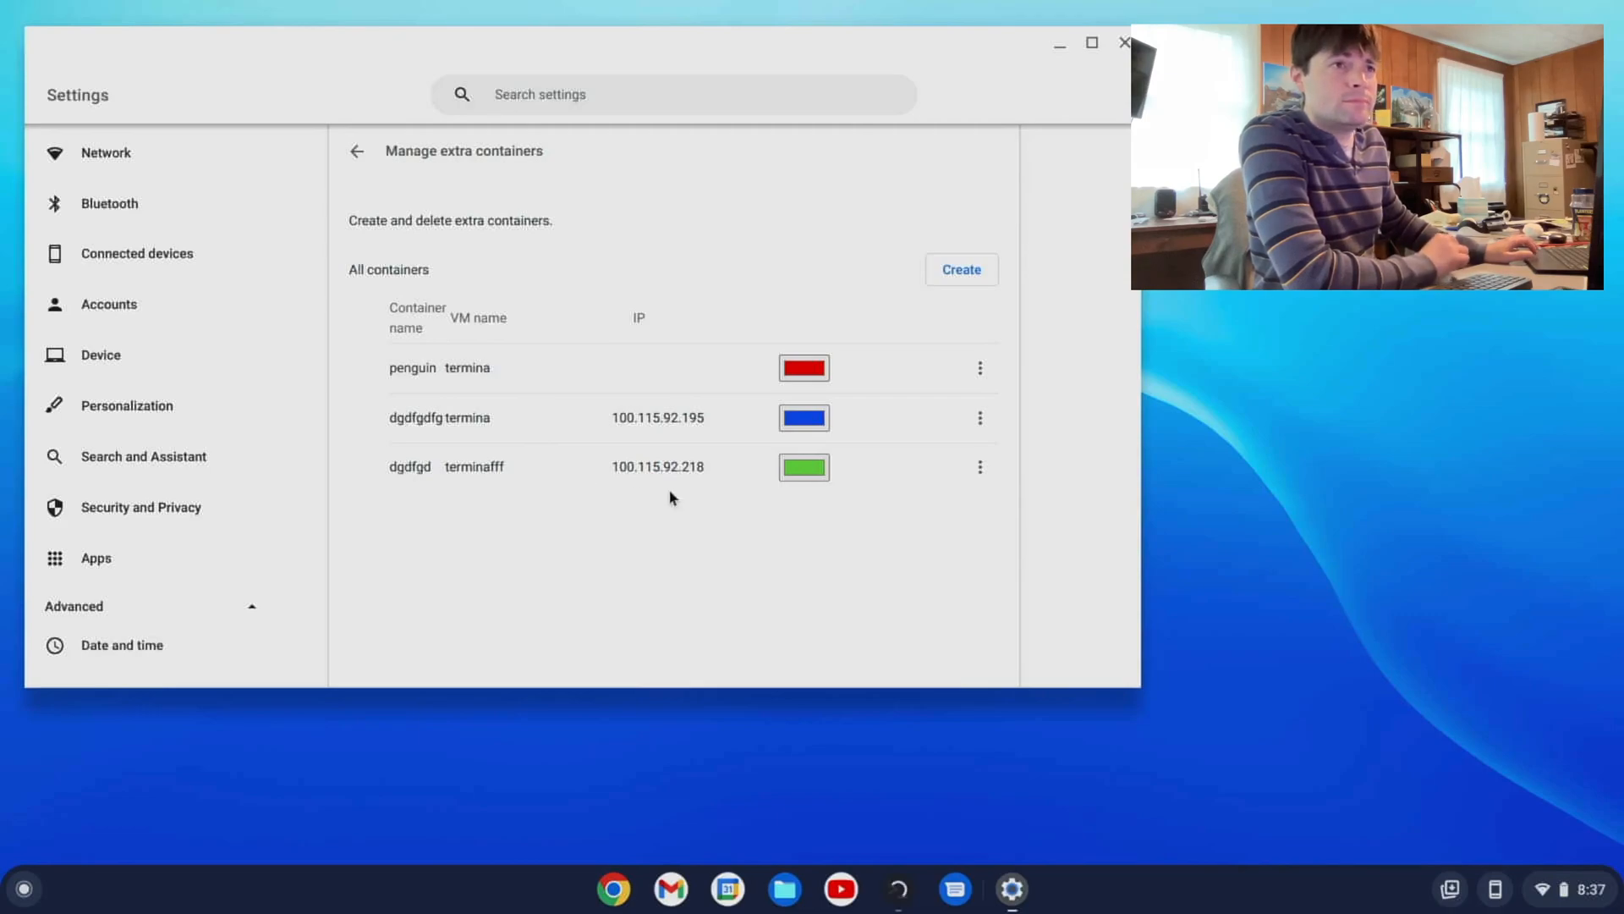
pyautogui.moveTo(934, 644)
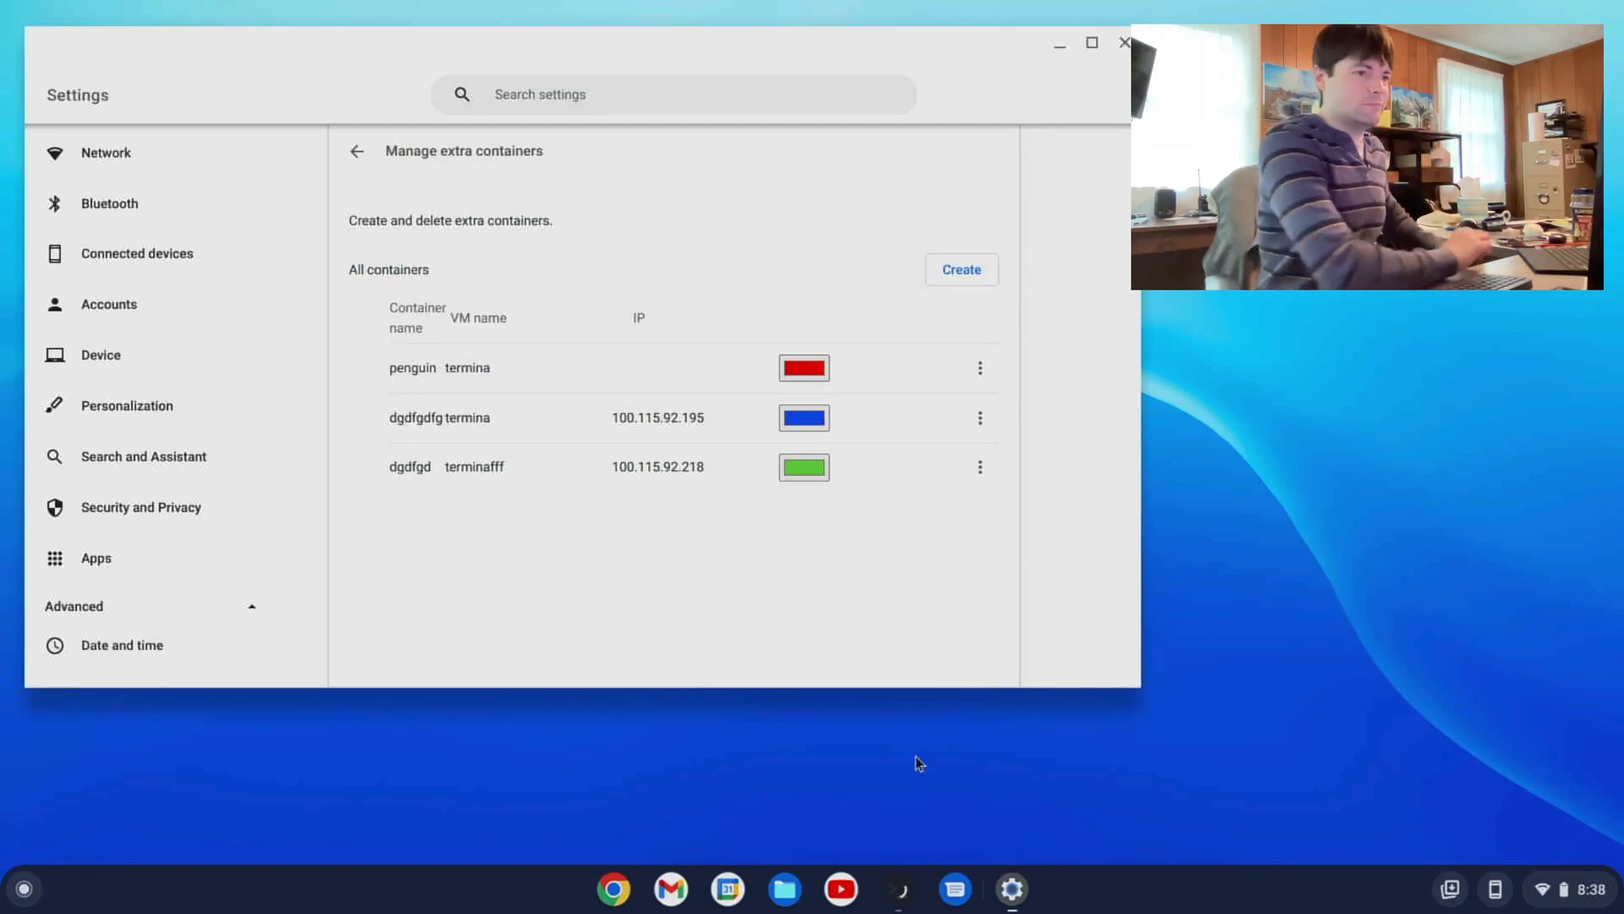
pyautogui.moveTo(754, 722)
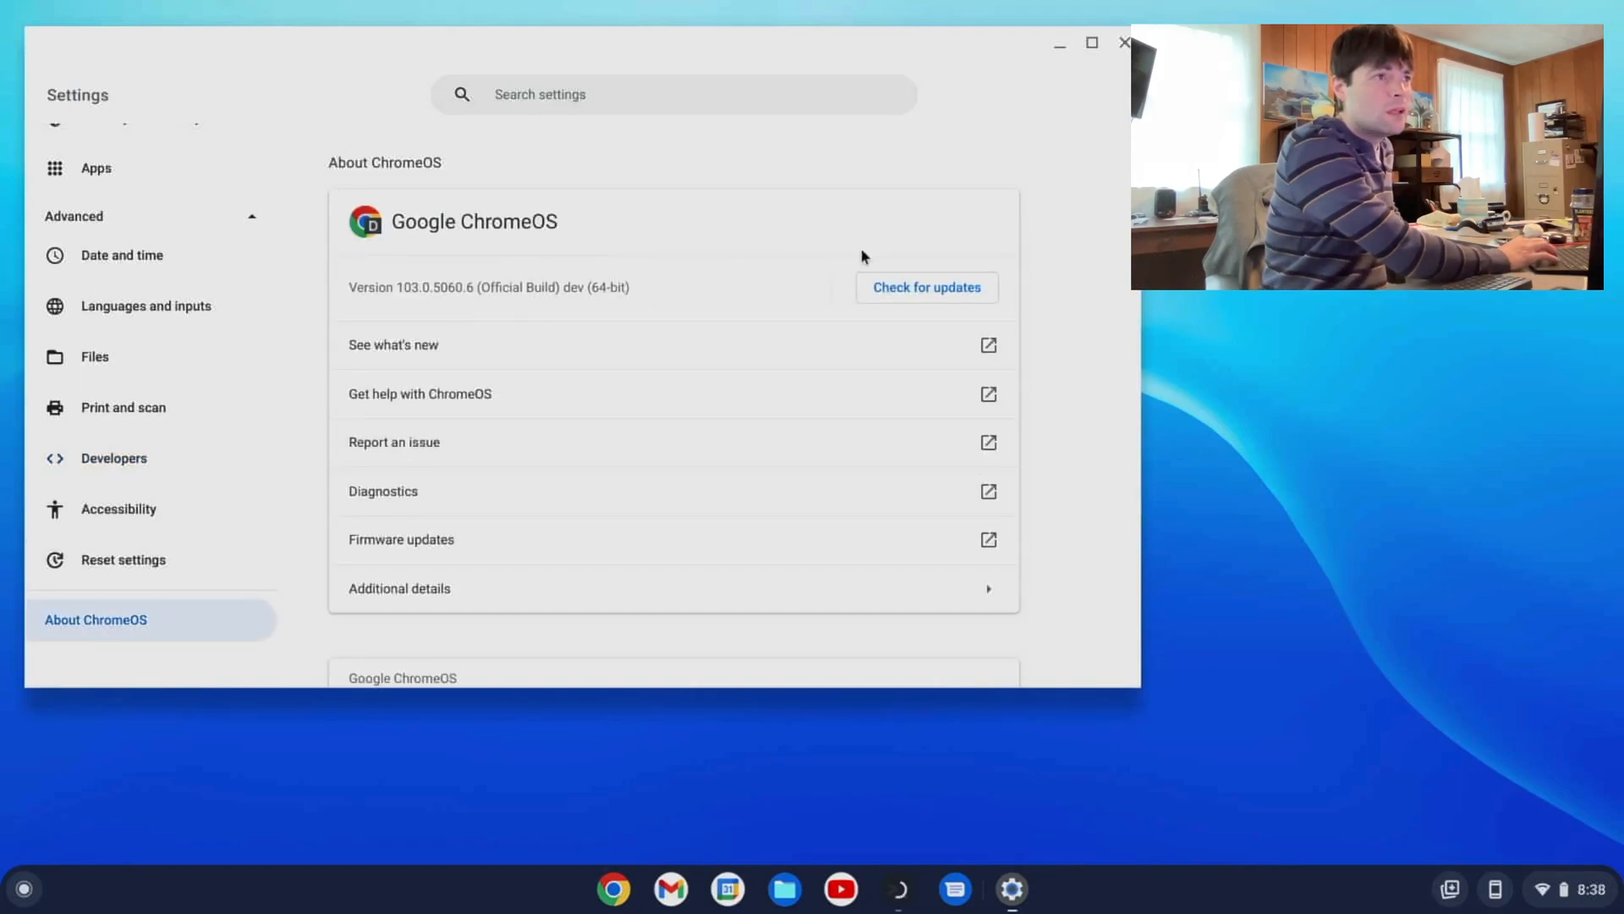
# - Check for updates on About ChromeOS, confirming version 103 is current, then return to the container list
pyautogui.click(926, 288)
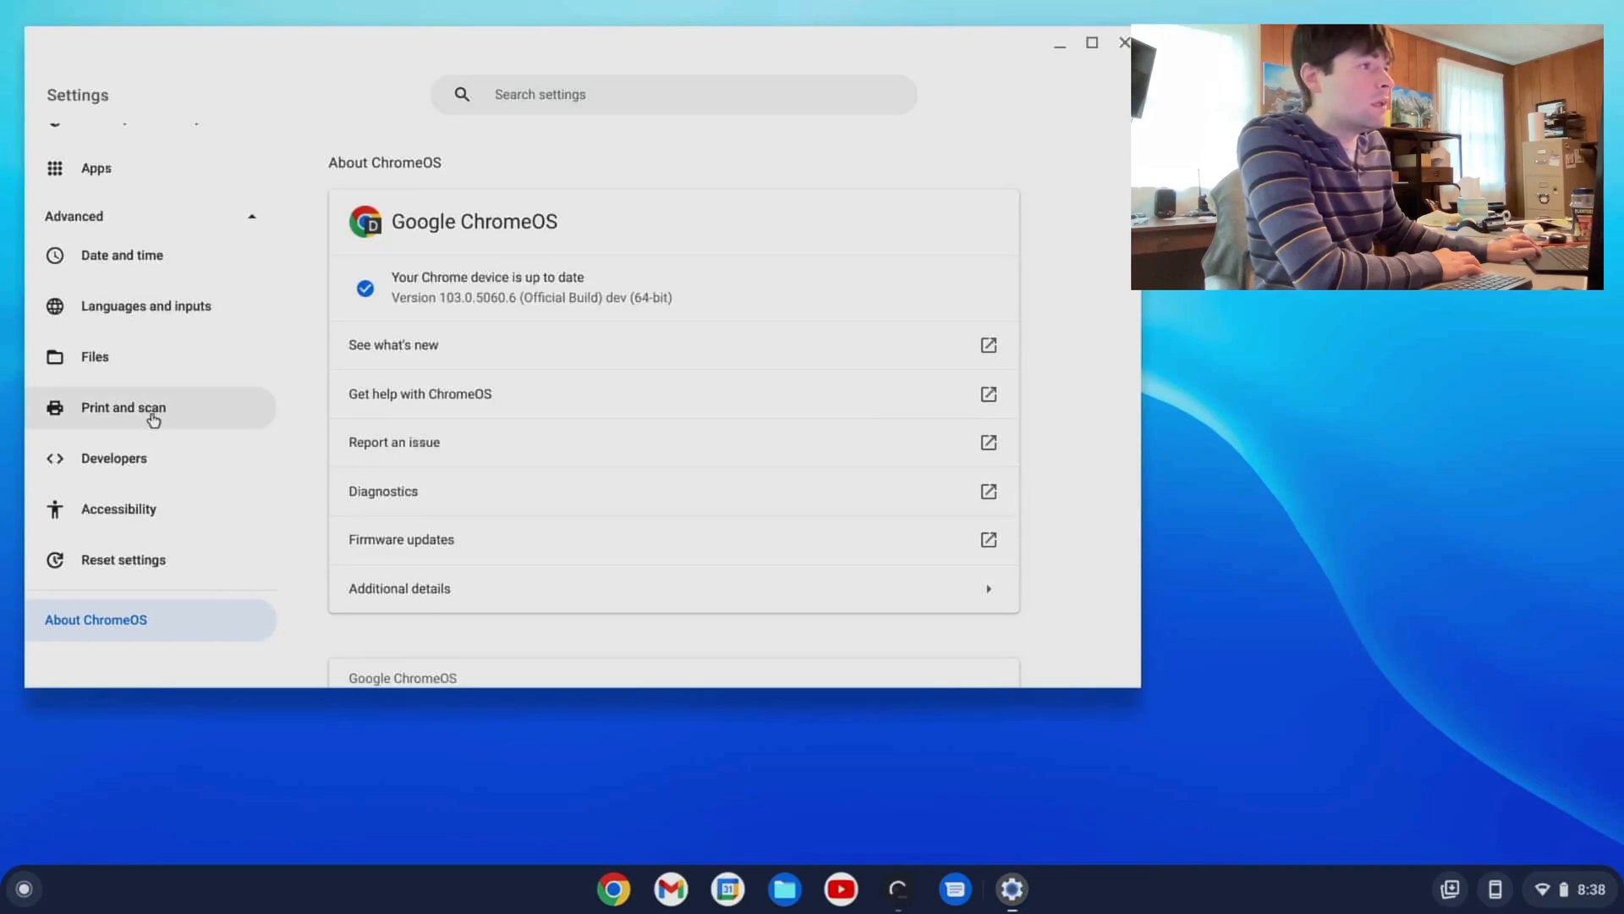
pyautogui.moveTo(142, 357)
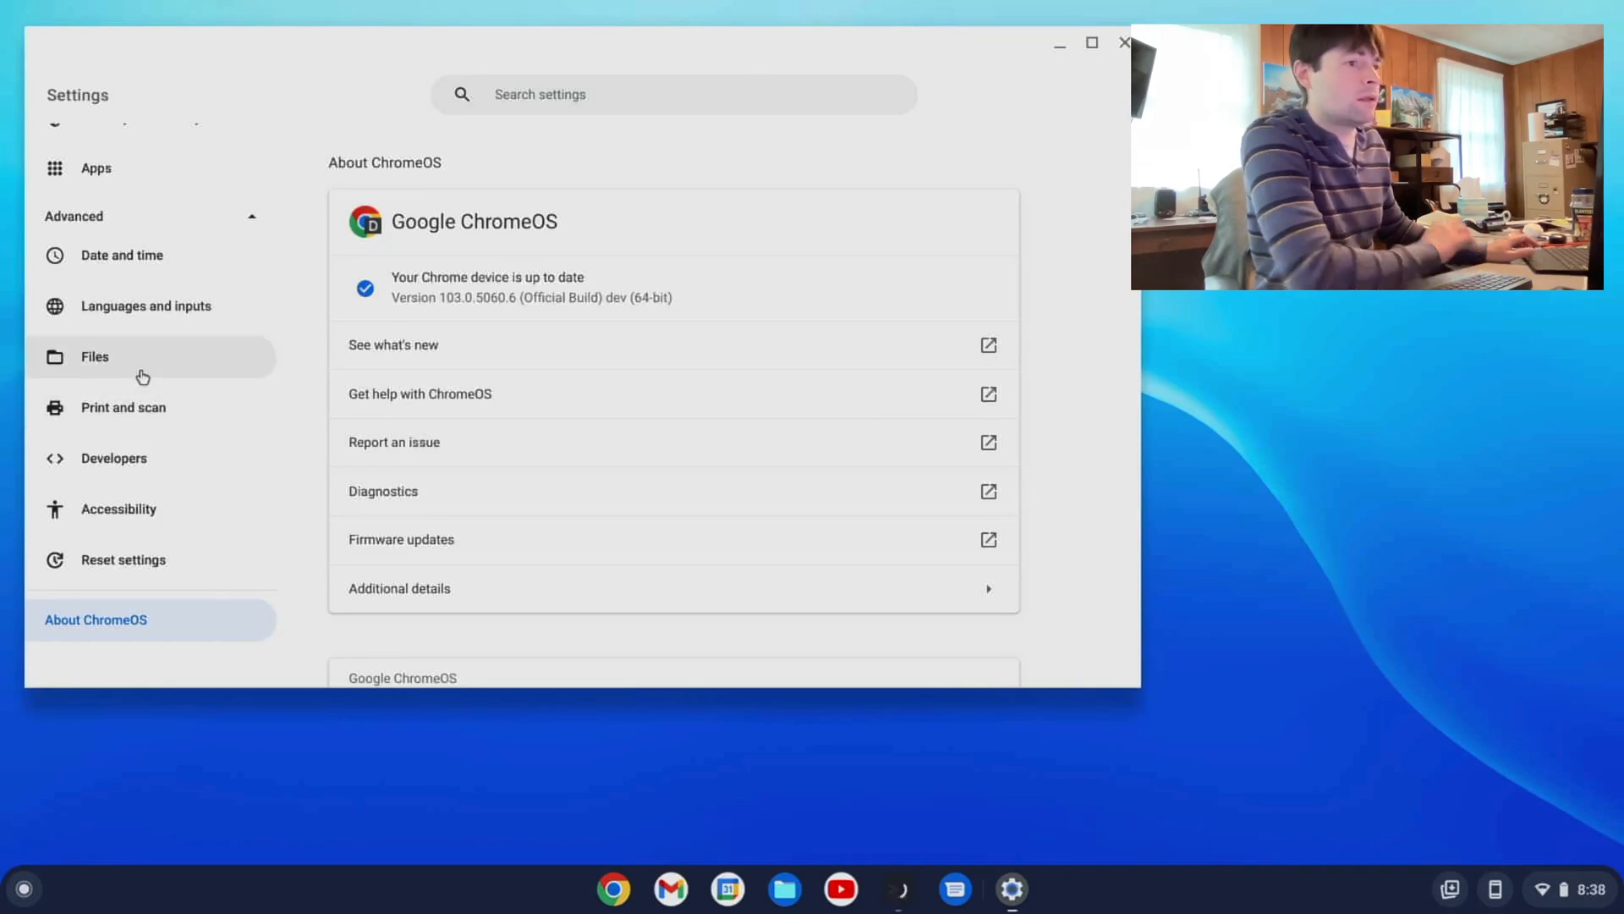
pyautogui.click(94, 357)
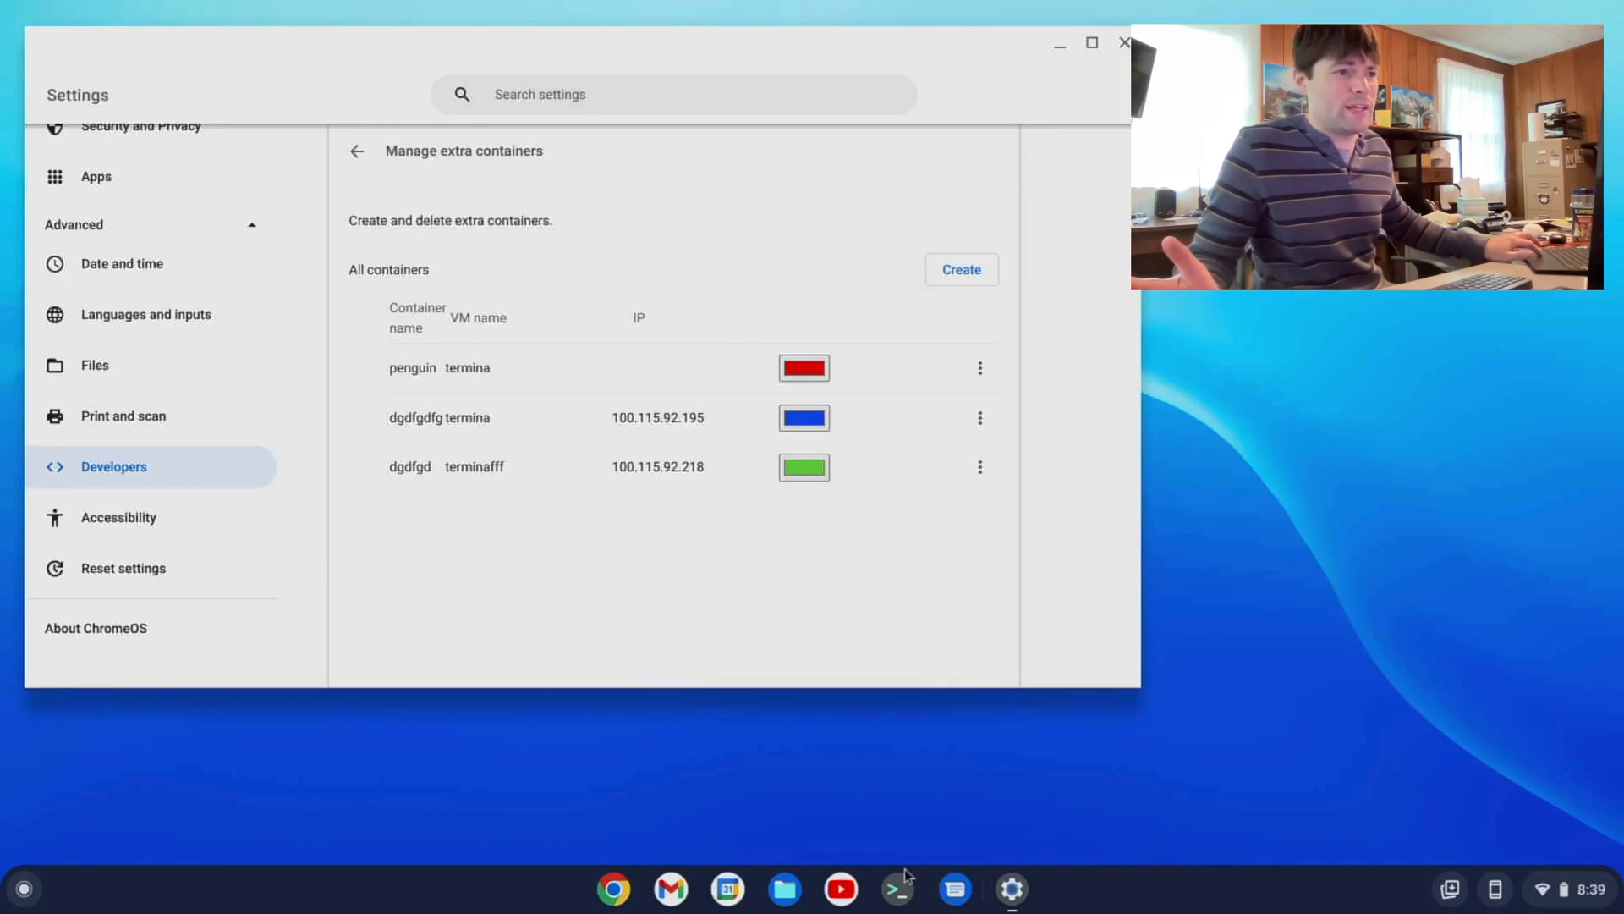
# - Launch Terminal from the shelf, start a Linux session, and move the window lower right
pyautogui.click(897, 888)
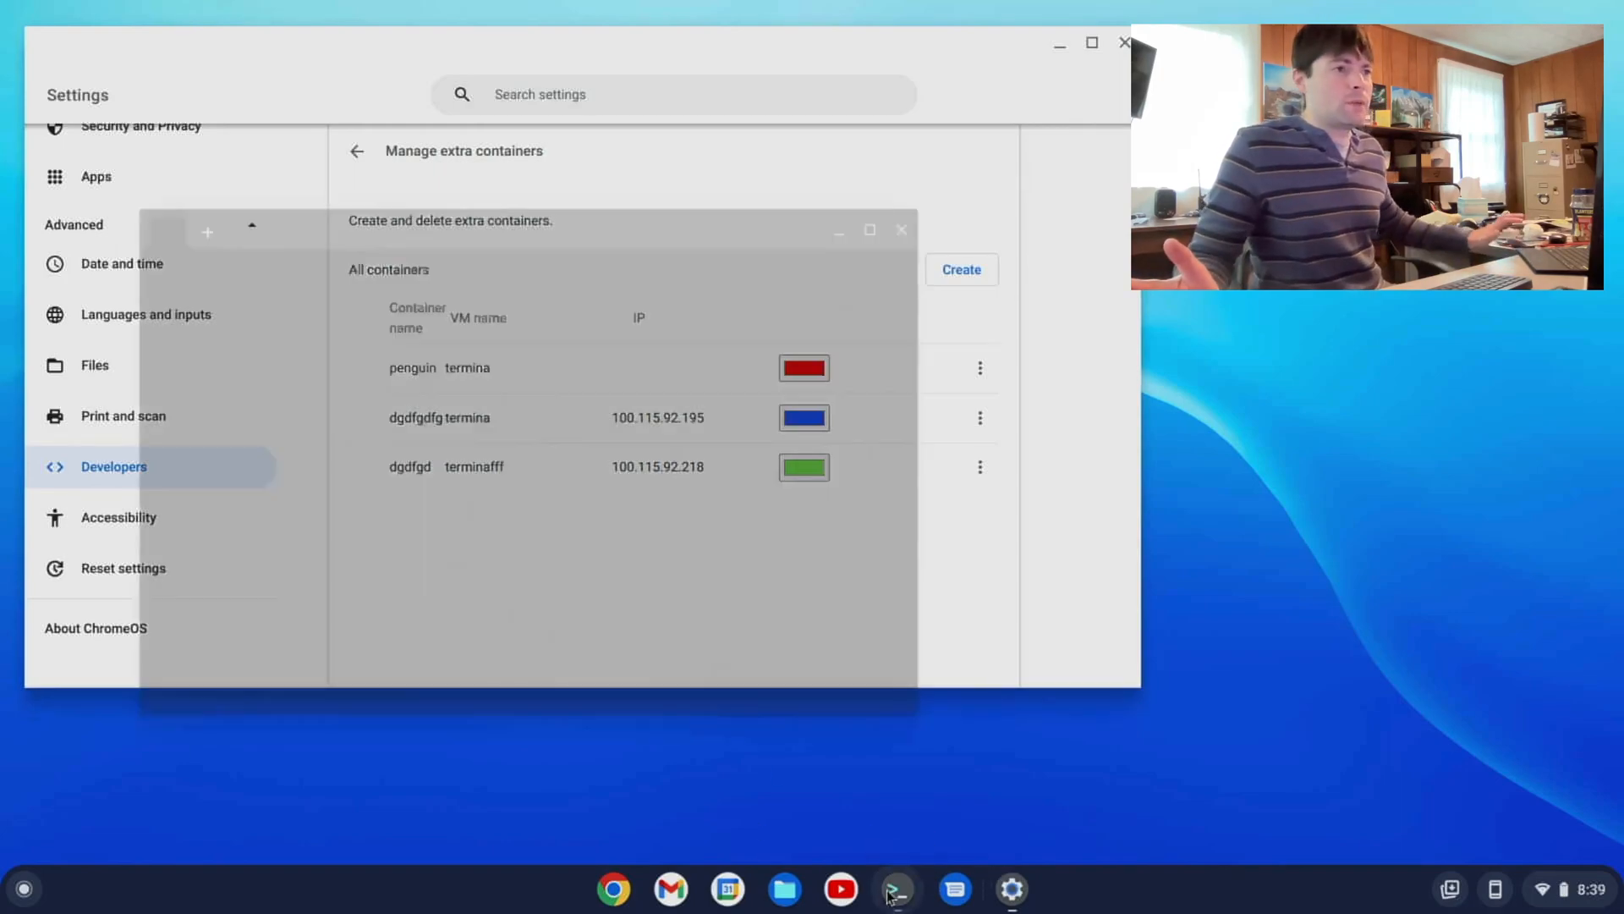
pyautogui.click(896, 888)
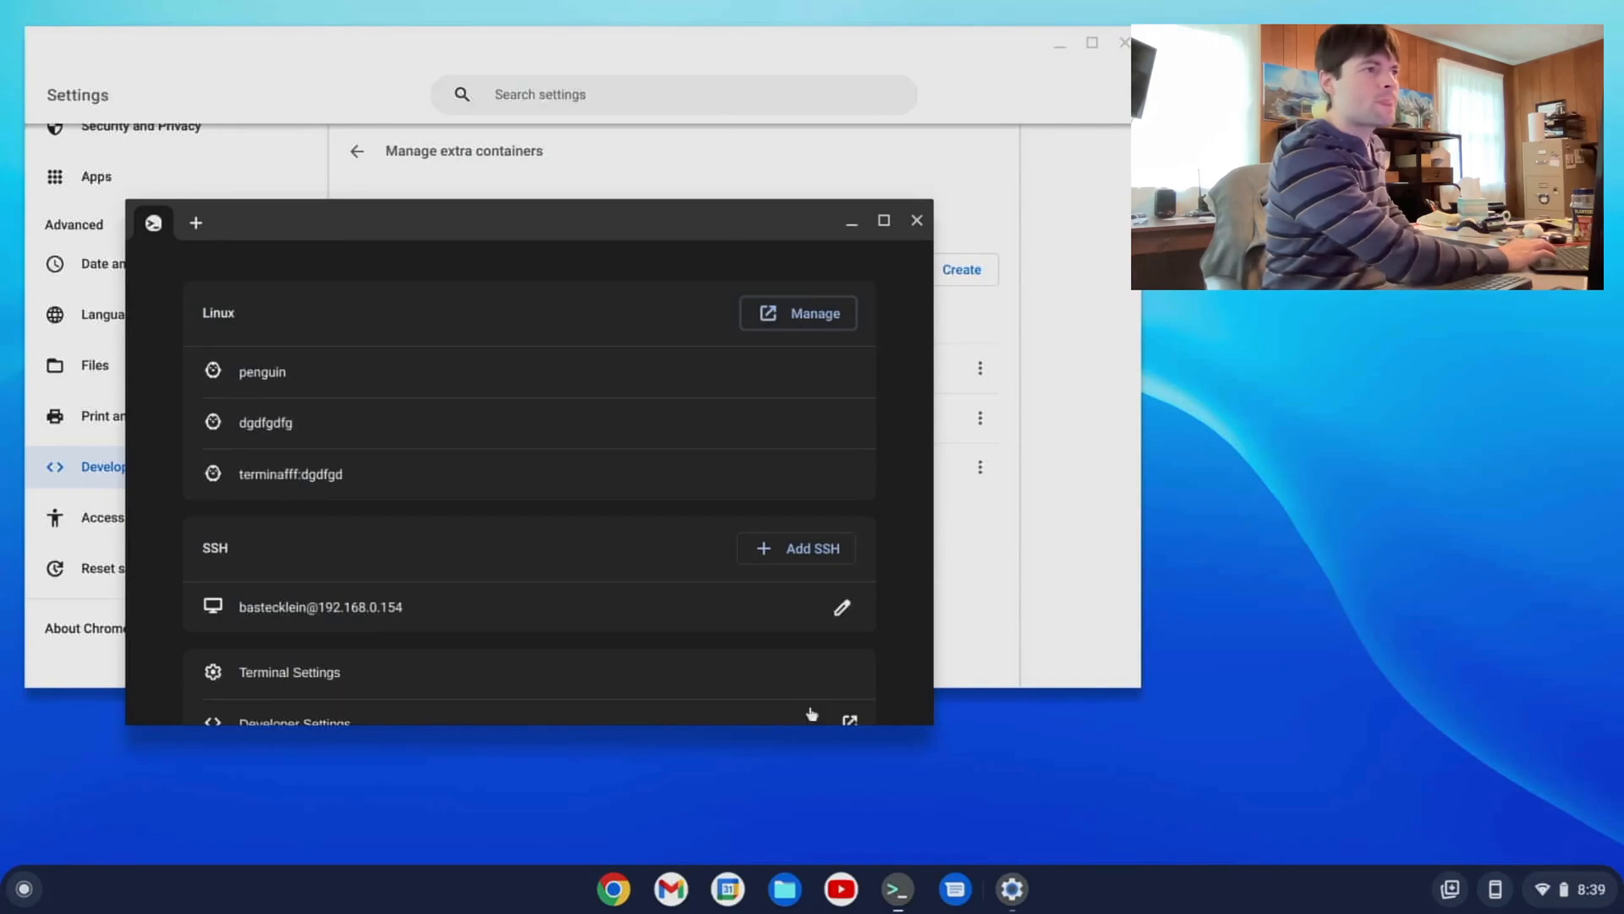
pyautogui.moveTo(271, 407)
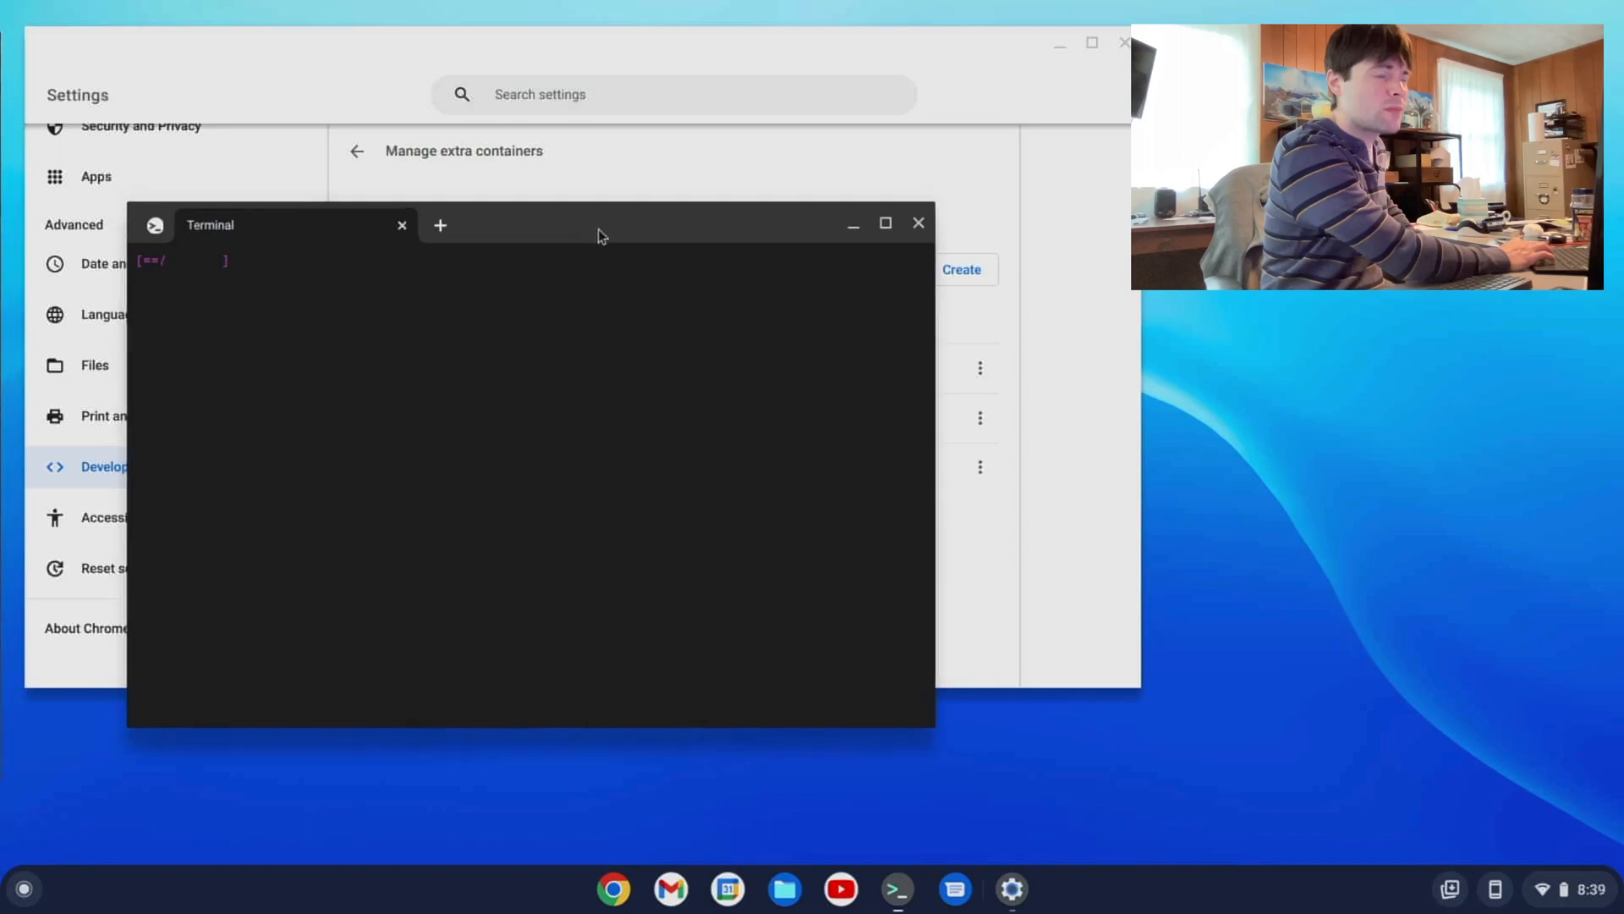
pyautogui.moveTo(601, 223); pyautogui.dragTo(880, 314)
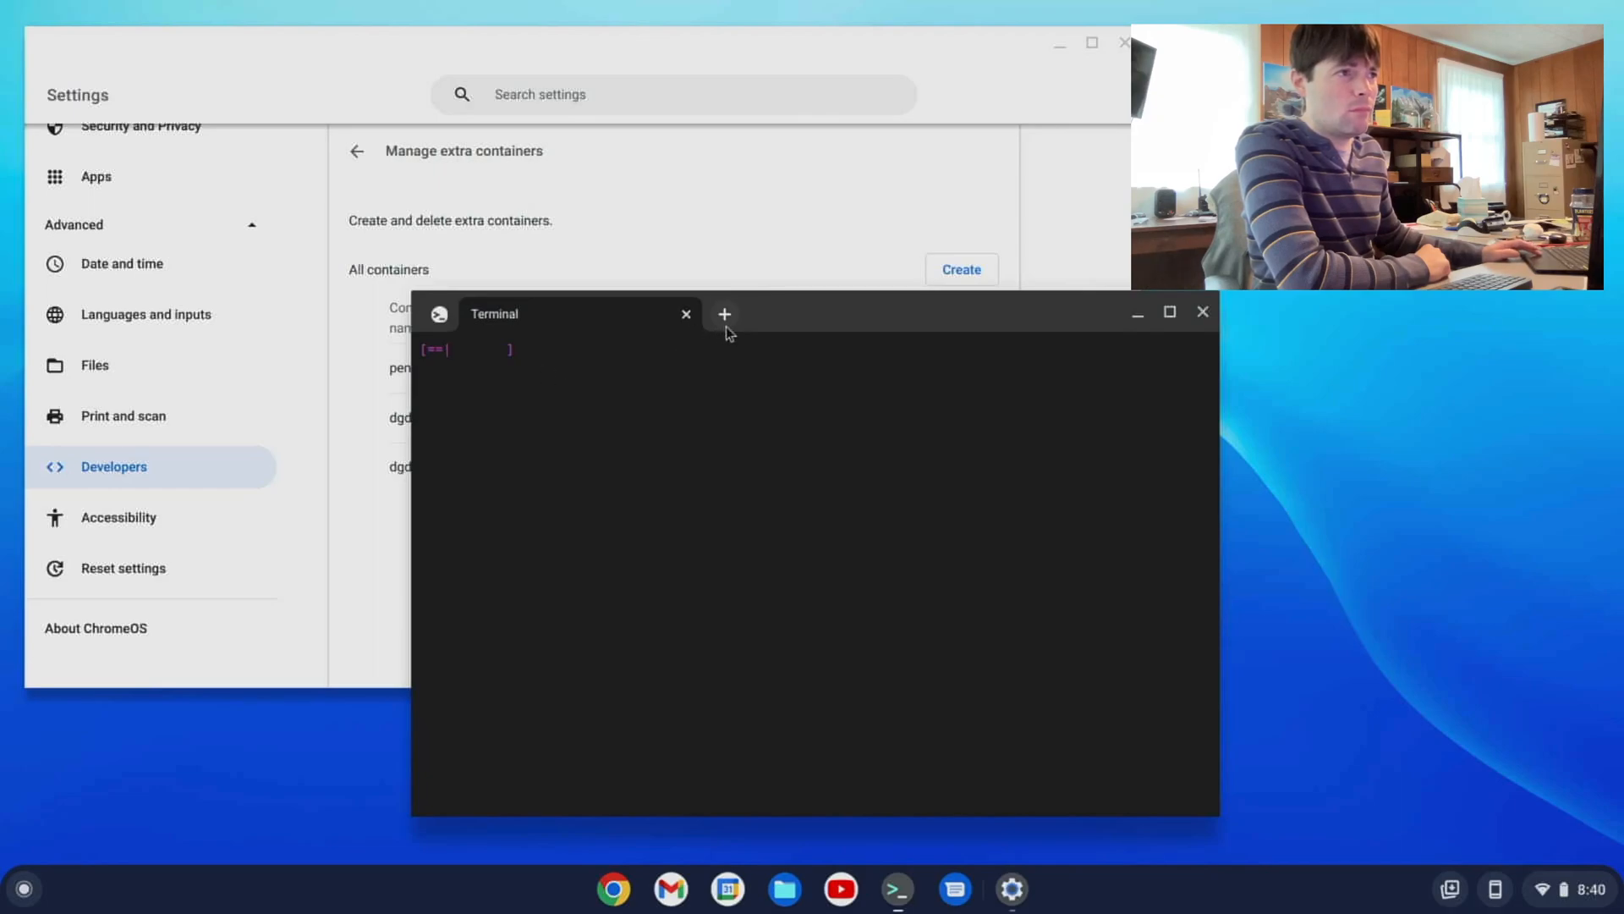
pyautogui.moveTo(796, 325)
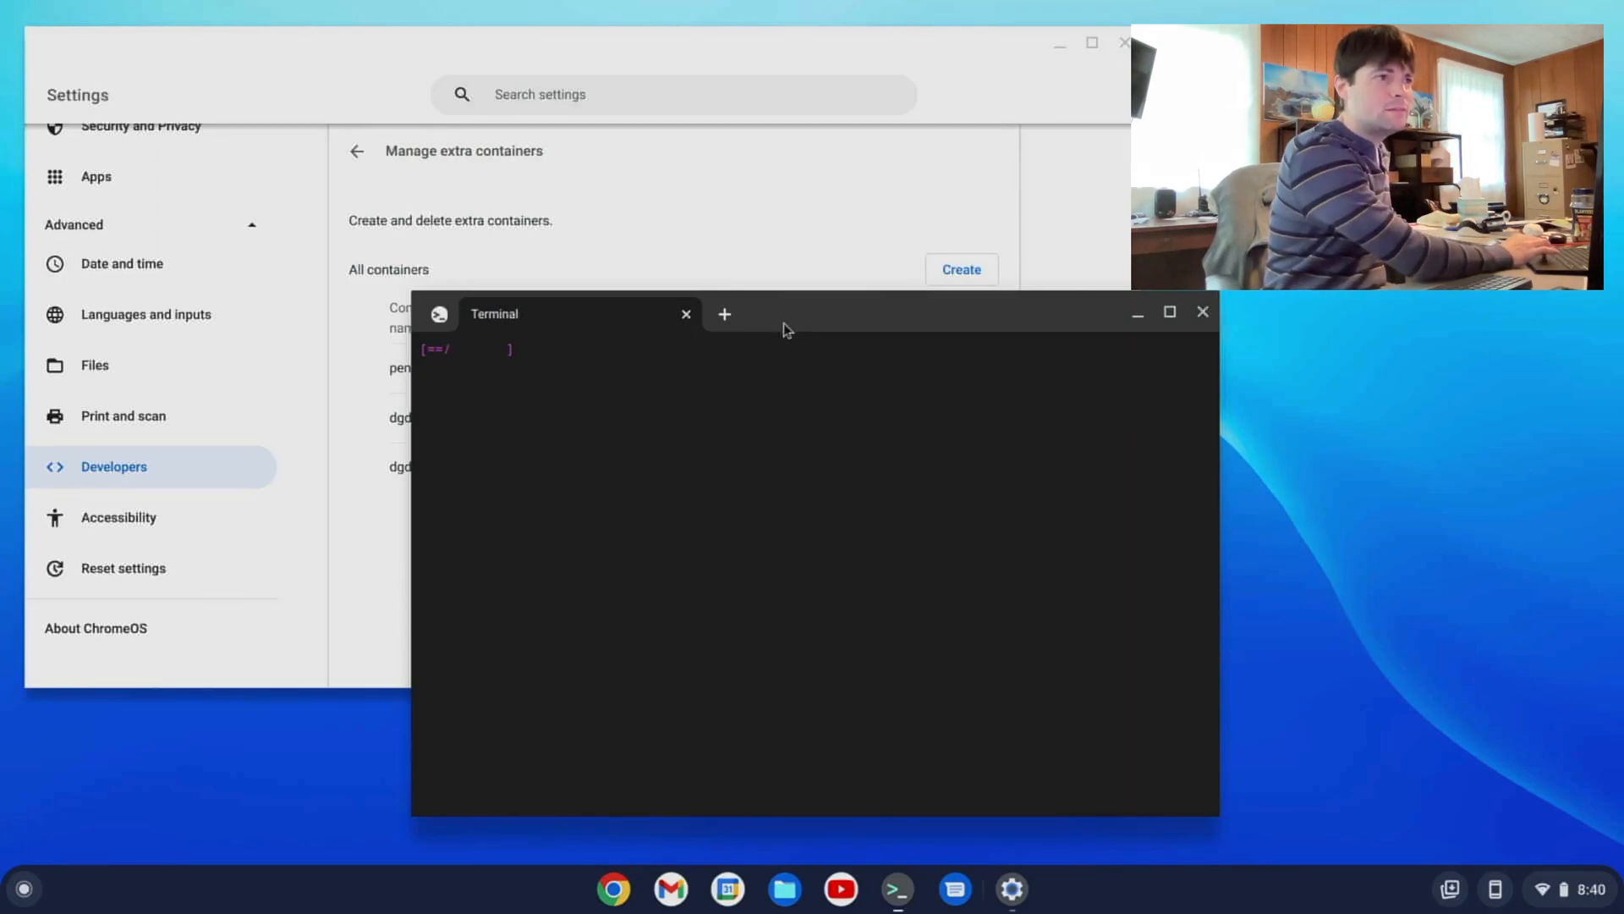
# - Pull the loading terminal tab into its own window, return it, and start another tab
pyautogui.click(725, 313)
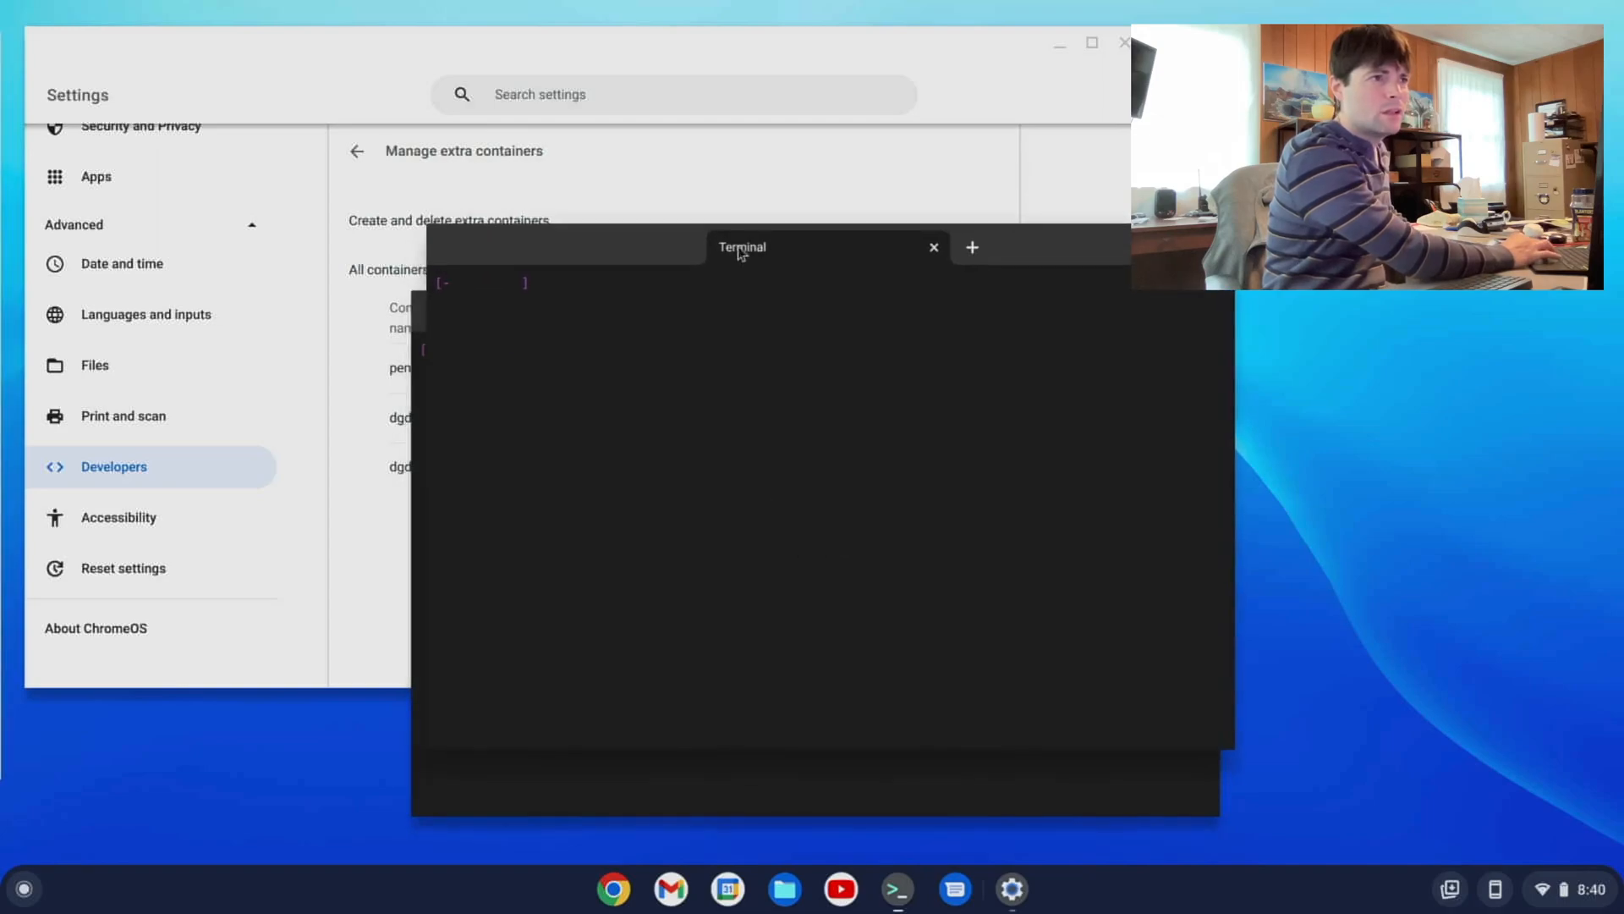
pyautogui.moveTo(741, 247); pyautogui.dragTo(885, 220)
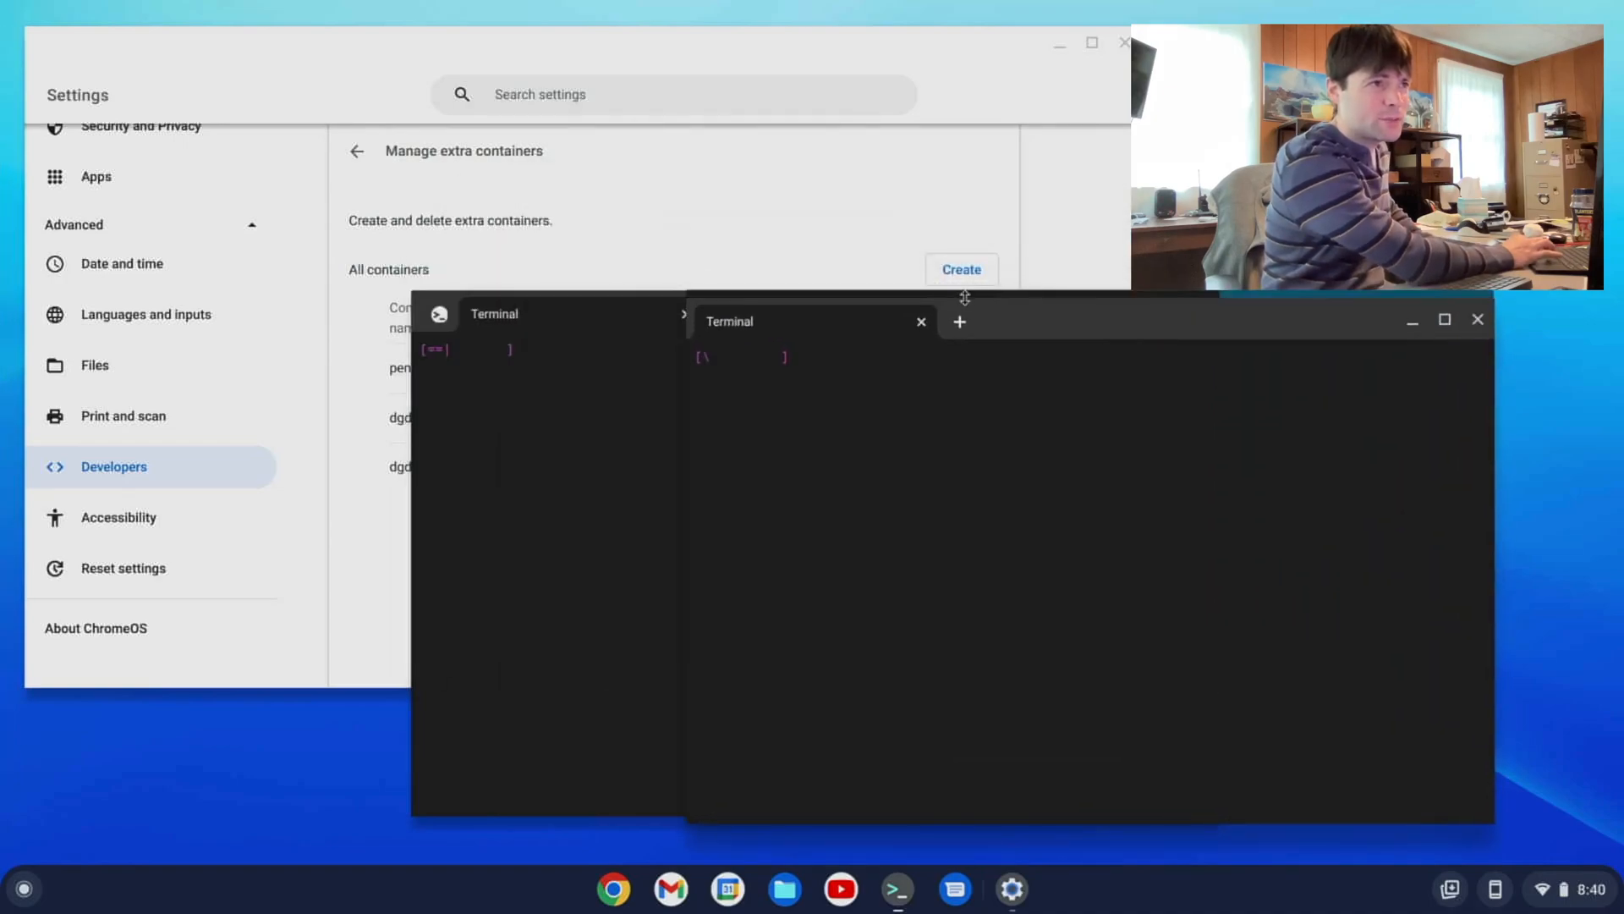
pyautogui.click(921, 321)
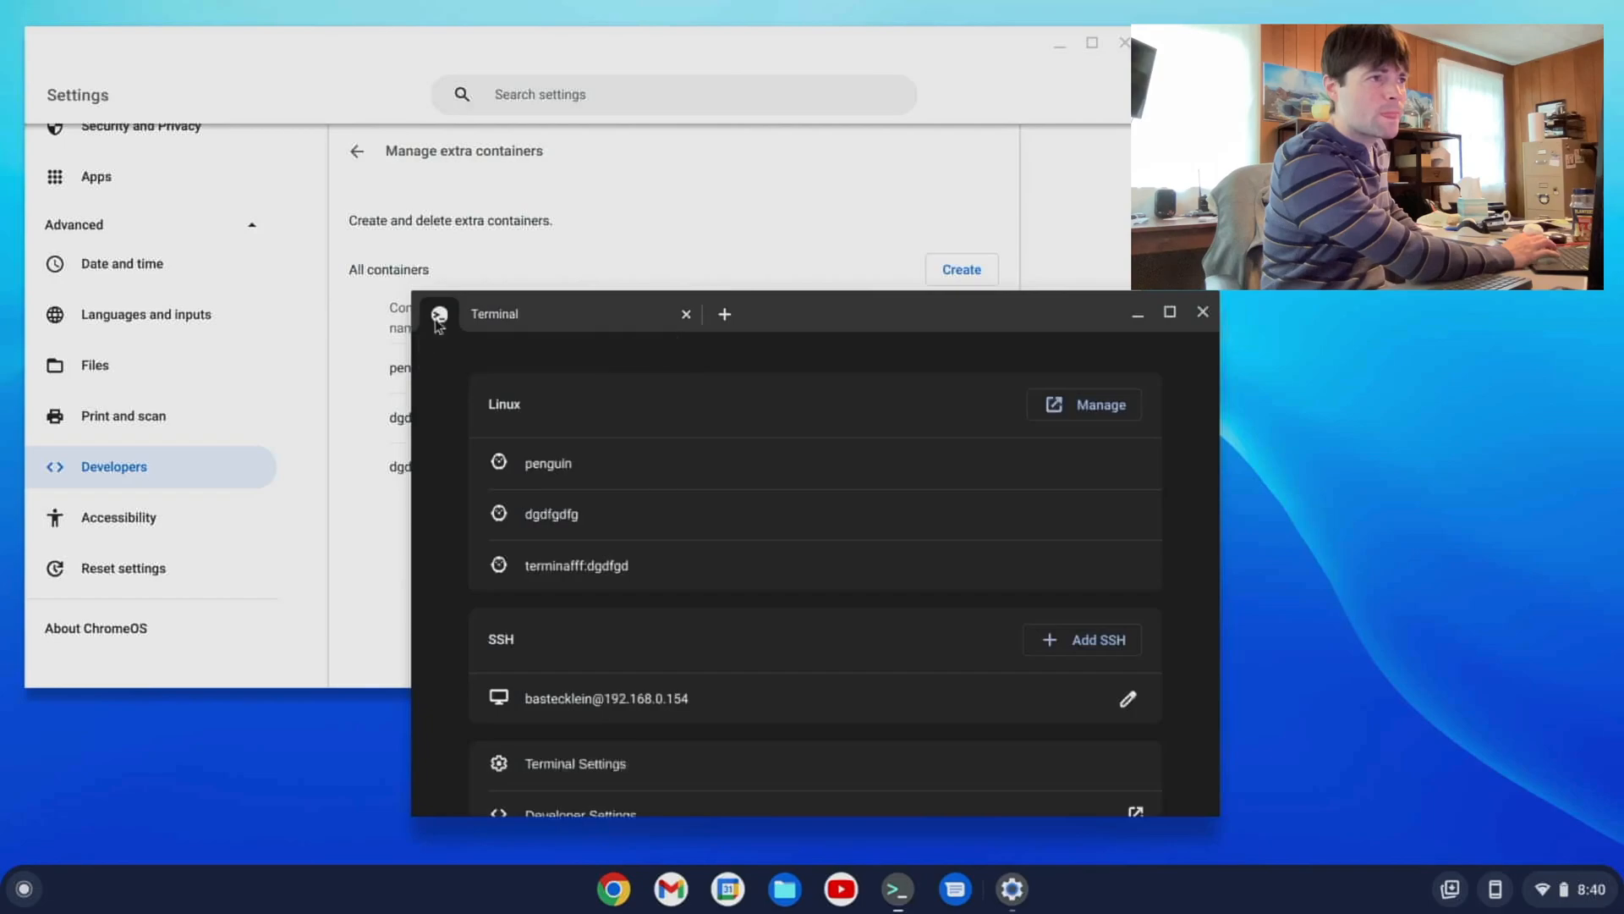
pyautogui.click(725, 313)
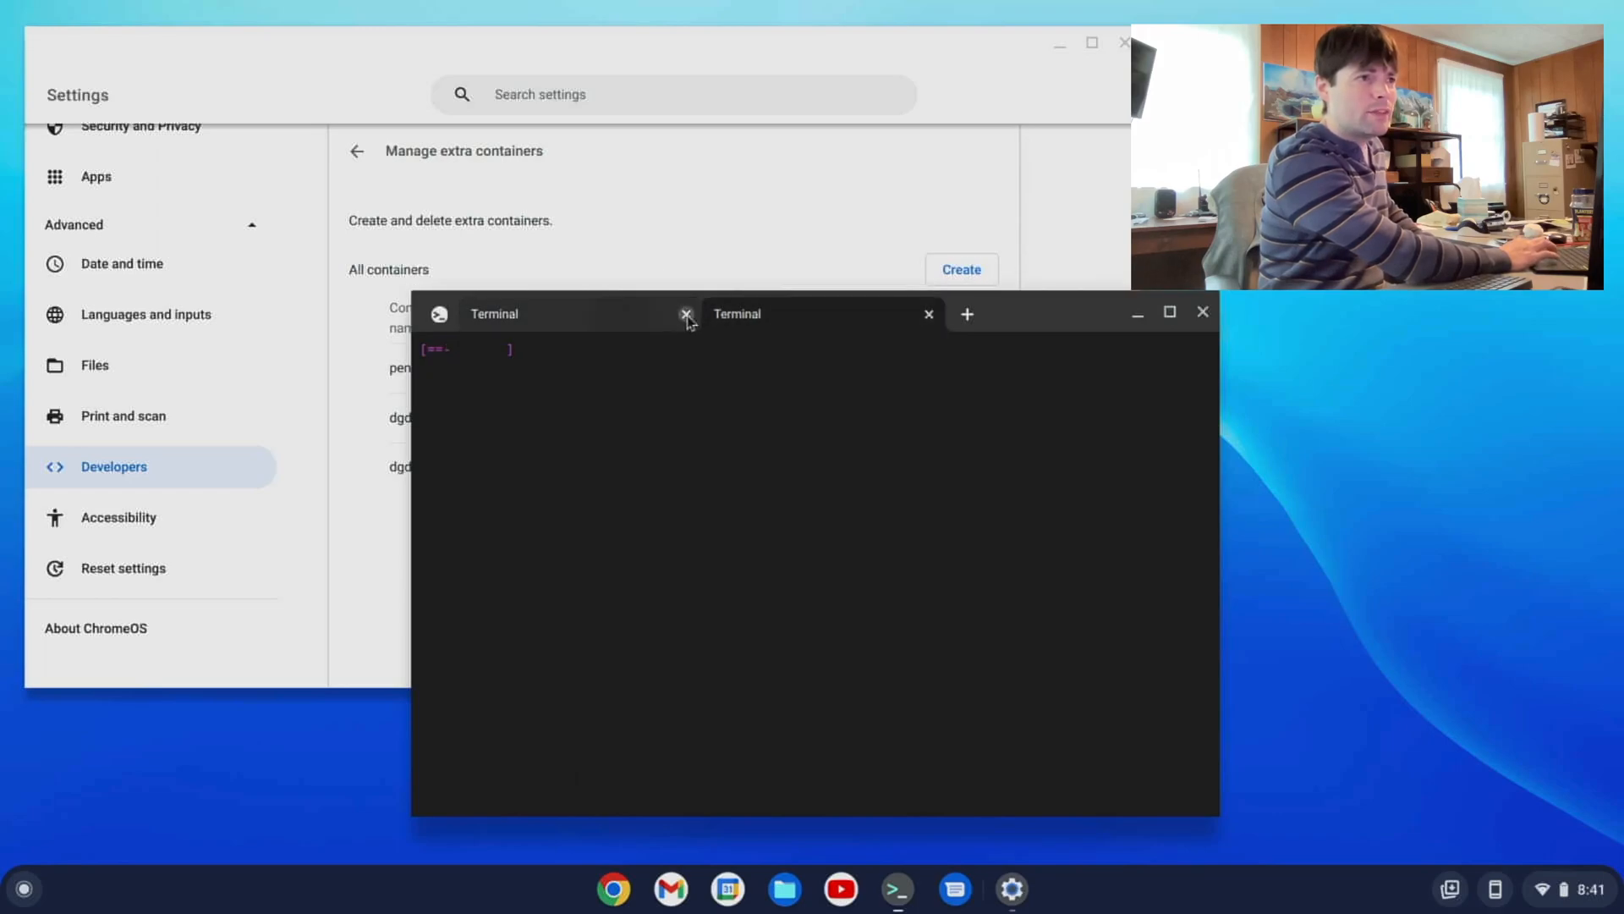
# - Close the stalled terminal tabs and the Terminal window, leaving Settings showing
pyautogui.click(685, 315)
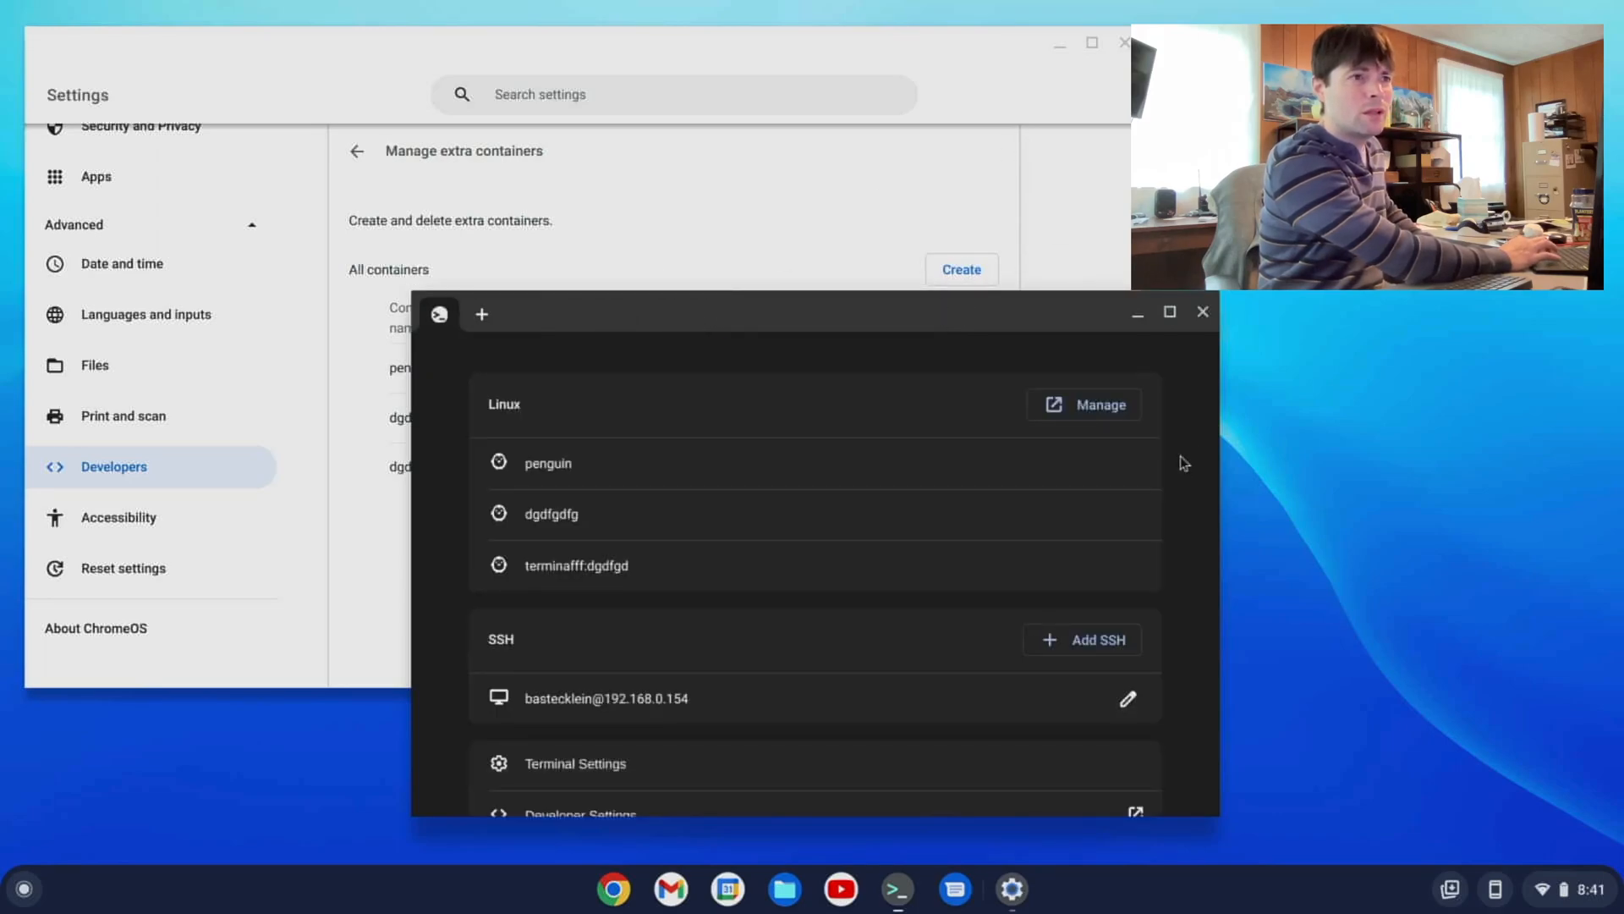
pyautogui.click(1201, 312)
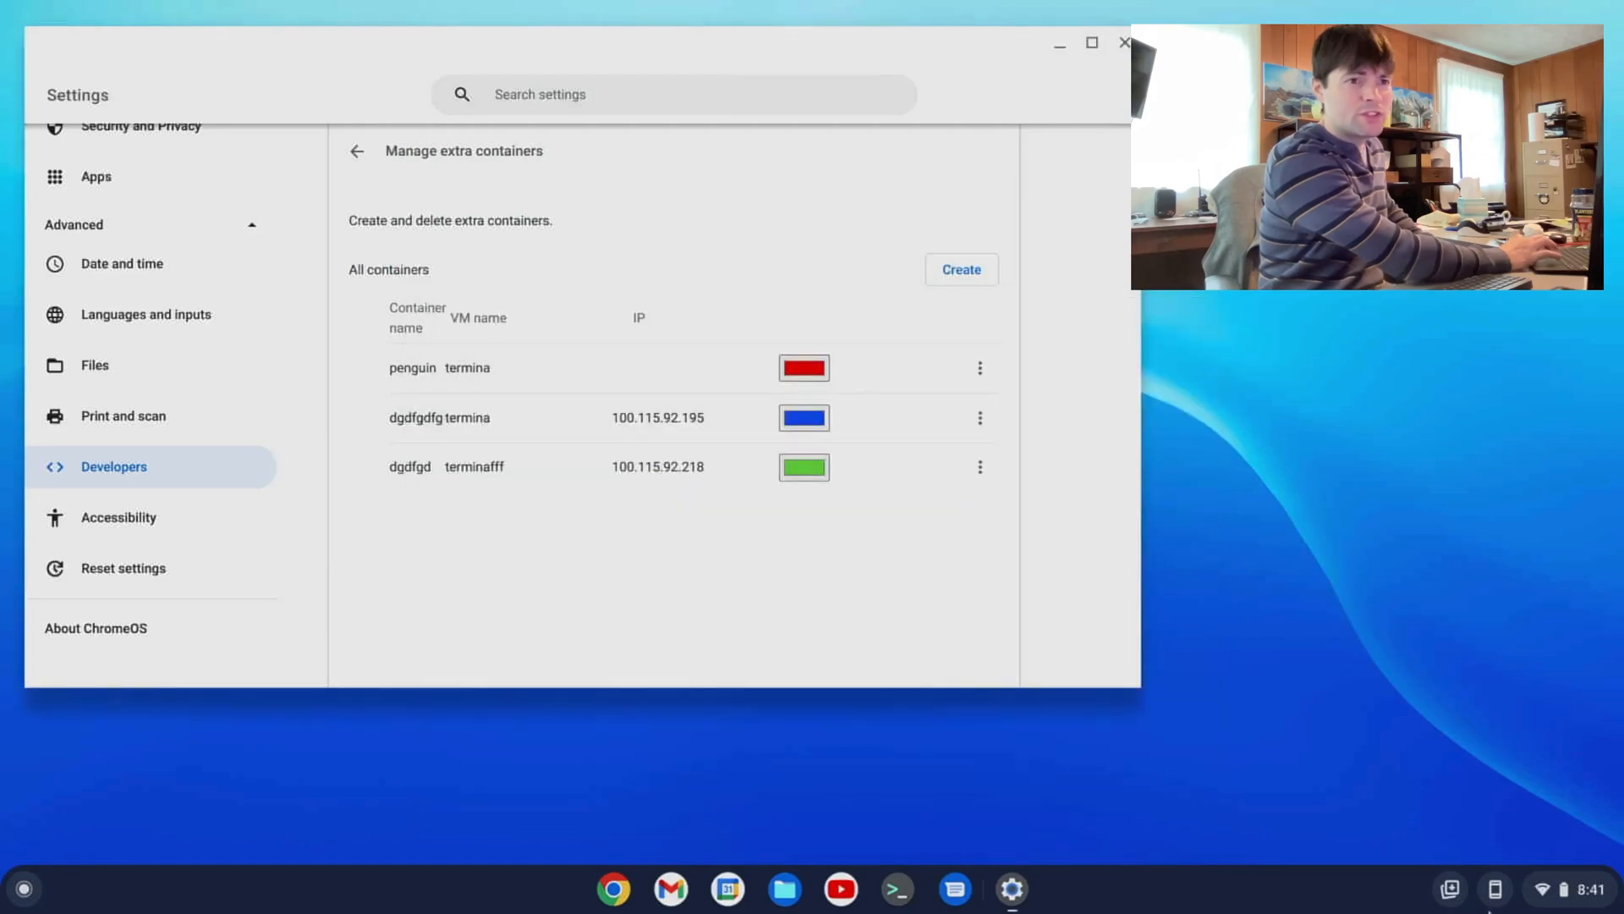
pyautogui.click(1561, 888)
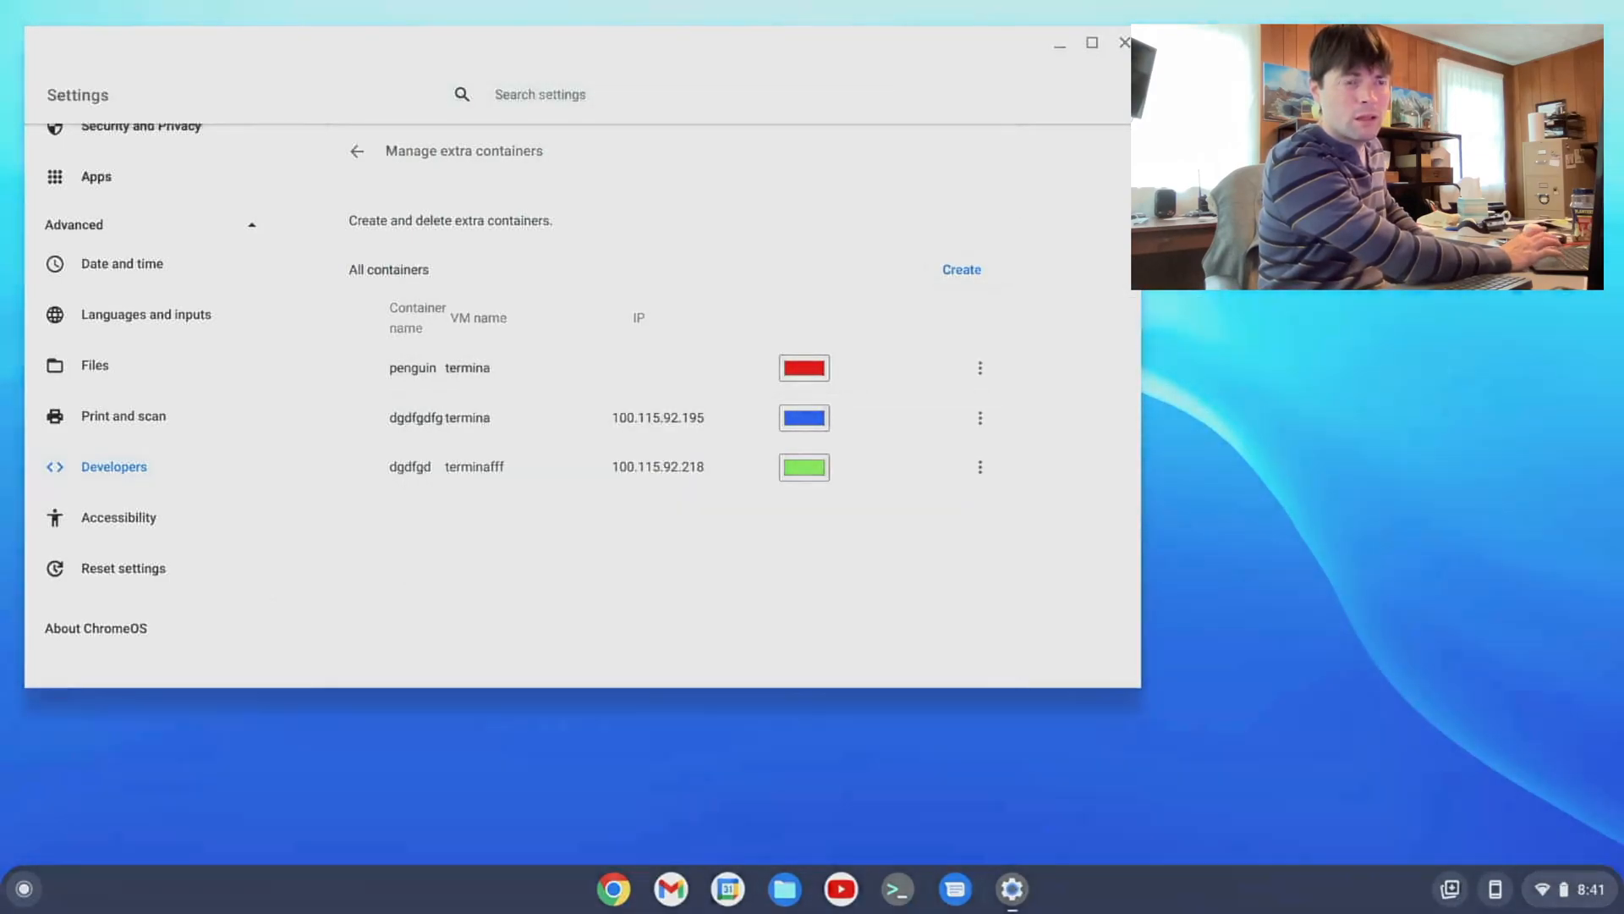
# - Close the Settings window so only the empty desktop remains
pyautogui.click(1125, 42)
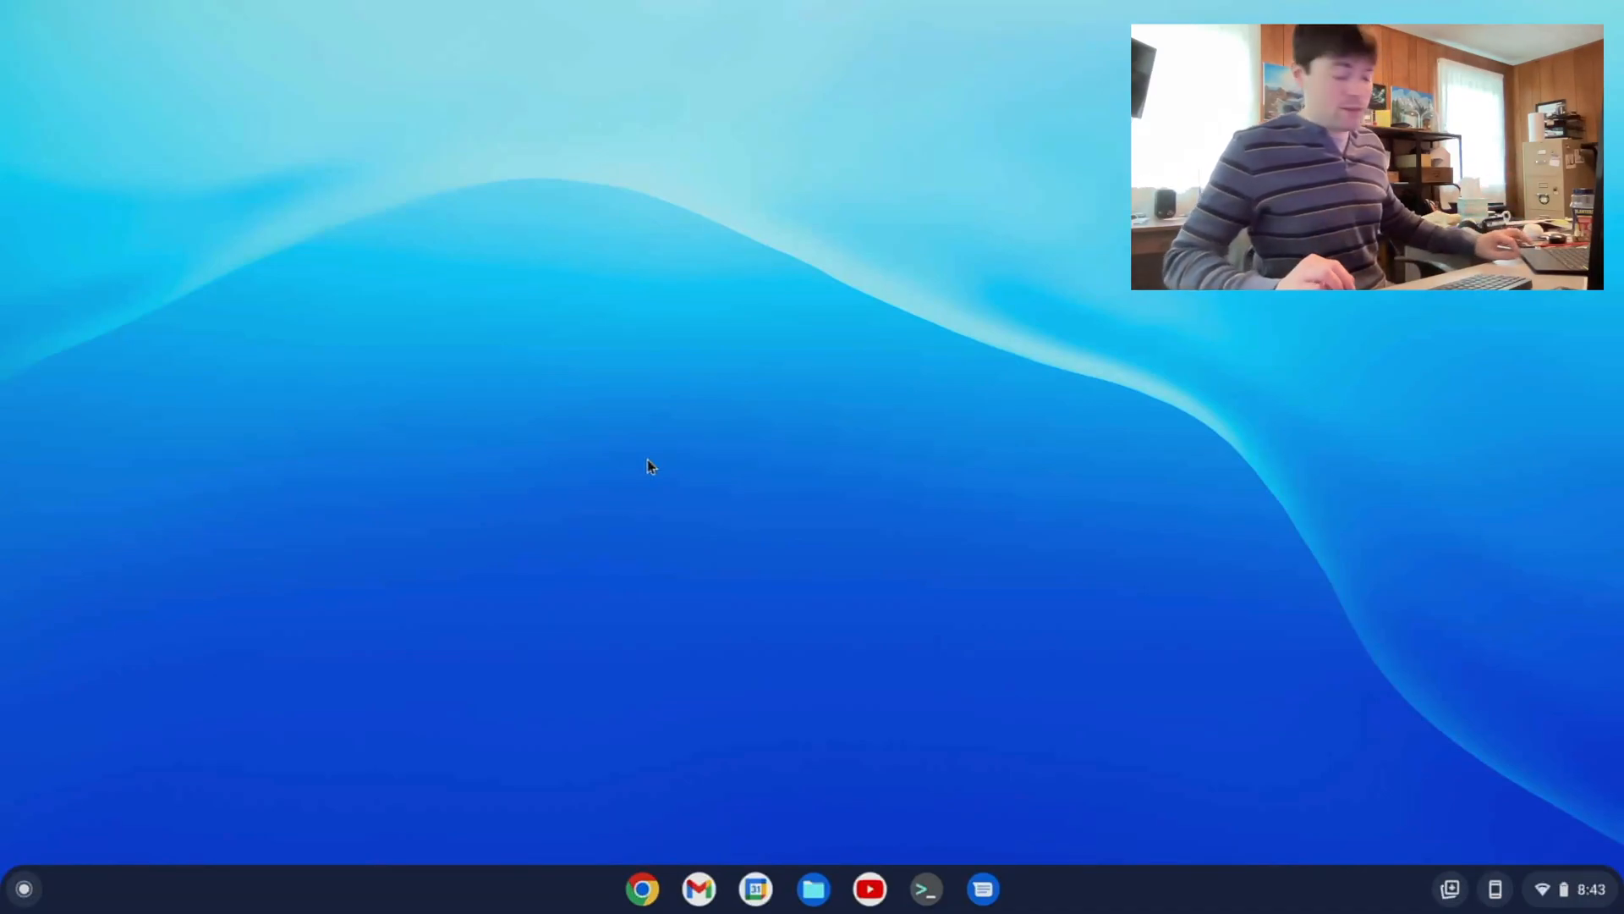
pyautogui.moveTo(646, 778)
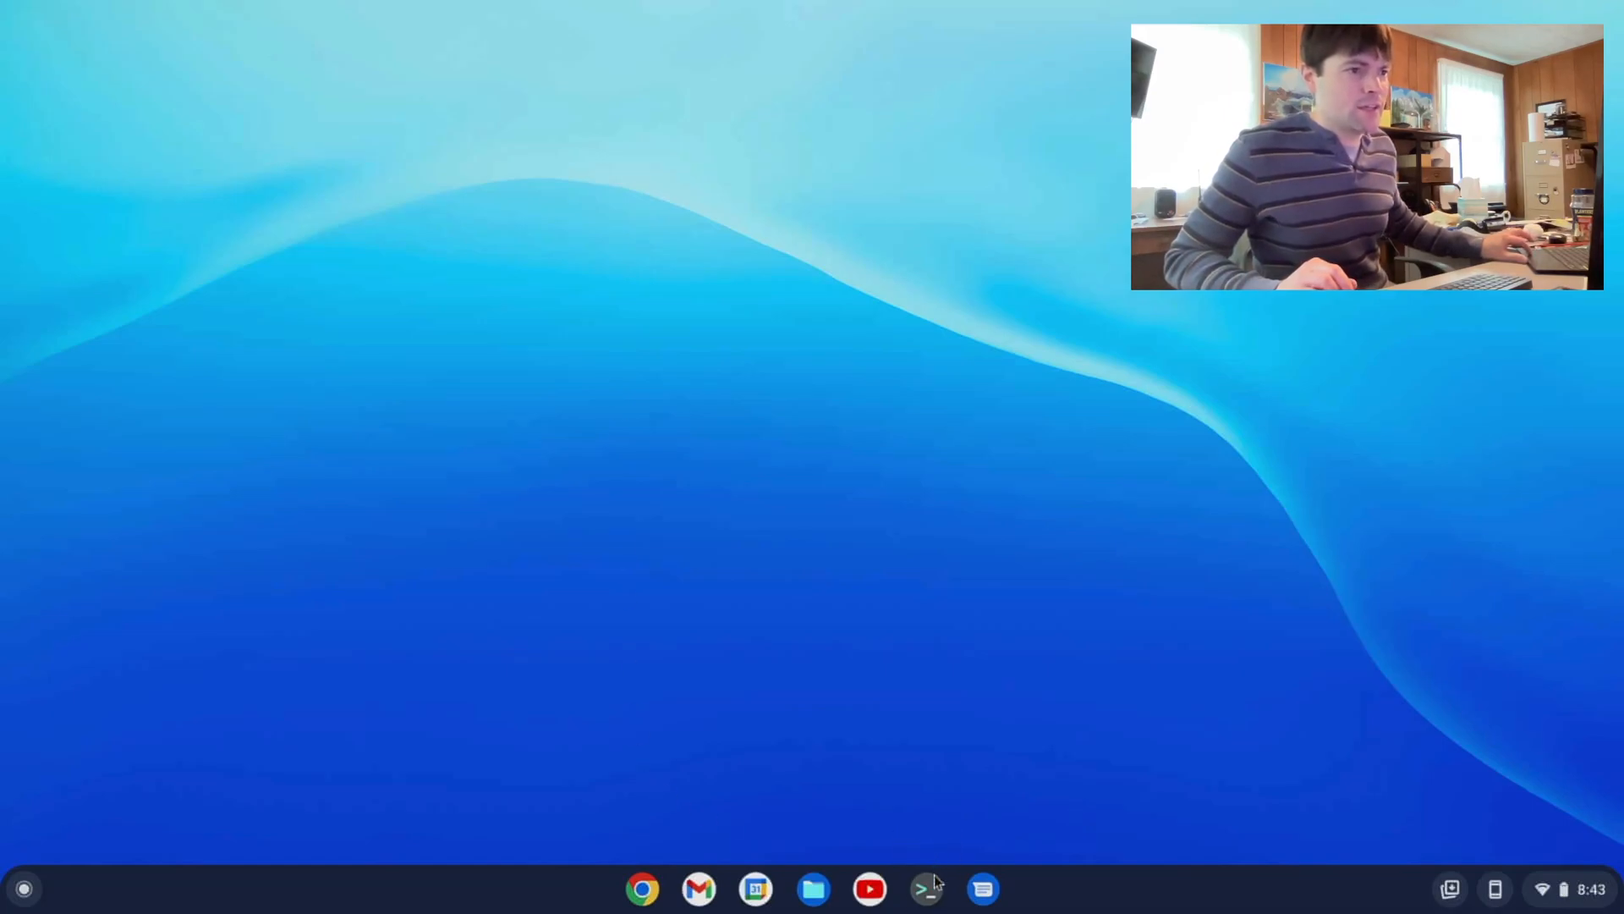
# - Launch Terminal and open shell tabs for the penguin, dgdfgdfg and dgdfgd containers
pyautogui.click(924, 889)
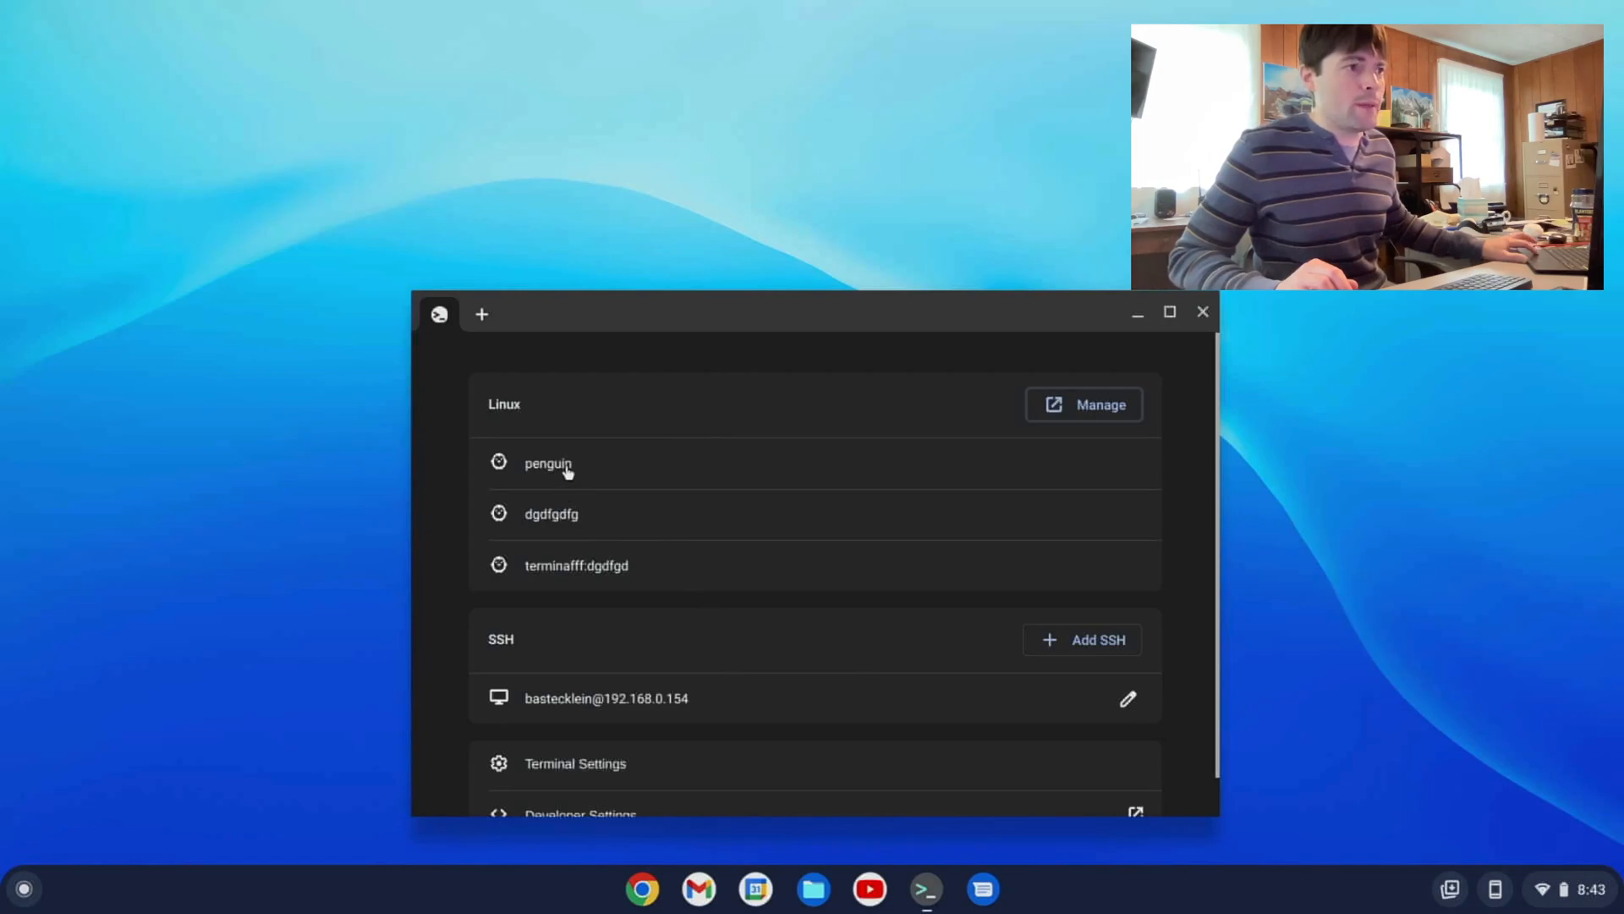
pyautogui.click(548, 464)
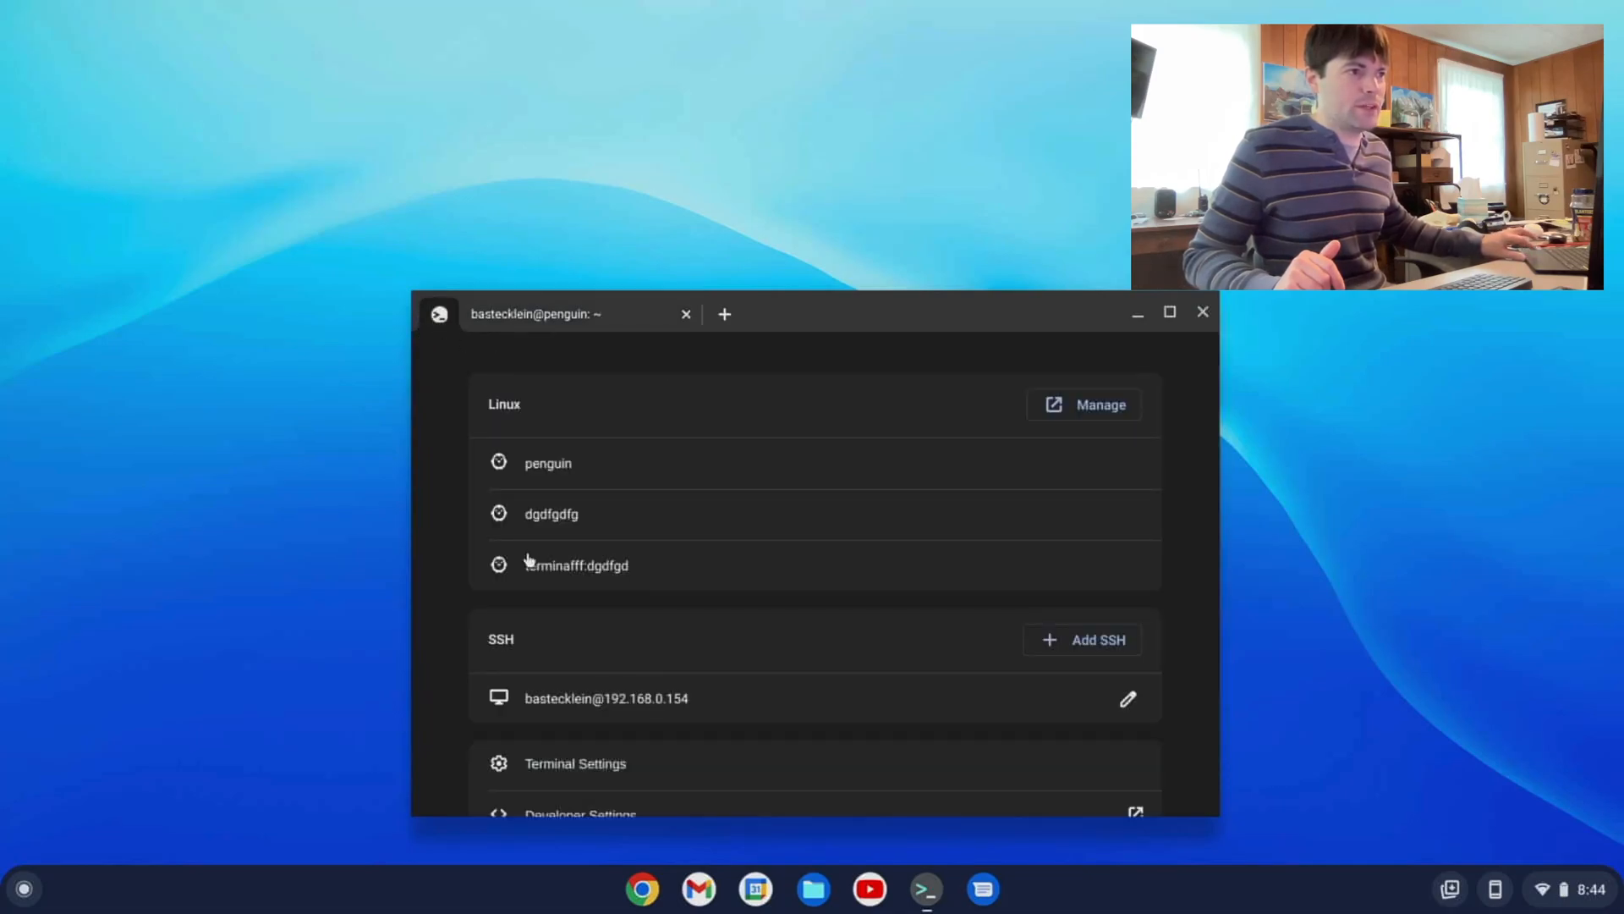
pyautogui.click(548, 463)
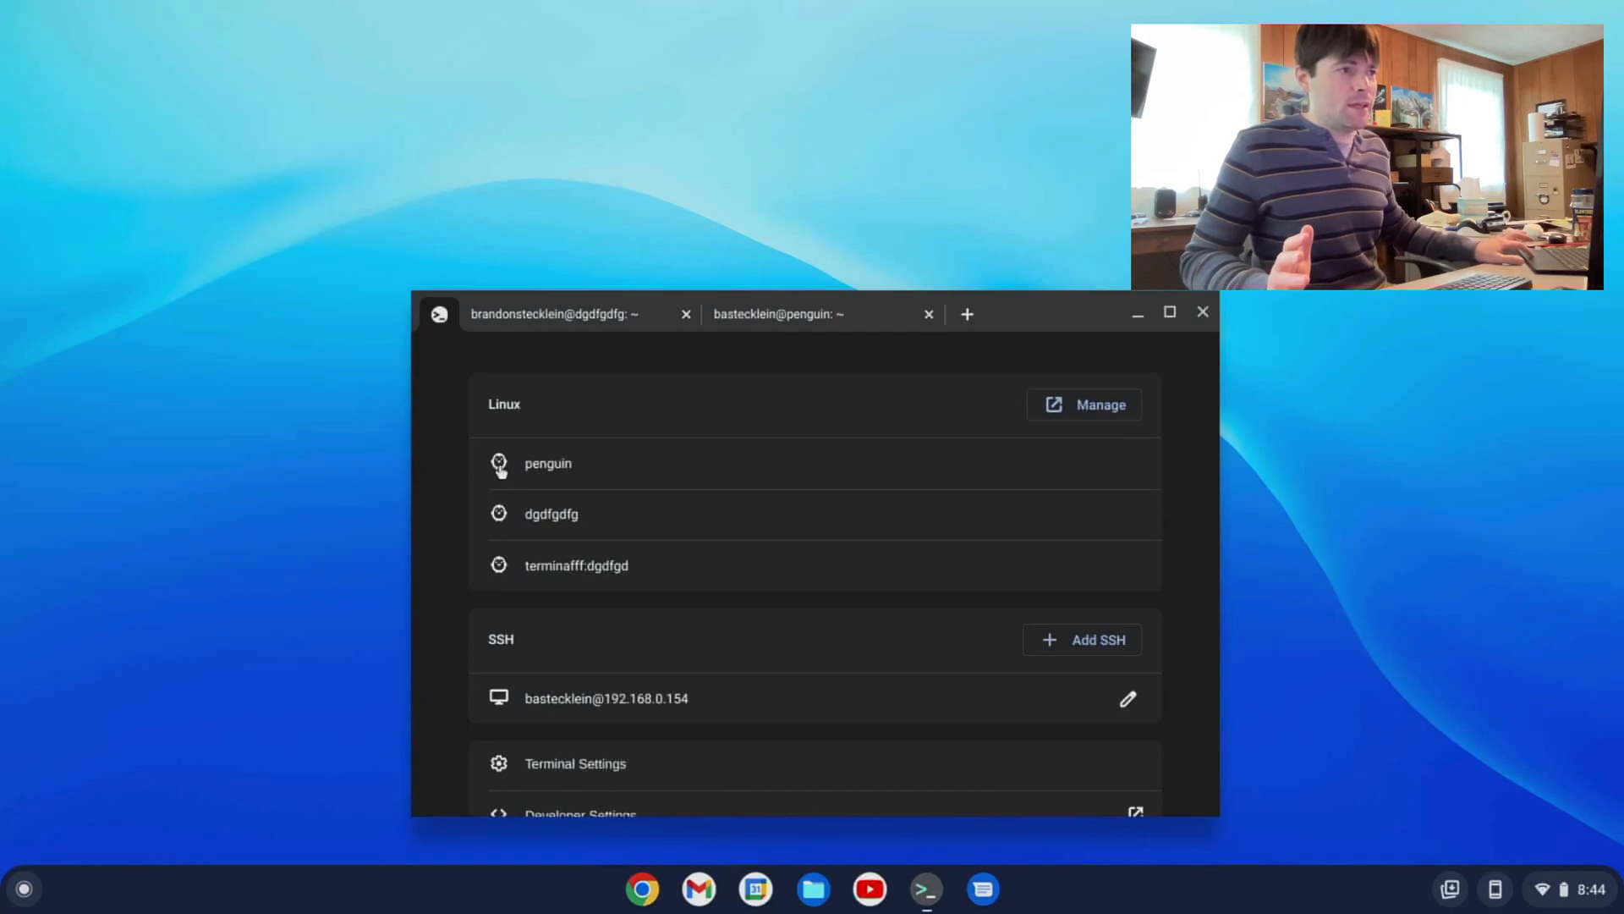
pyautogui.click(548, 463)
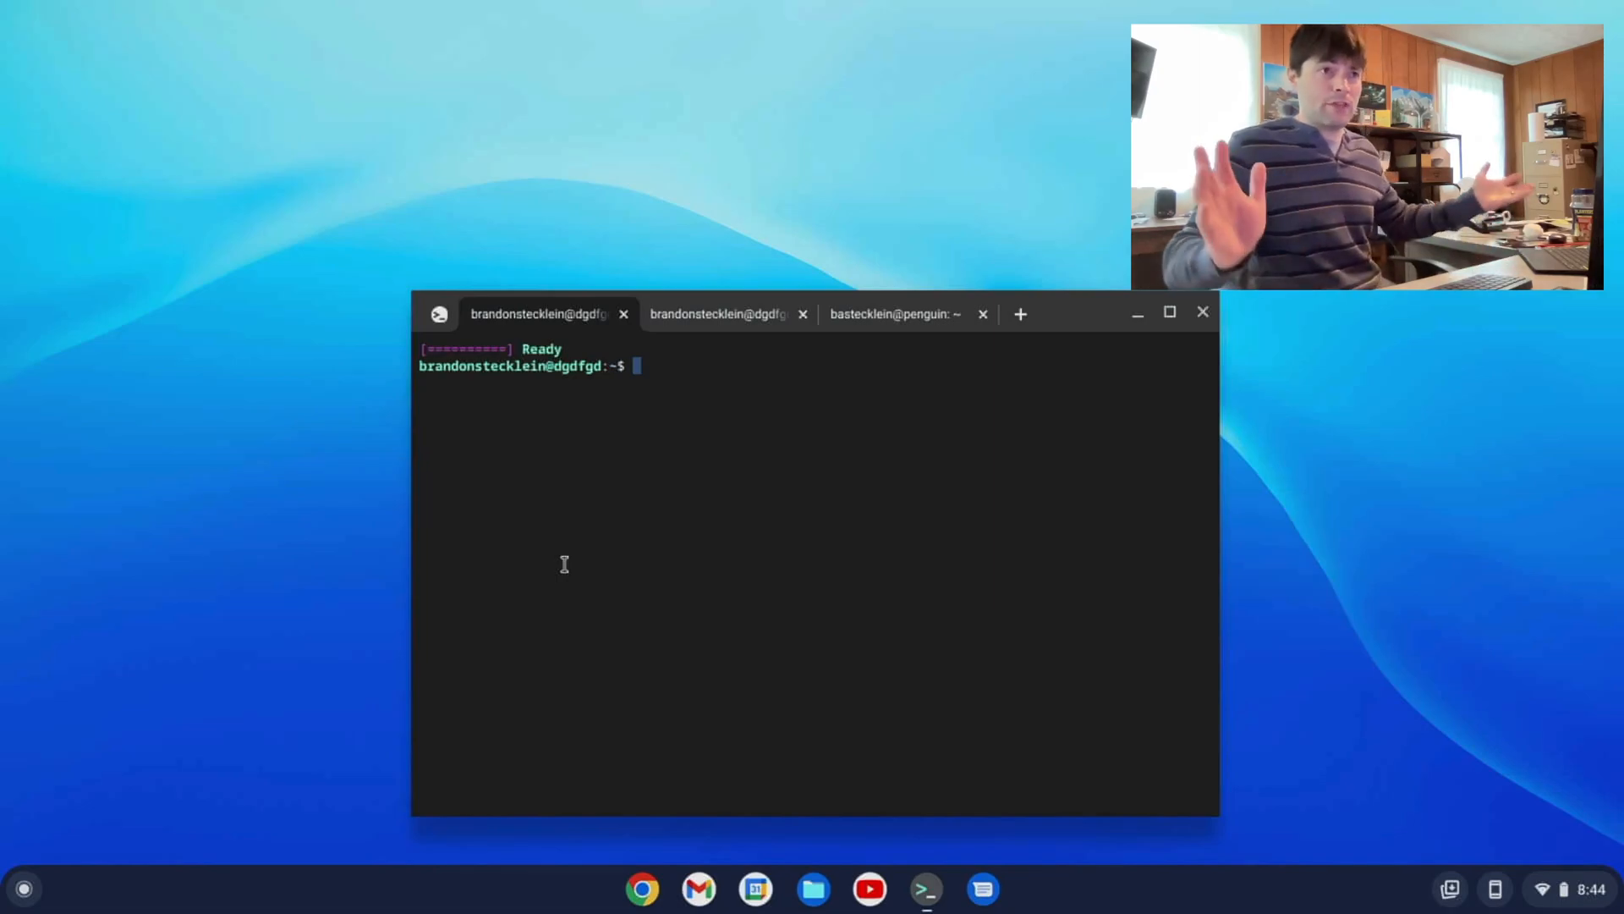
# - Run ls on the empty home folder, draft text.txt in nano with 'sudo a', then exit nano
pyautogui.write('ls')
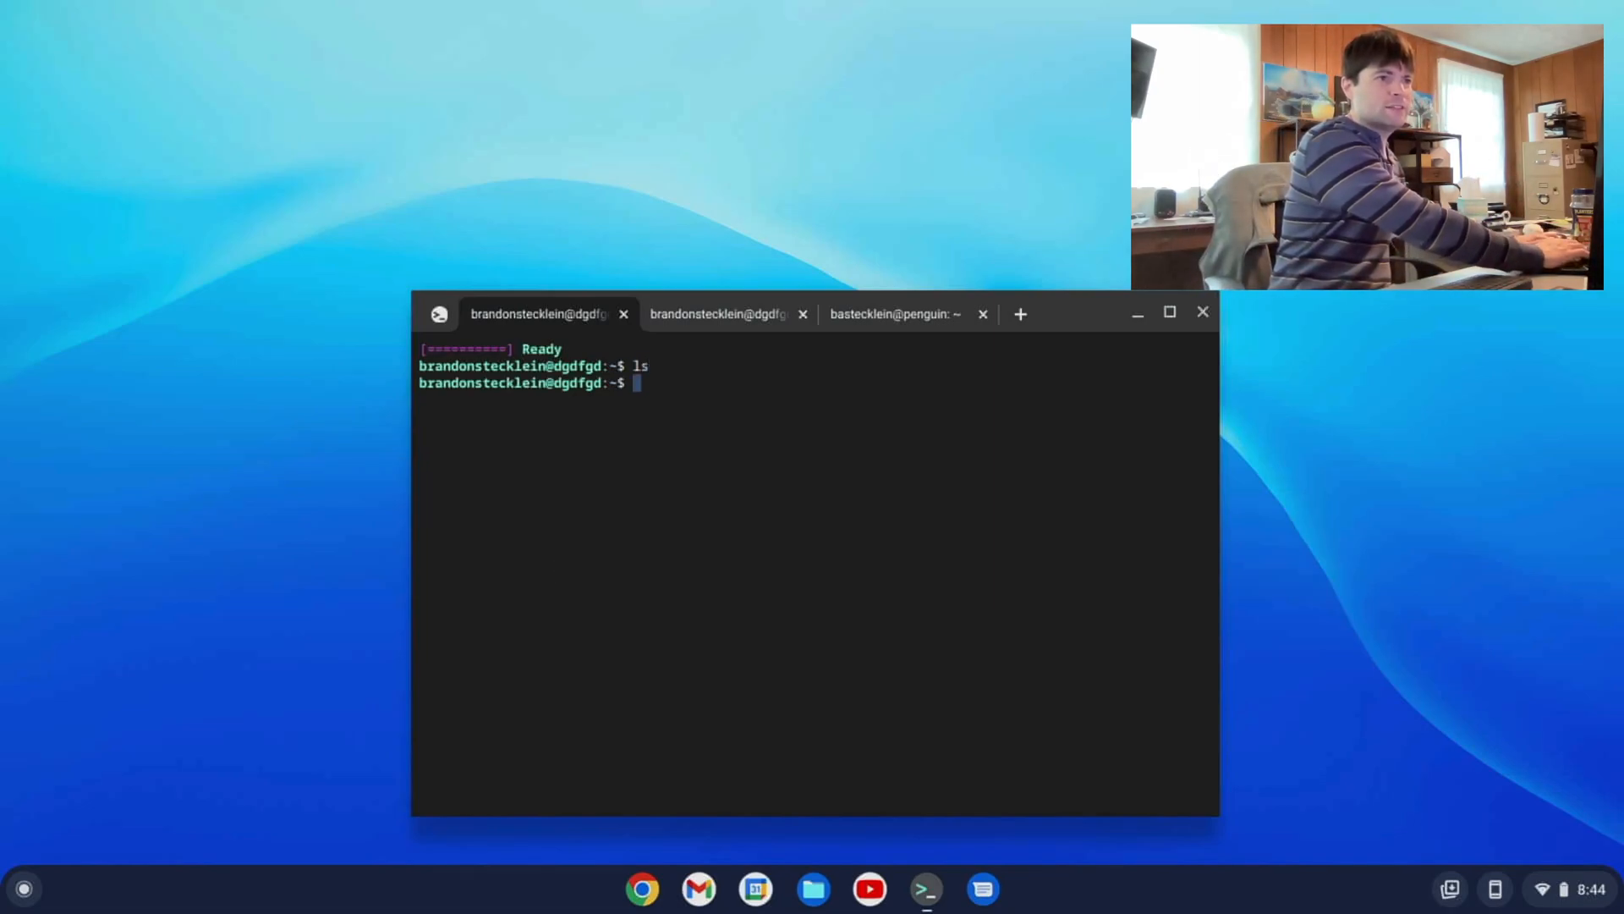
pyautogui.write('nano')
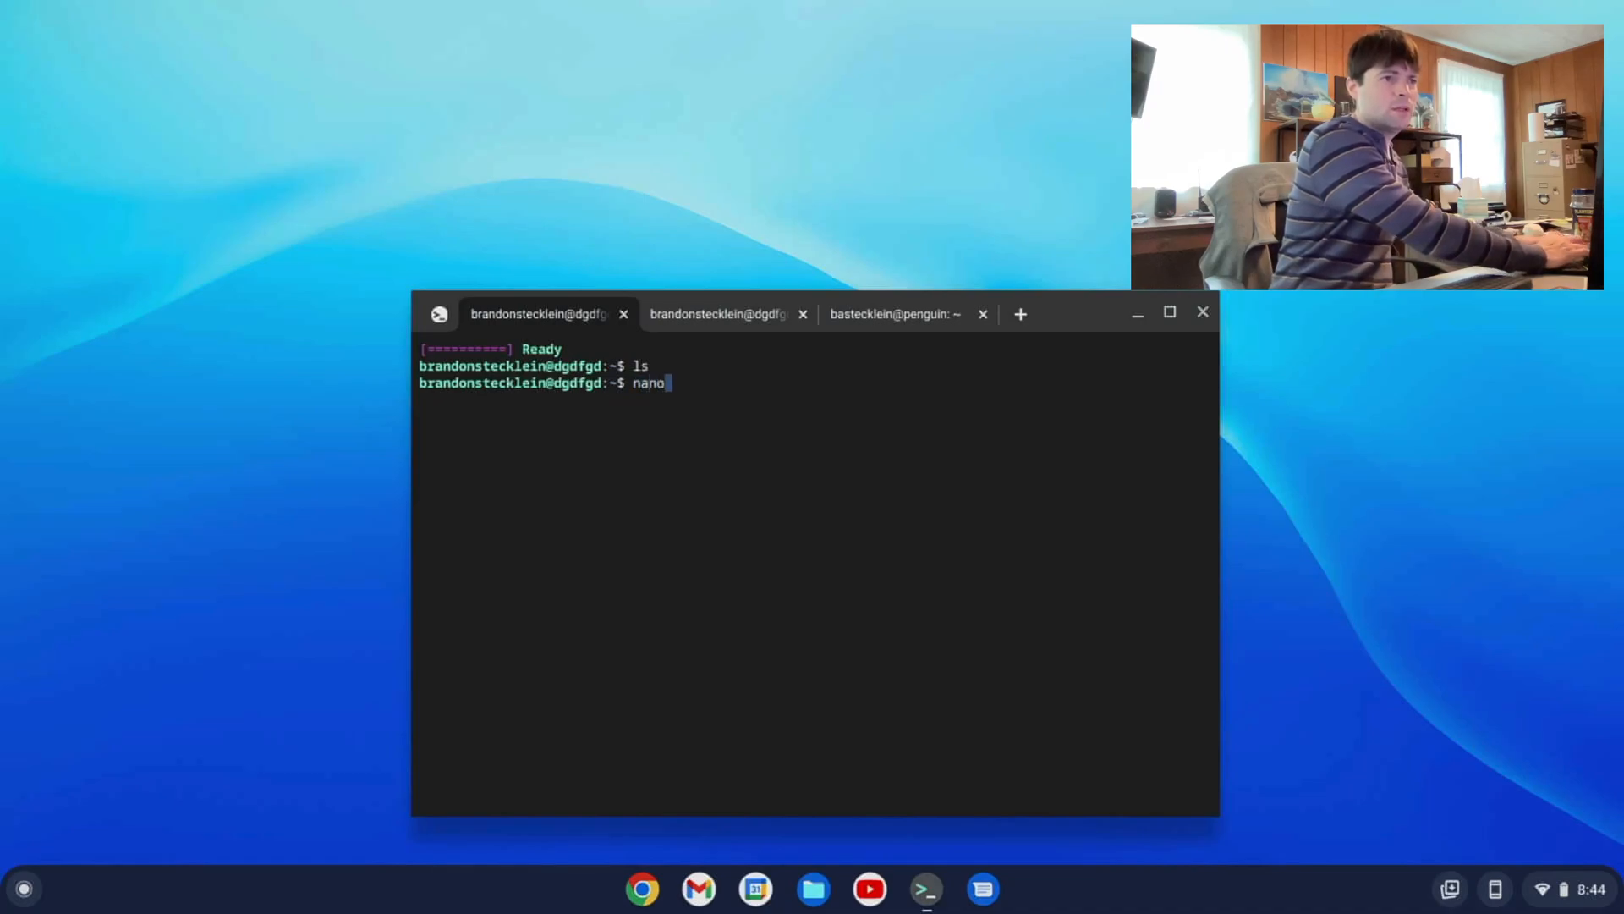
pyautogui.write('text.txt')
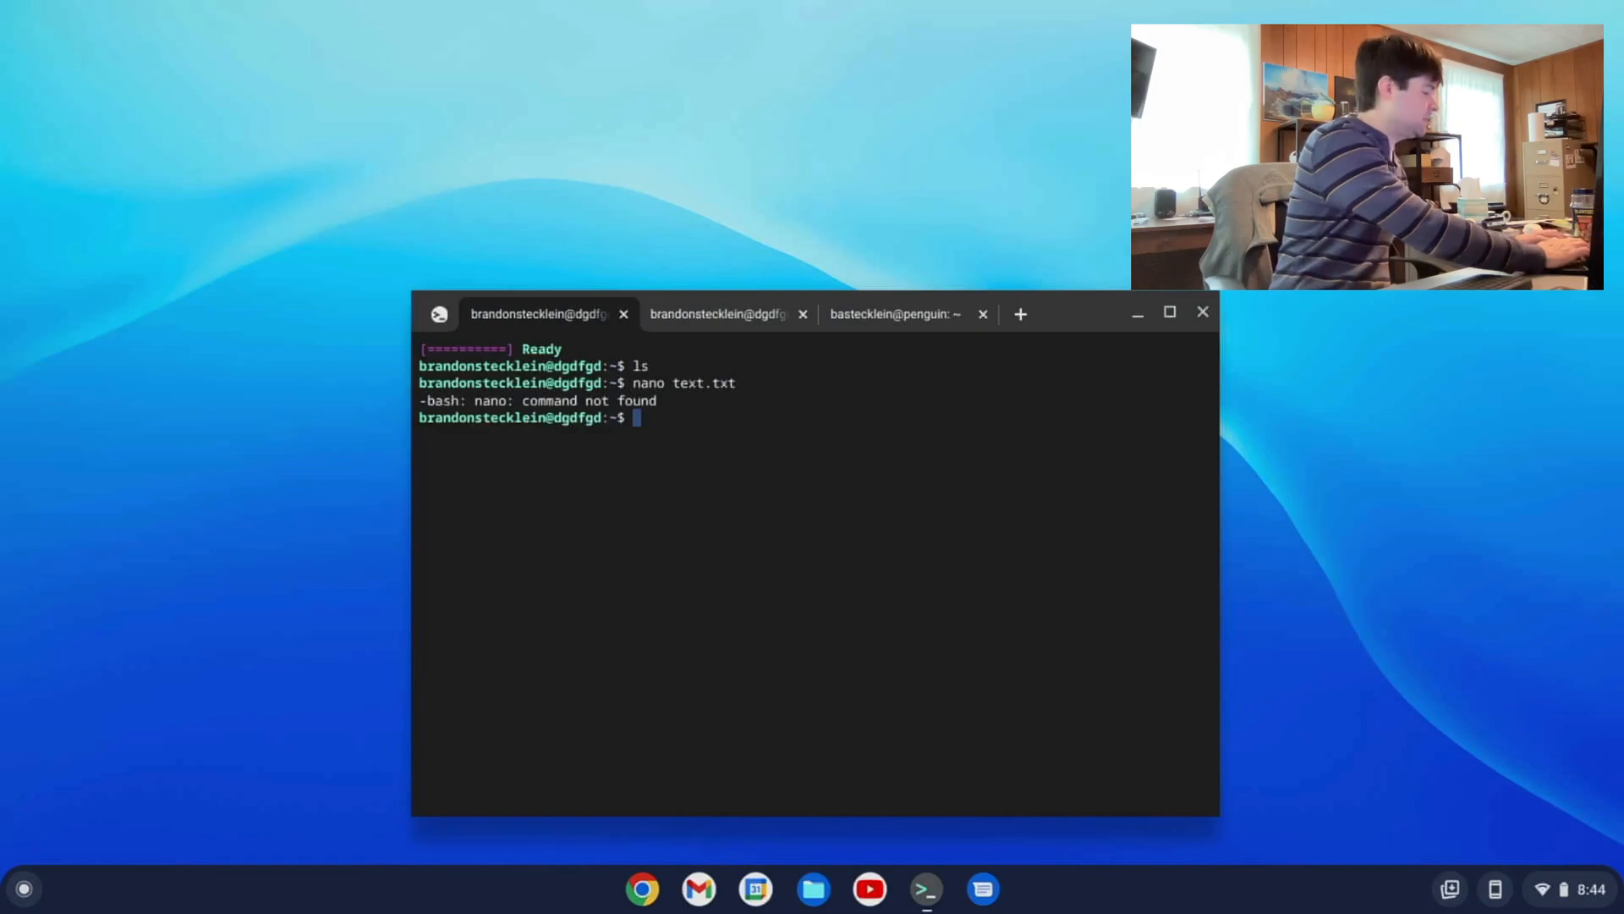
pyautogui.write('sudo a')
pyautogui.write('hell')
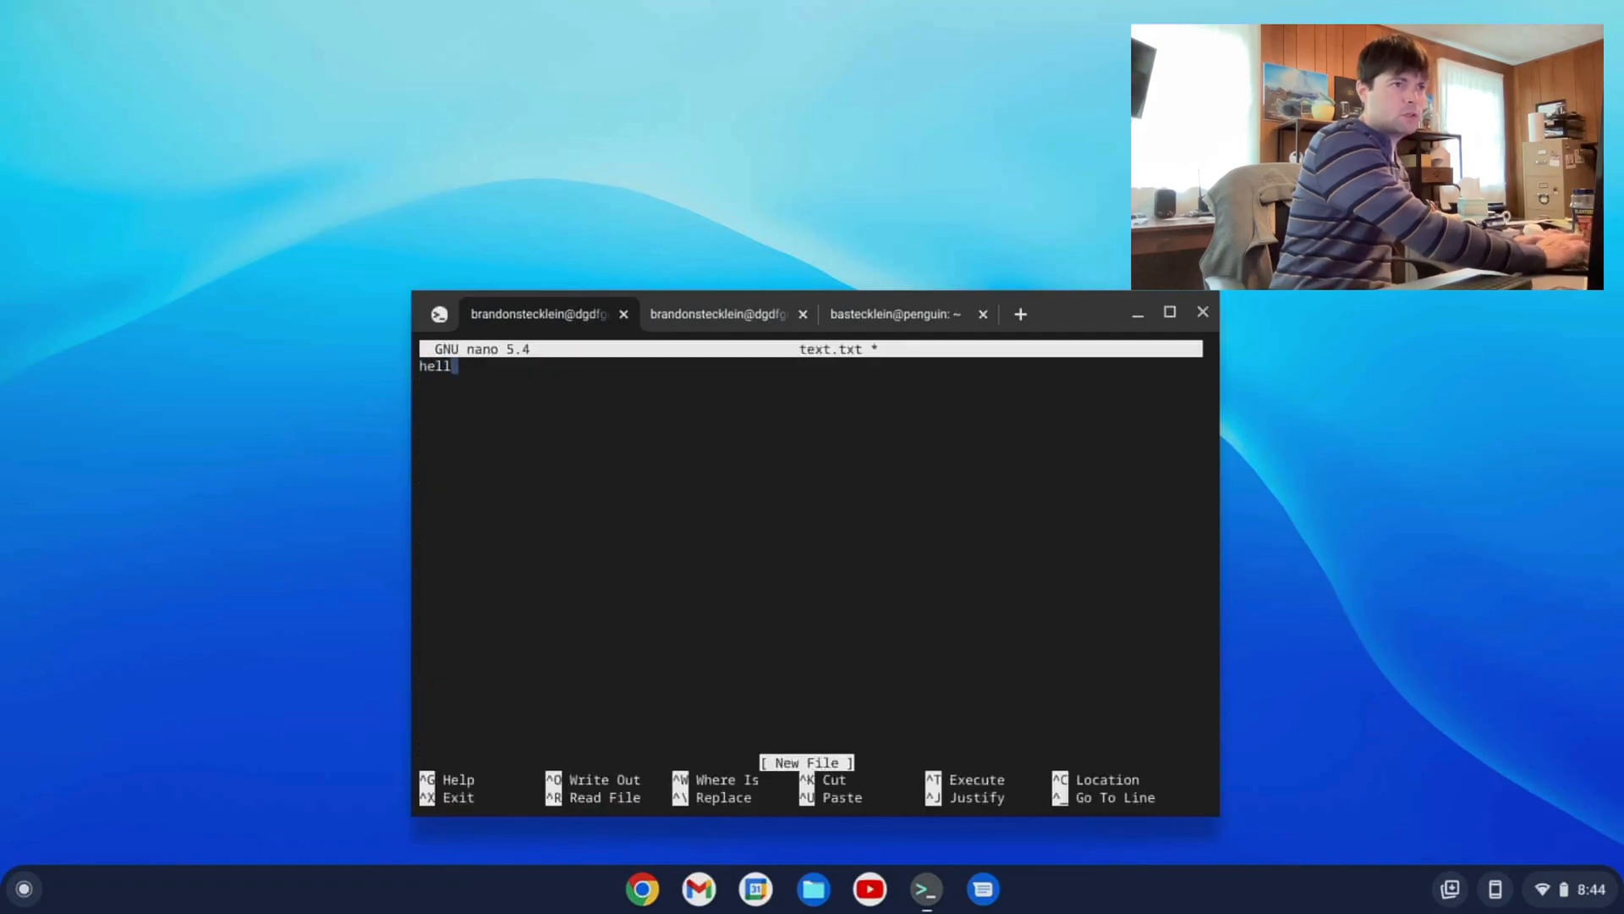
pyautogui.press('ctrl+x')
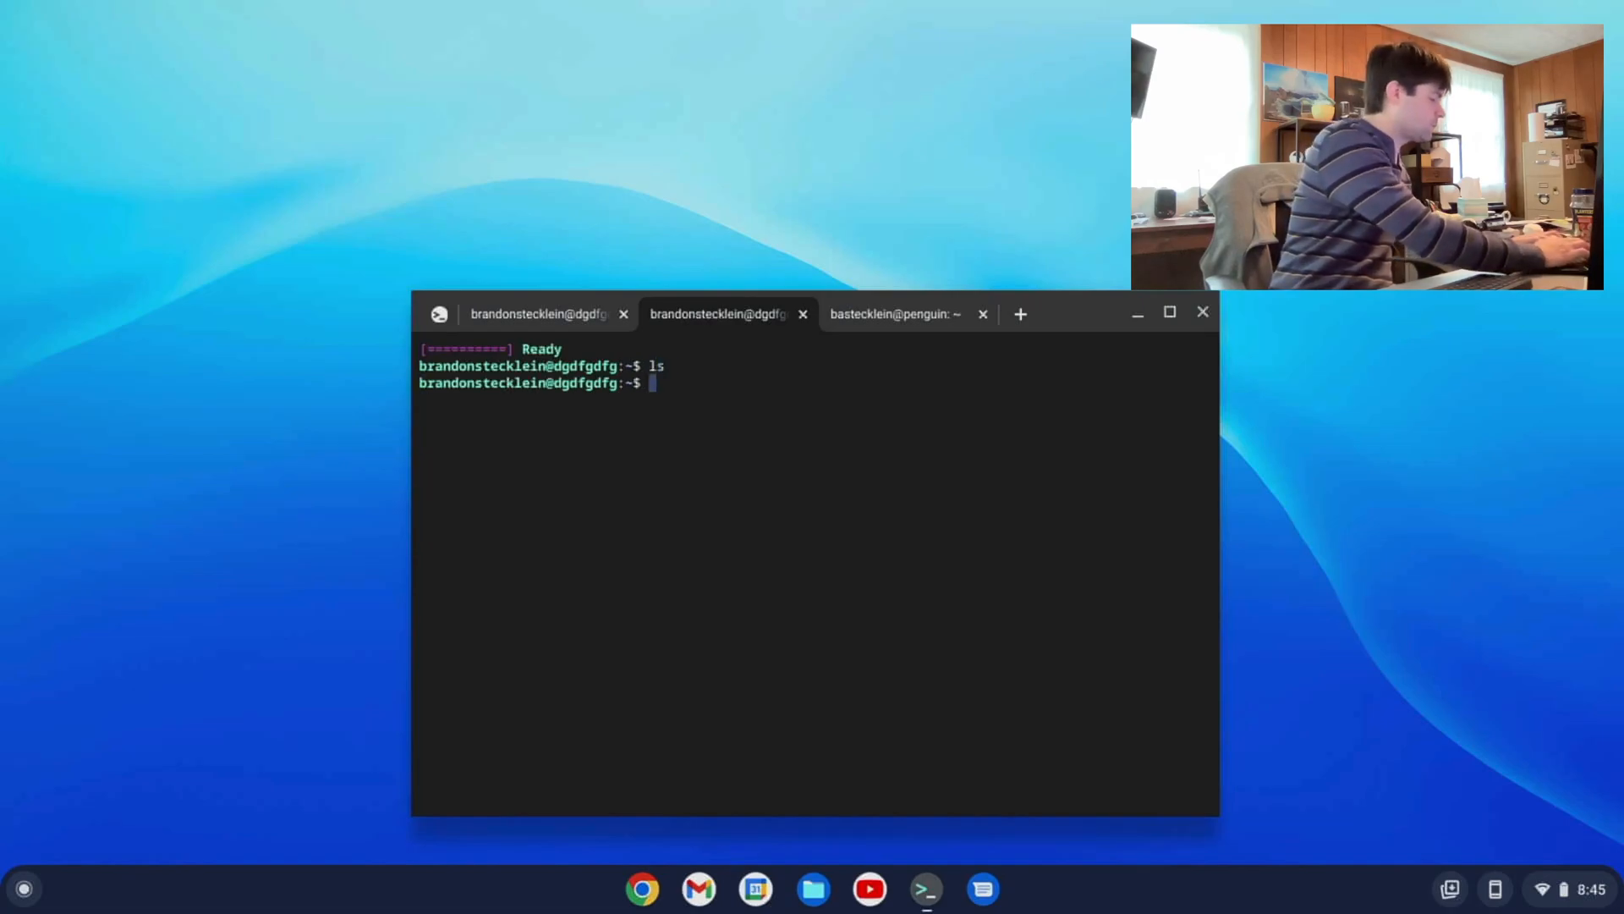
# - Install nano in the dgdfgdfg container with sudo apt install nano
pyautogui.write('nano')
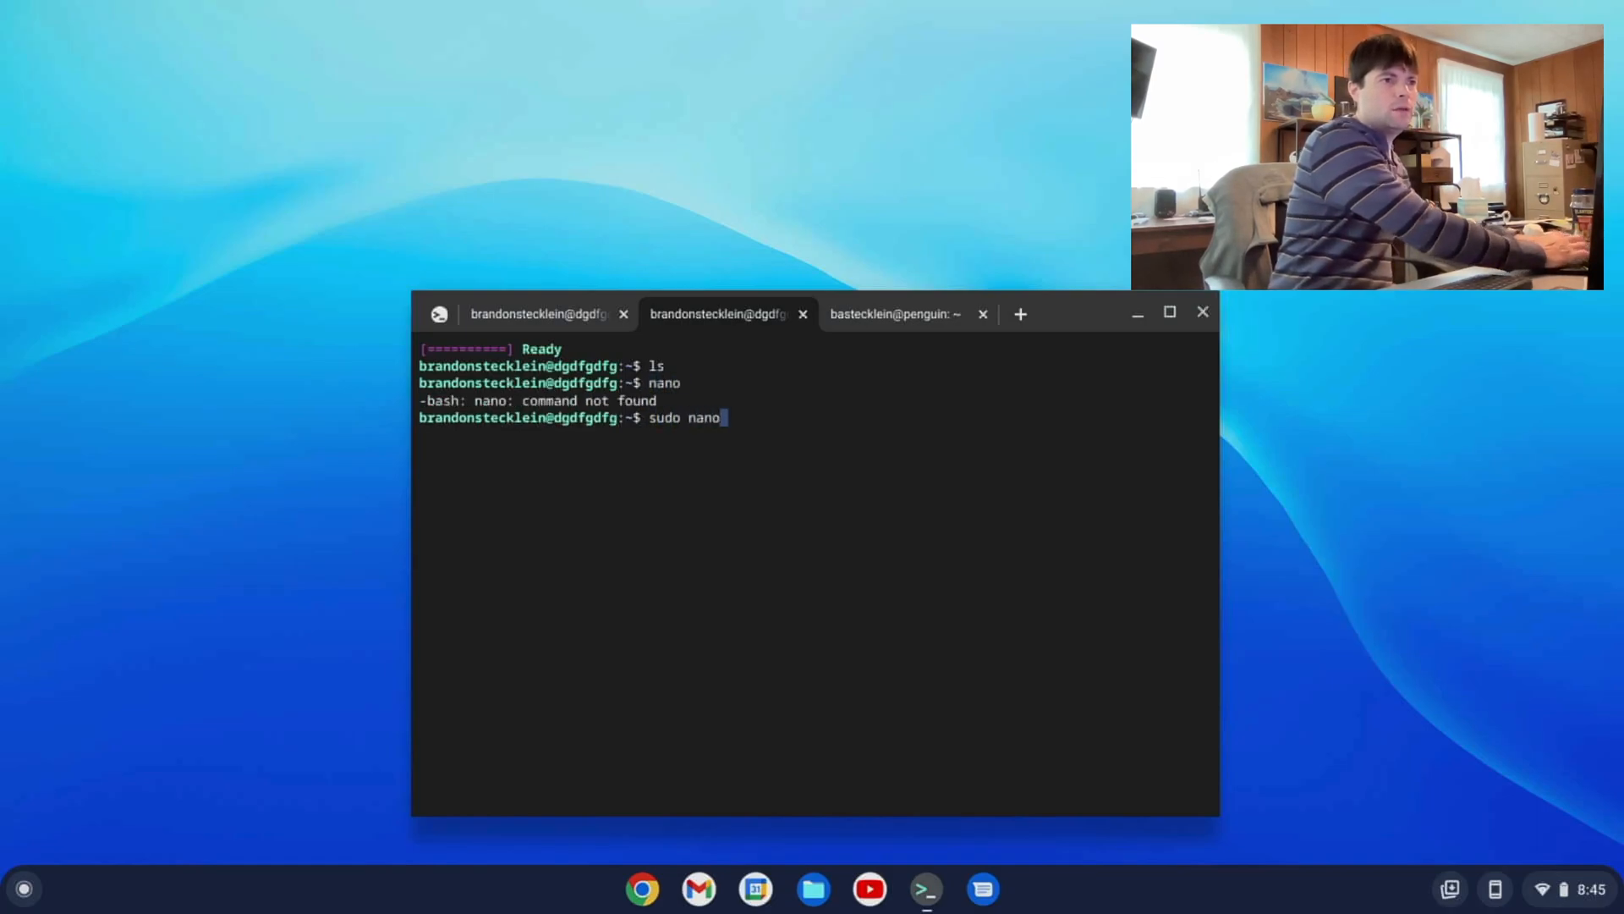
pyautogui.press('BackSpace')
pyautogui.write('apt install ')
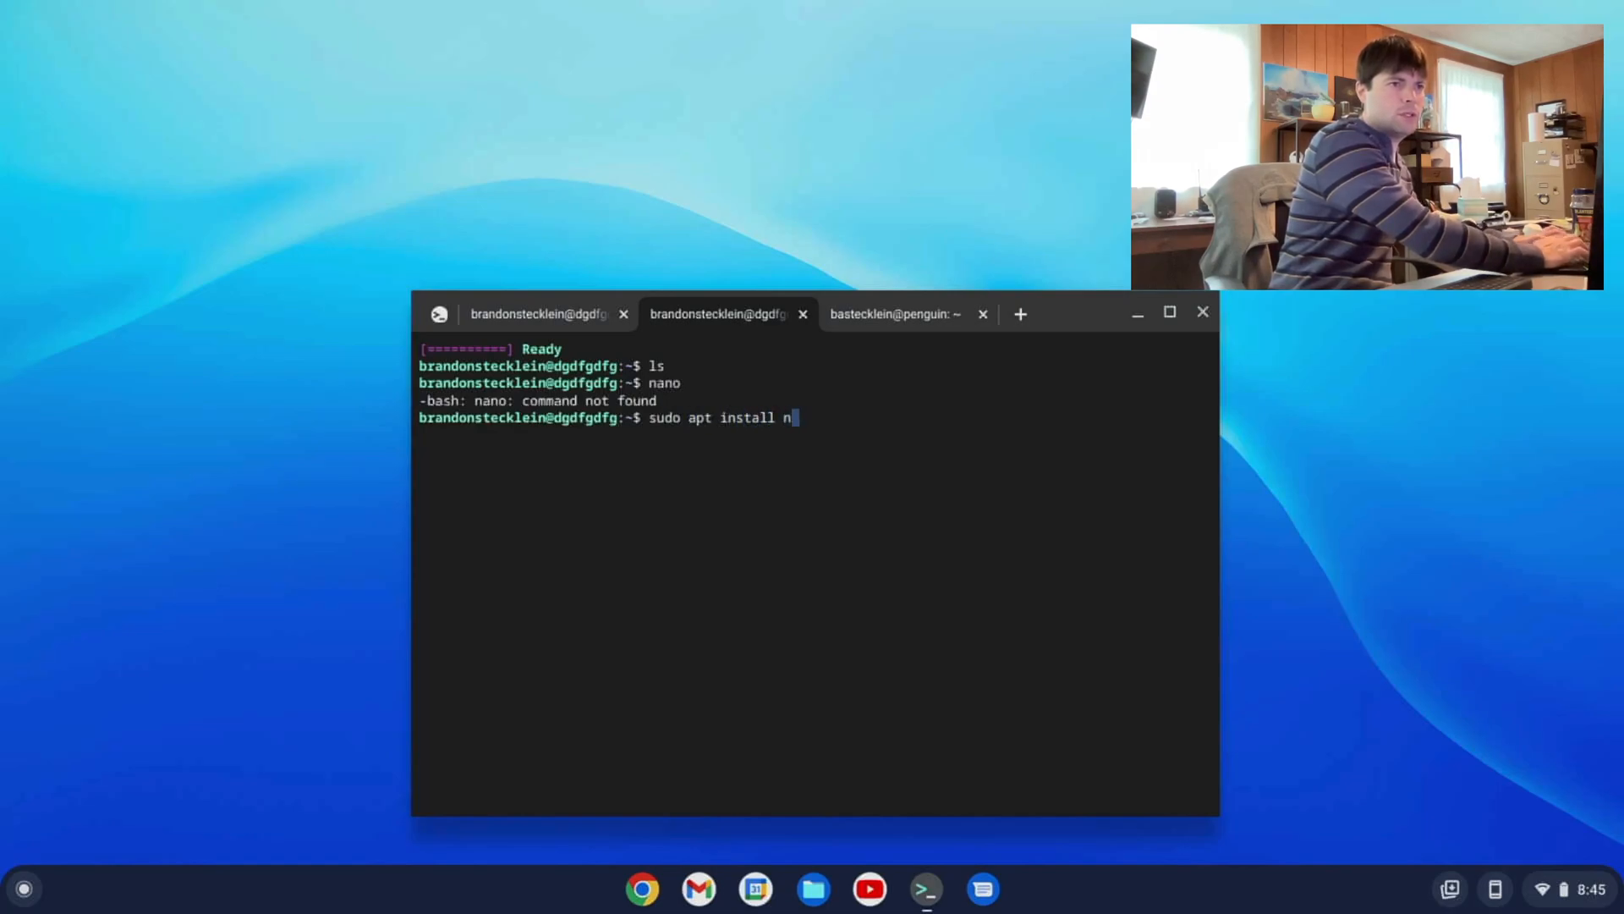
pyautogui.press('Return')
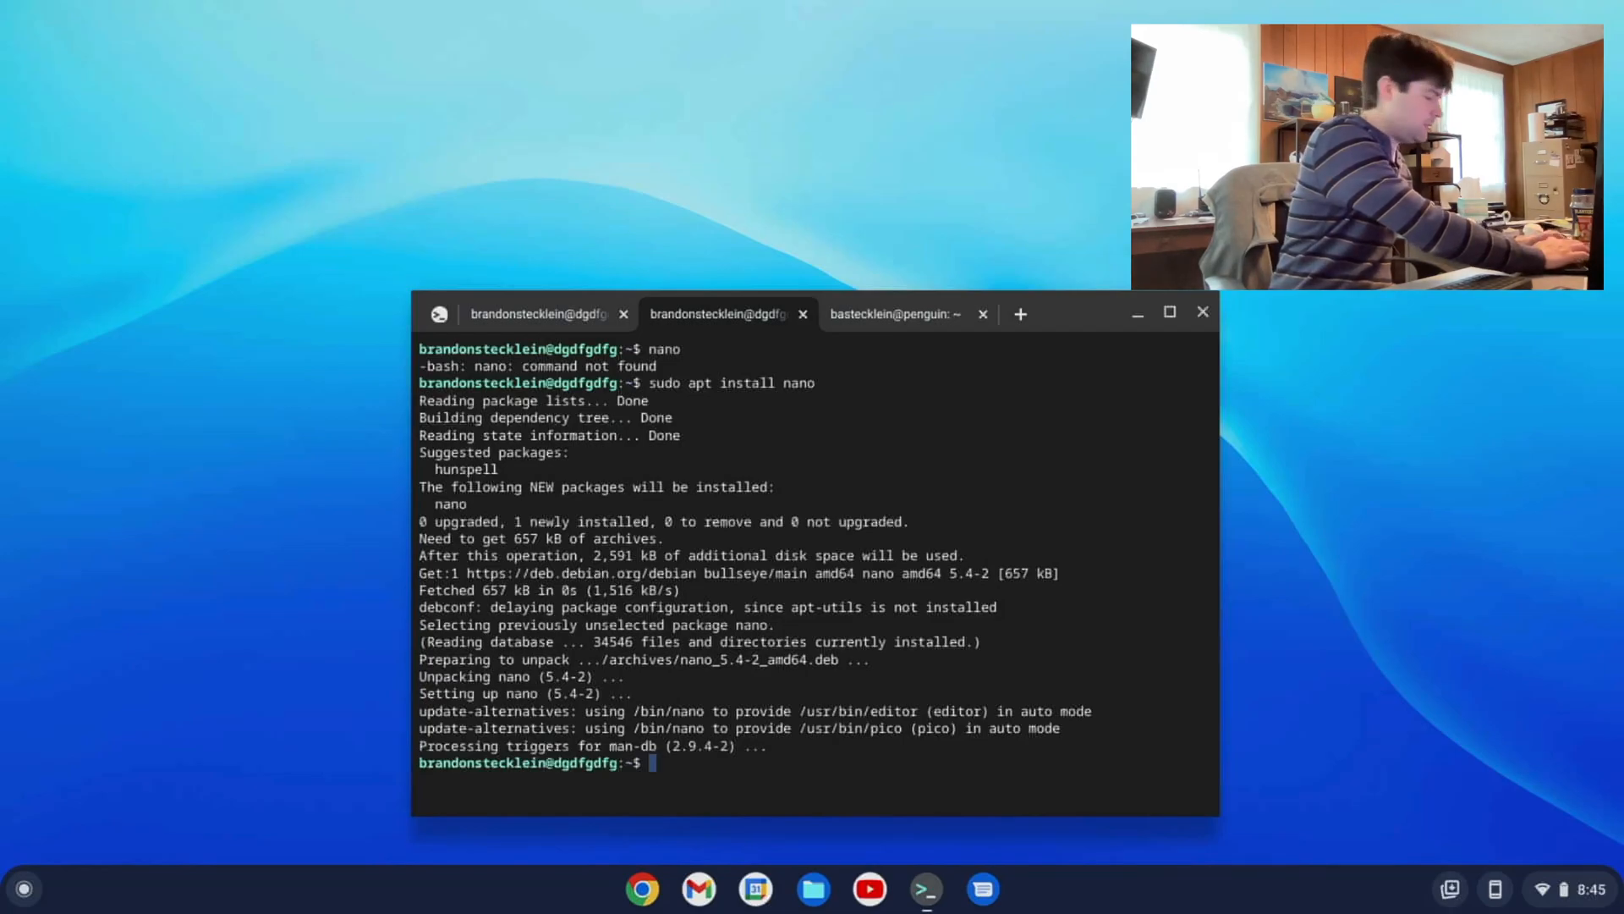
# - Create text2.txt in nano with a short hello note, save and exit
pyautogui.write('nano tex')
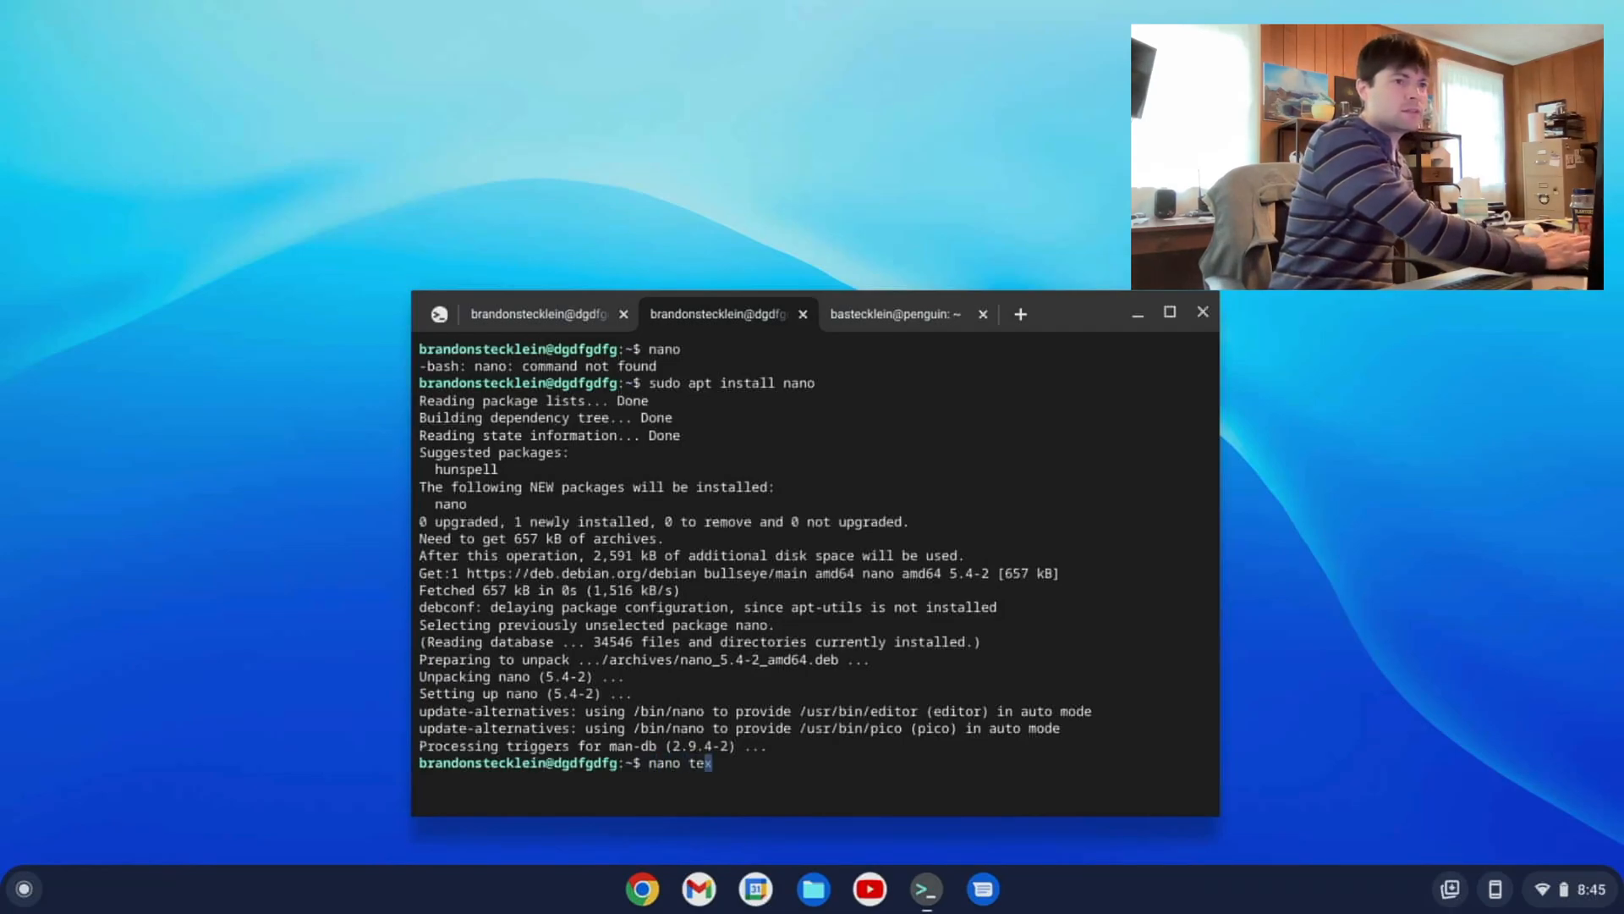
pyautogui.write('t2.tx')
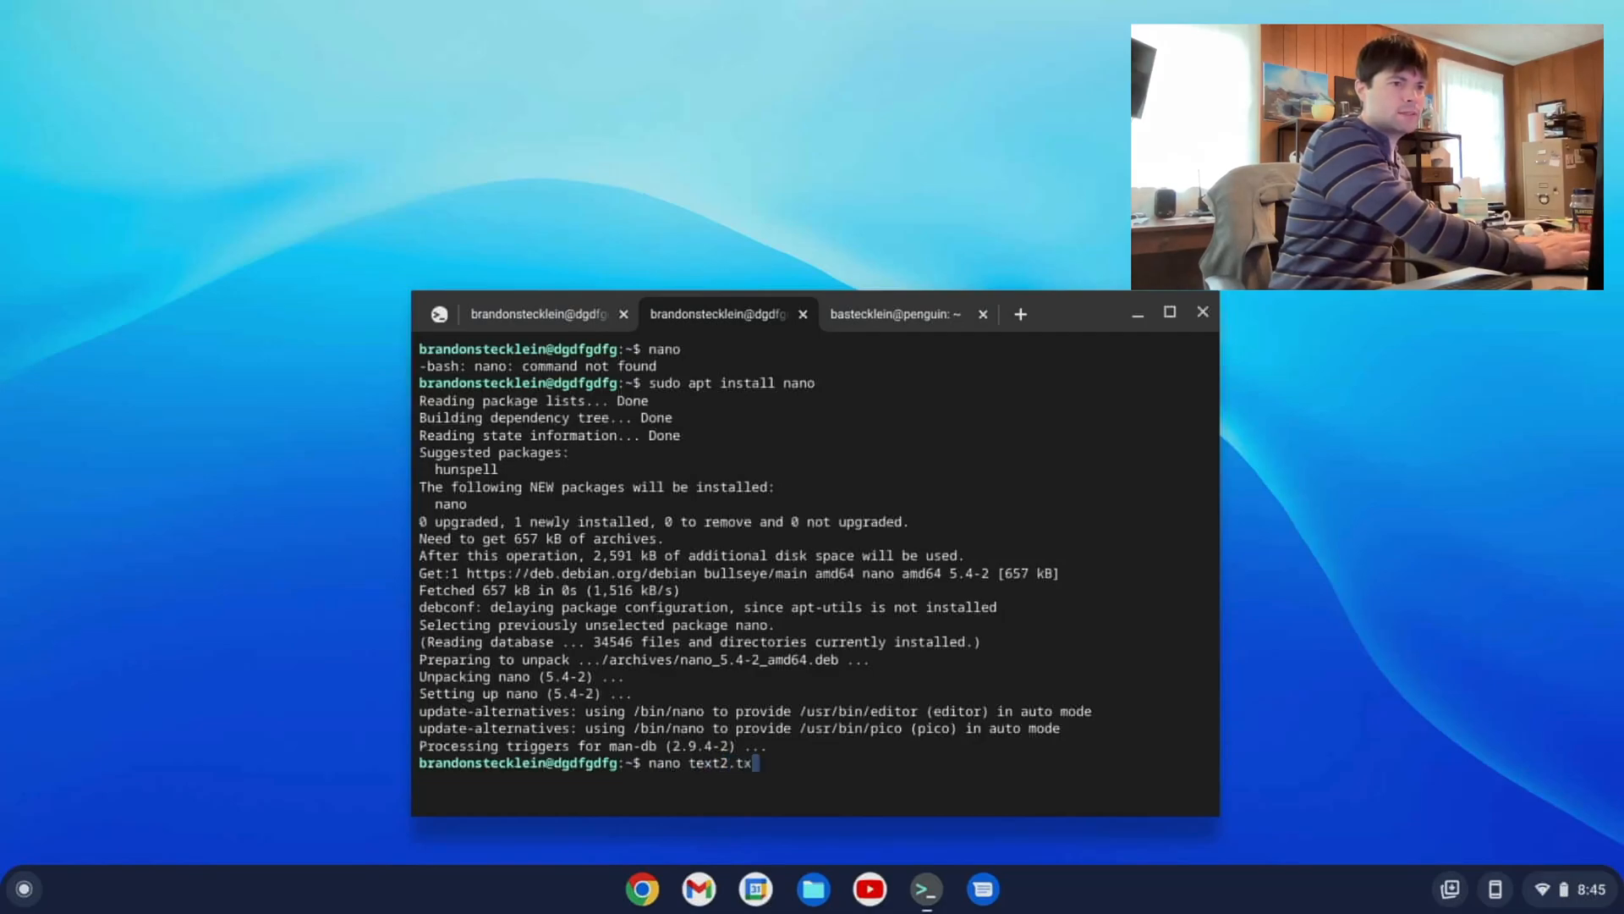
pyautogui.press('Return')
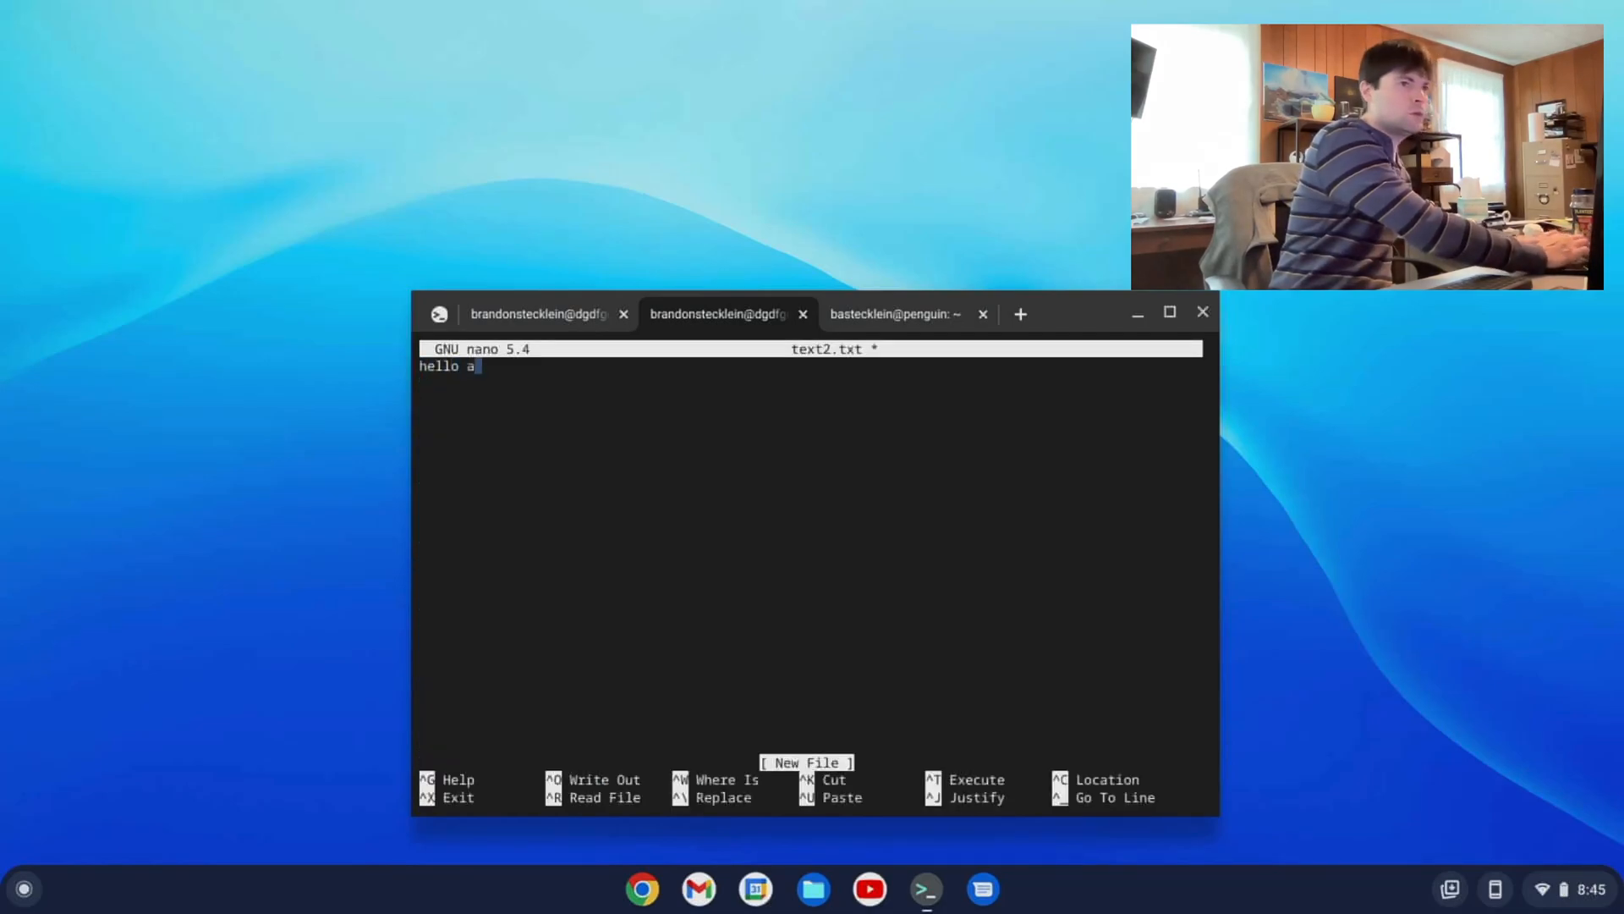
pyautogui.press('ctrl+x')
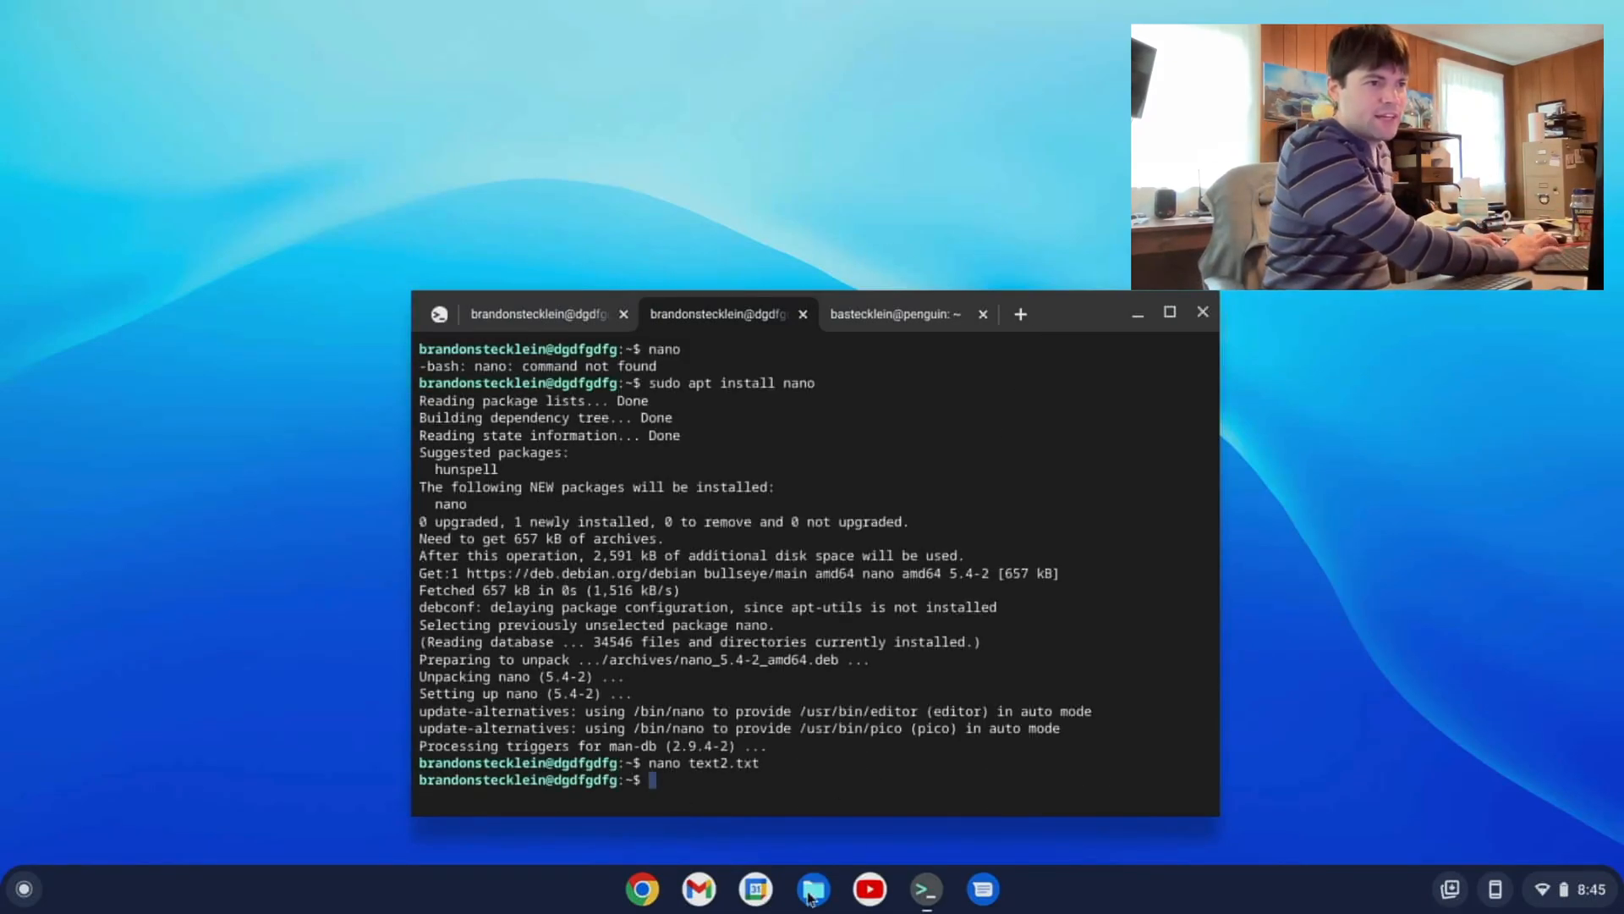
# - View the empty Linux files folder in Files, check its ⋮ menu, then bring up Settings from the status tray
pyautogui.click(813, 888)
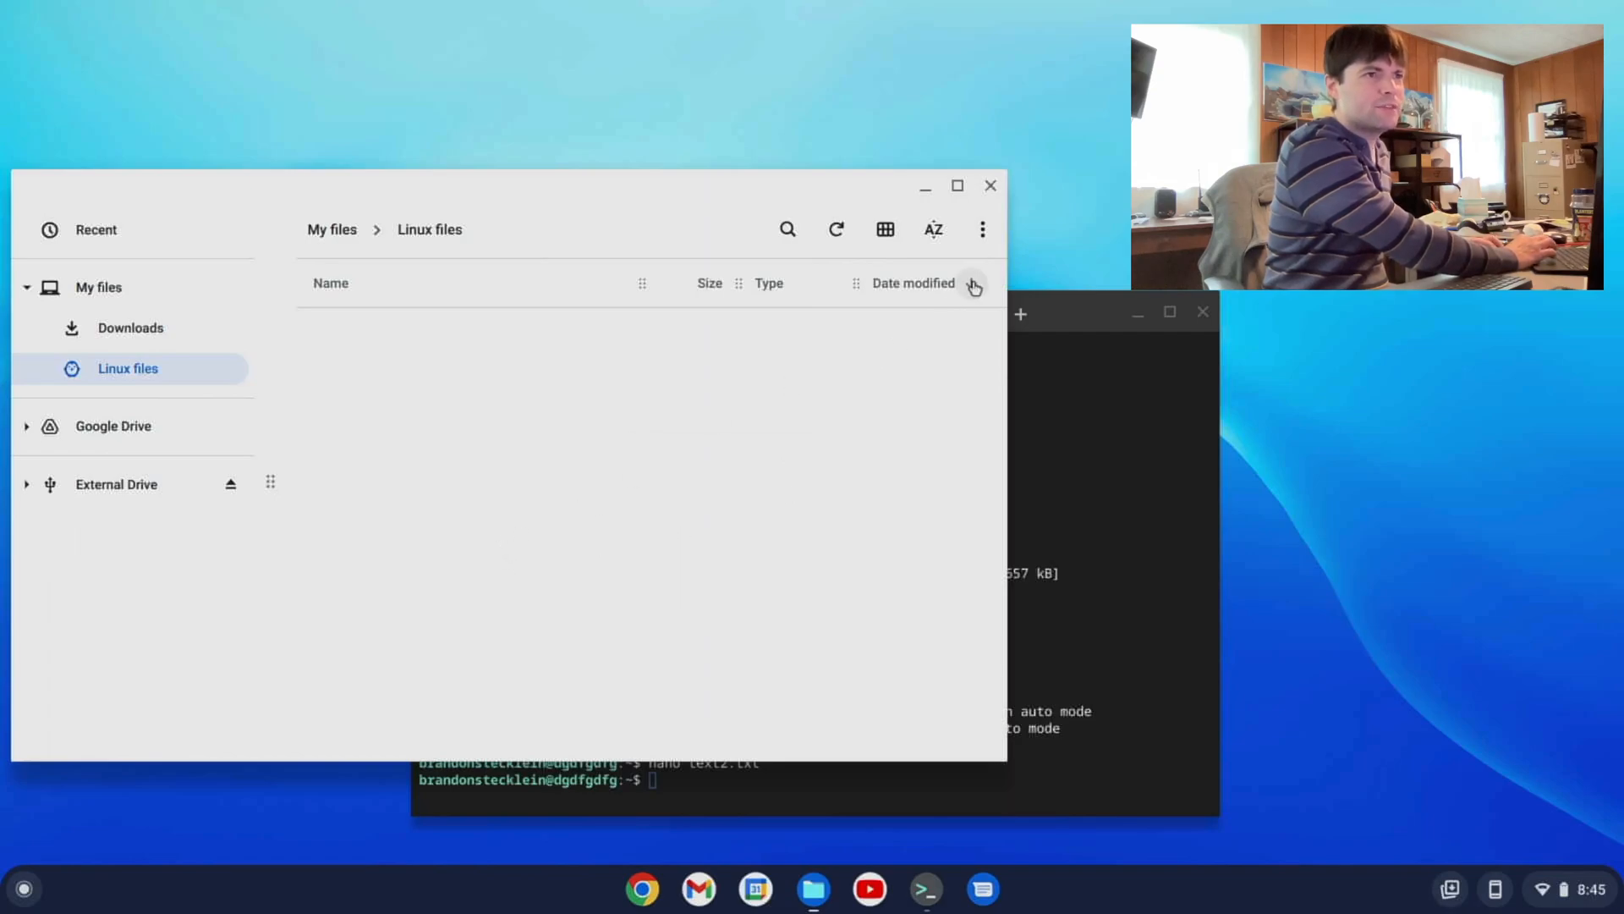
pyautogui.click(981, 228)
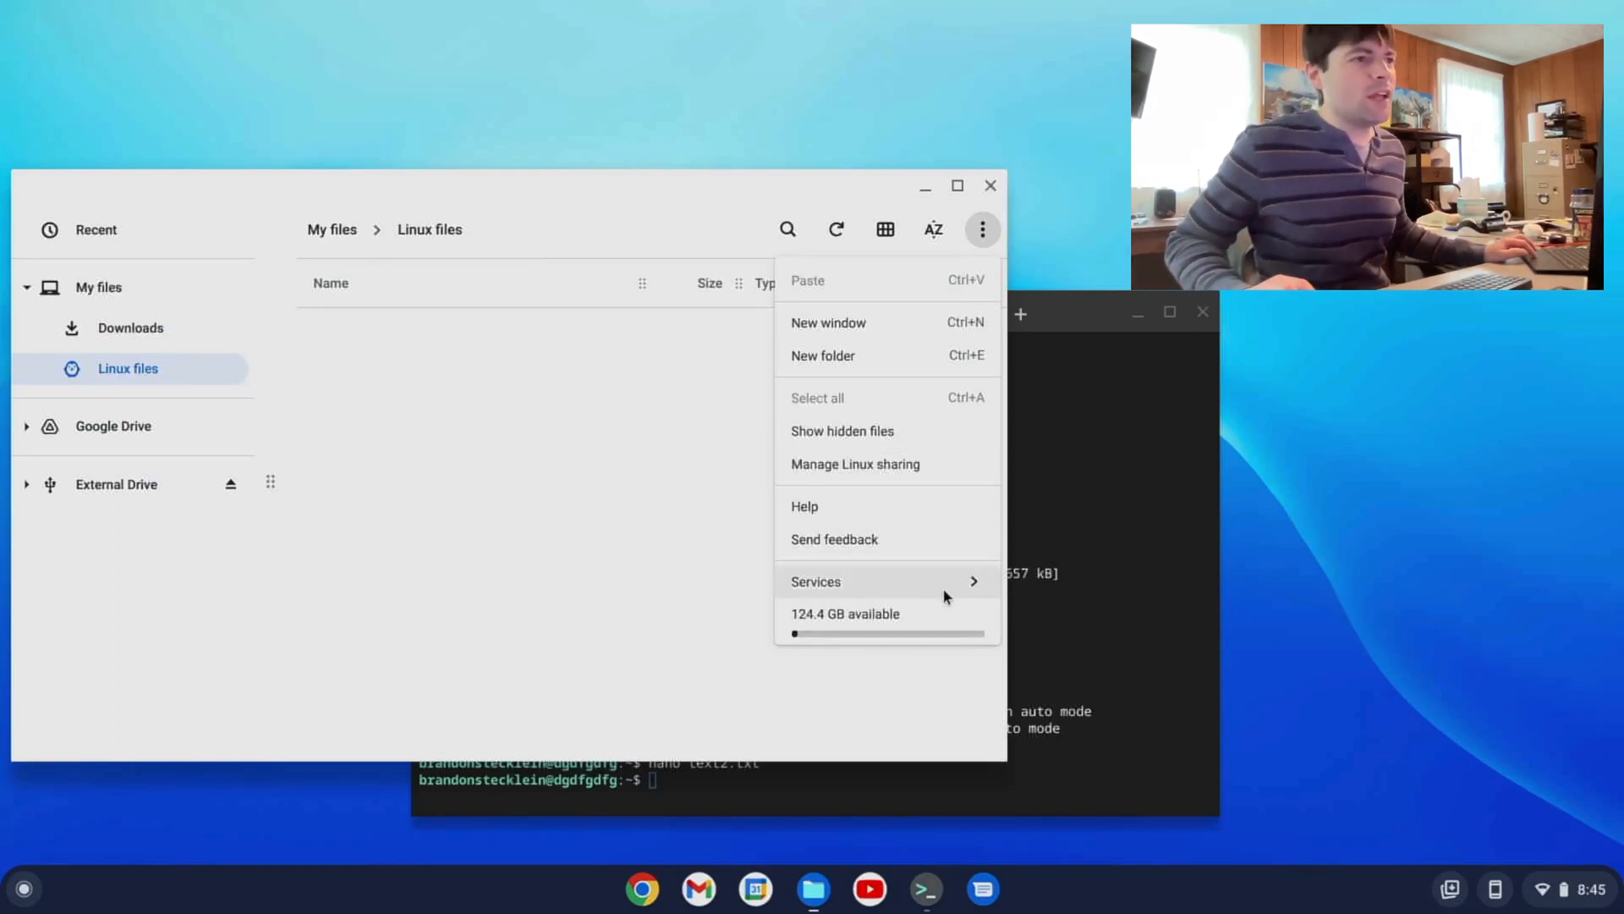
pyautogui.moveTo(912, 621)
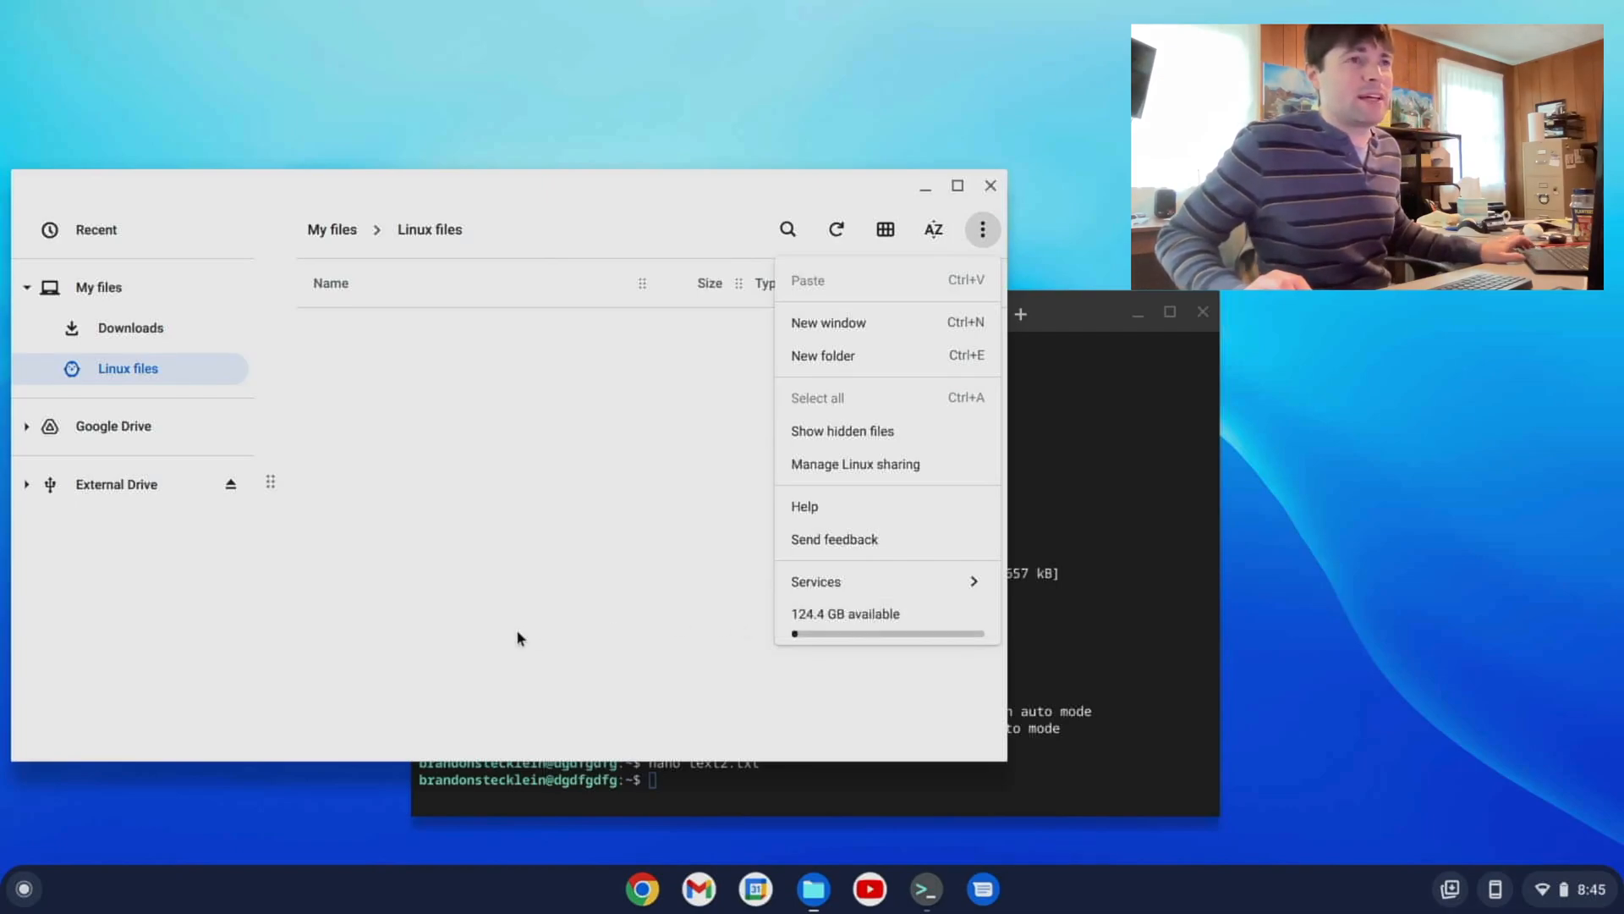
pyautogui.click(852, 555)
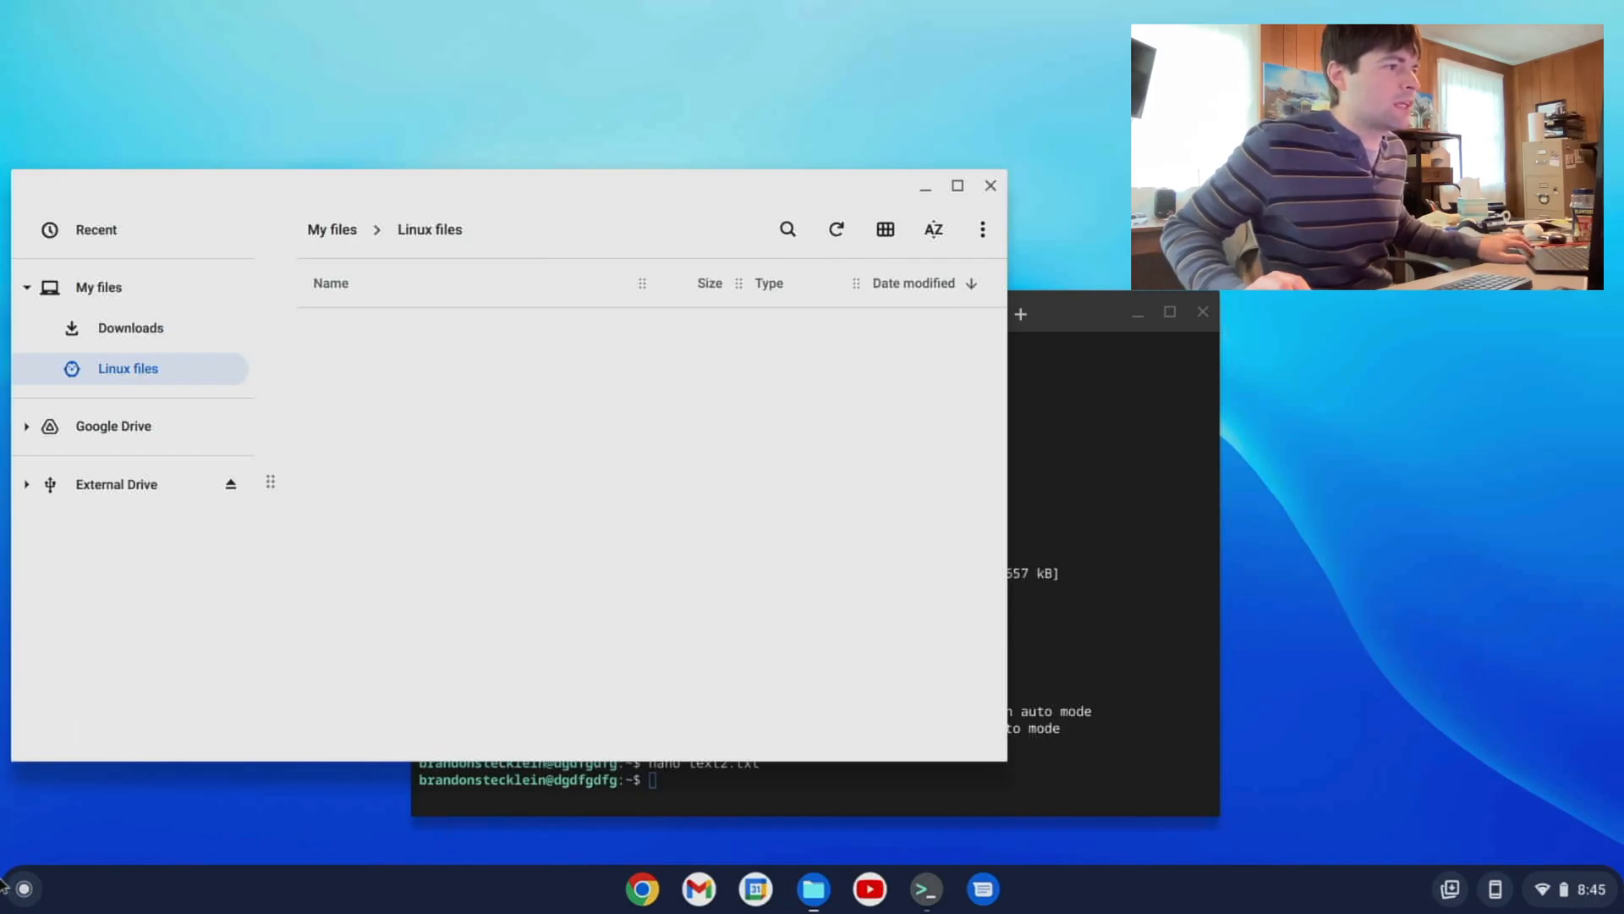
pyautogui.click(22, 888)
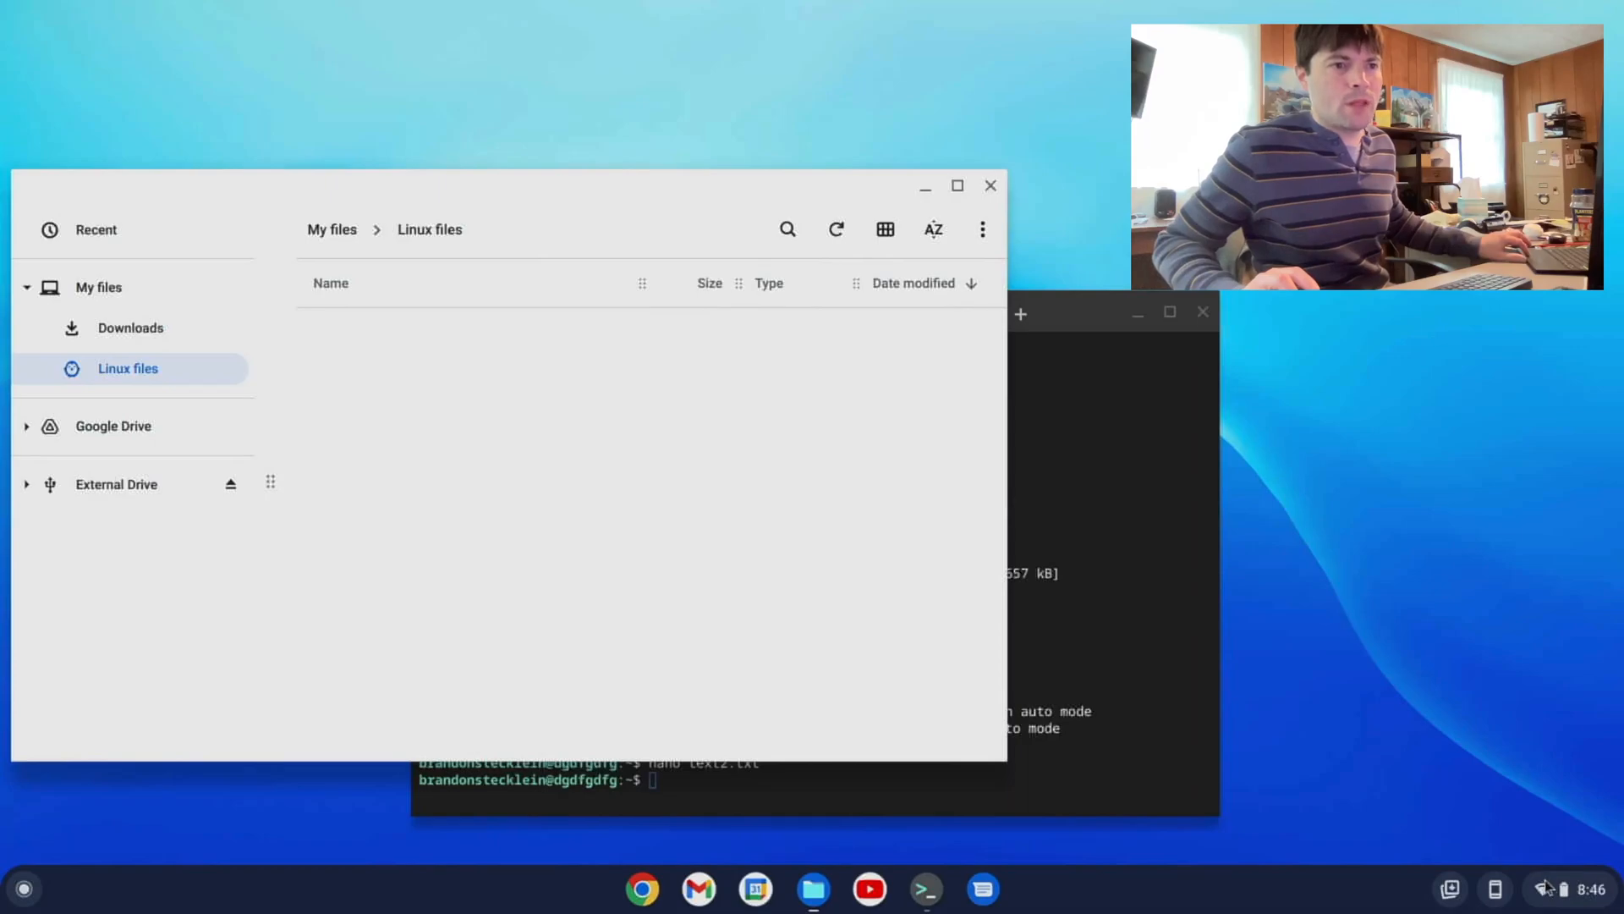
pyautogui.click(1545, 888)
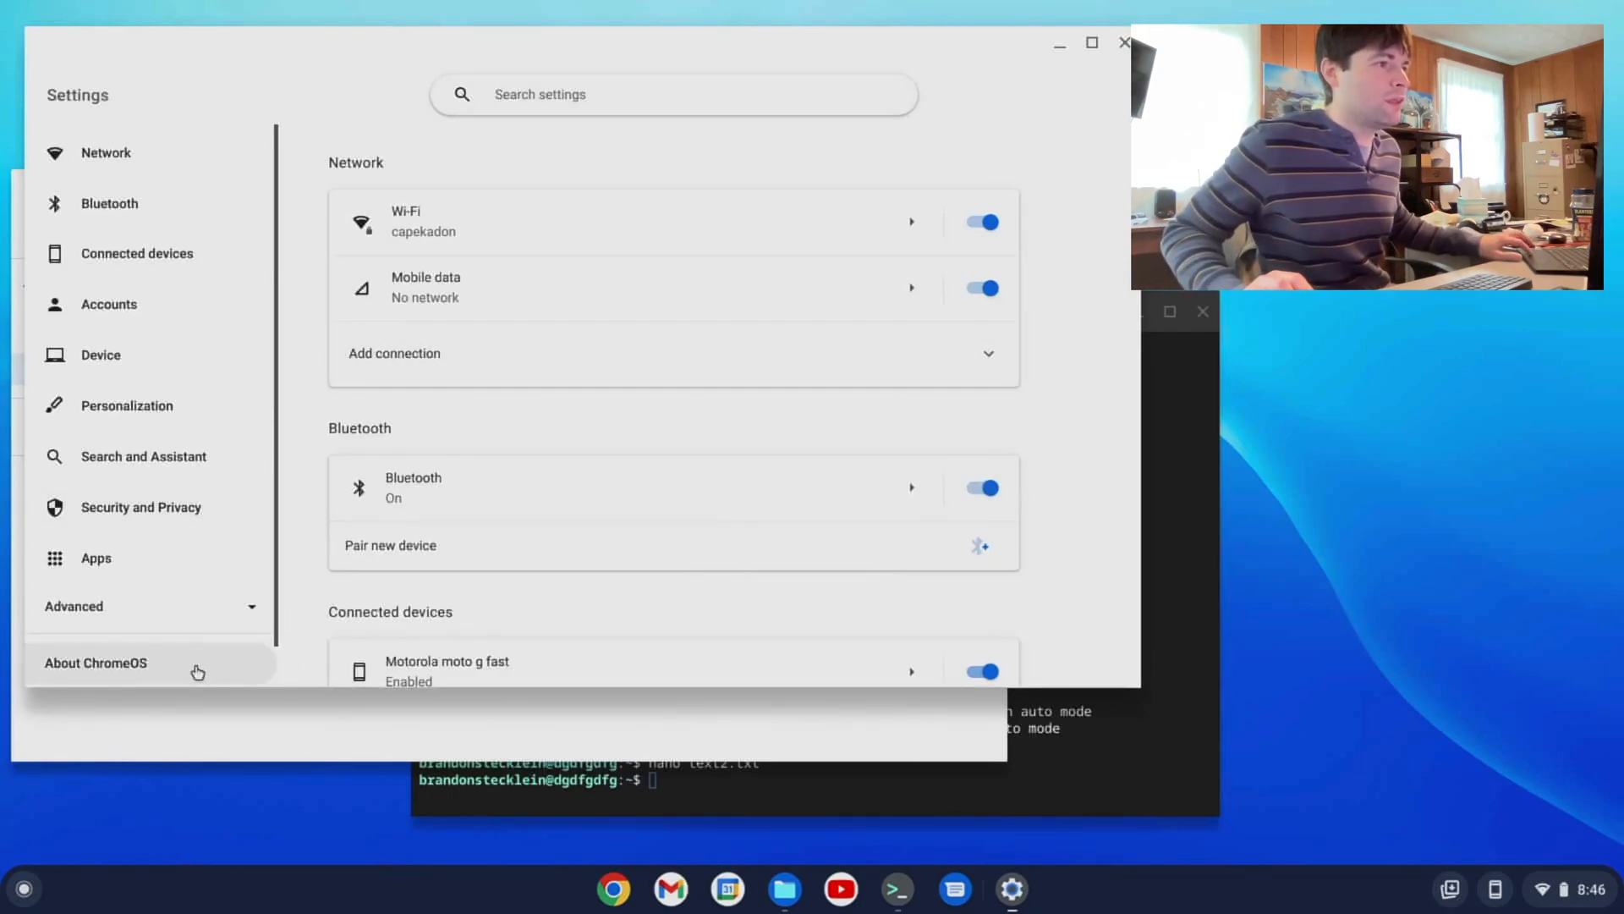
# - Reach Manage extra containers listing penguin, dgdfgdfg and dgdfgd, view penguin's actions, then close Settings
pyautogui.click(95, 661)
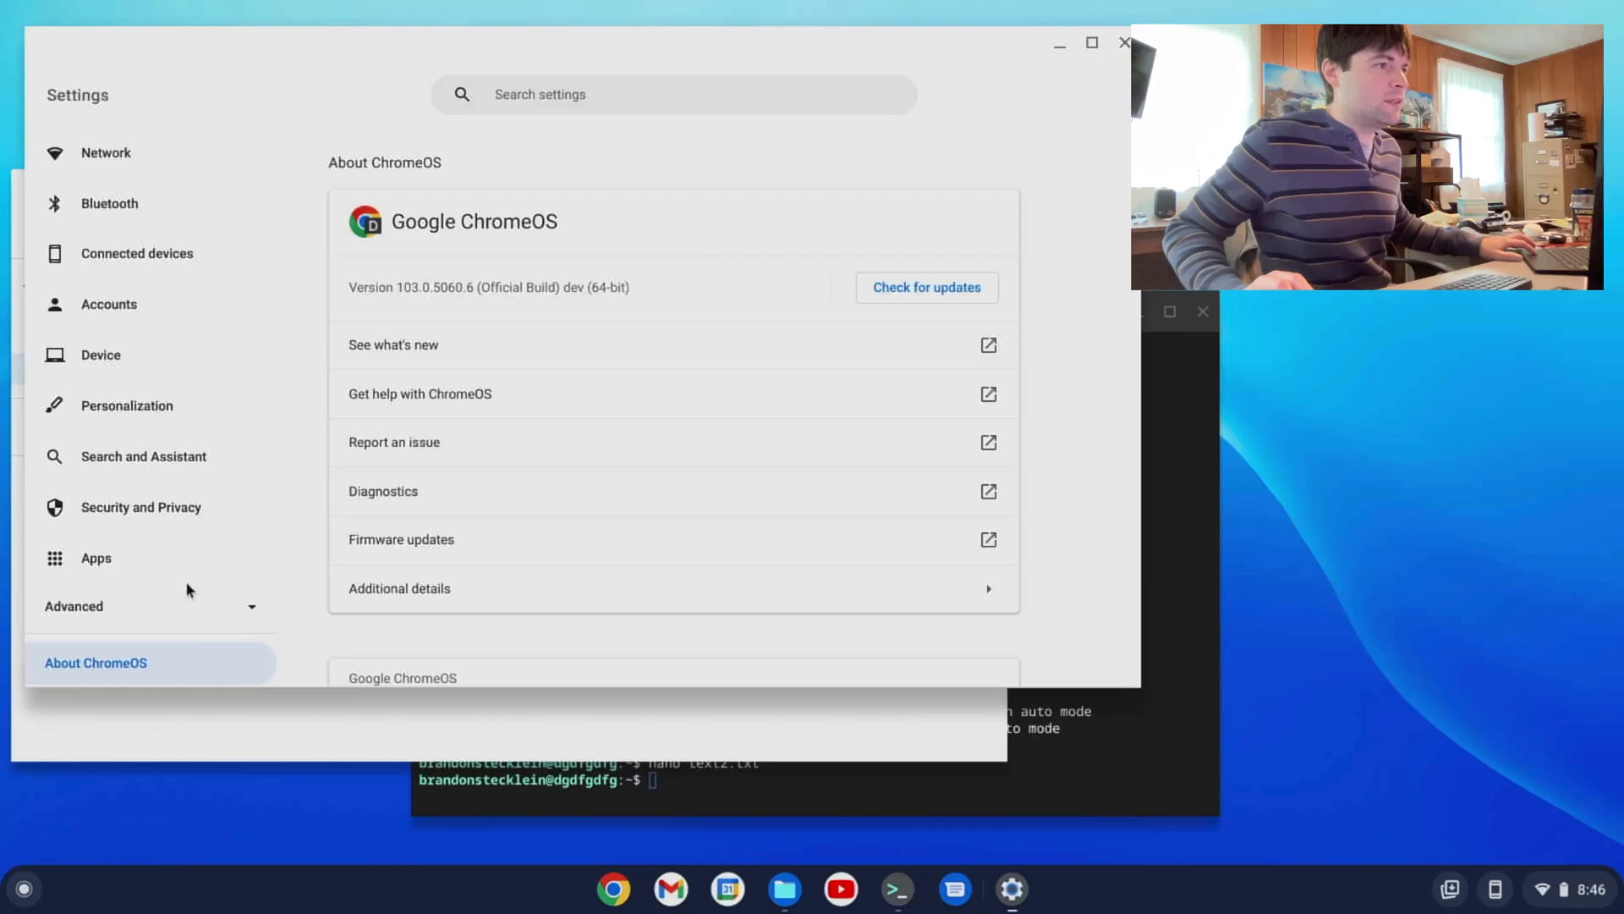
pyautogui.click(73, 605)
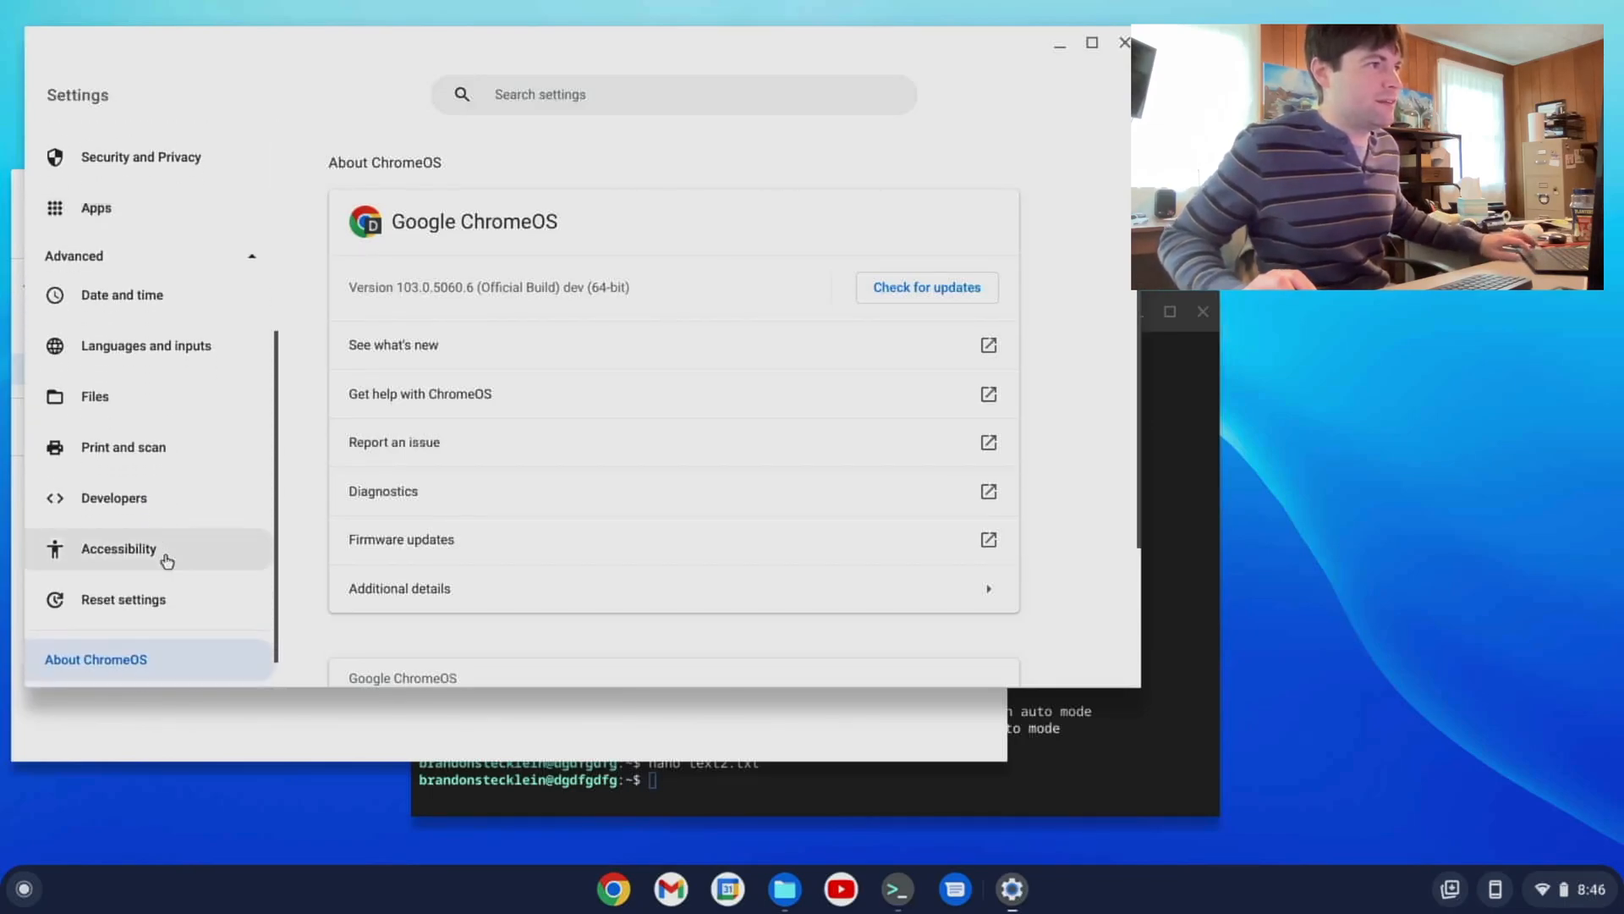
pyautogui.click(113, 498)
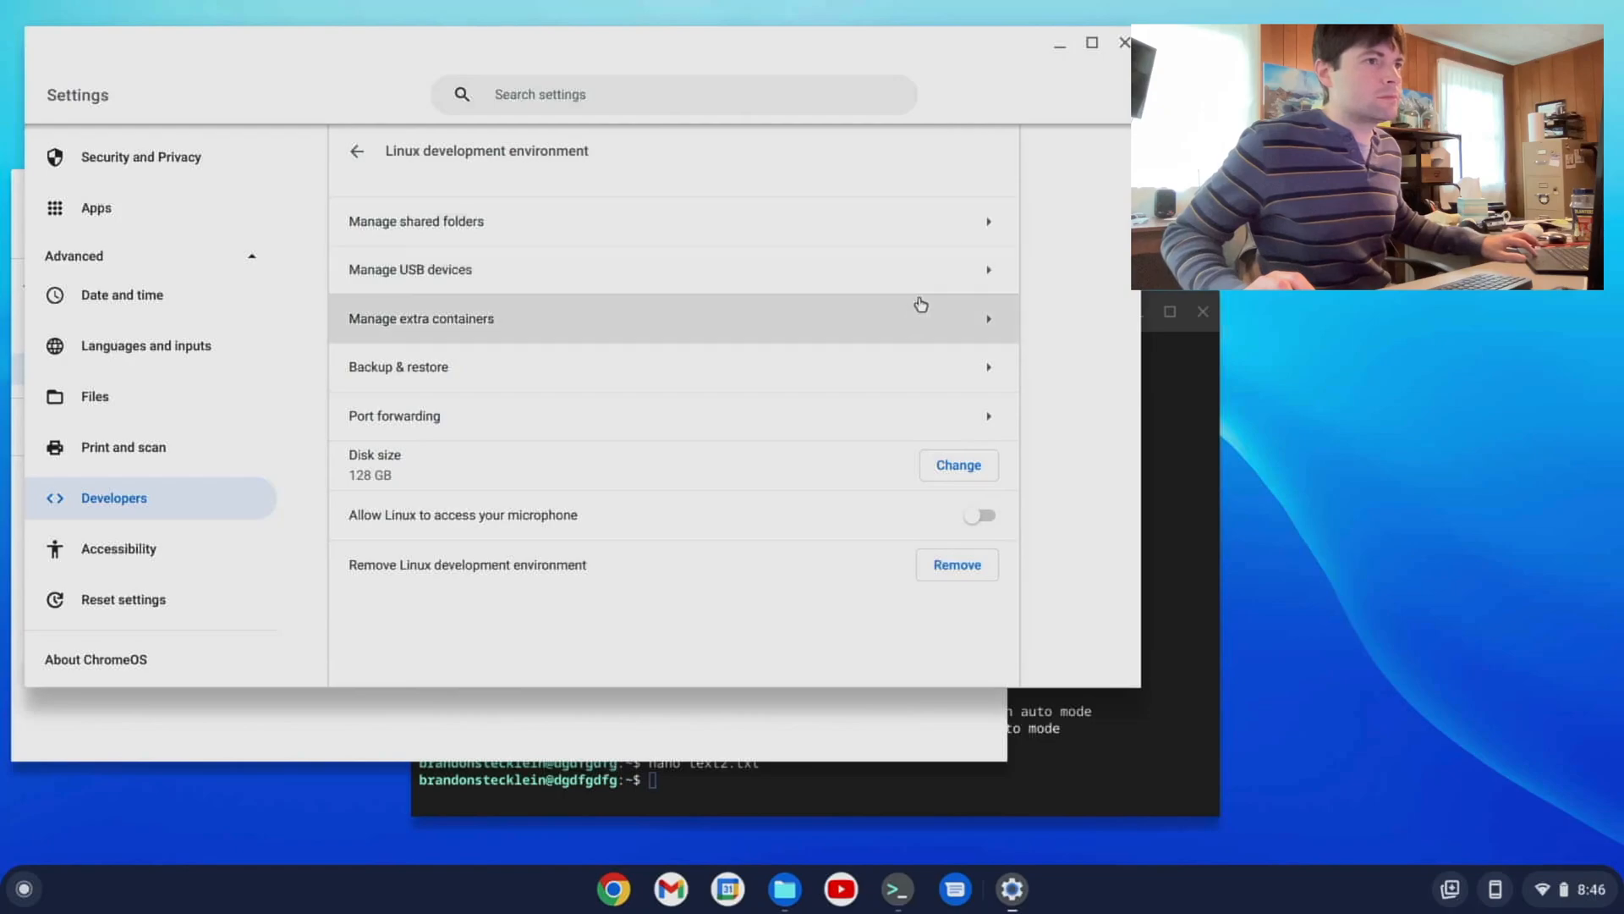
pyautogui.moveTo(829, 269)
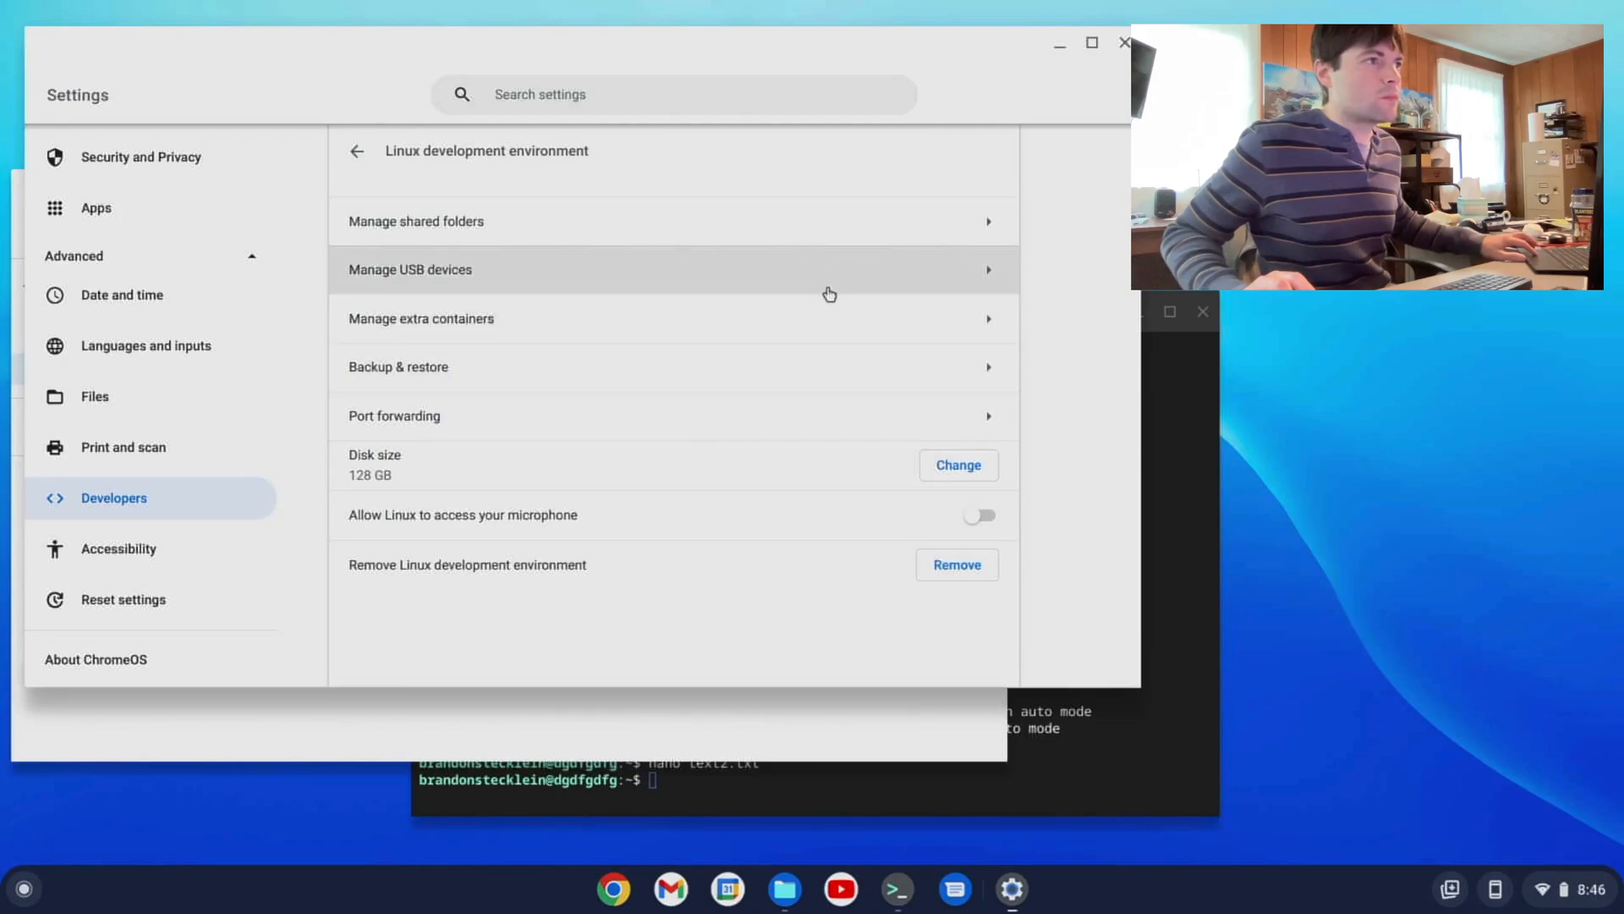
pyautogui.click(422, 318)
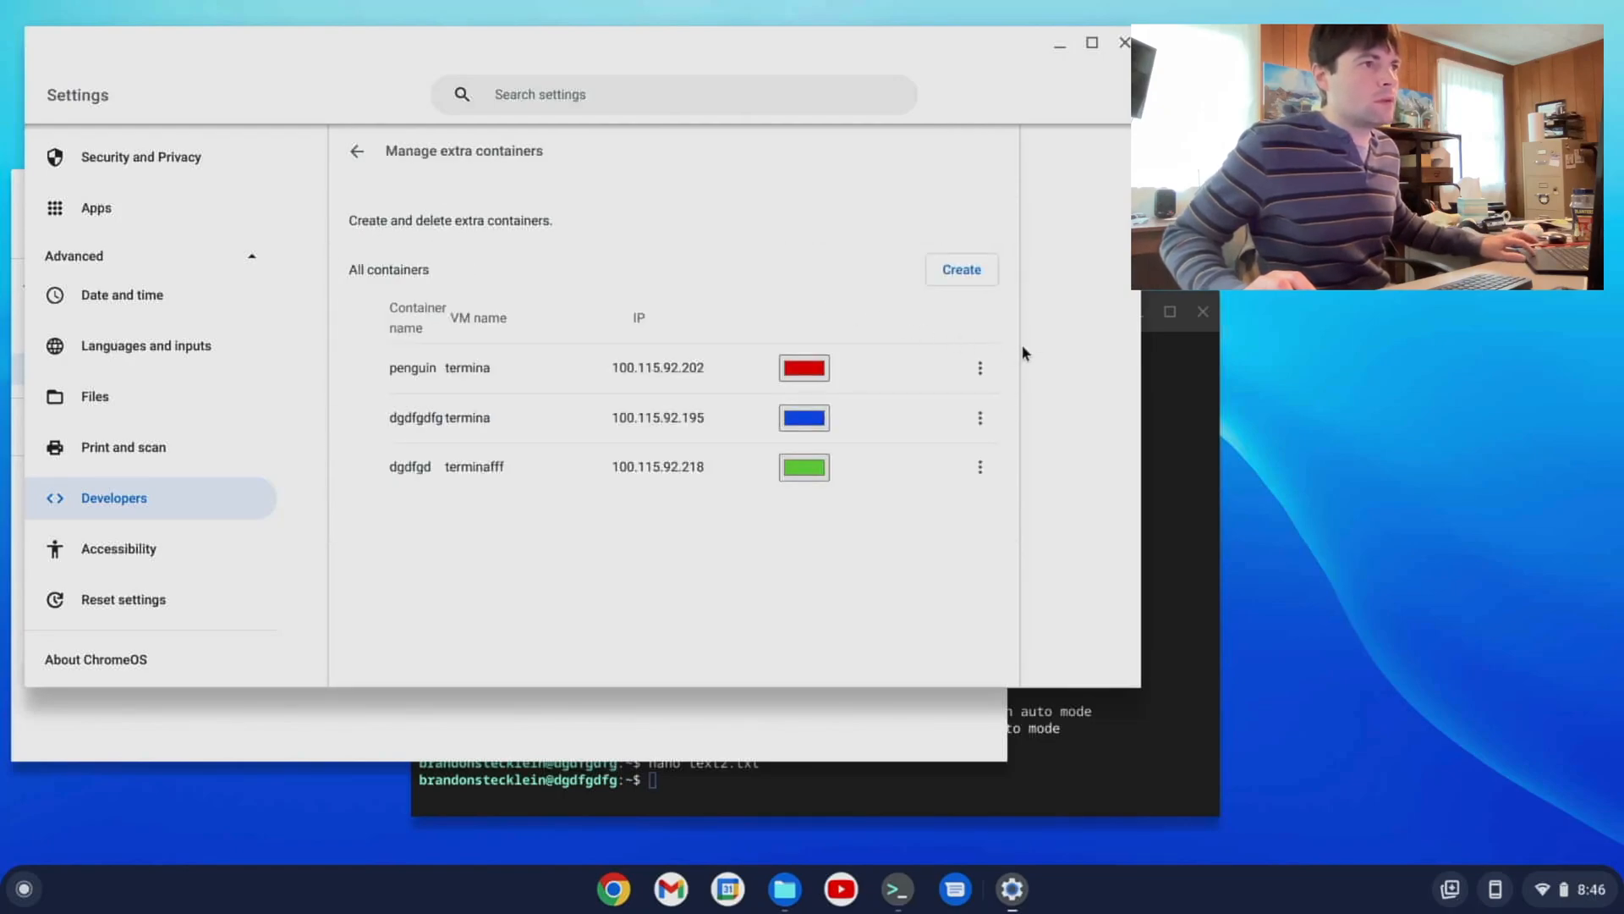
pyautogui.click(980, 367)
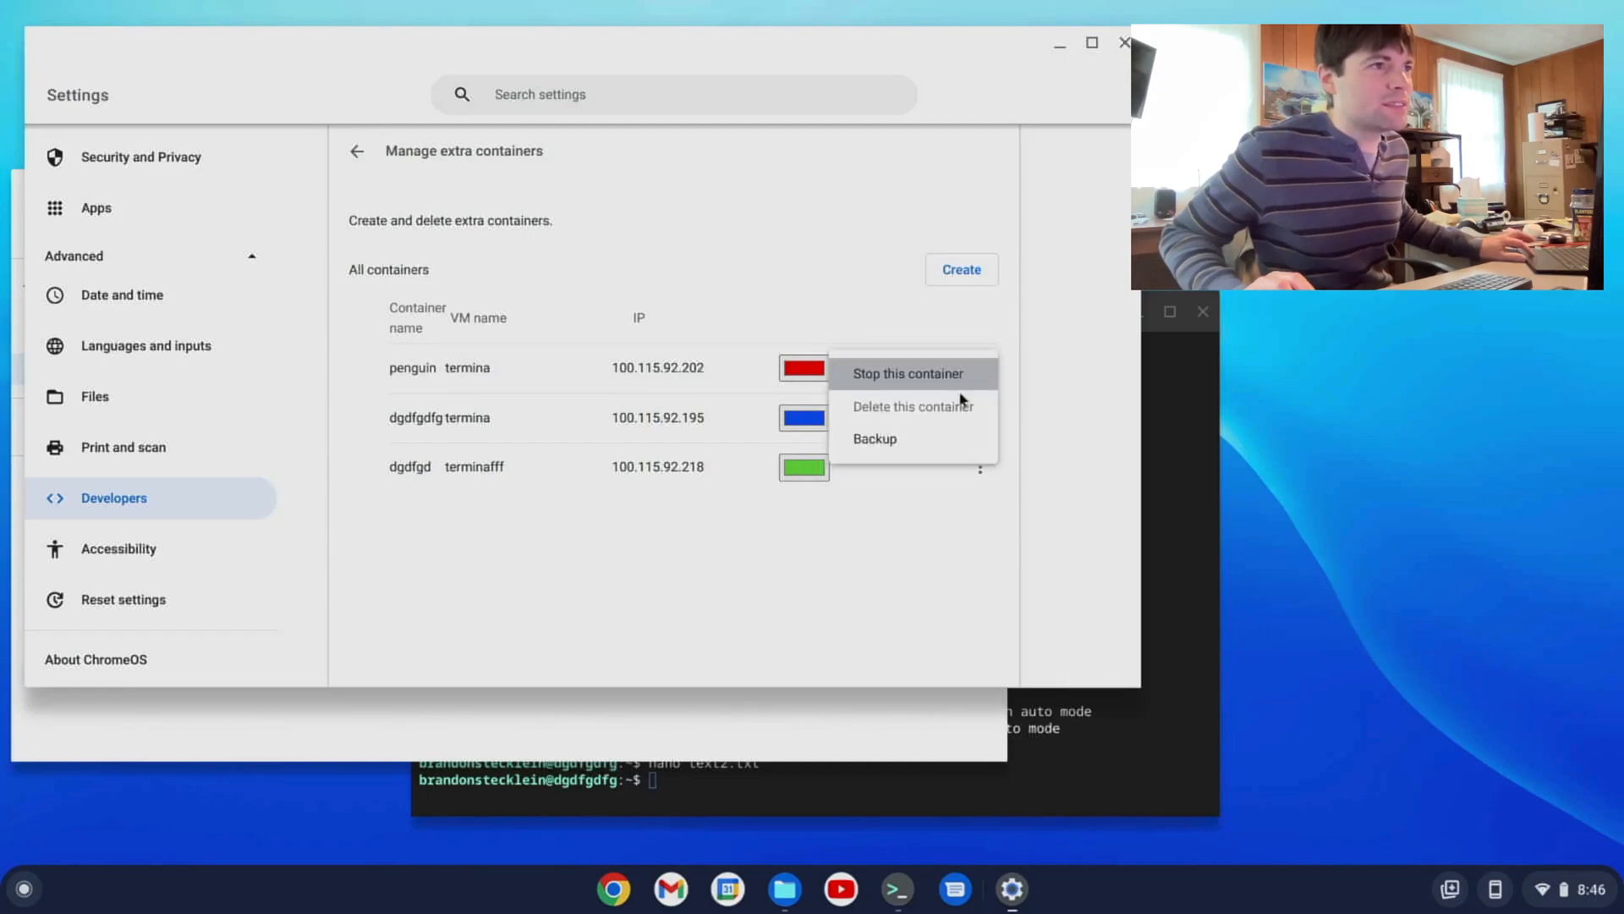
pyautogui.moveTo(912, 438)
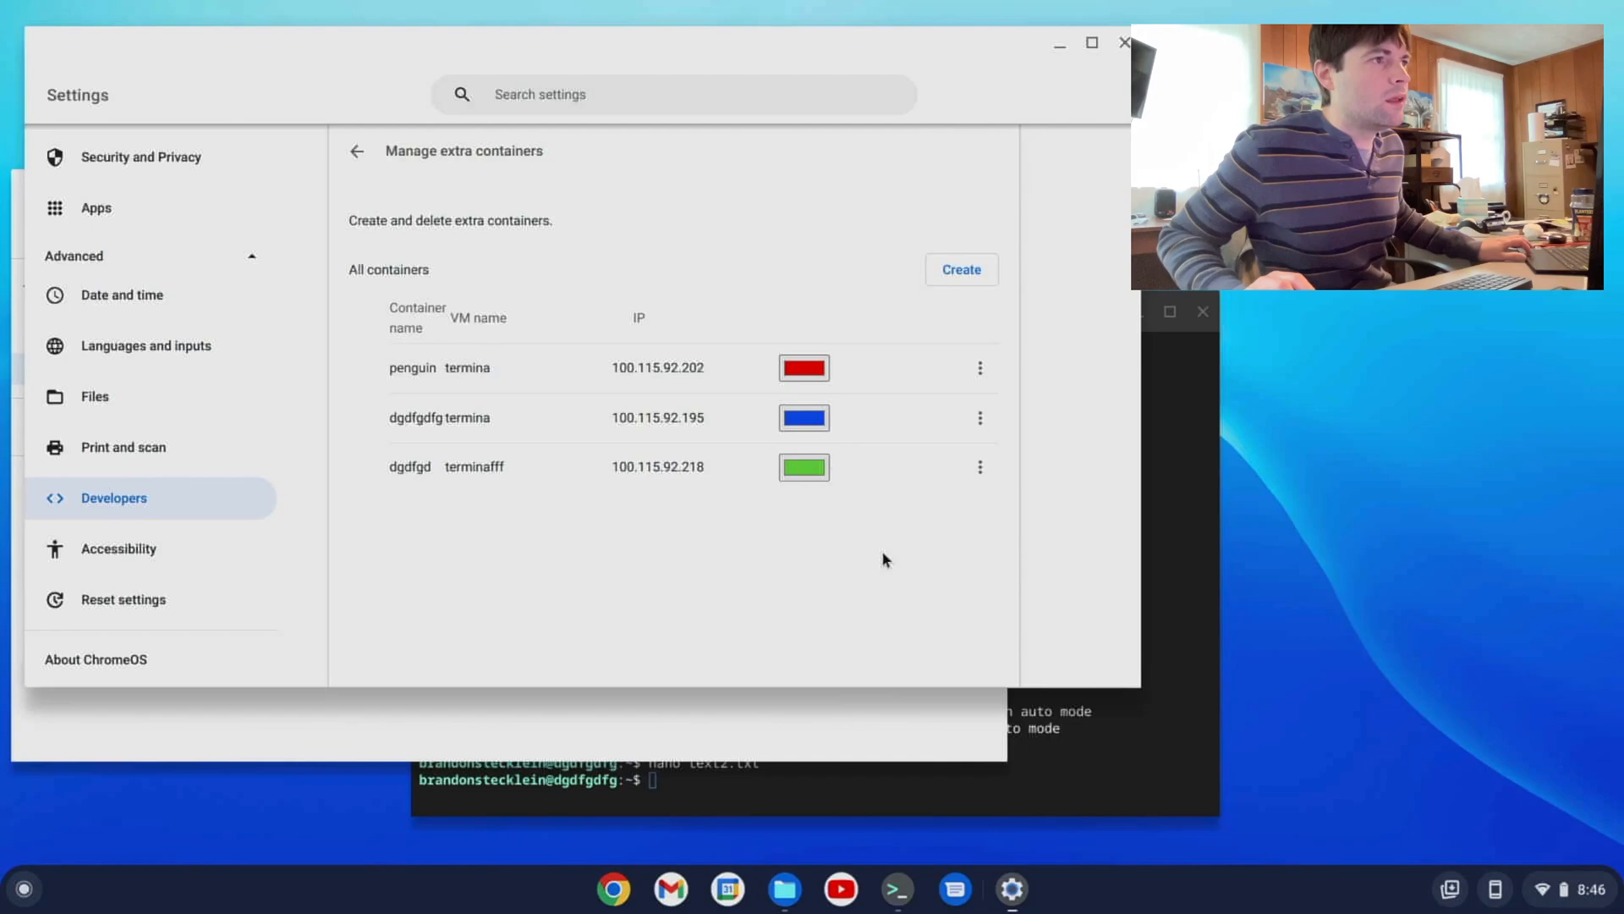
pyautogui.moveTo(519, 349)
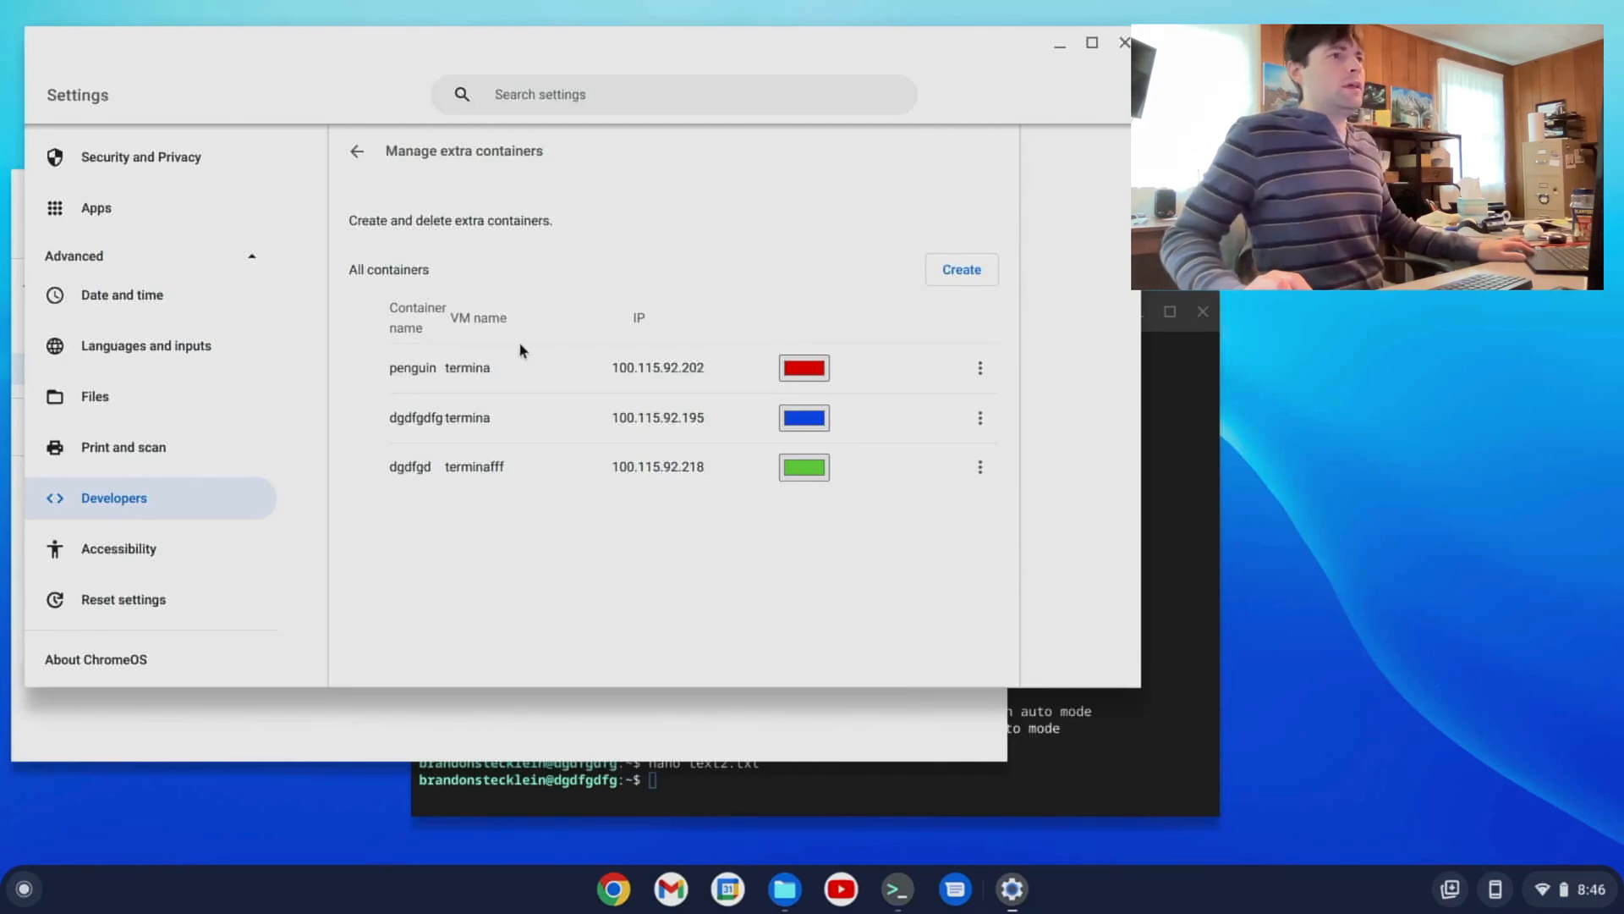
pyautogui.moveTo(781, 288)
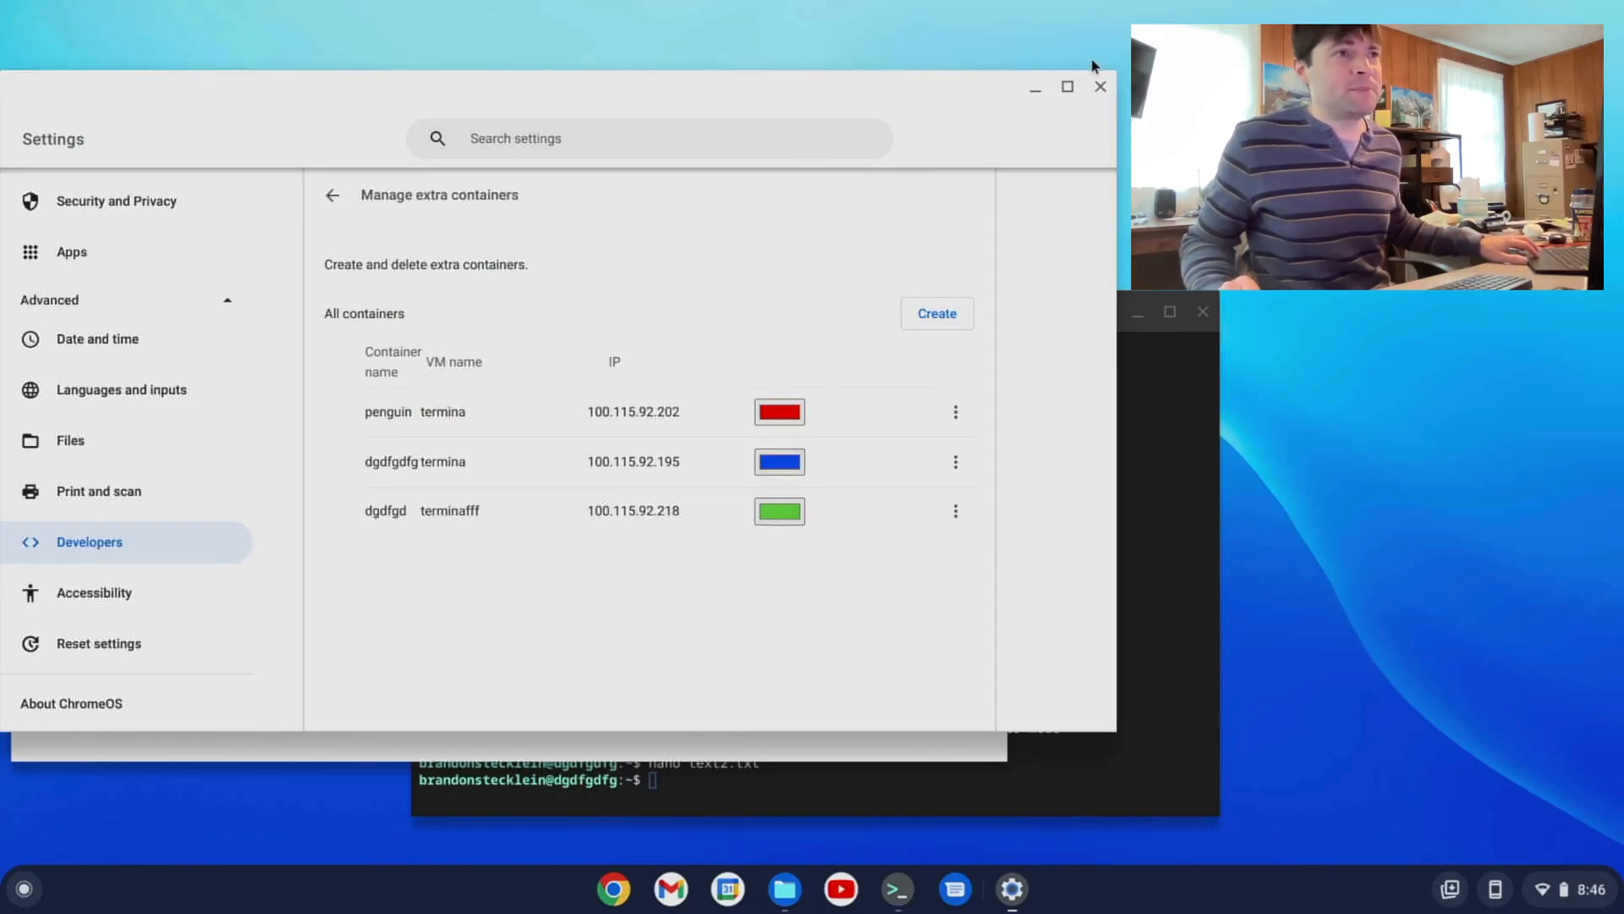
pyautogui.click(1100, 86)
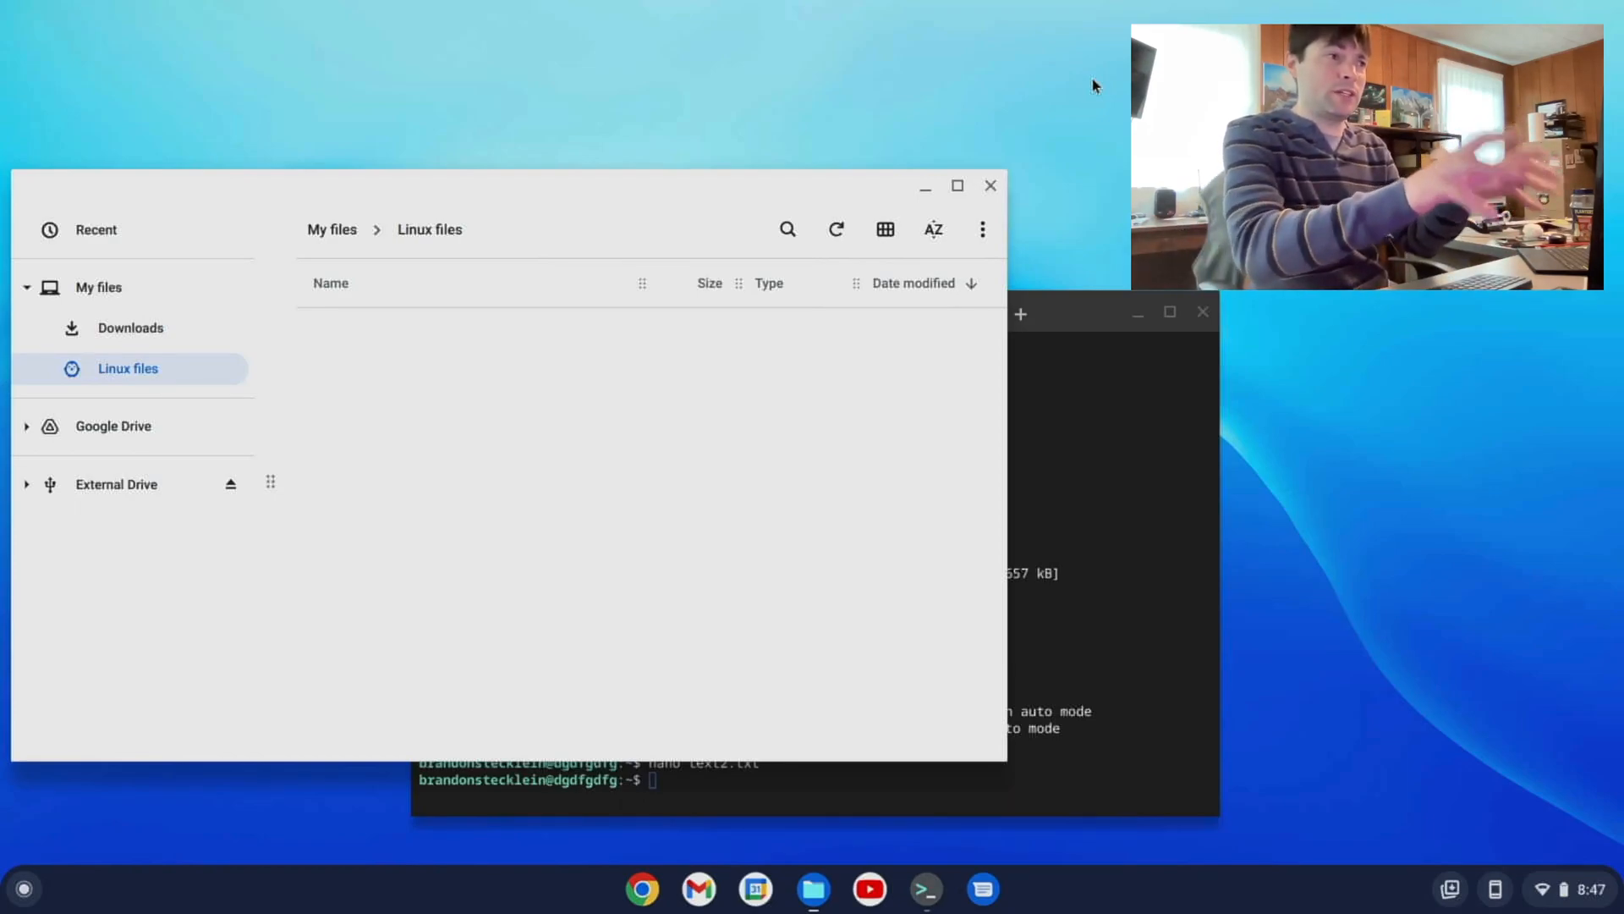
pyautogui.moveTo(562, 272)
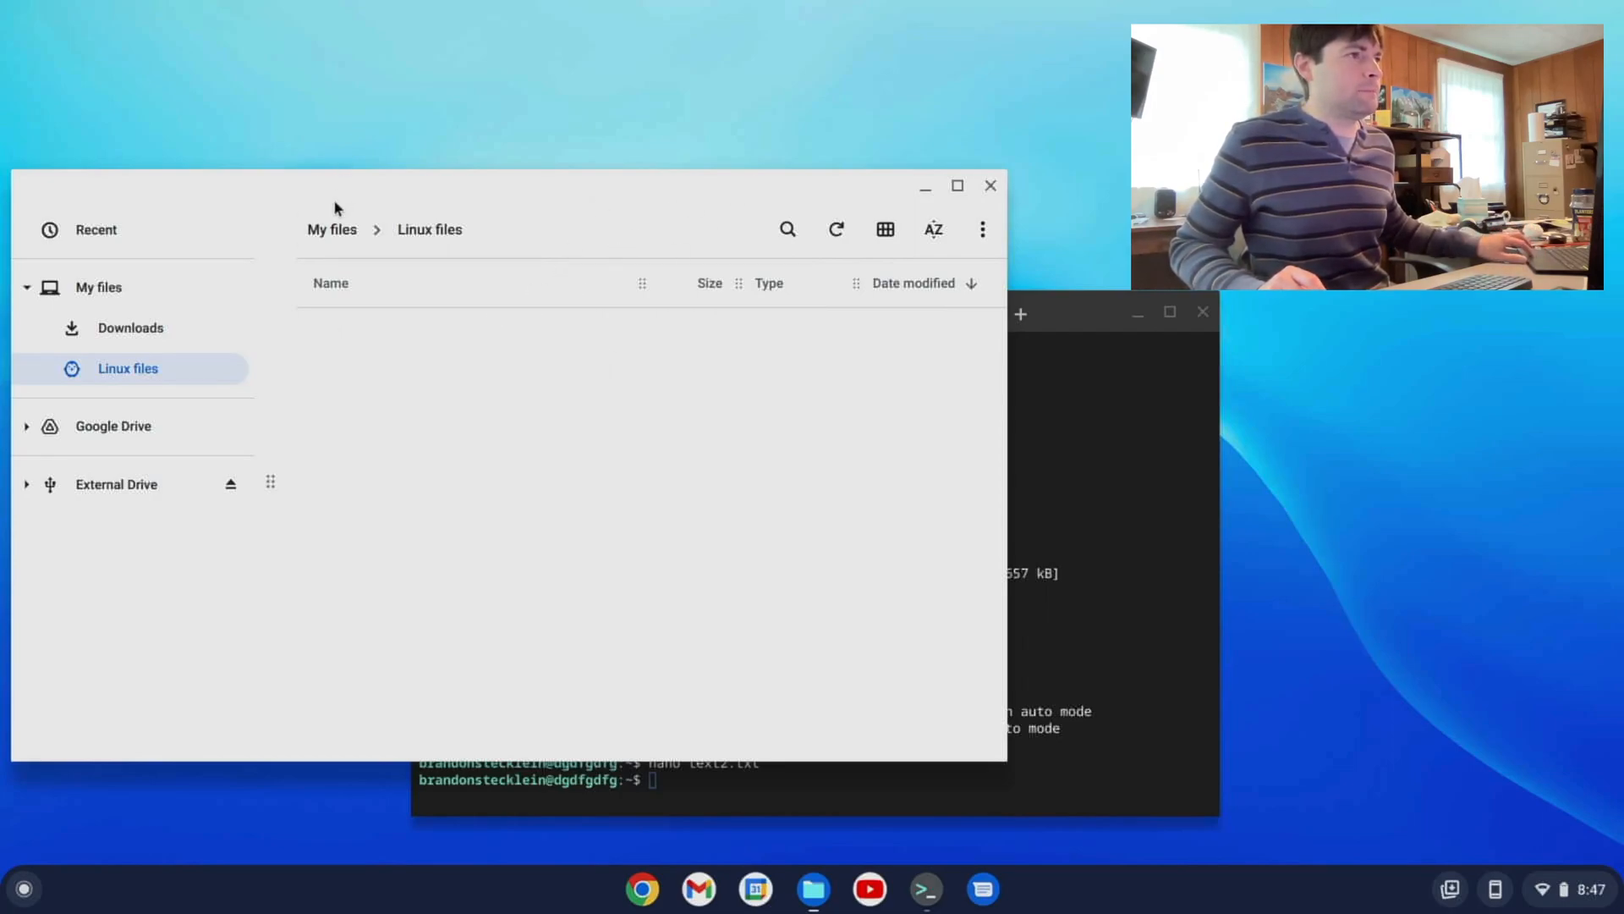
# - Go up to My files showing Linux files and Downloads, then put Files away to reveal Terminal
pyautogui.click(98, 287)
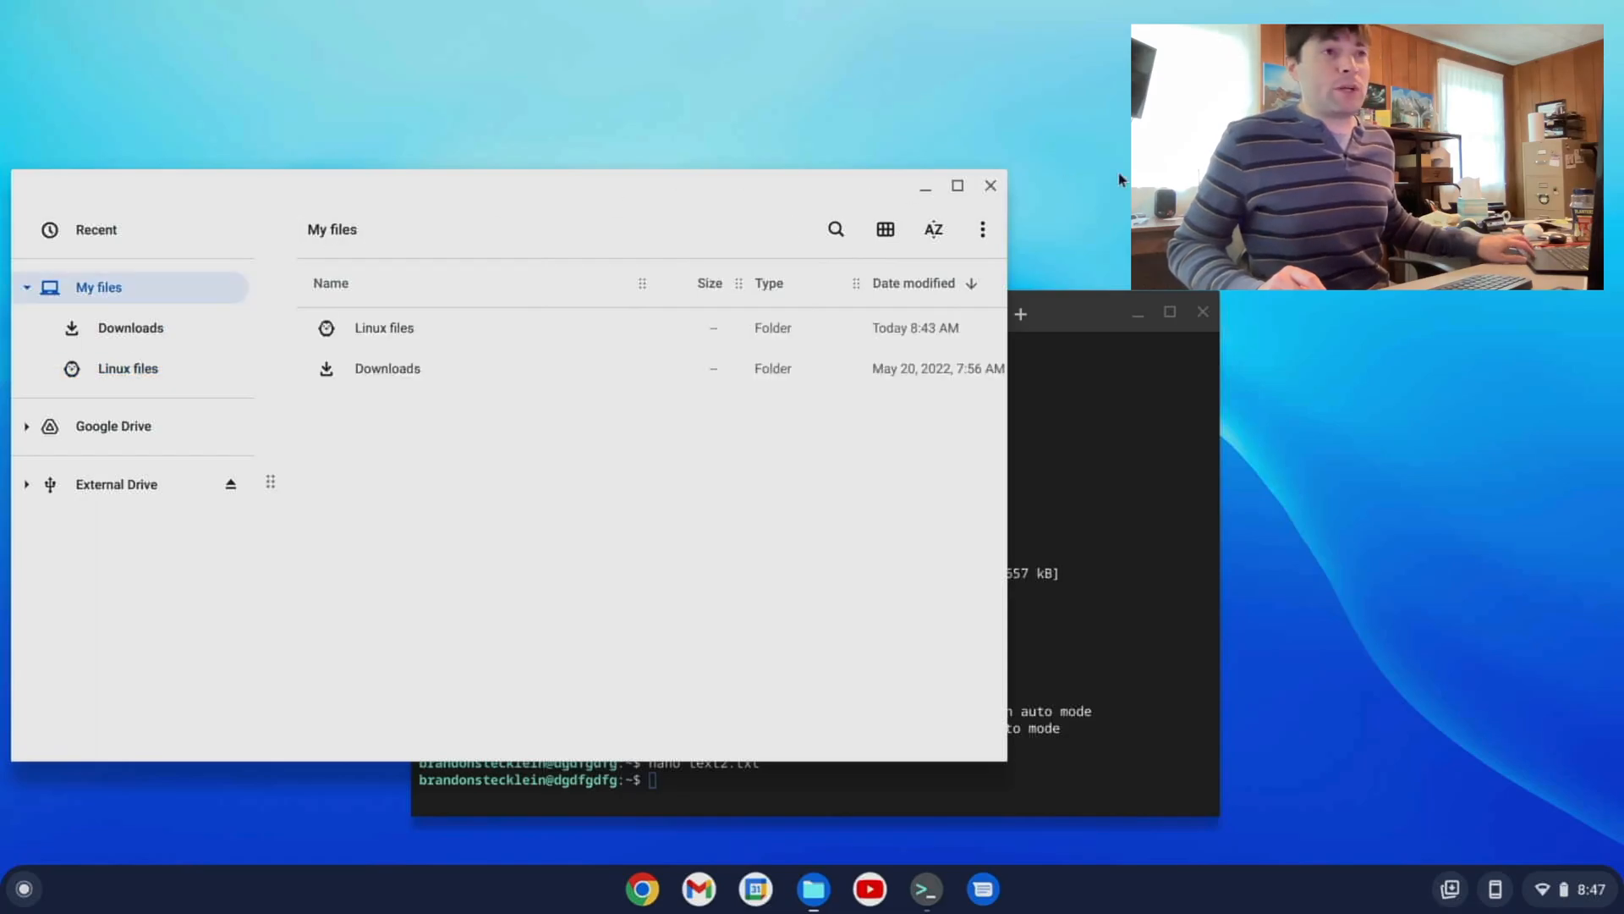
pyautogui.click(990, 187)
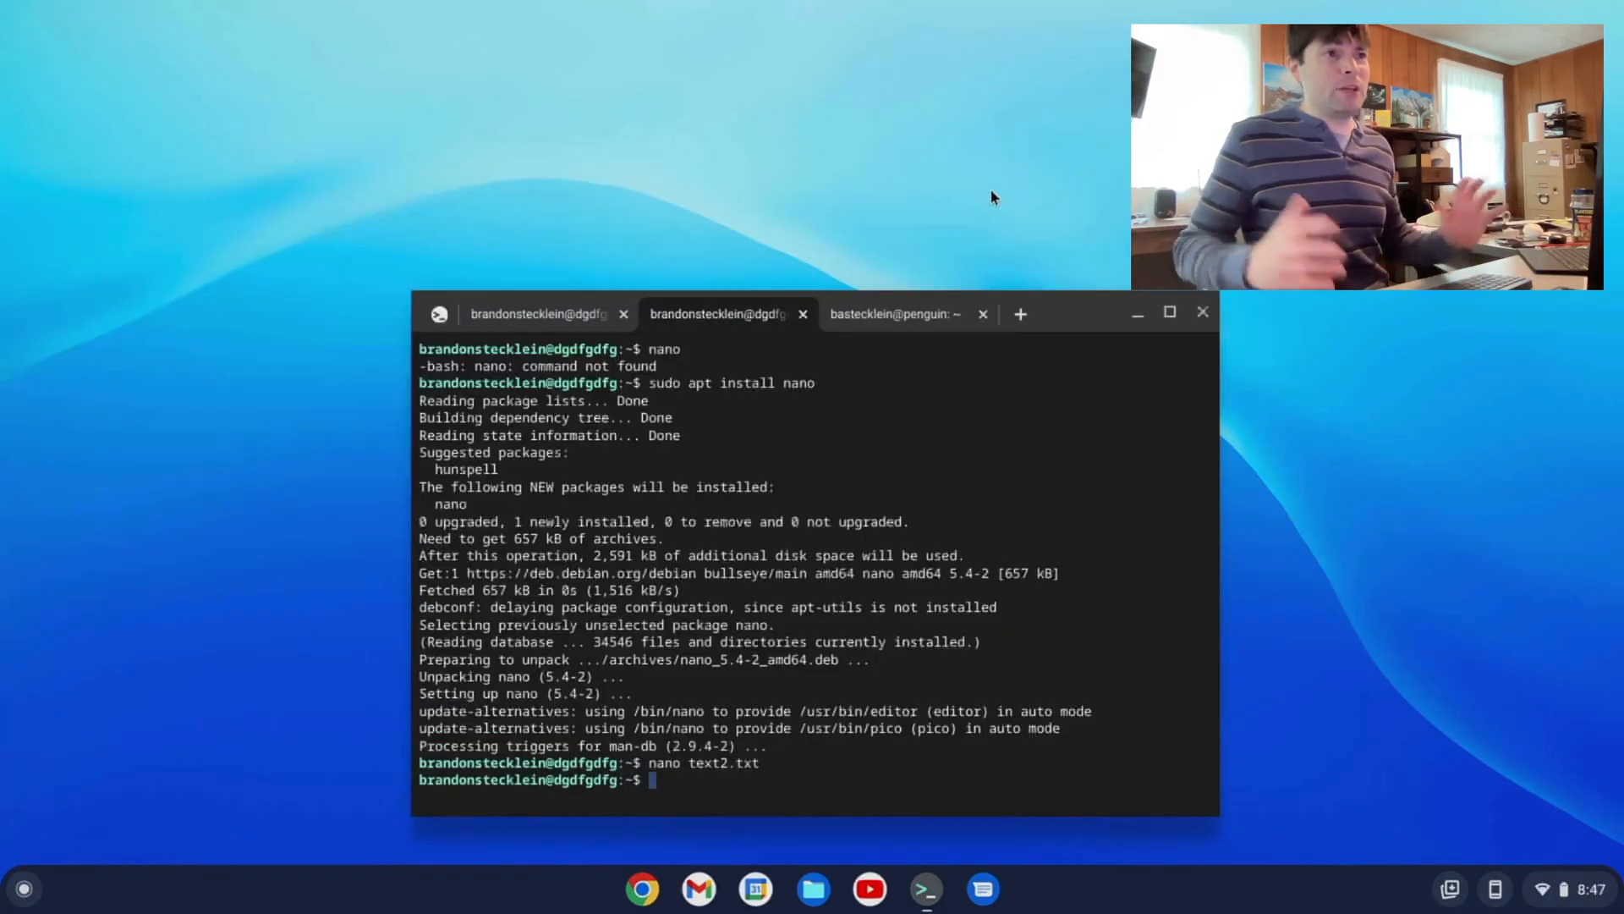